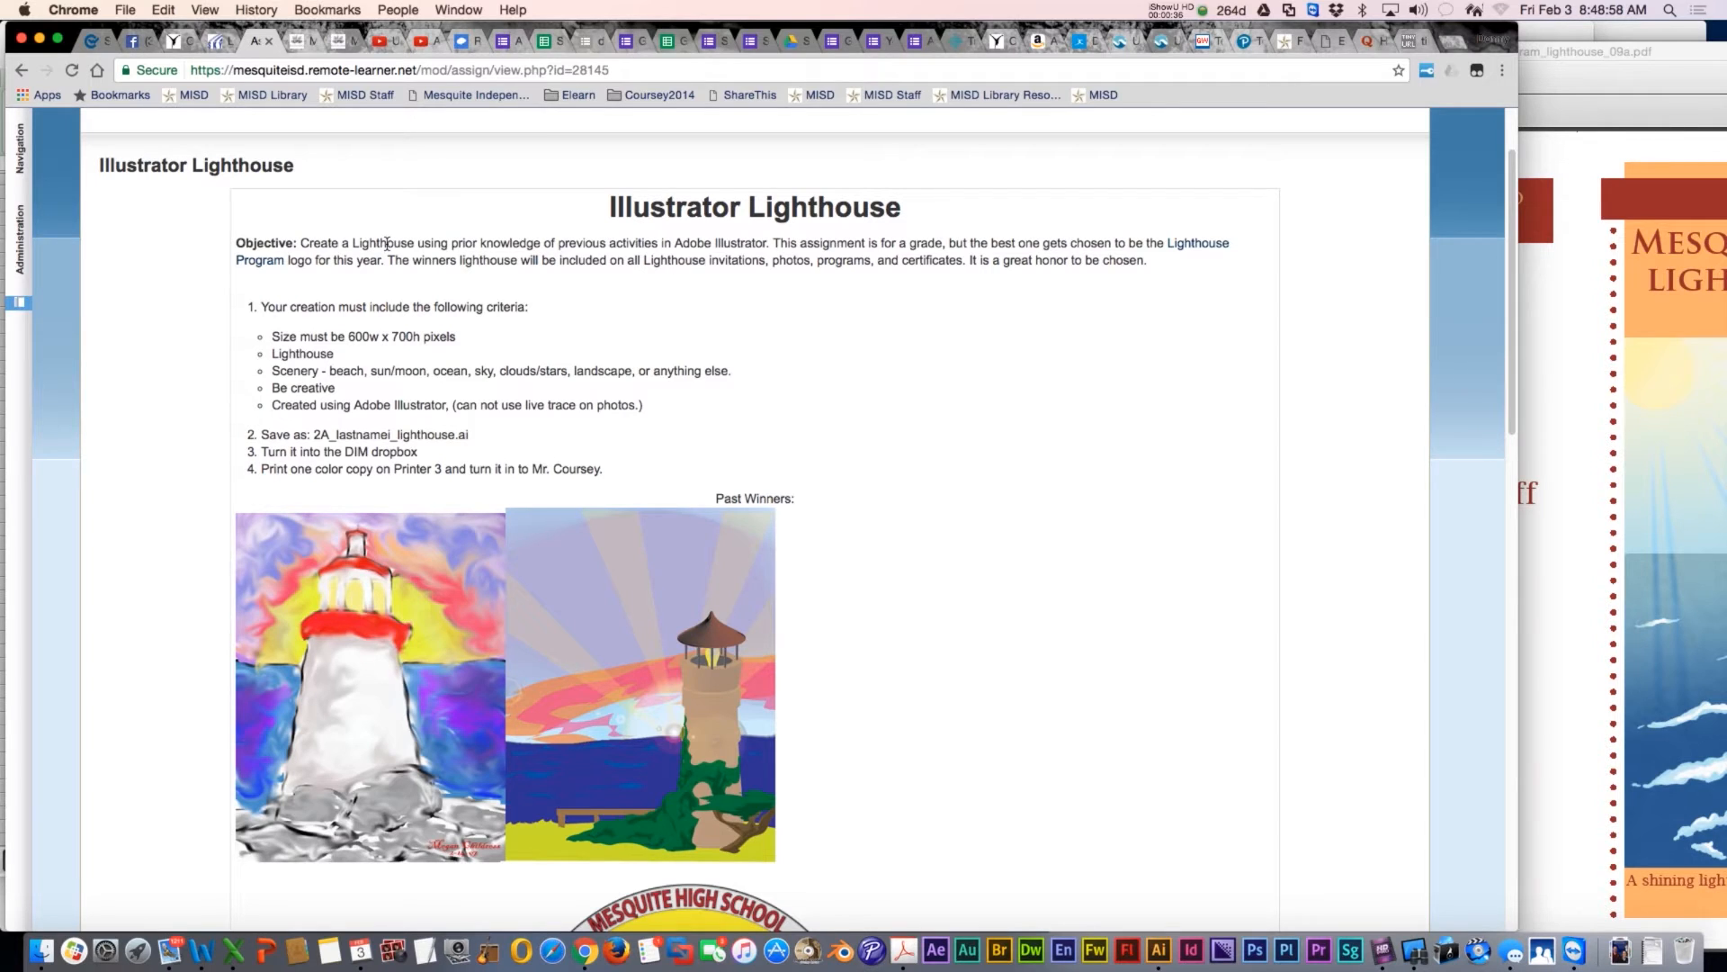
Step: Review the 2009 program PDF, open program_lighthouse_10.pdf, then return to the assignment page
scroll("down", 3)
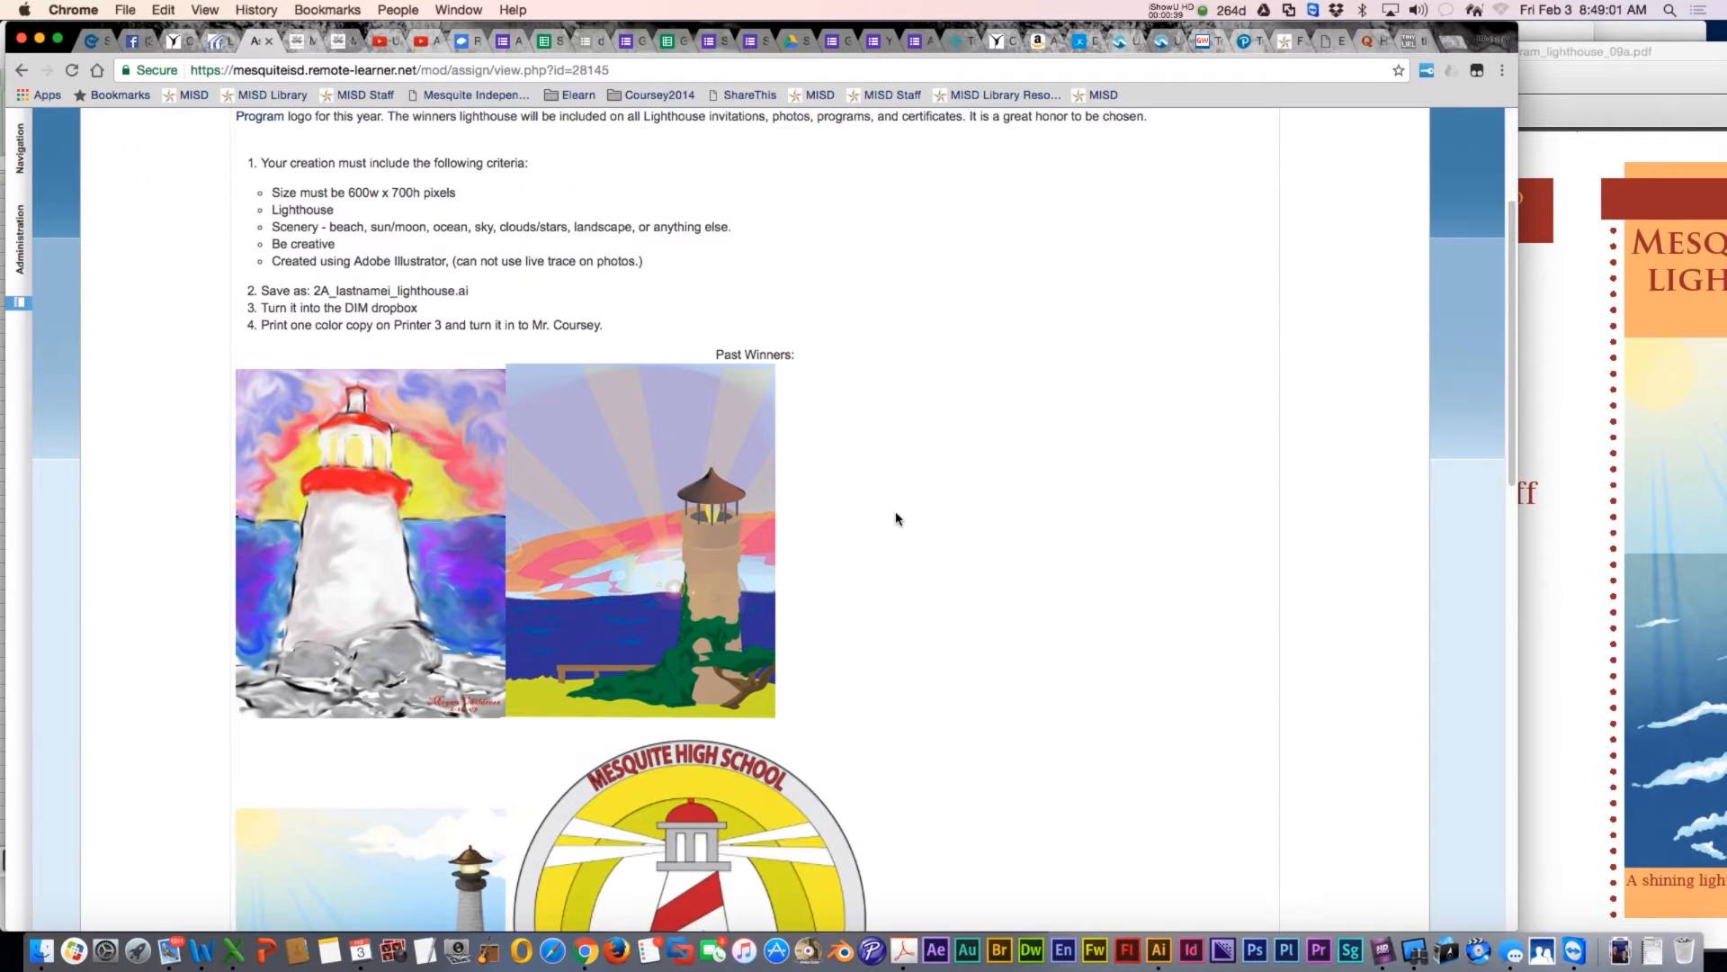
scroll("down", 3)
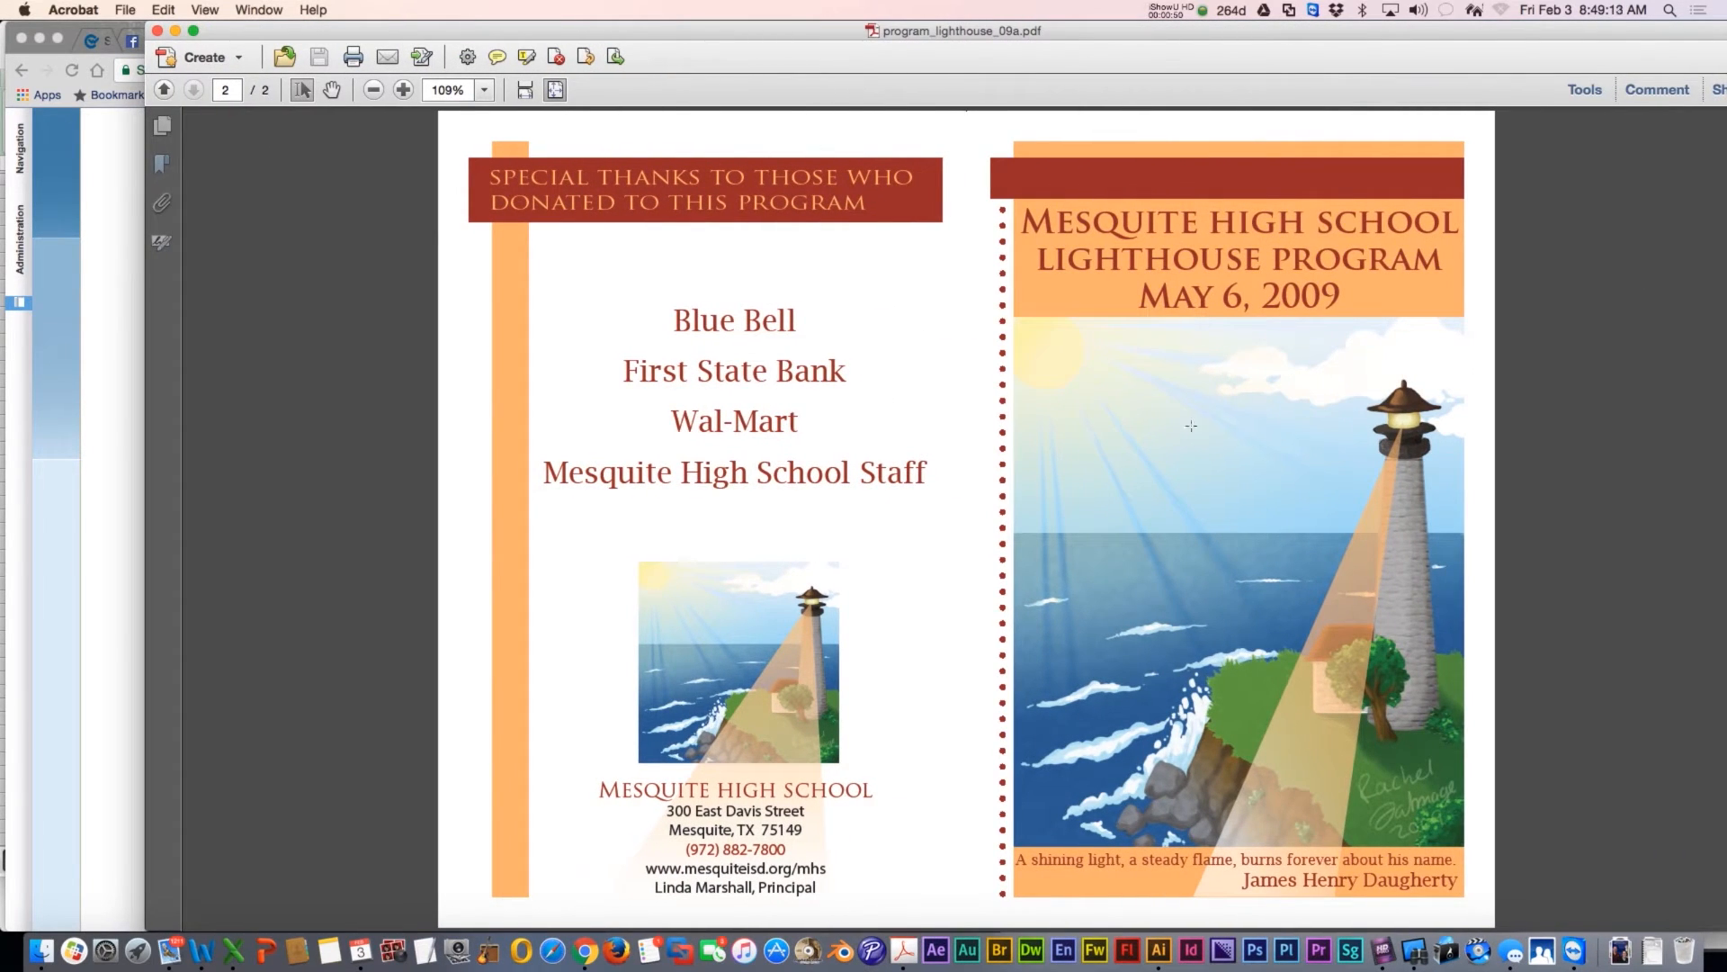
mouse_move(1366, 612)
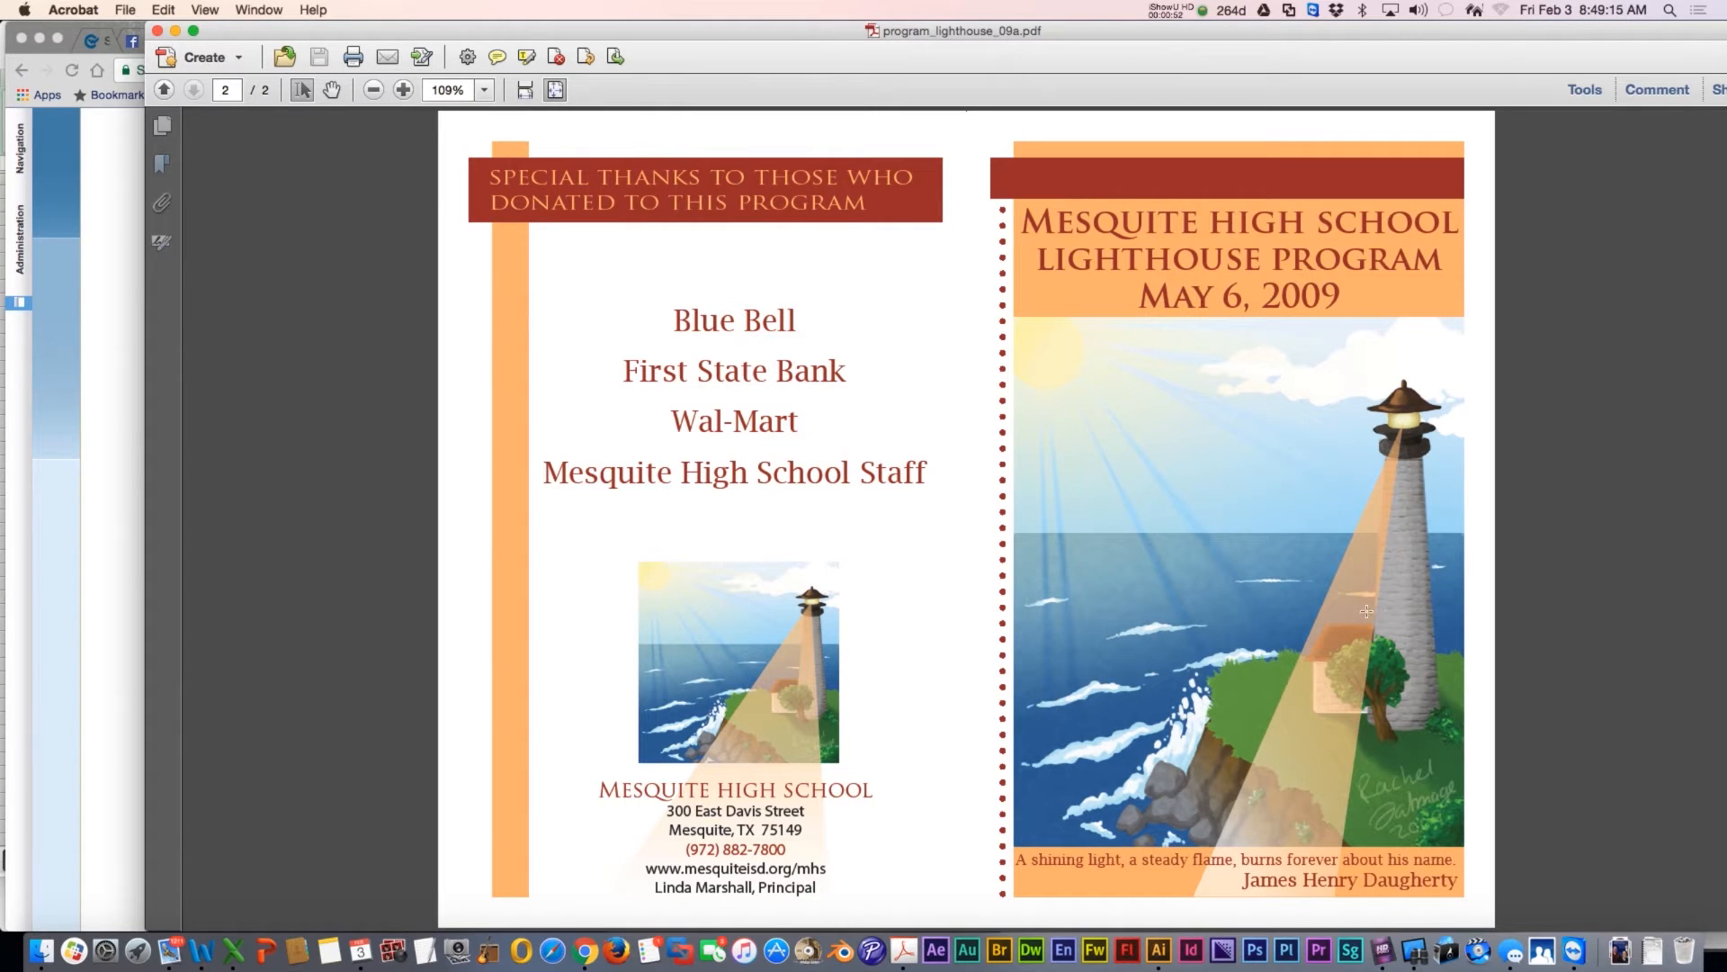
mouse_move(1402, 820)
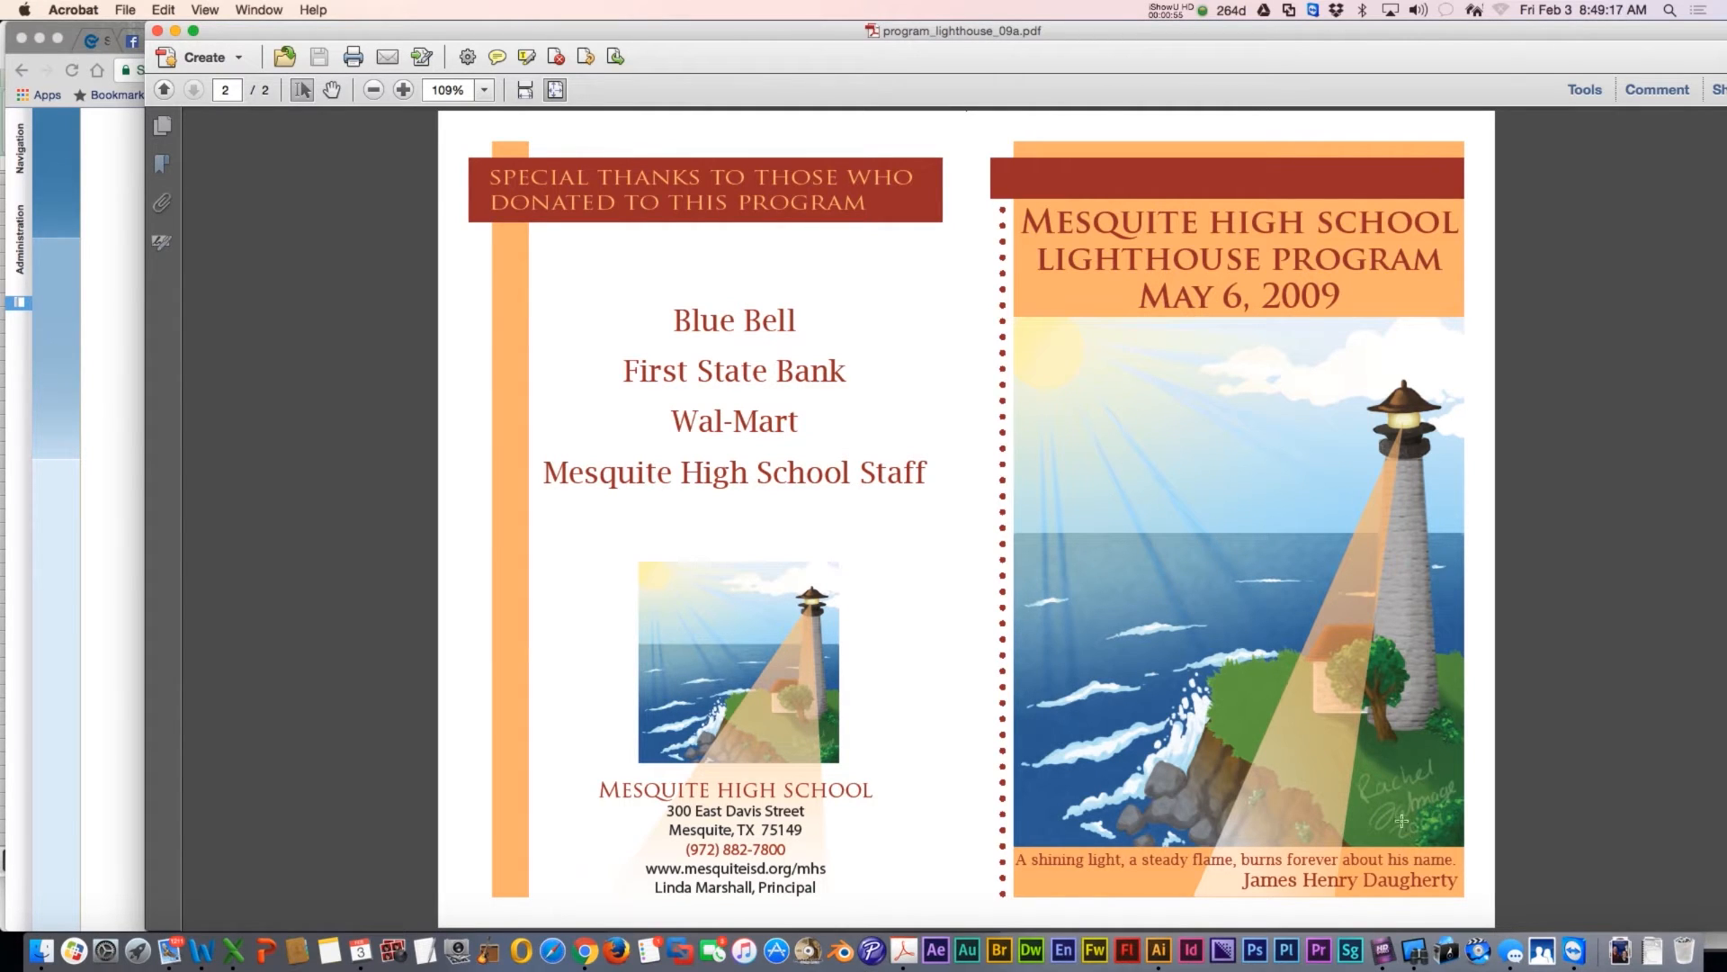
left_click(163, 89)
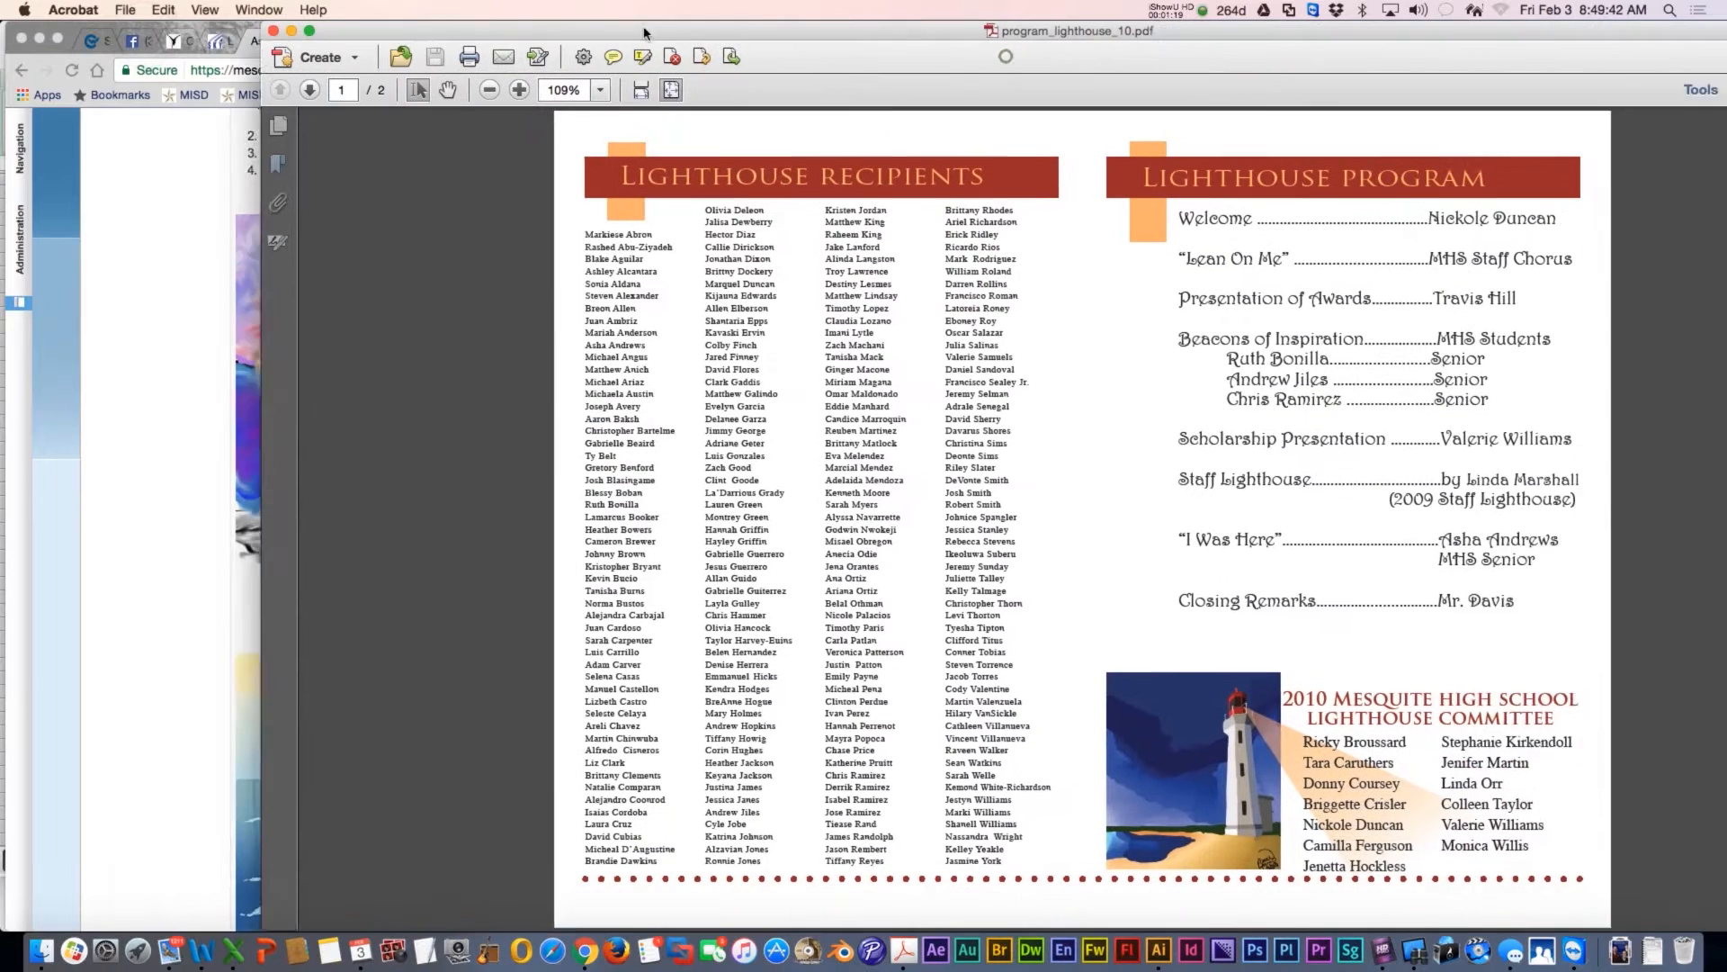
left_click(309, 90)
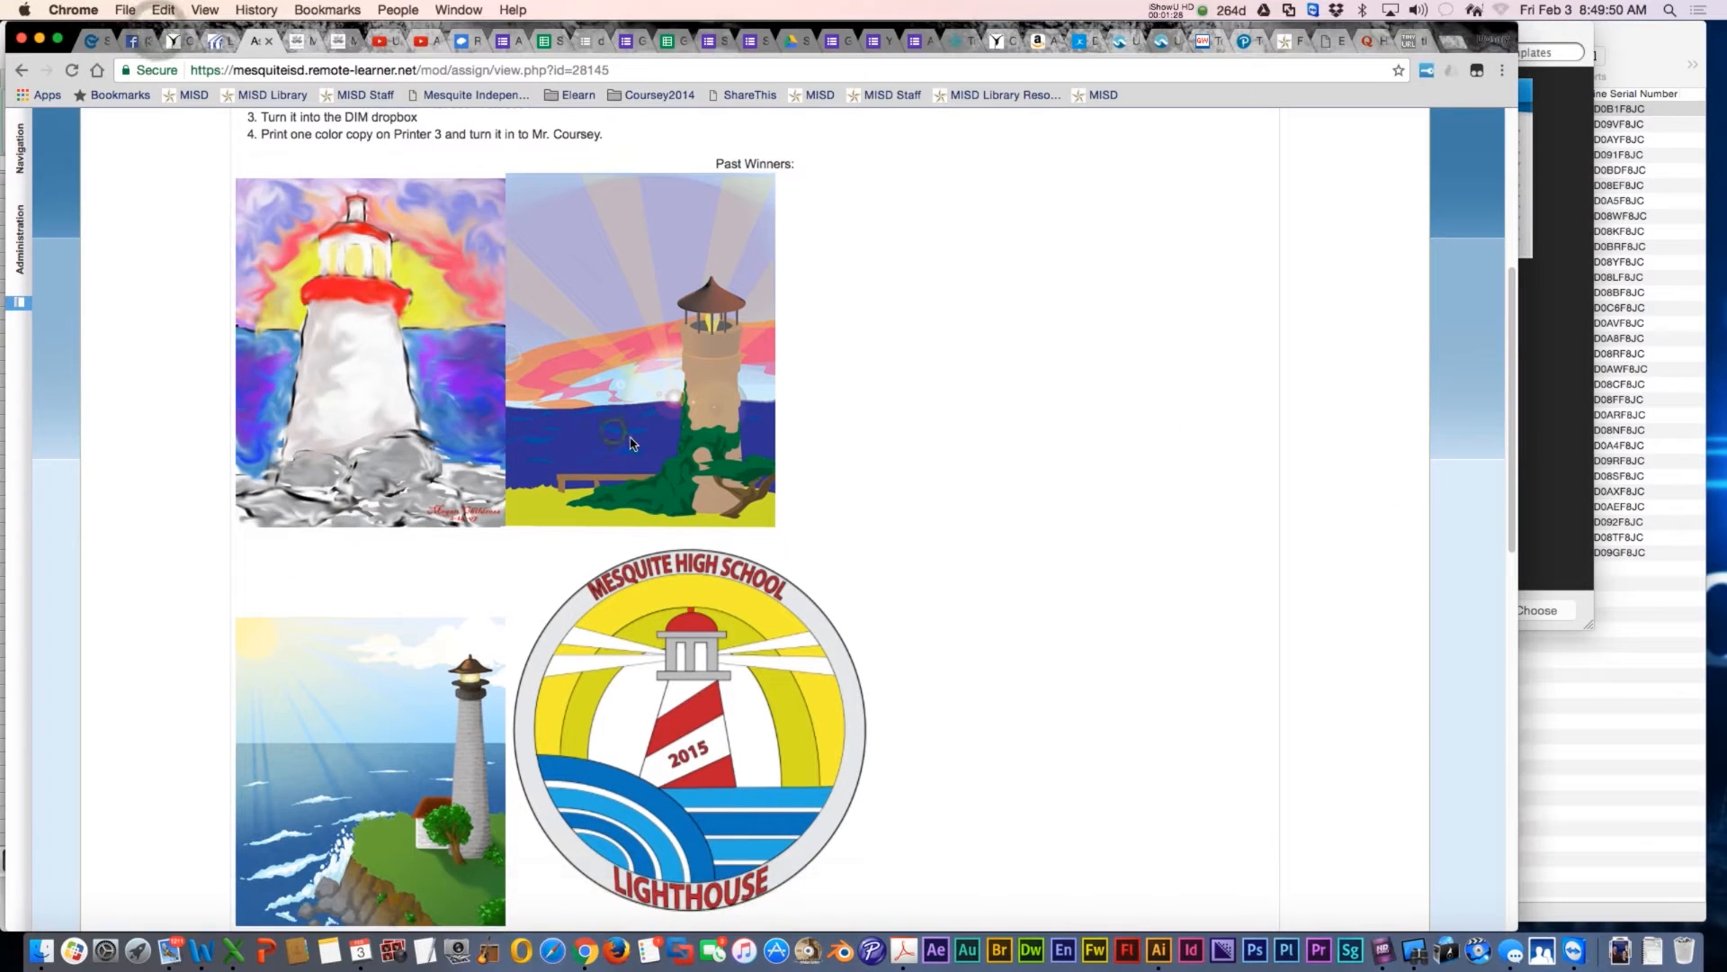
scroll("down", 3)
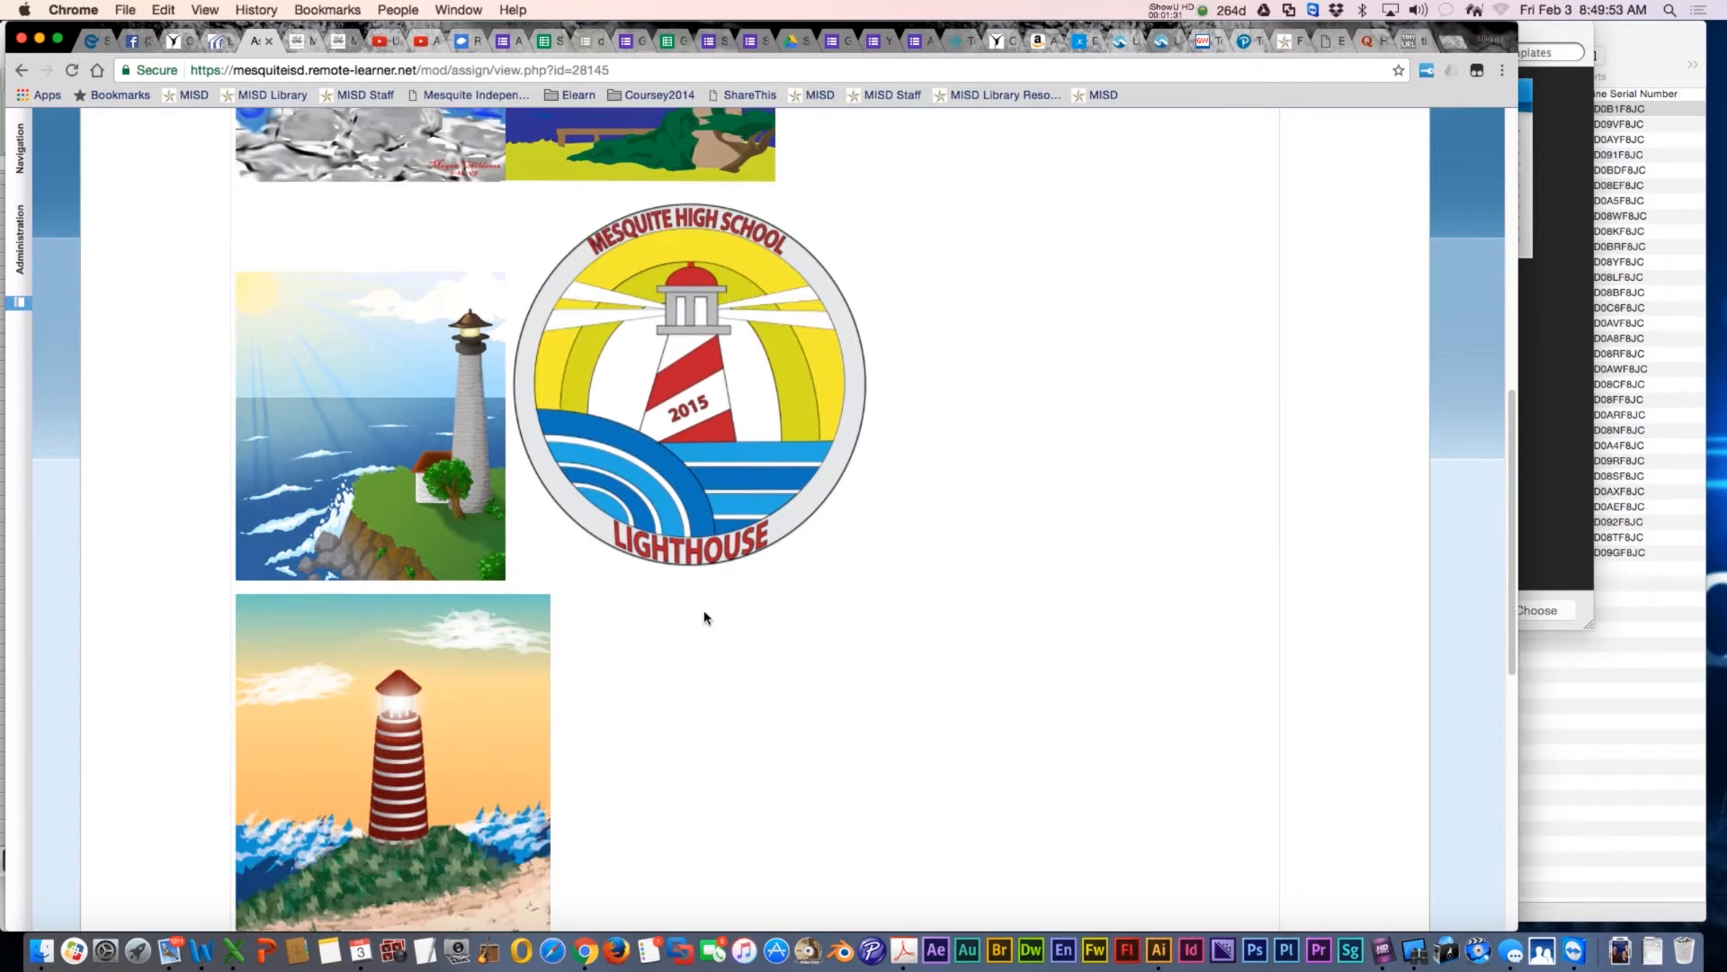
scroll("up", 3)
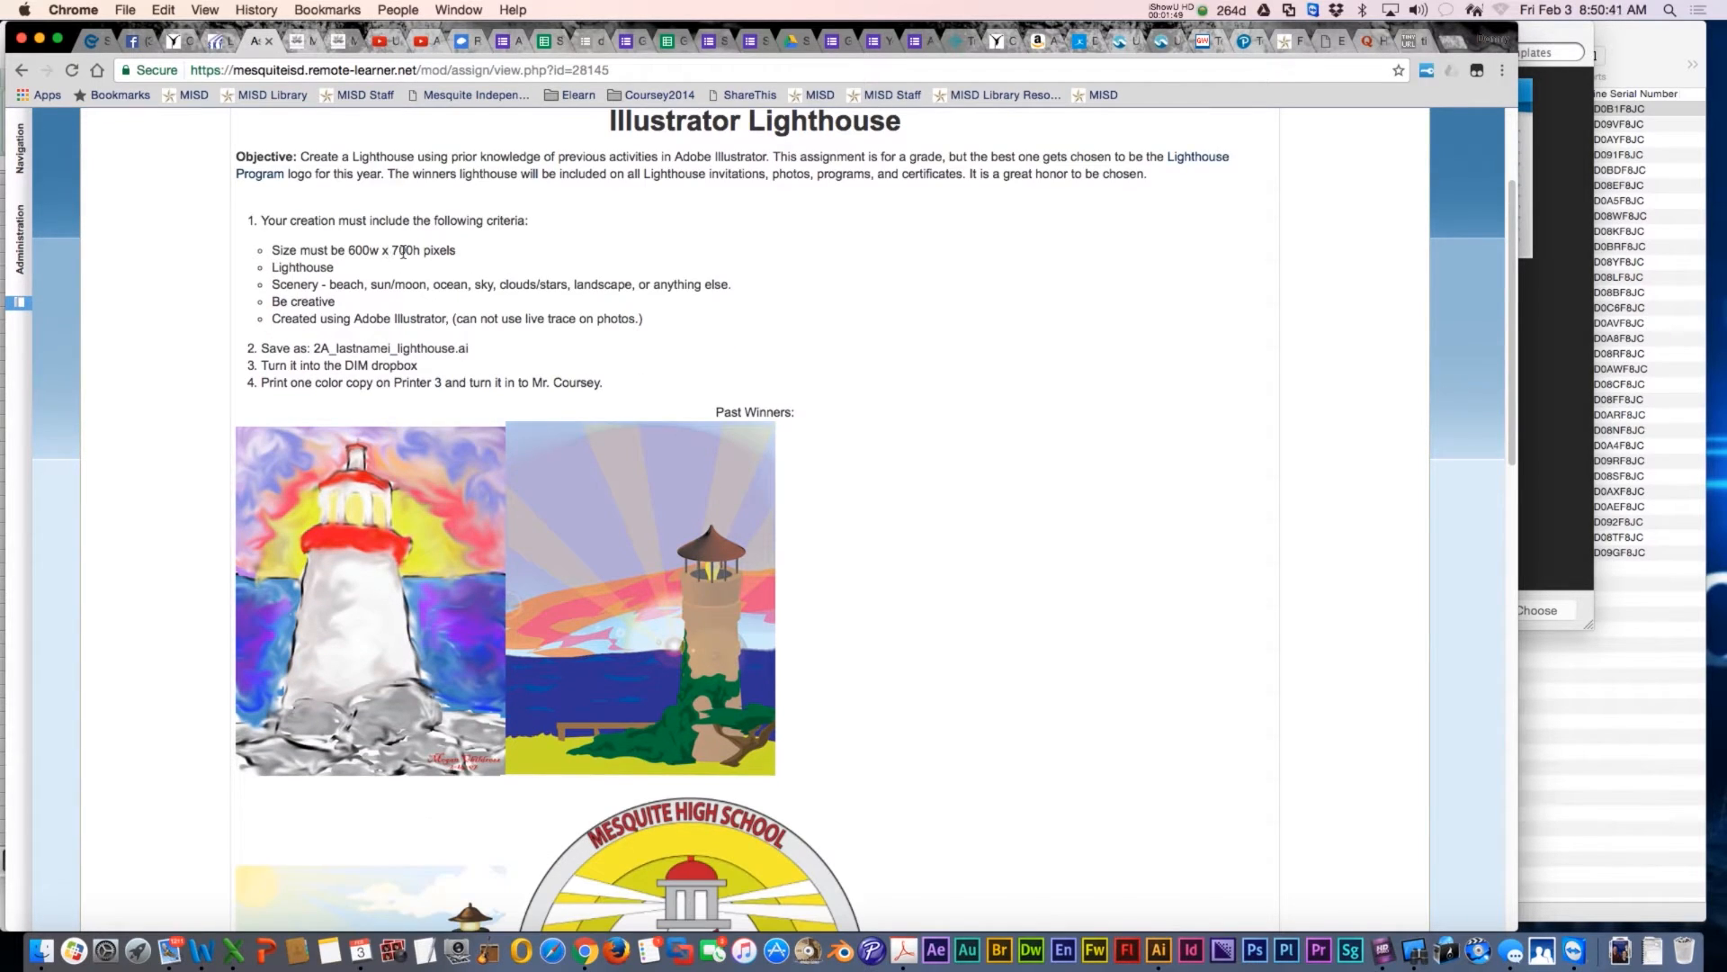
mouse_move(374, 269)
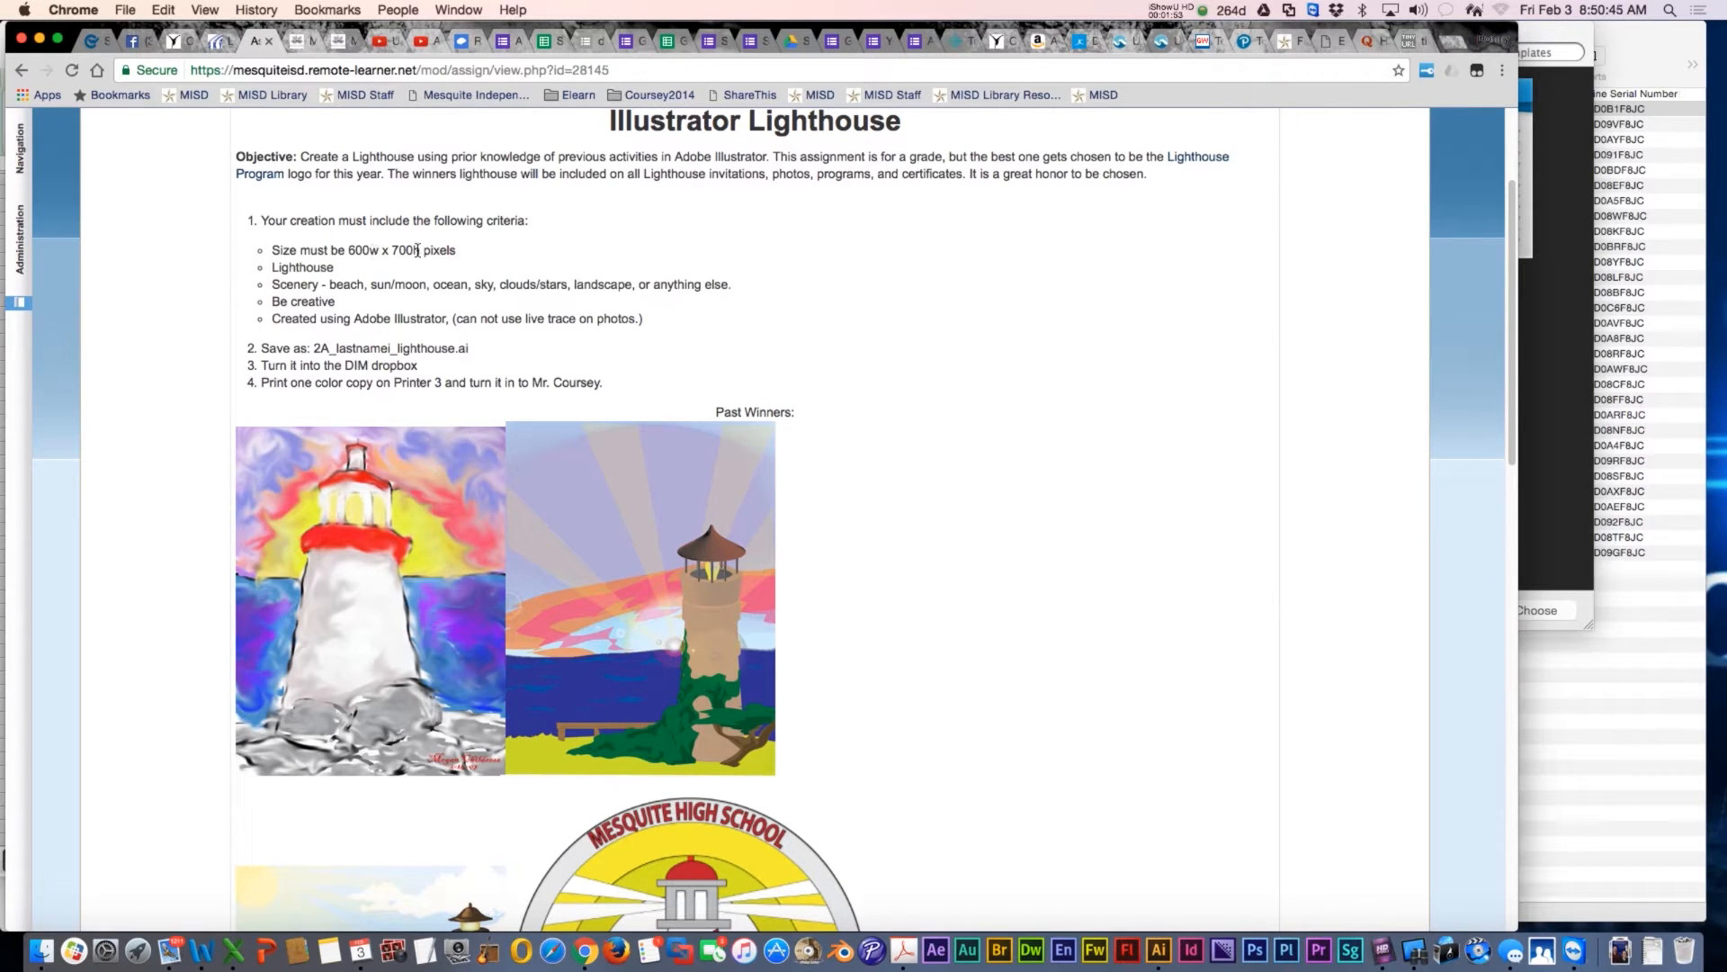
mouse_move(389, 619)
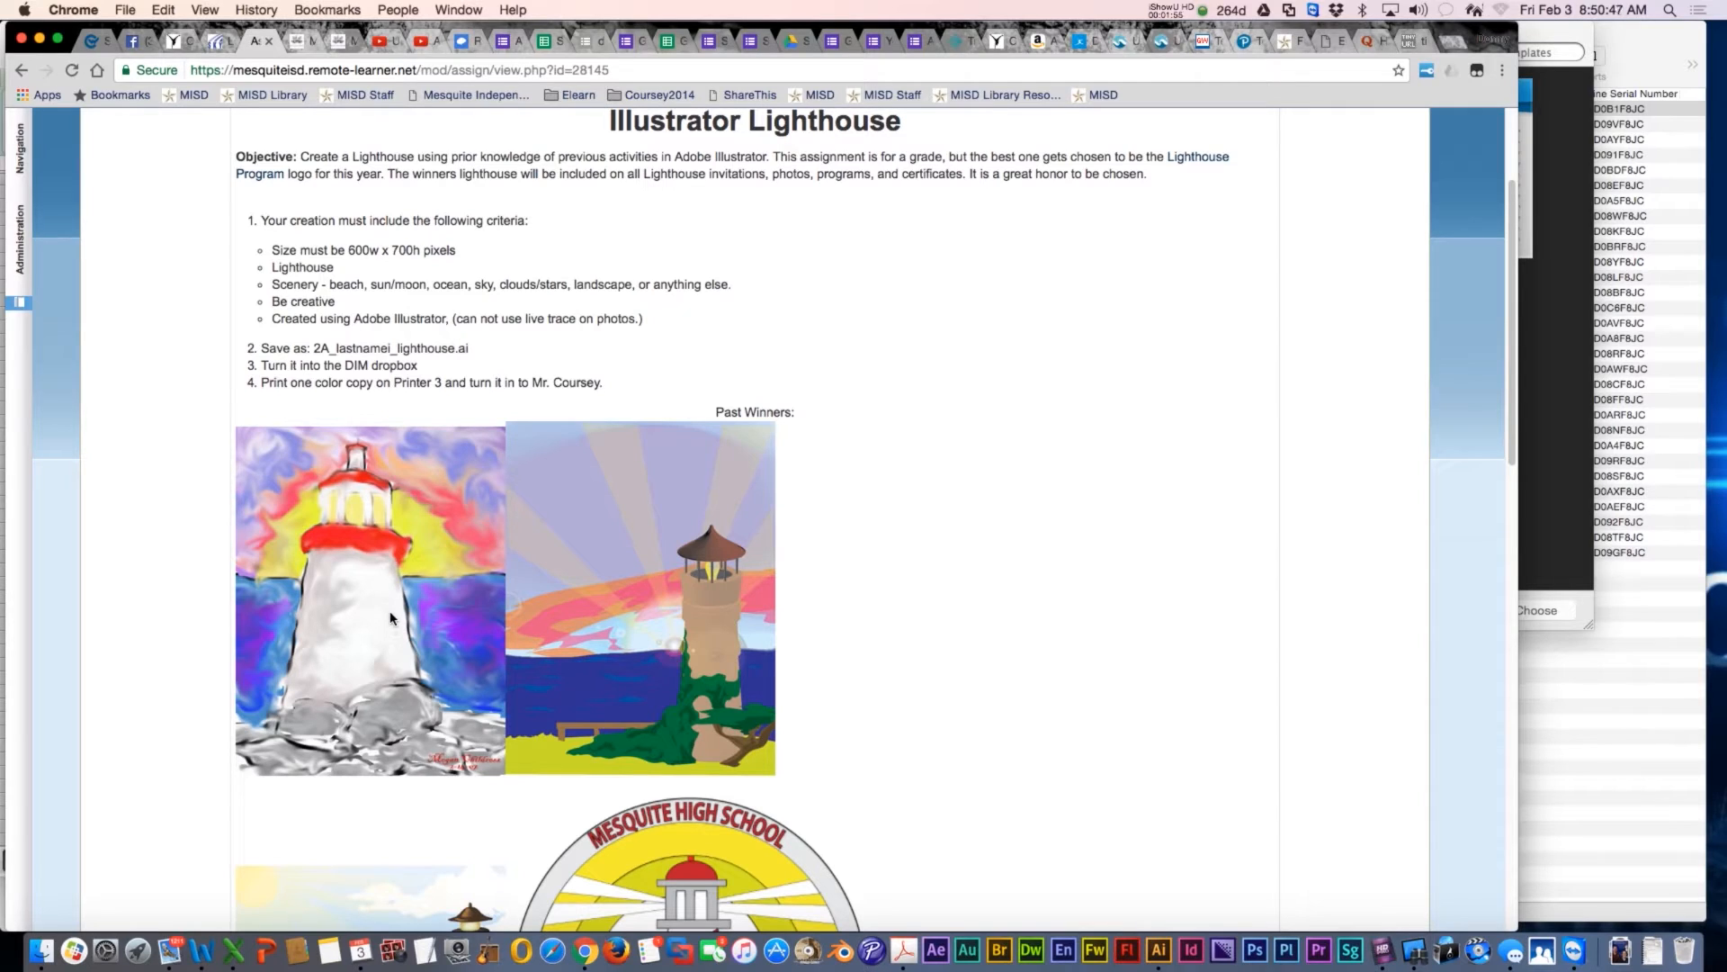
scroll("down", 3)
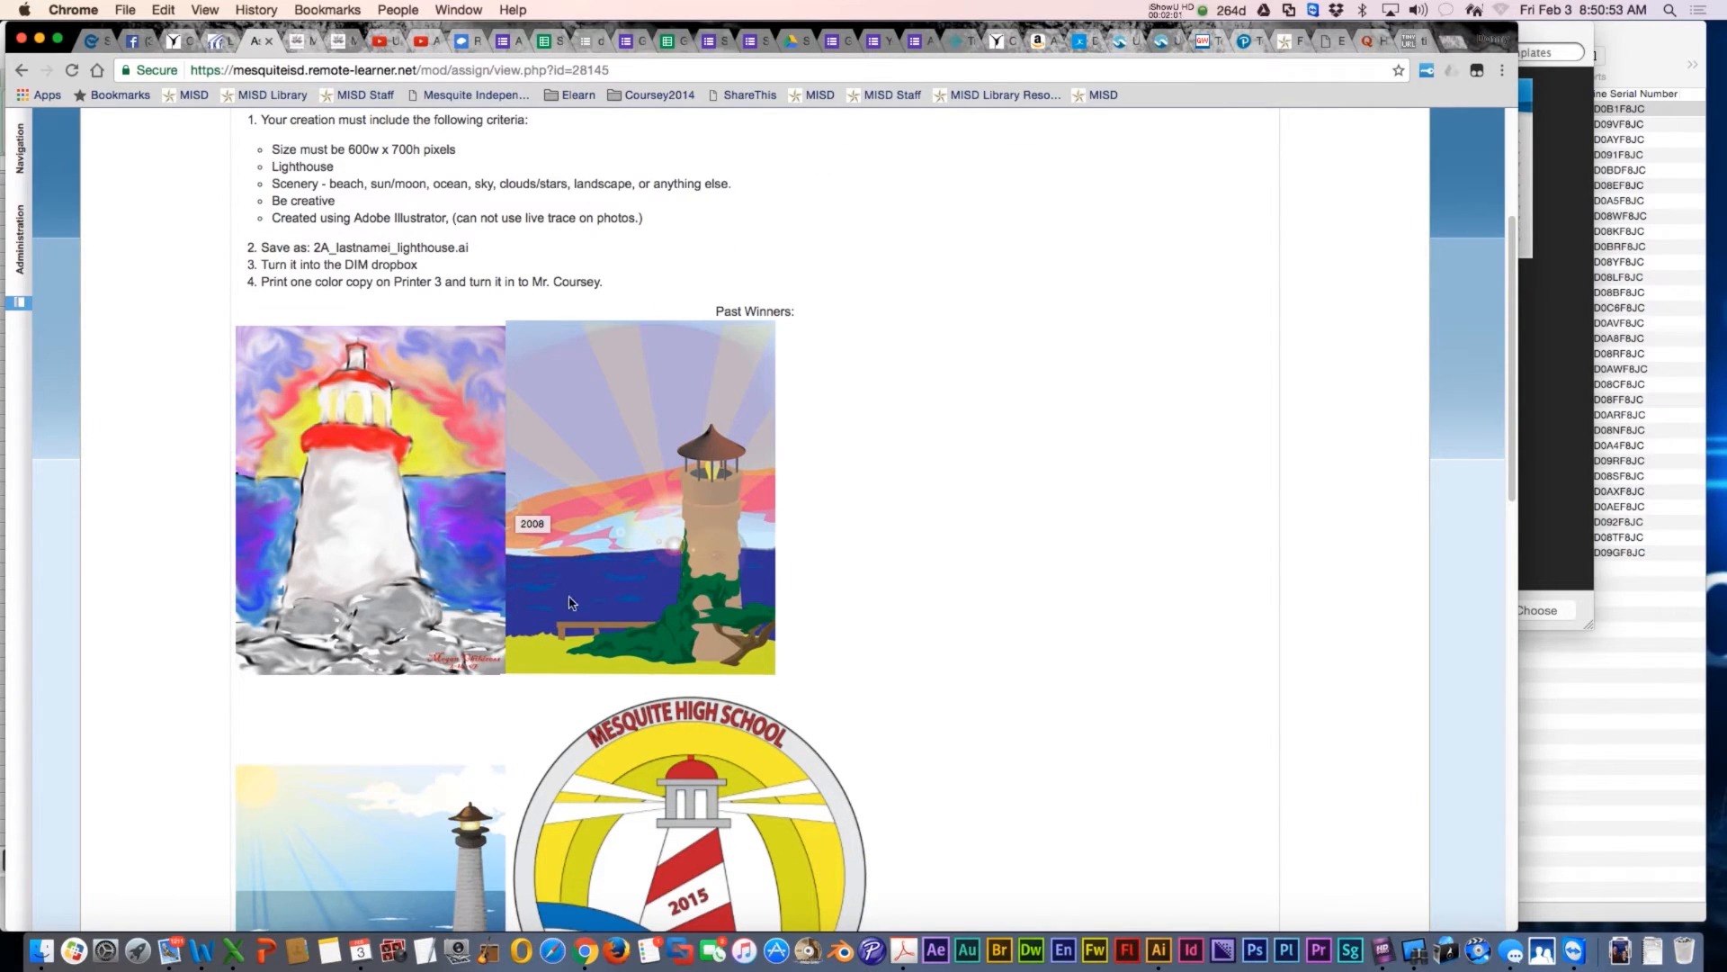
mouse_move(342, 342)
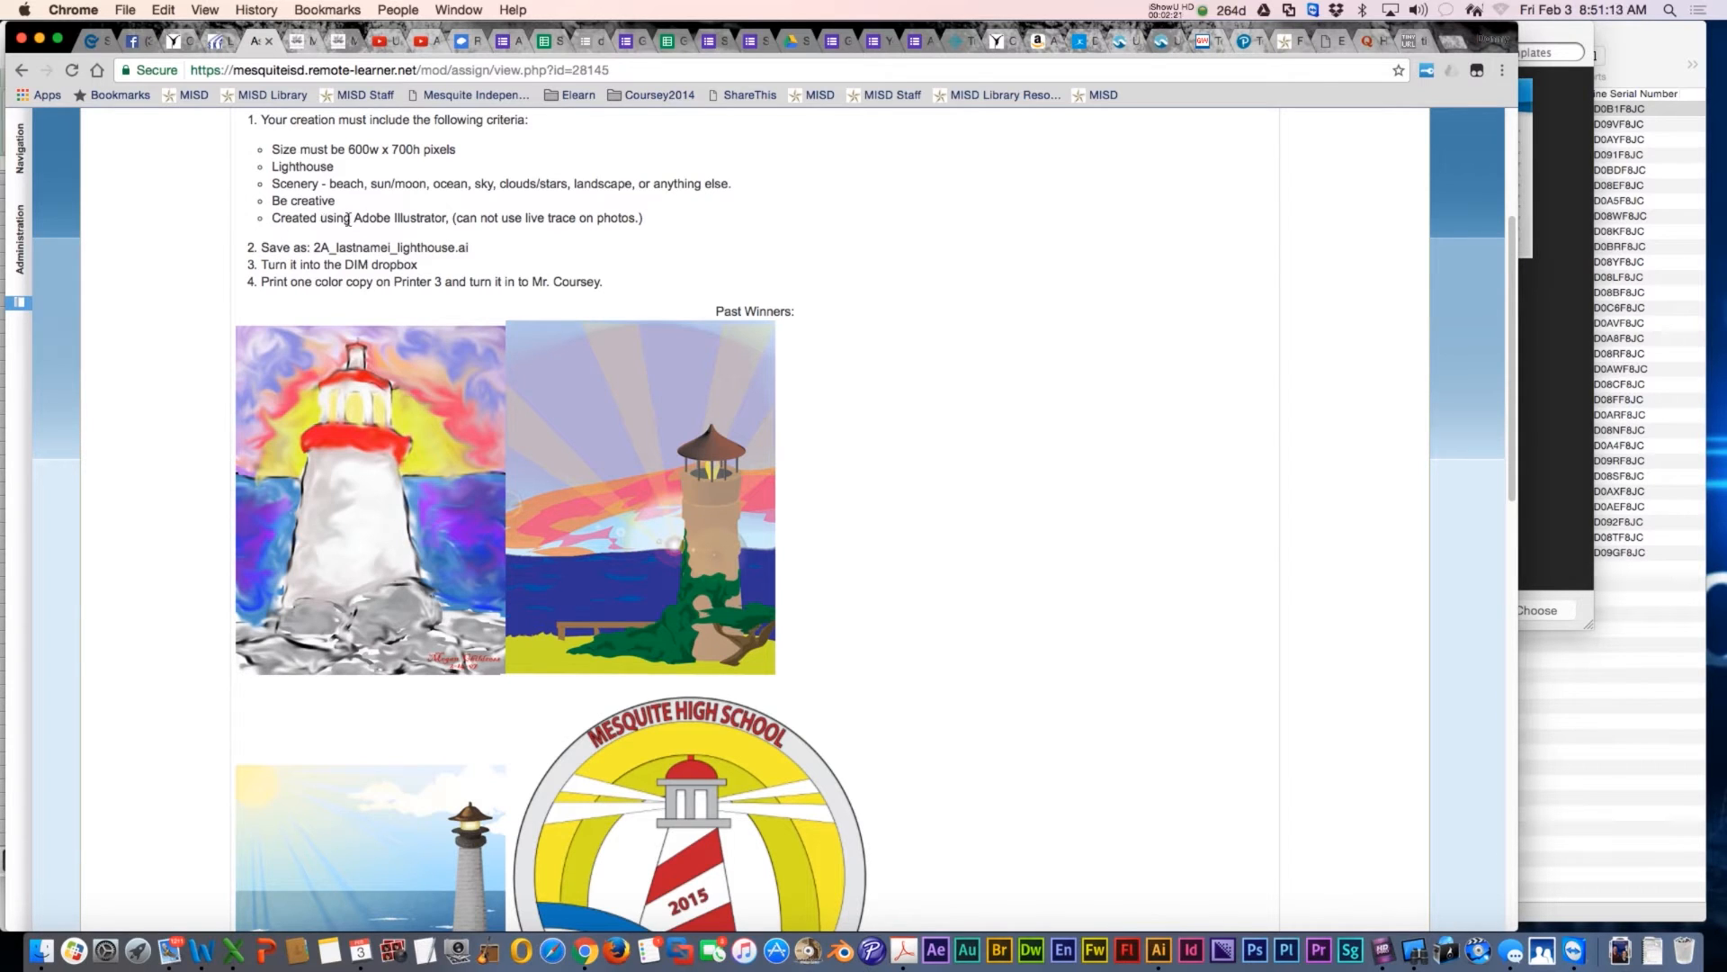
scroll("down", 3)
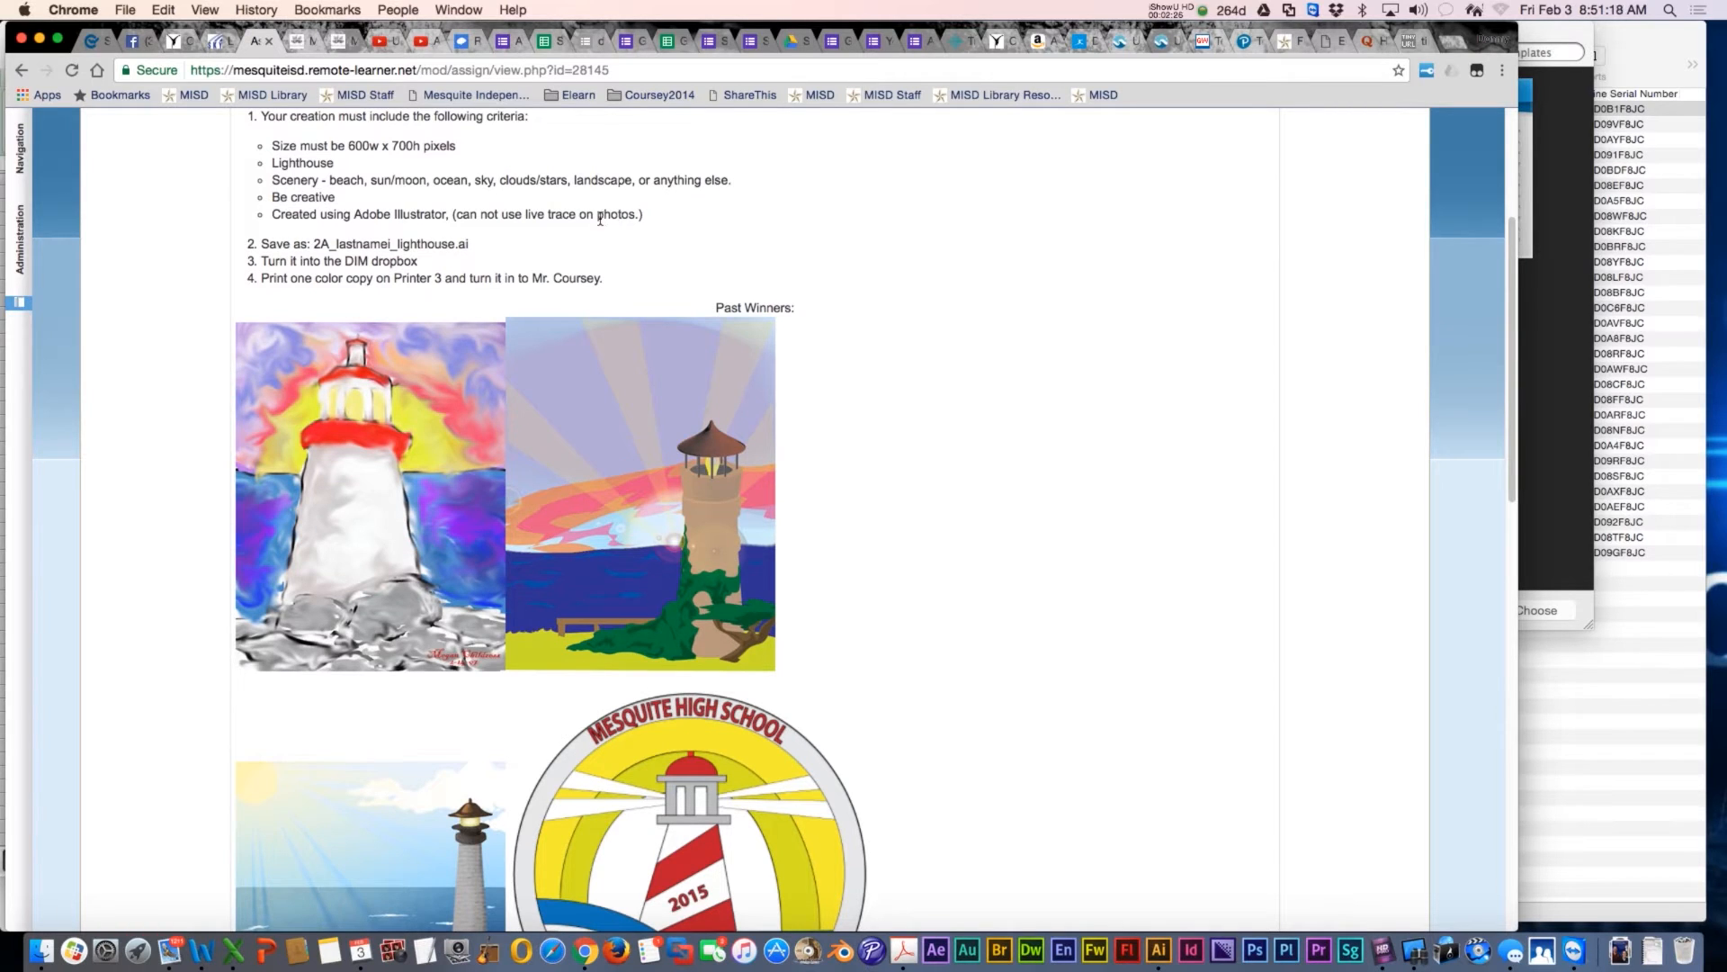
scroll("down", 3)
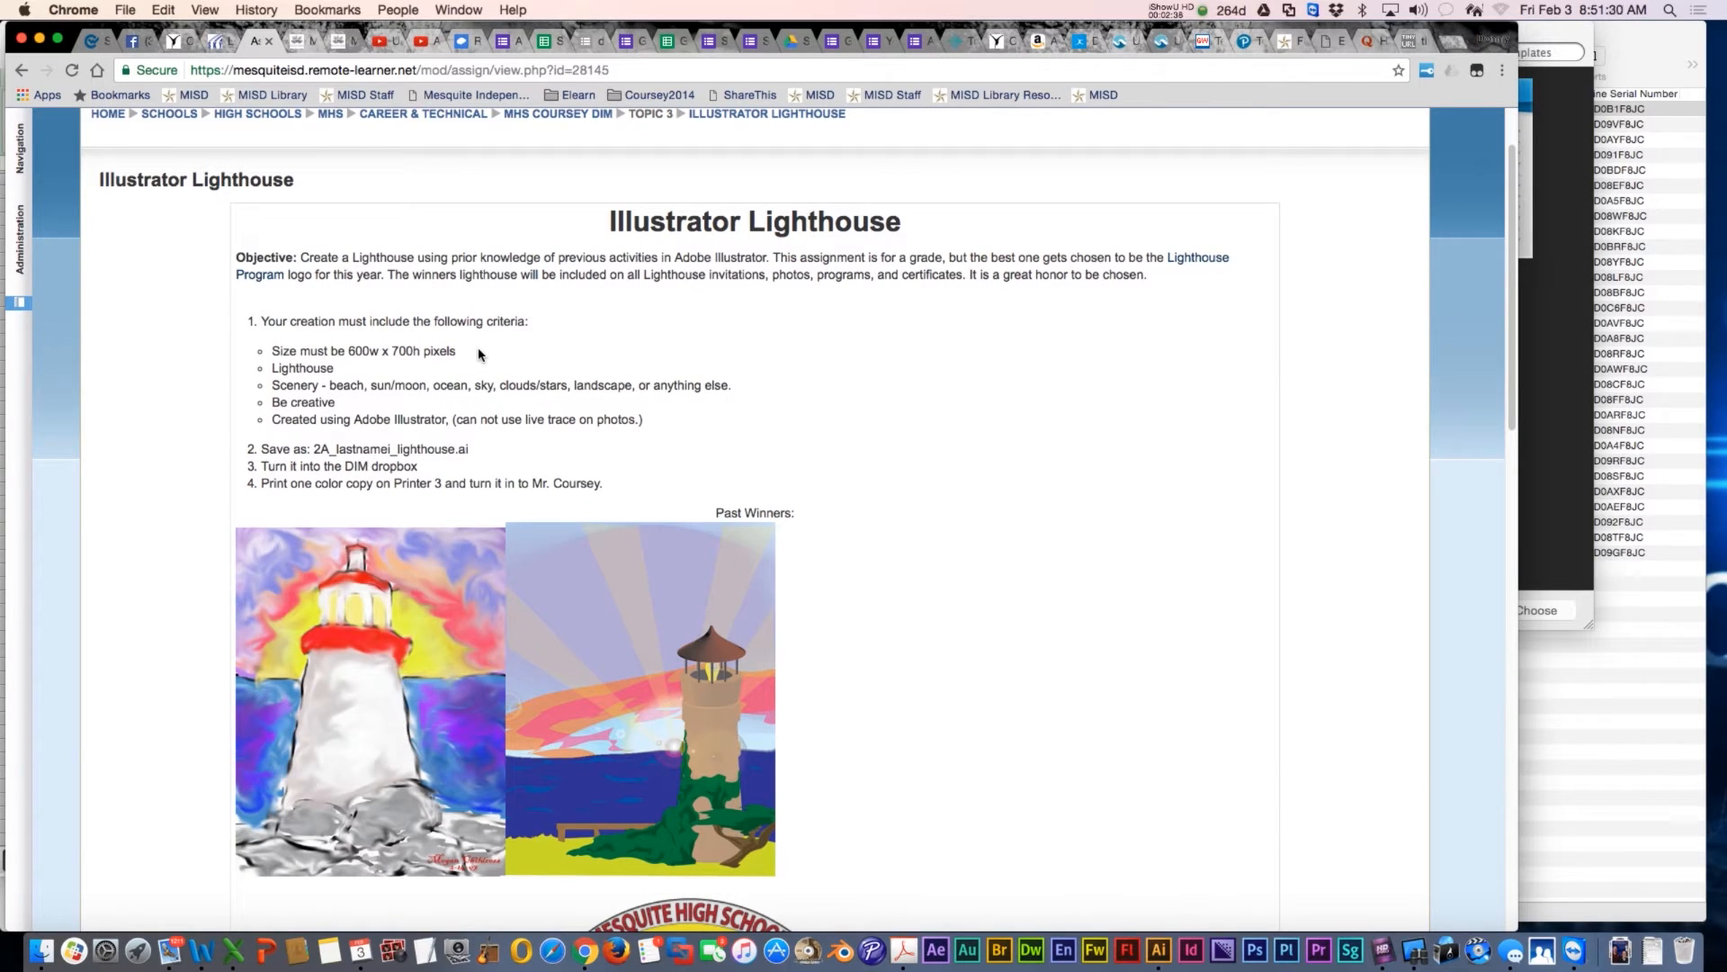
mouse_move(306, 451)
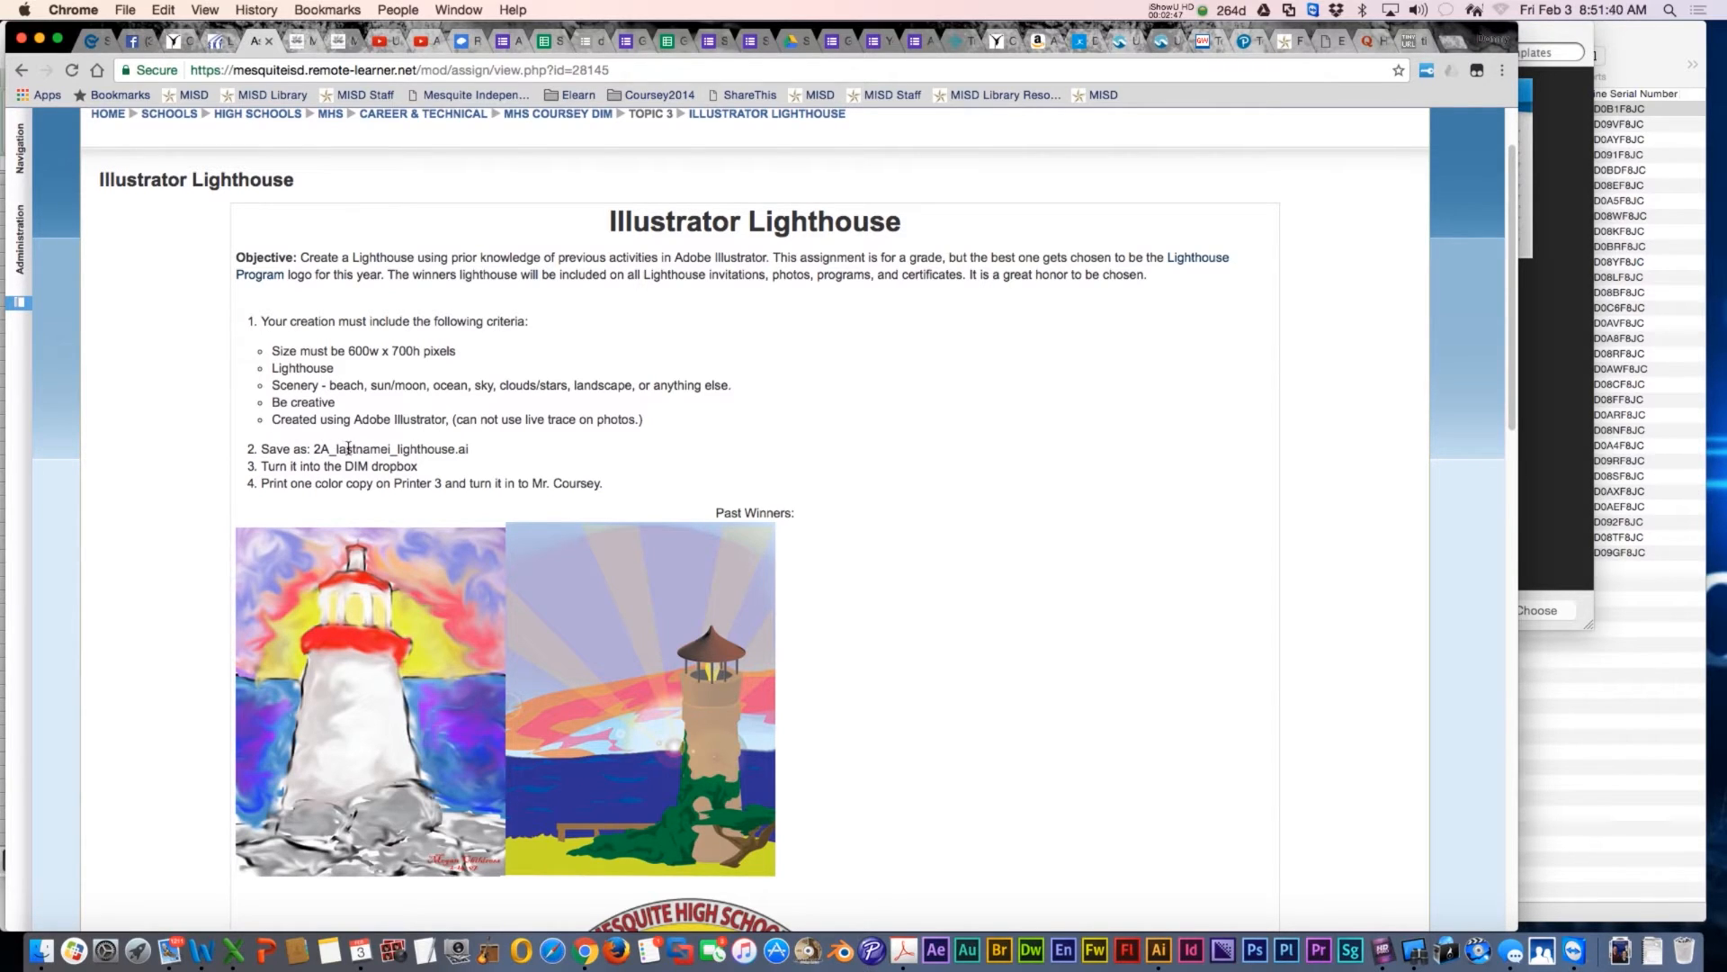
mouse_move(474, 451)
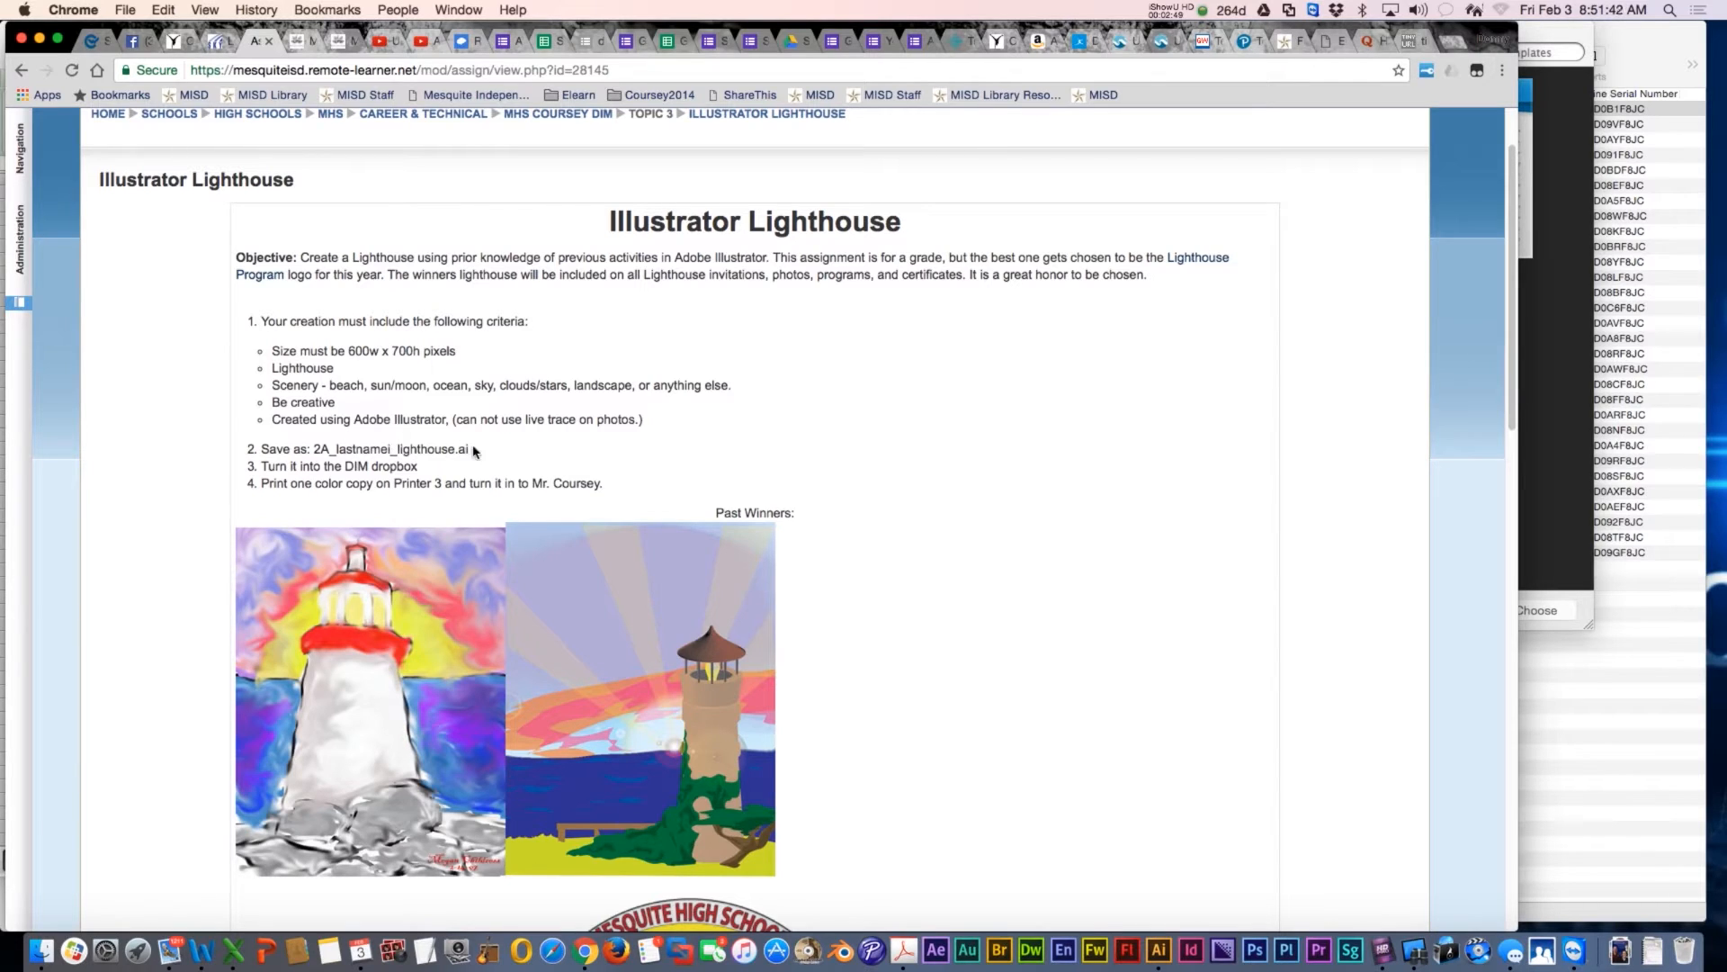
mouse_move(406, 471)
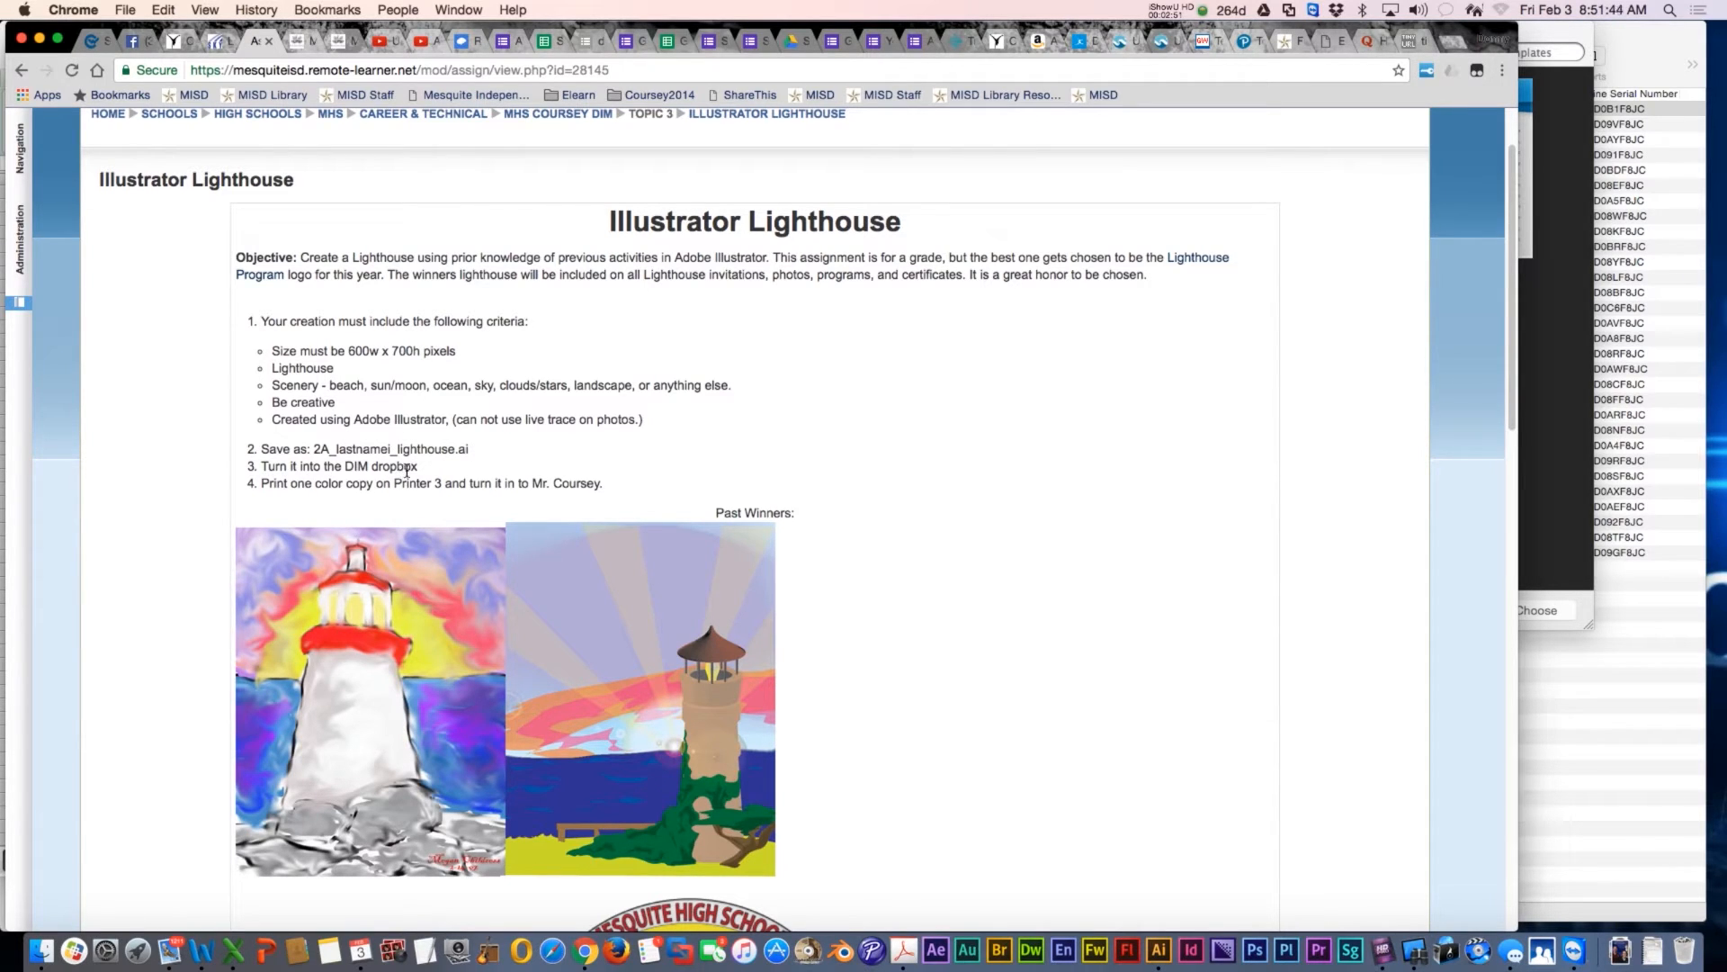
scroll("down", 3)
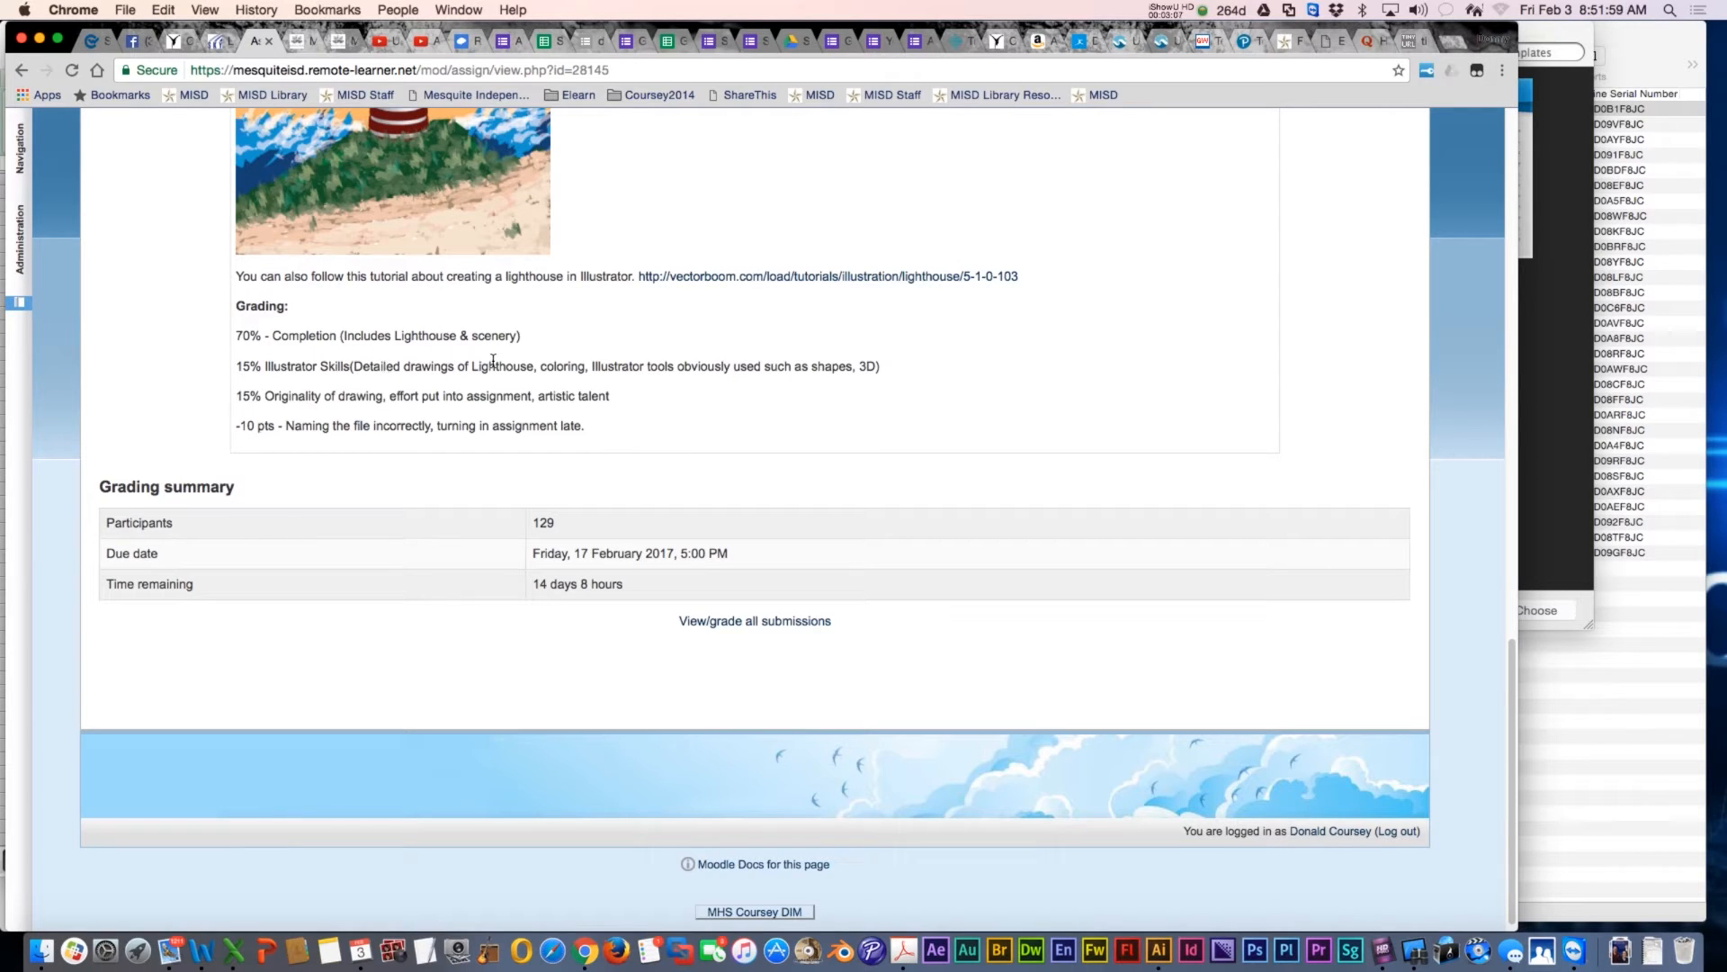
mouse_move(508, 357)
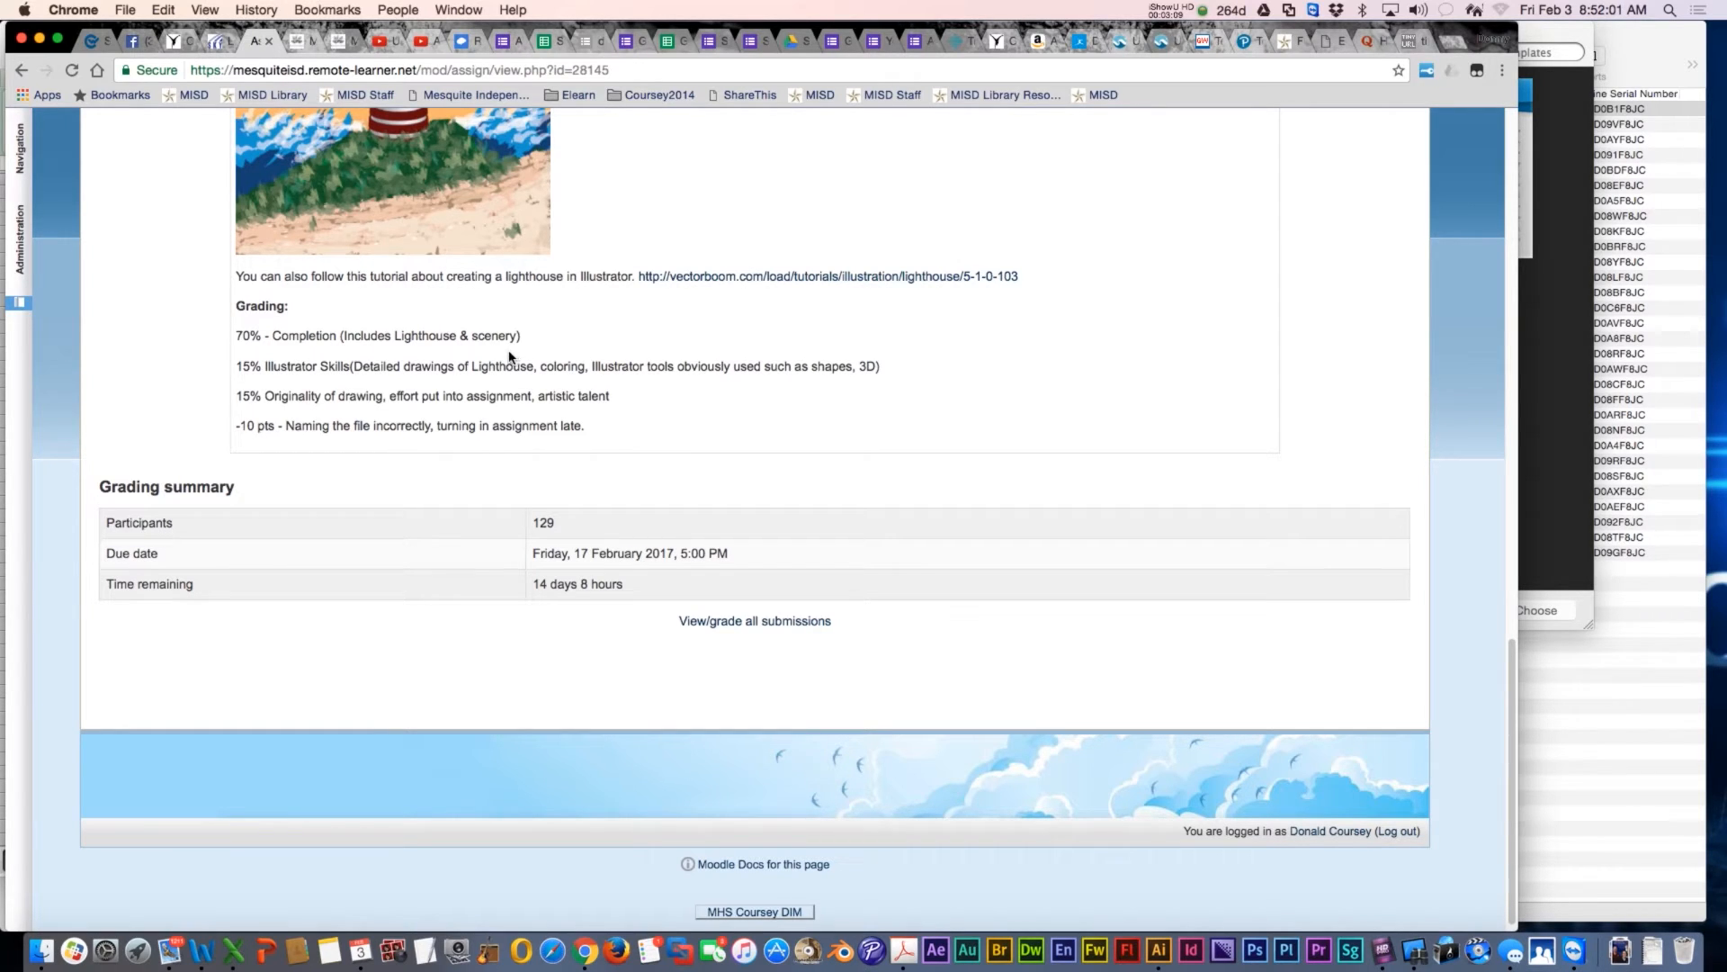
mouse_move(831, 378)
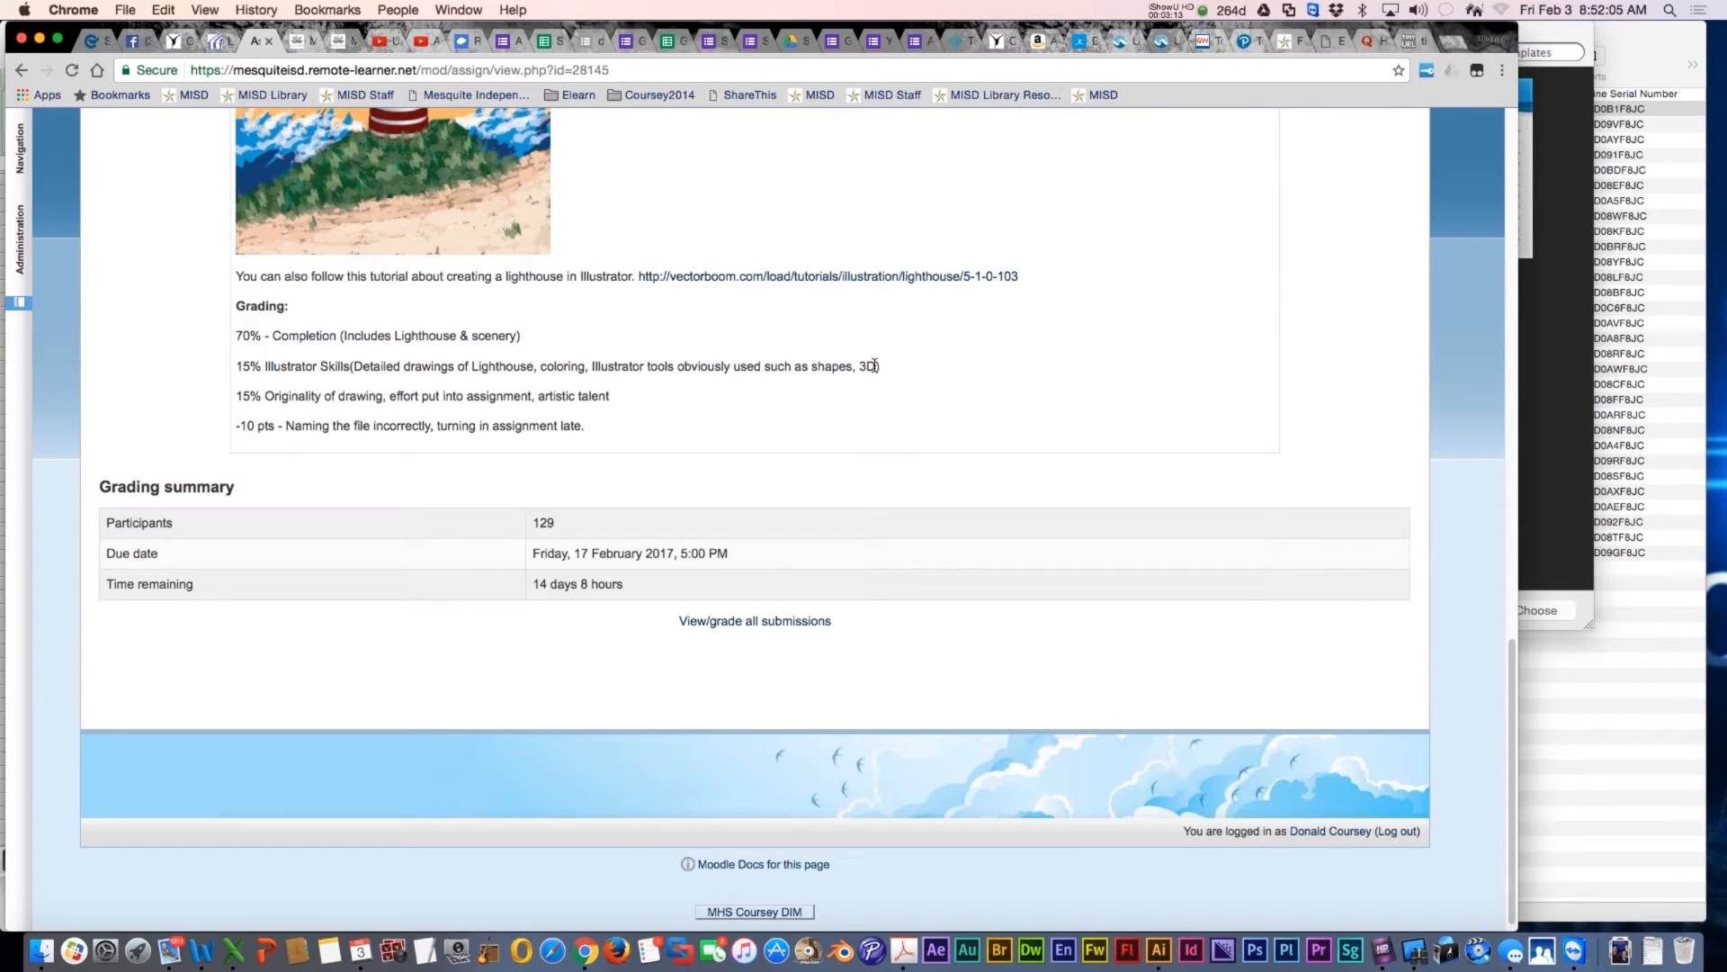
mouse_move(268, 395)
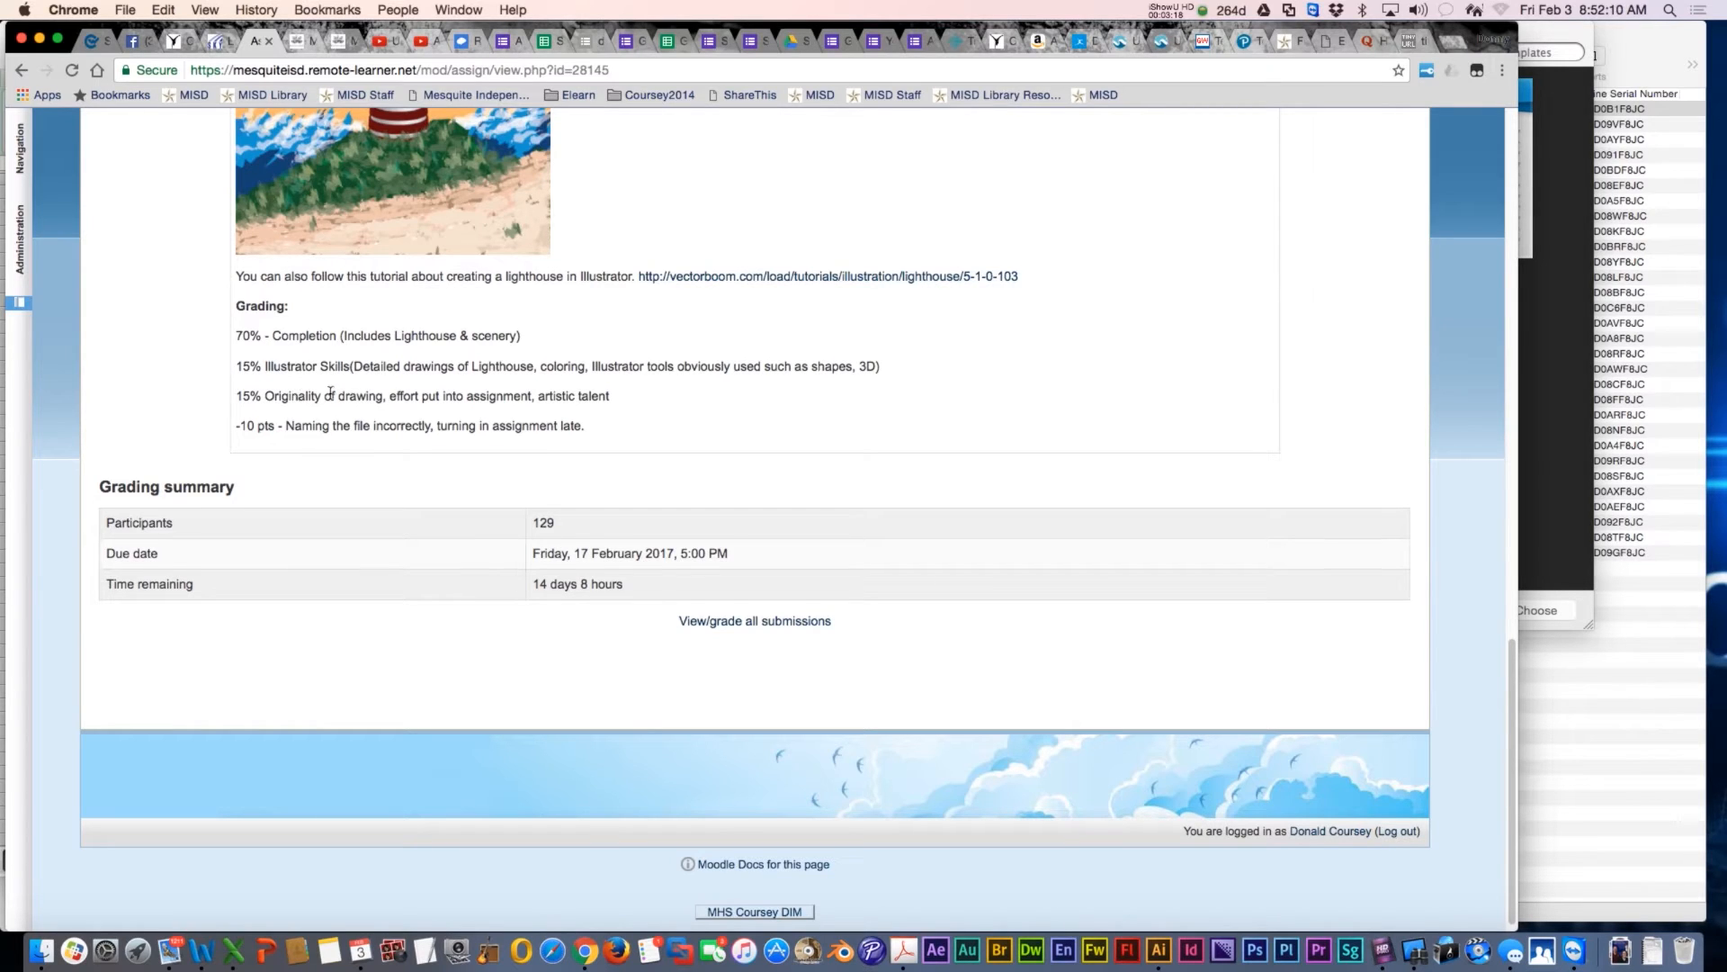
mouse_move(441, 392)
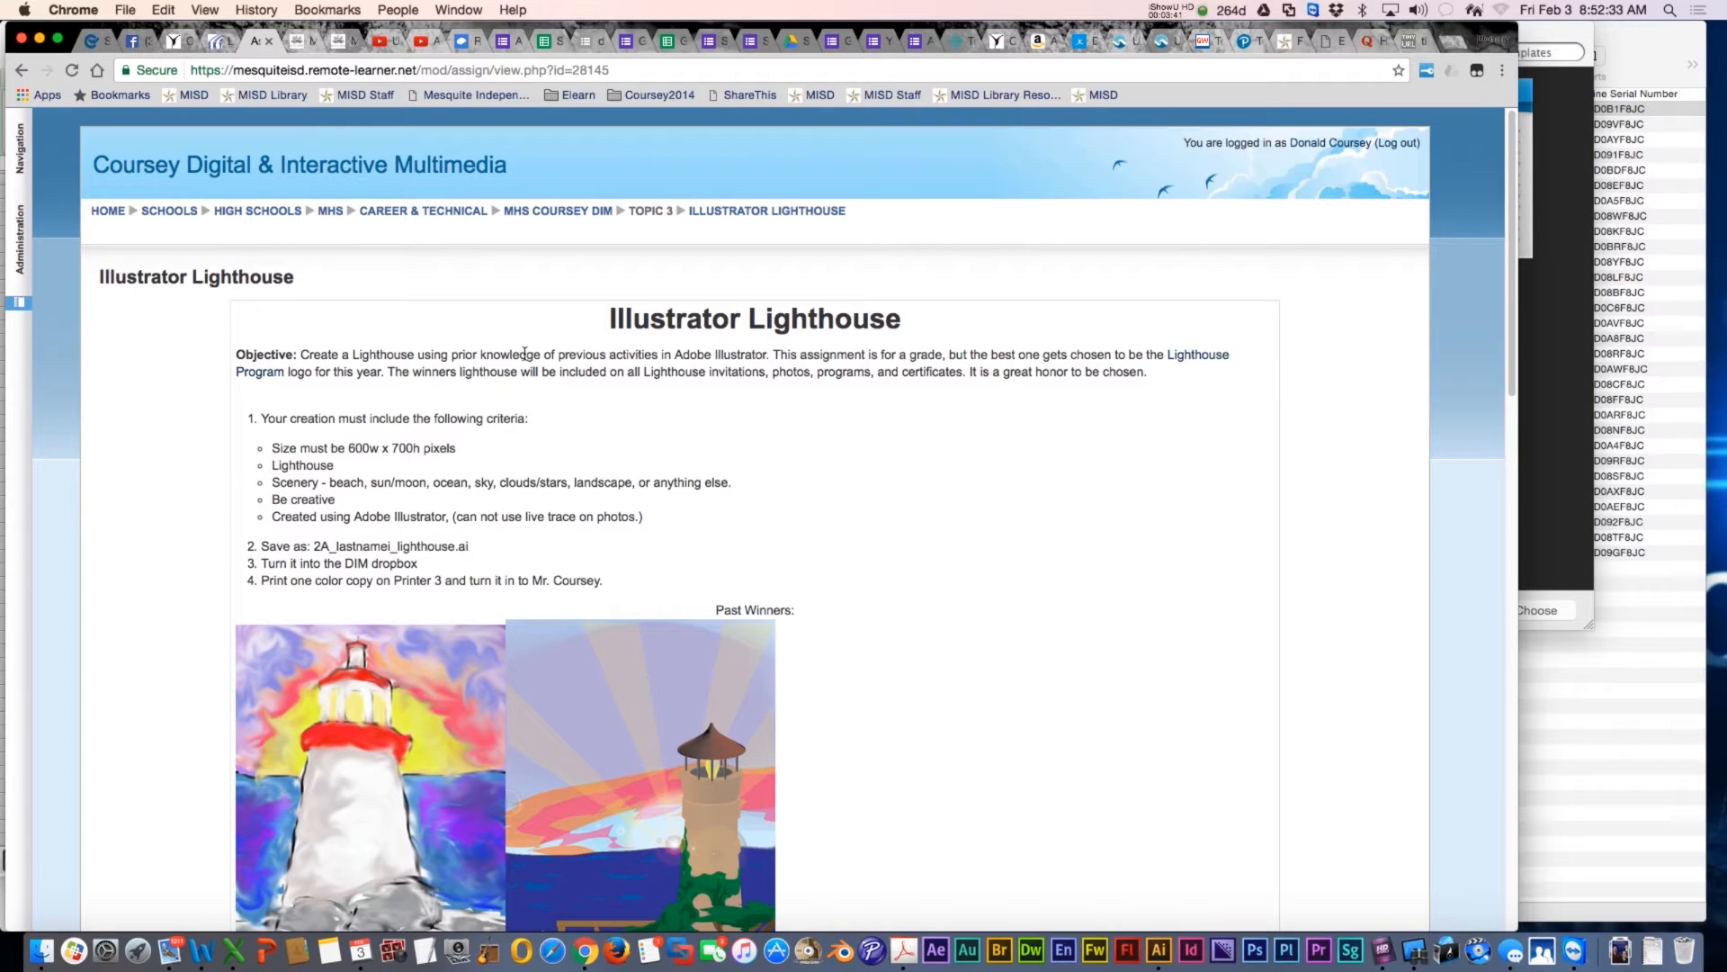
Step: Launch Illustrator and create a new 600 × 700 pixel document named 'lighthouse'
left_click(1158, 950)
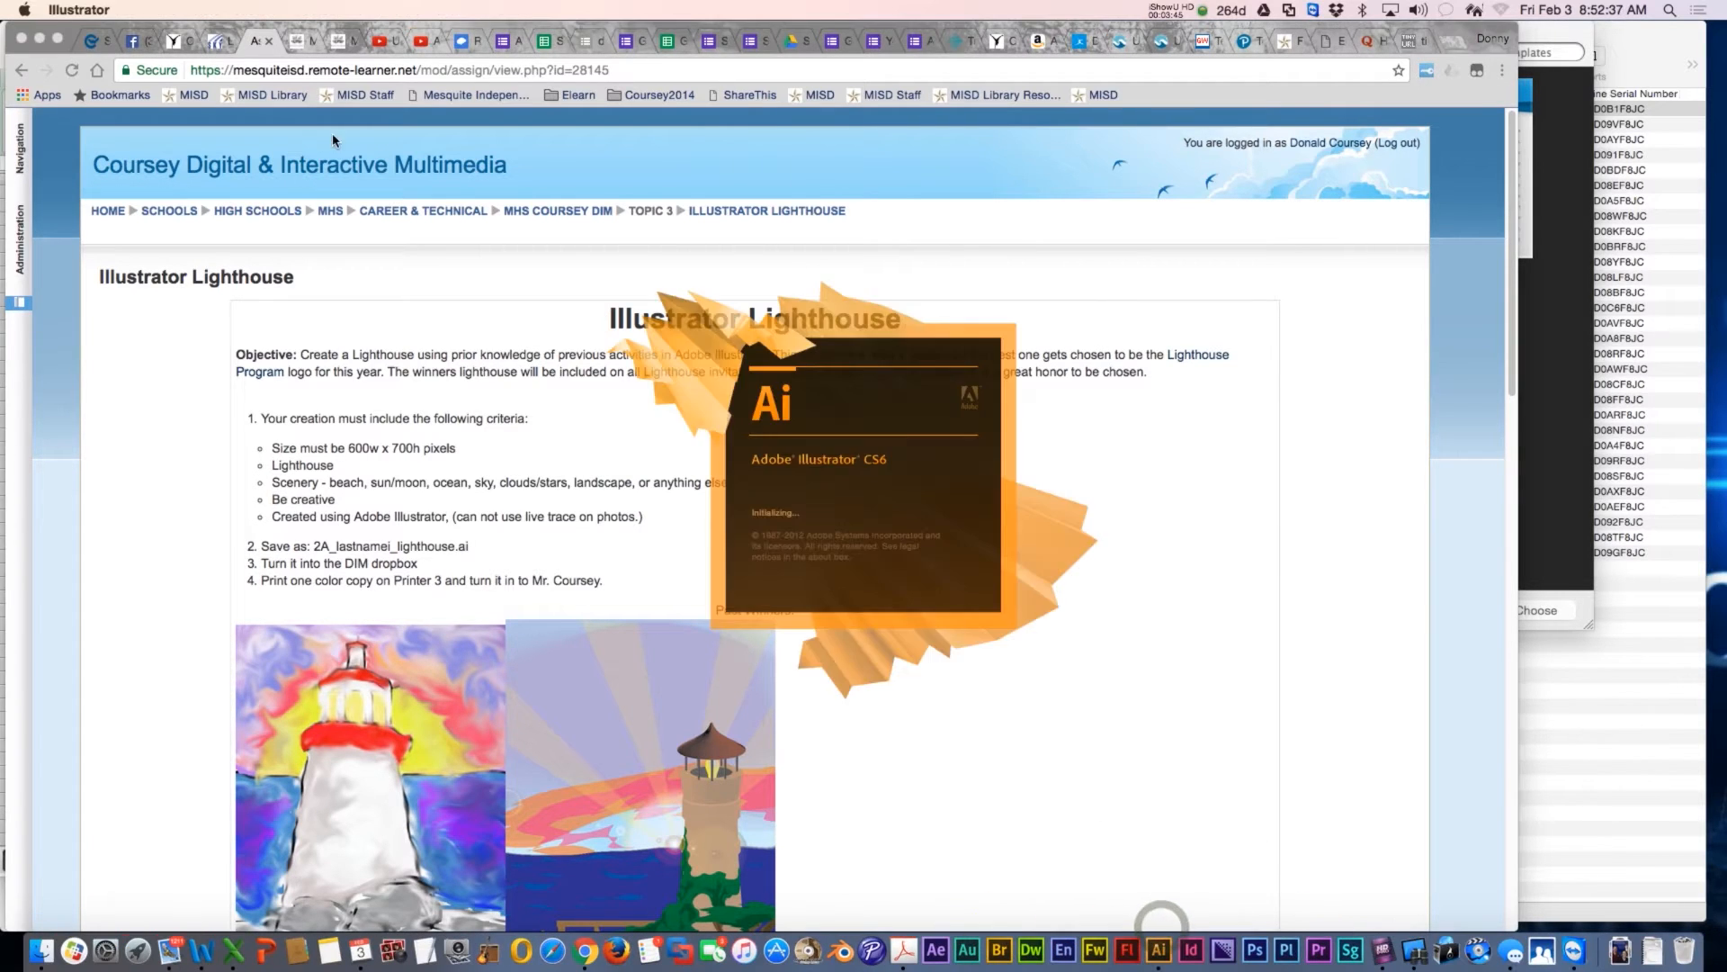
left_click(136, 10)
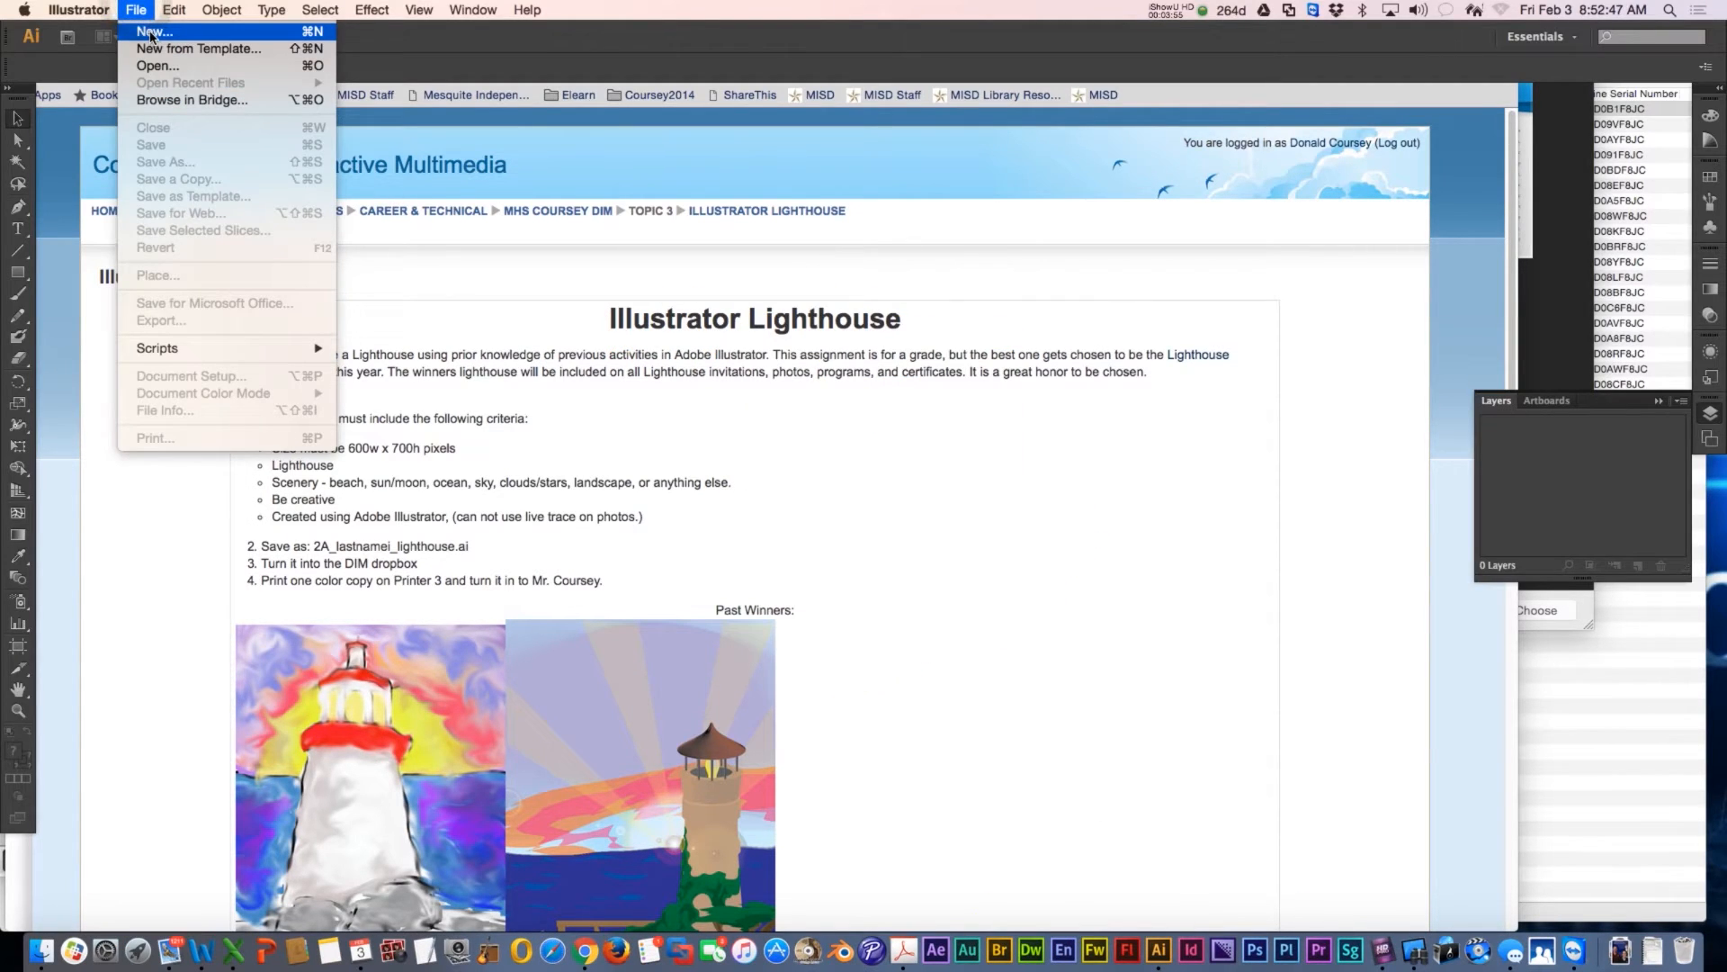
left_click(154, 31)
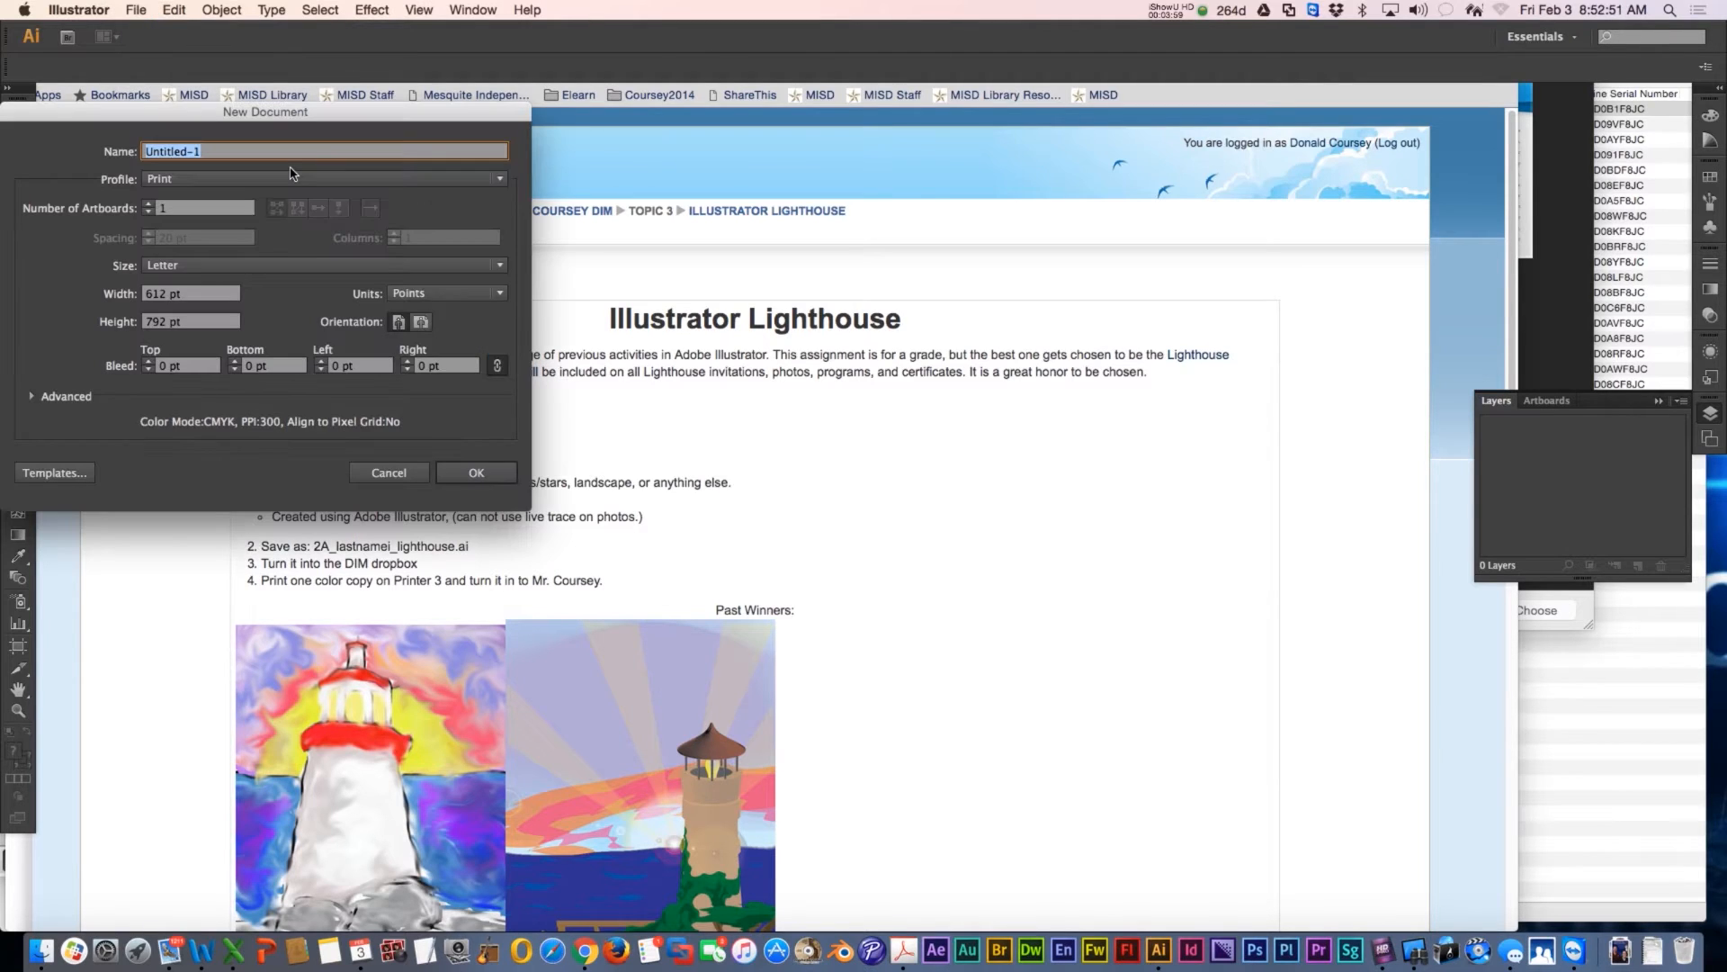
type("lighthouse")
left_click(190, 321)
type("700")
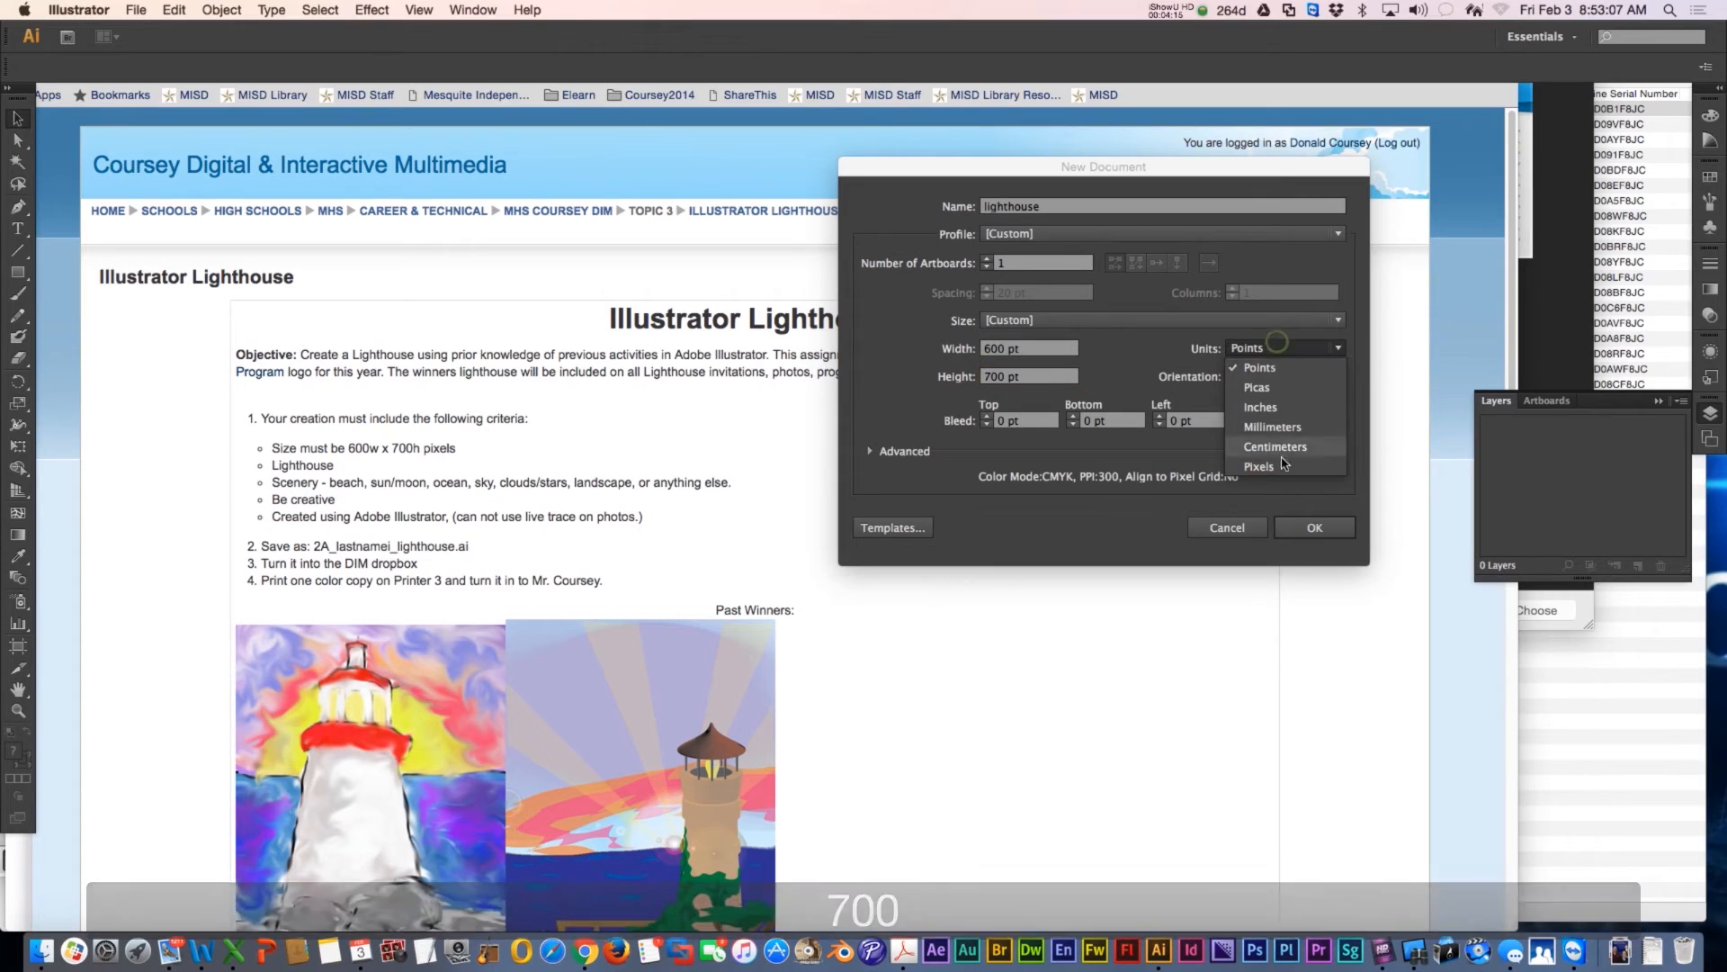
left_click(1257, 466)
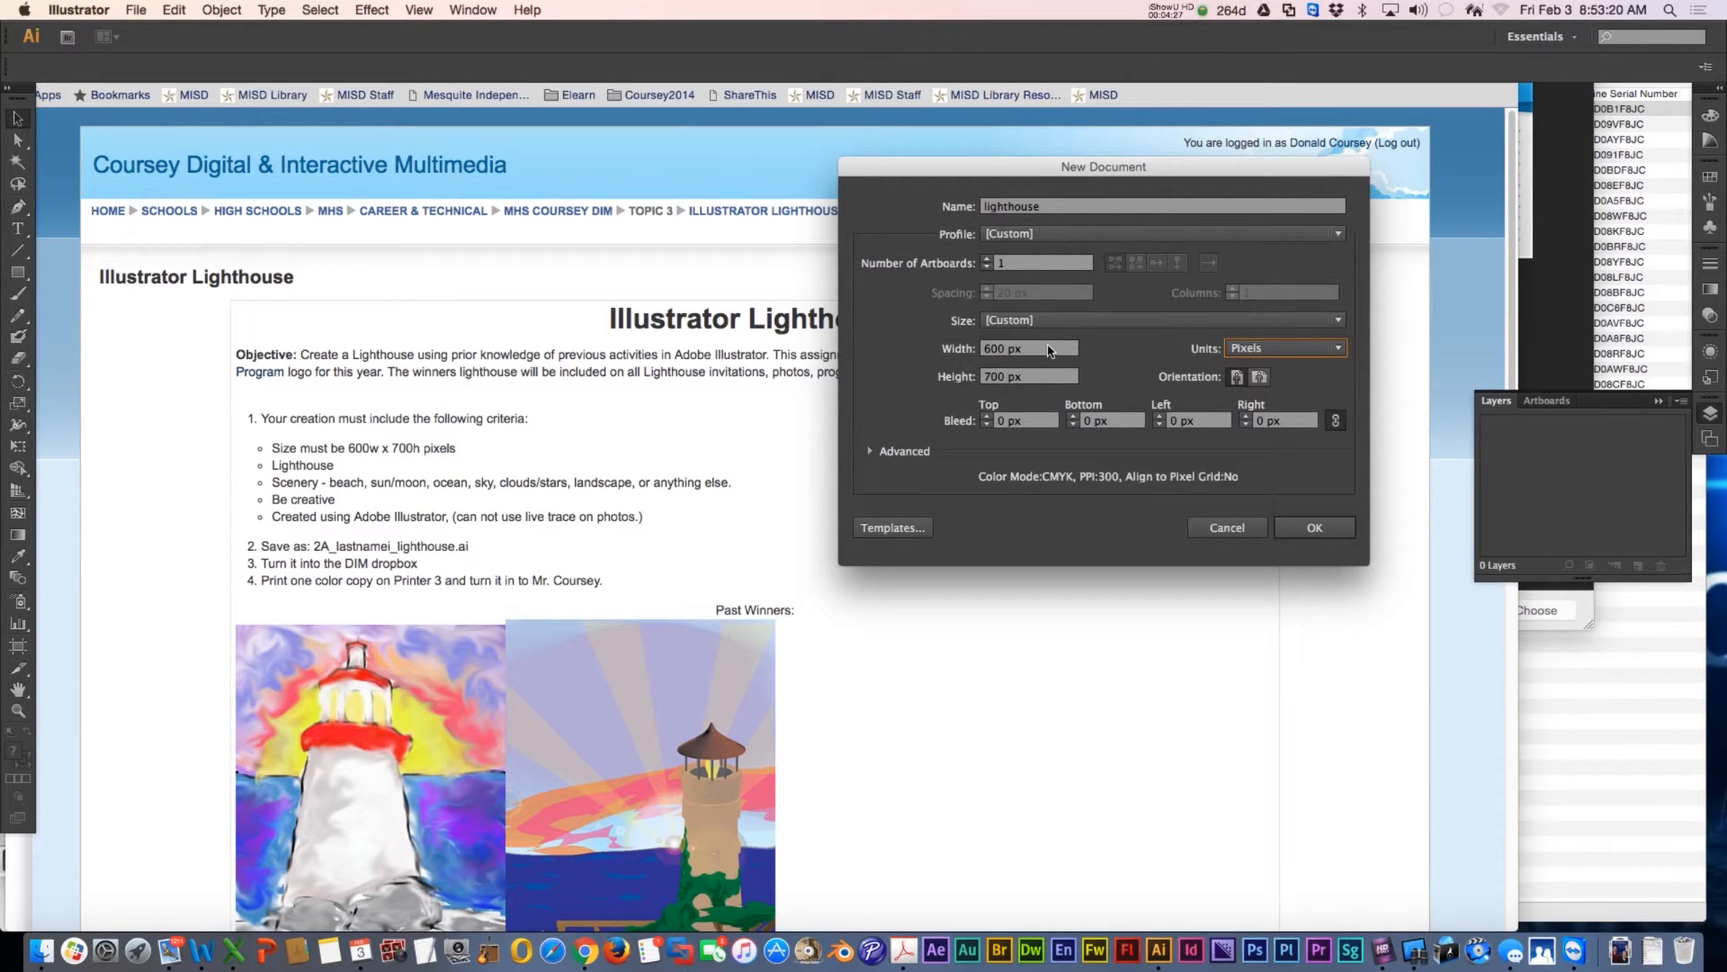
mouse_move(1011, 363)
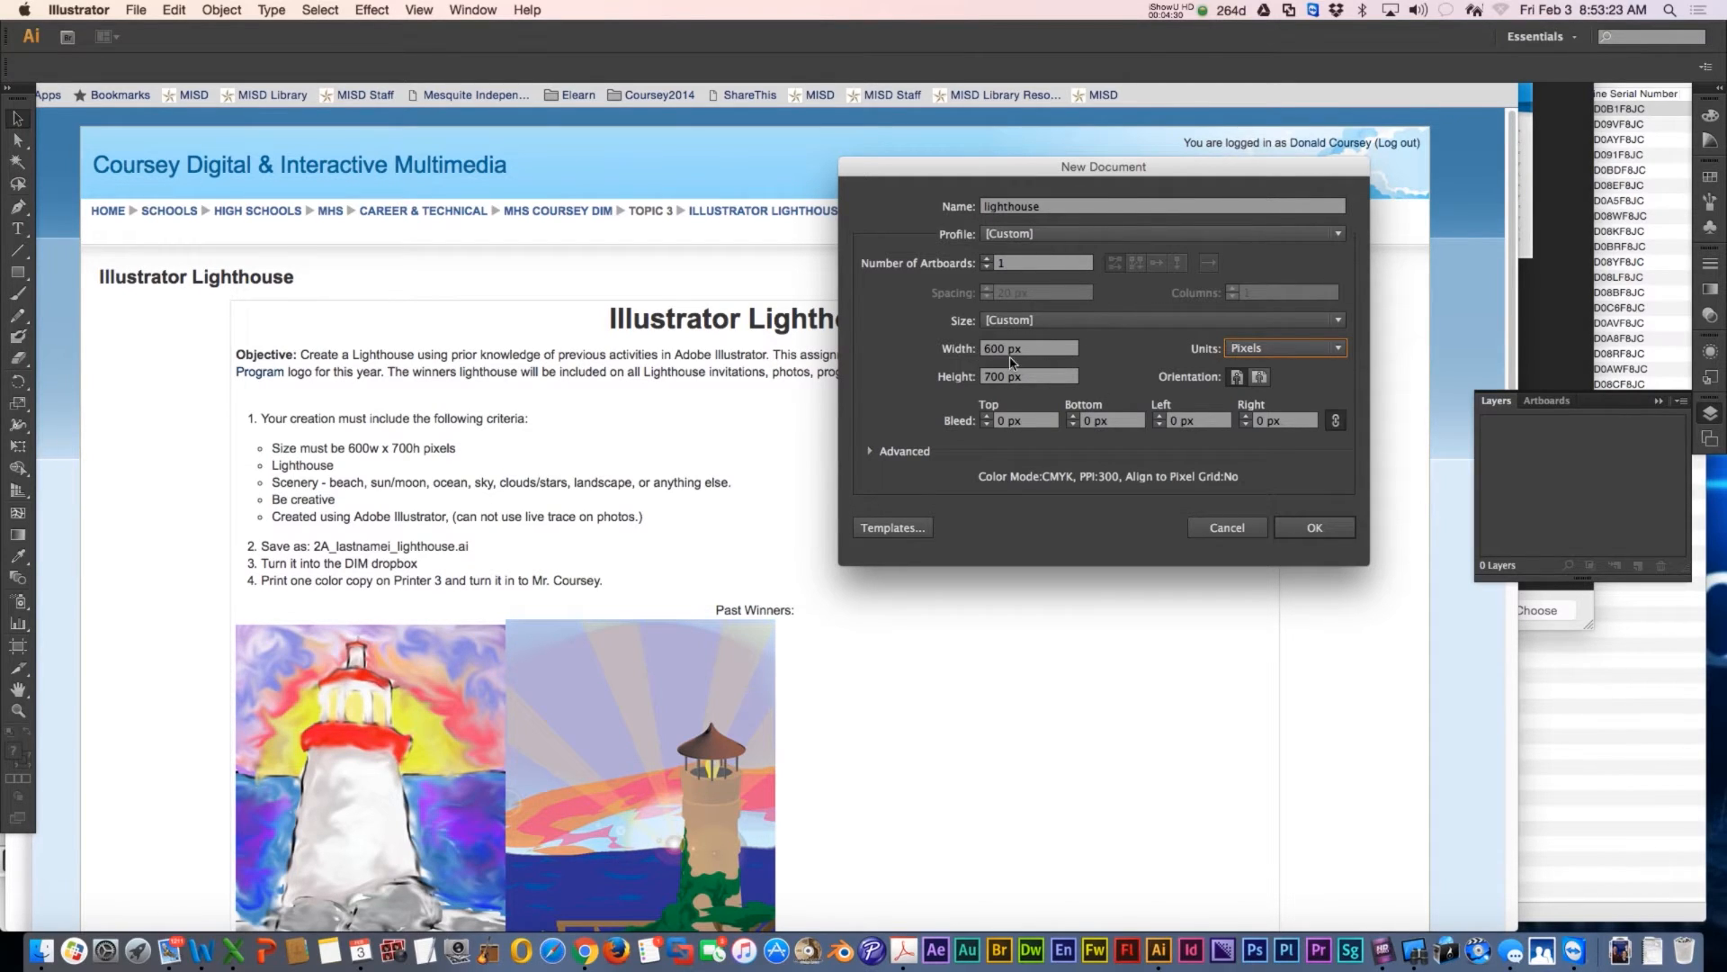
mouse_move(1010, 389)
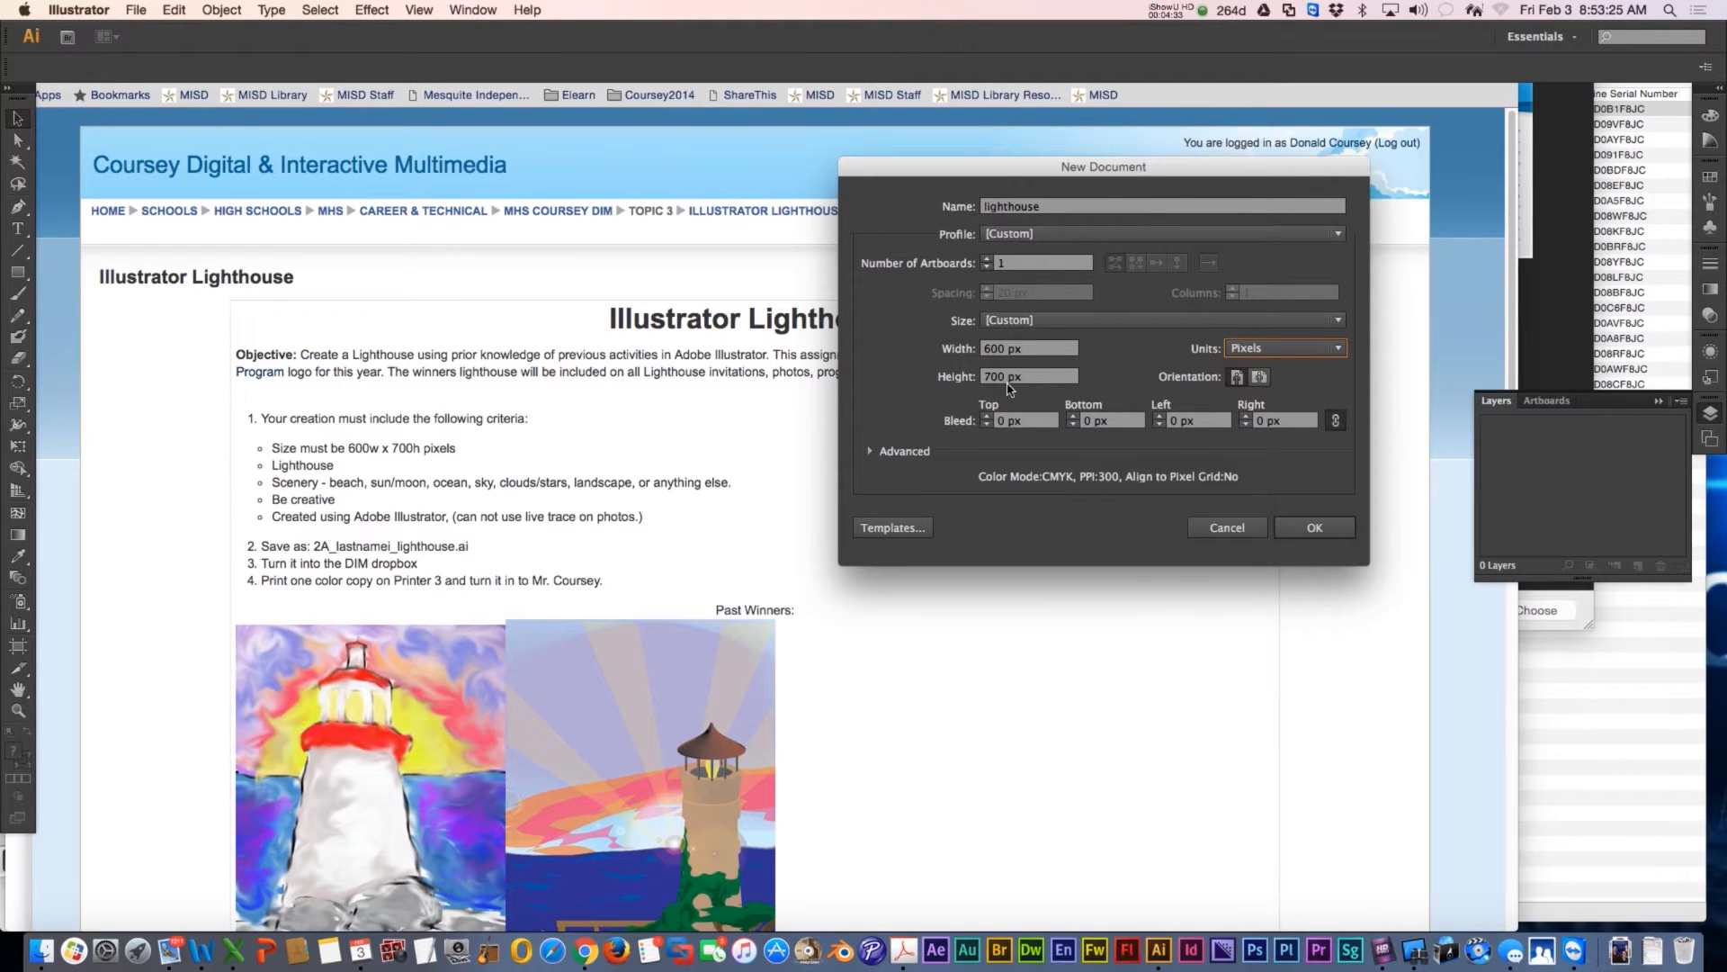
mouse_move(1228, 515)
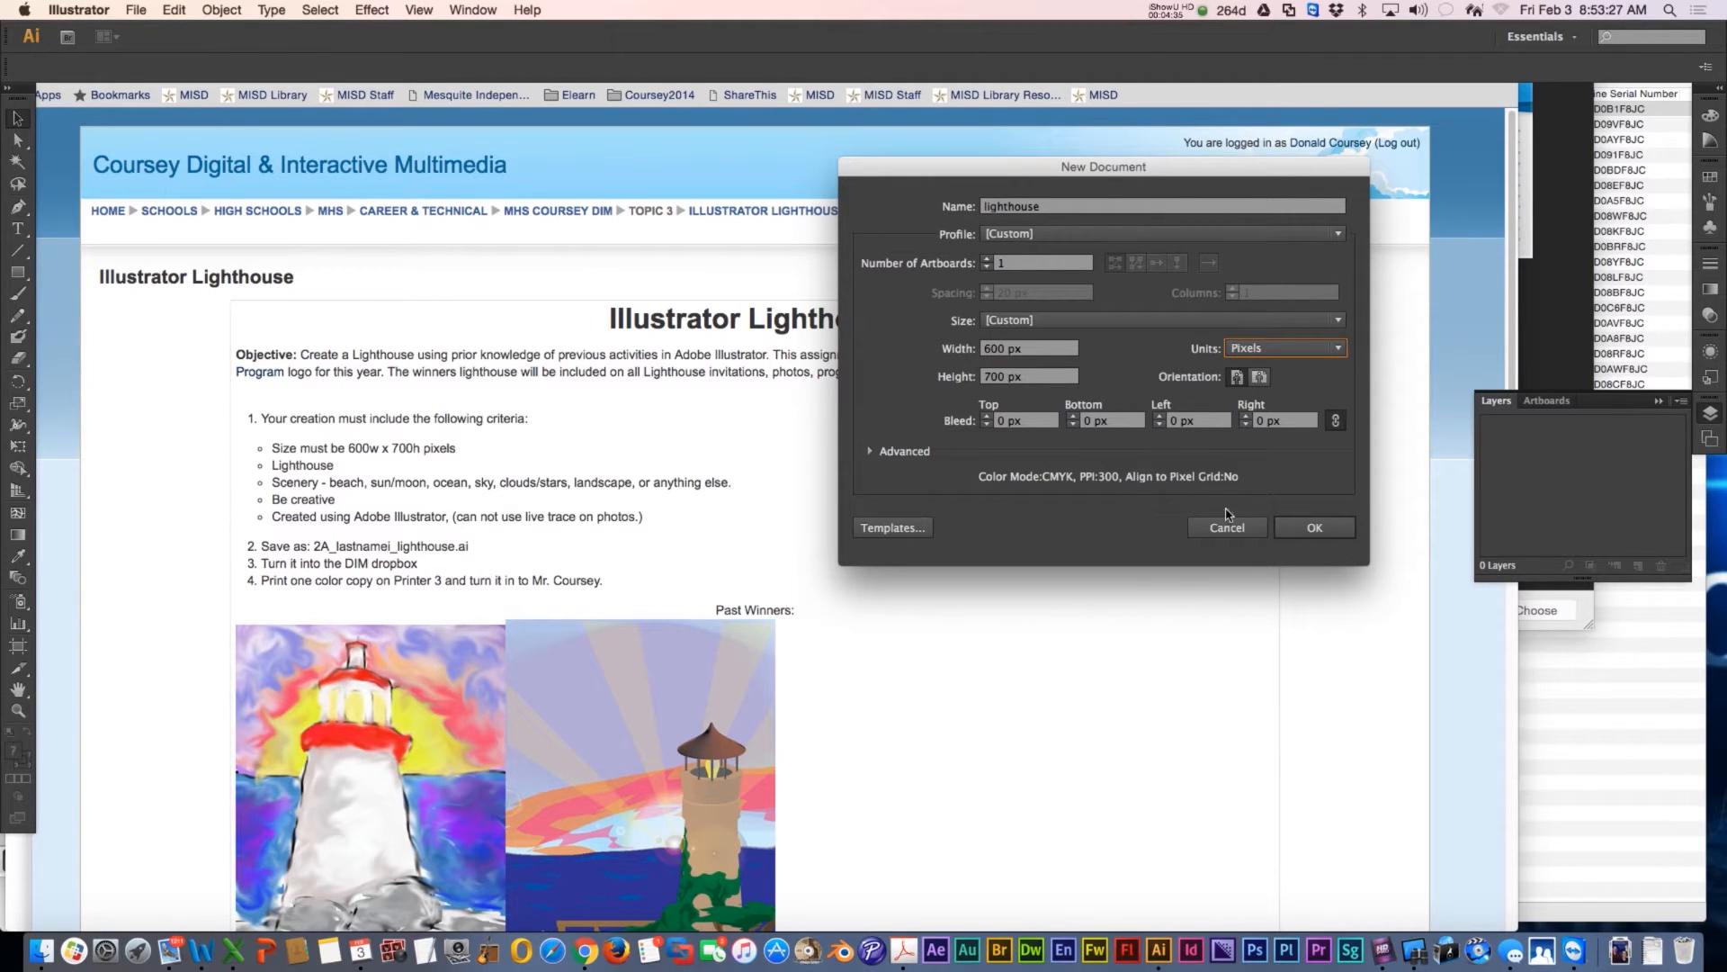
left_click(1226, 526)
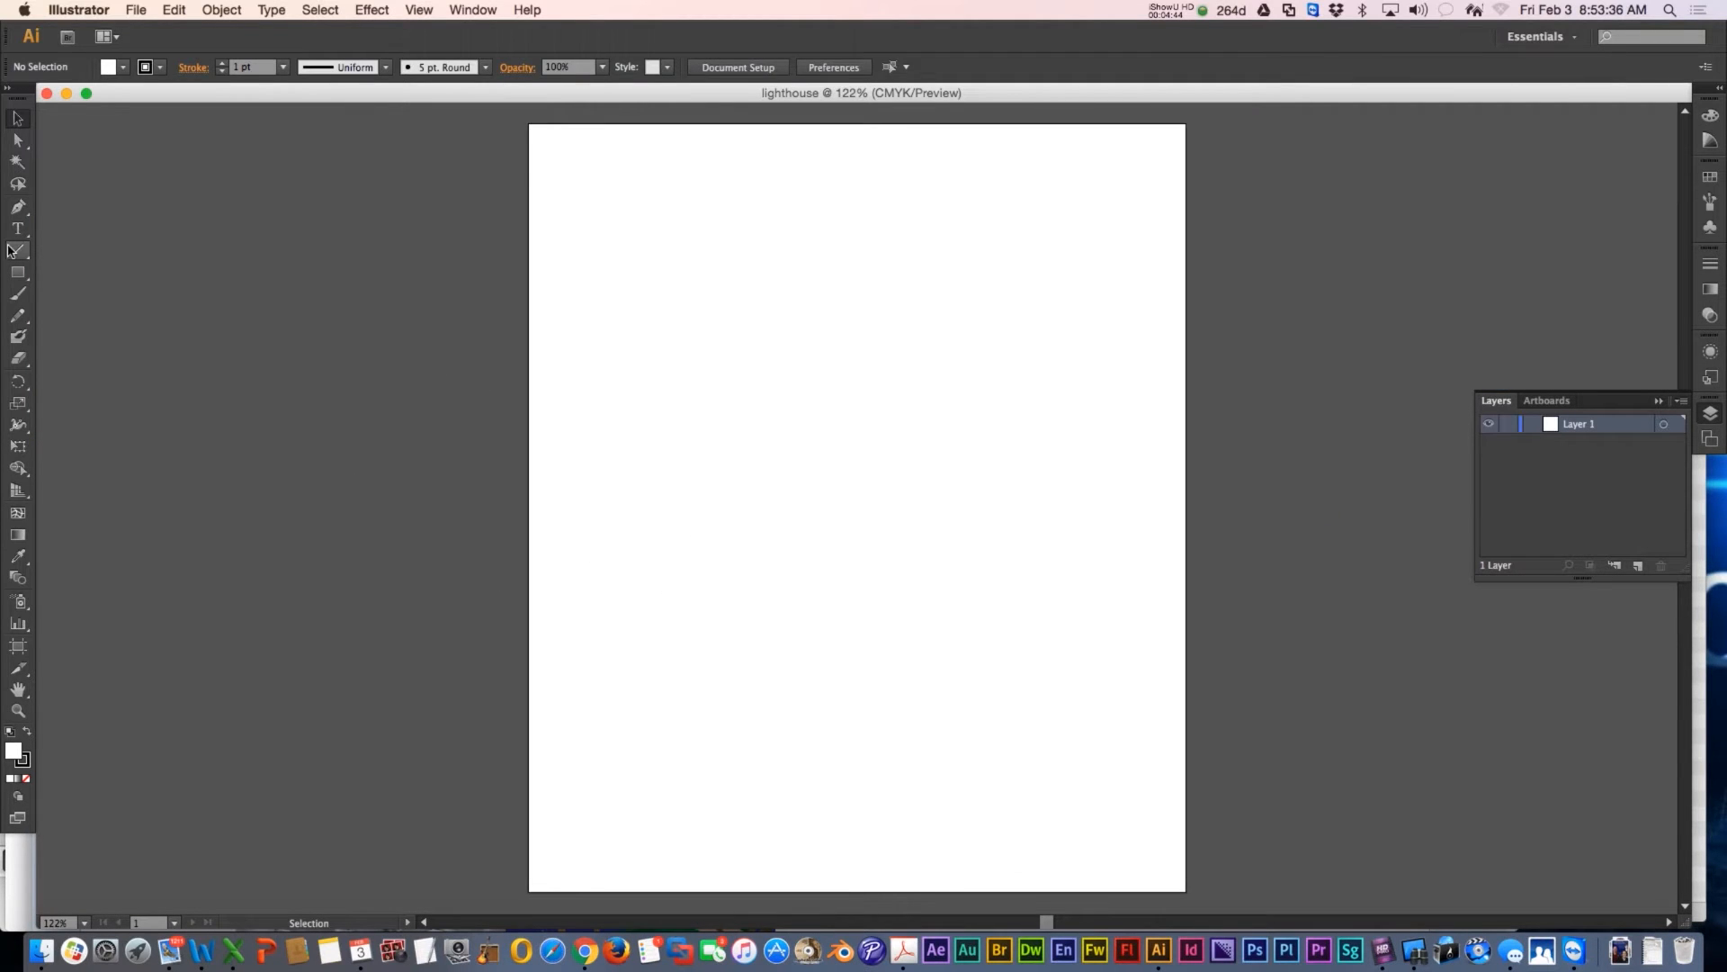
mouse_move(19, 250)
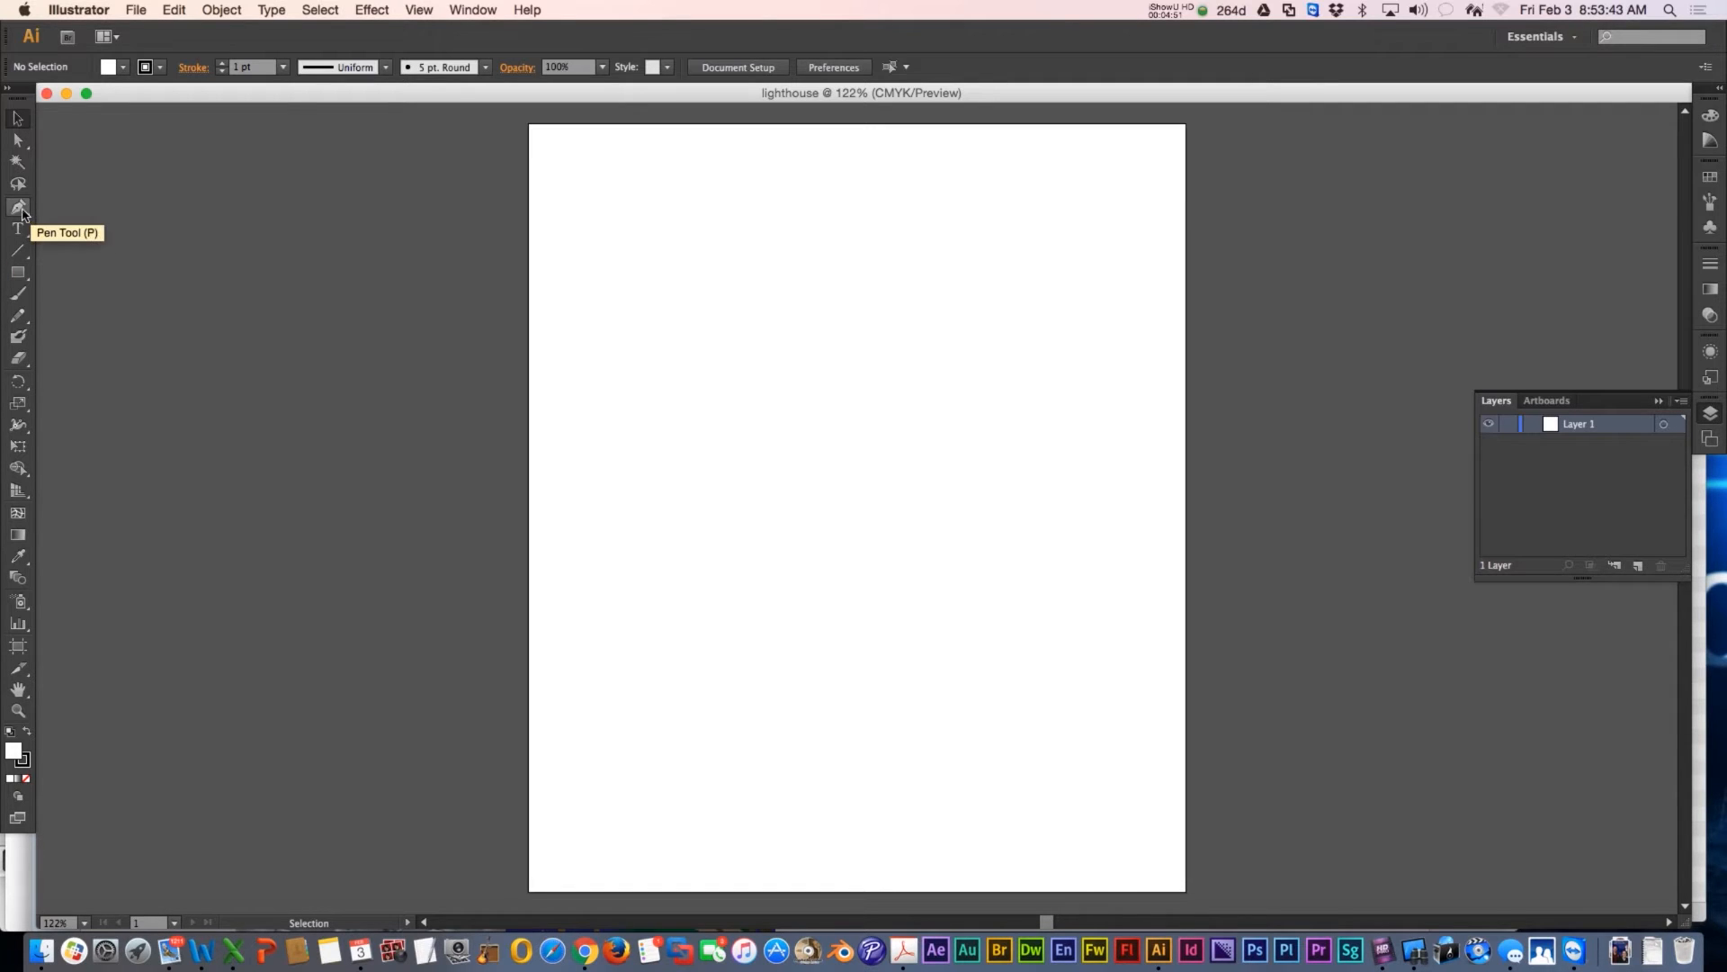
Step: Draw the tower's half-profile with the Pen tool: a short top and long side
left_click(19, 206)
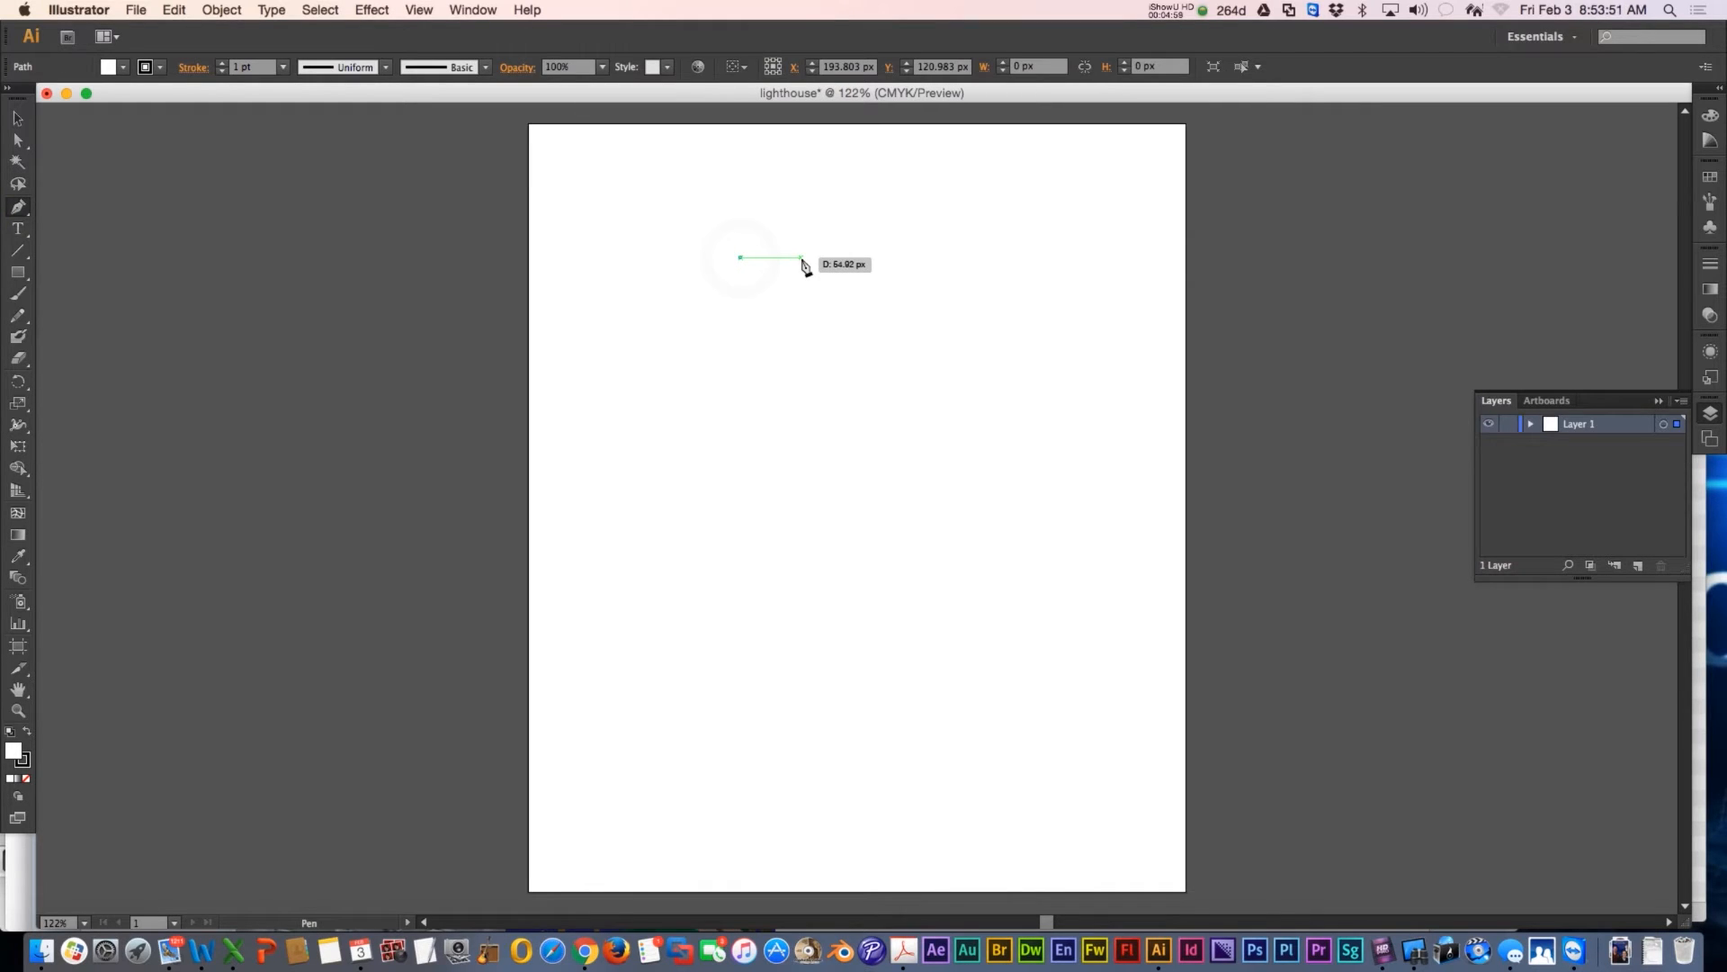
left_click_drag(801, 259, 800, 358)
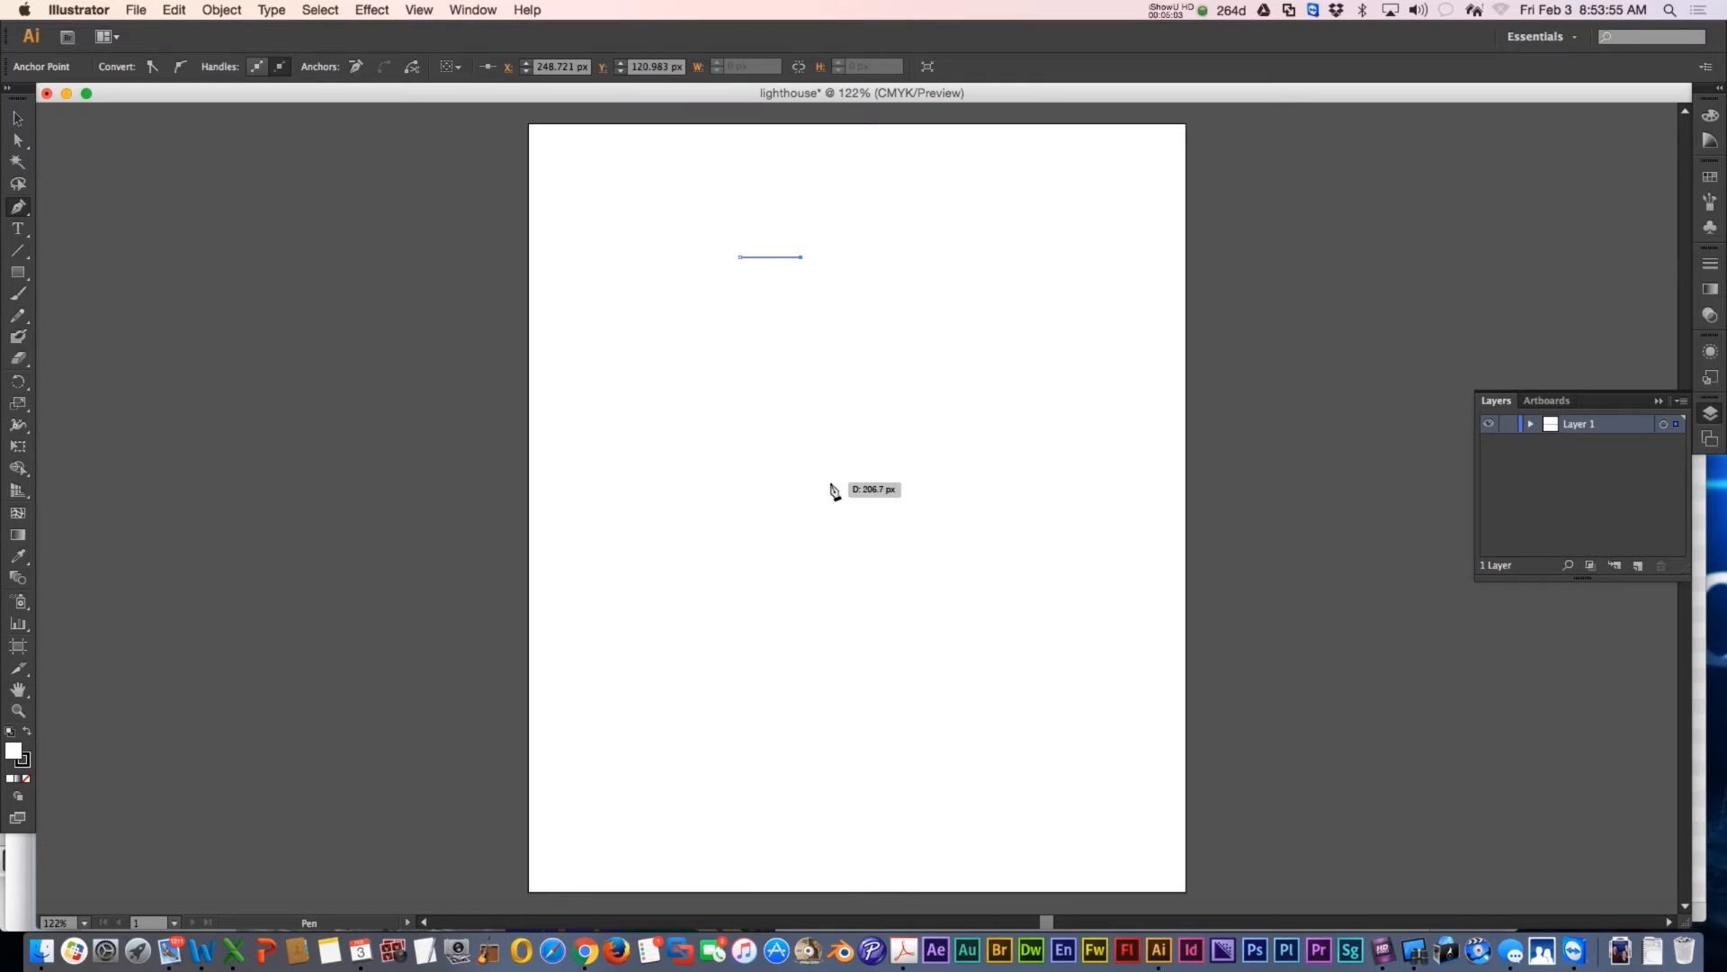
left_click(830, 481)
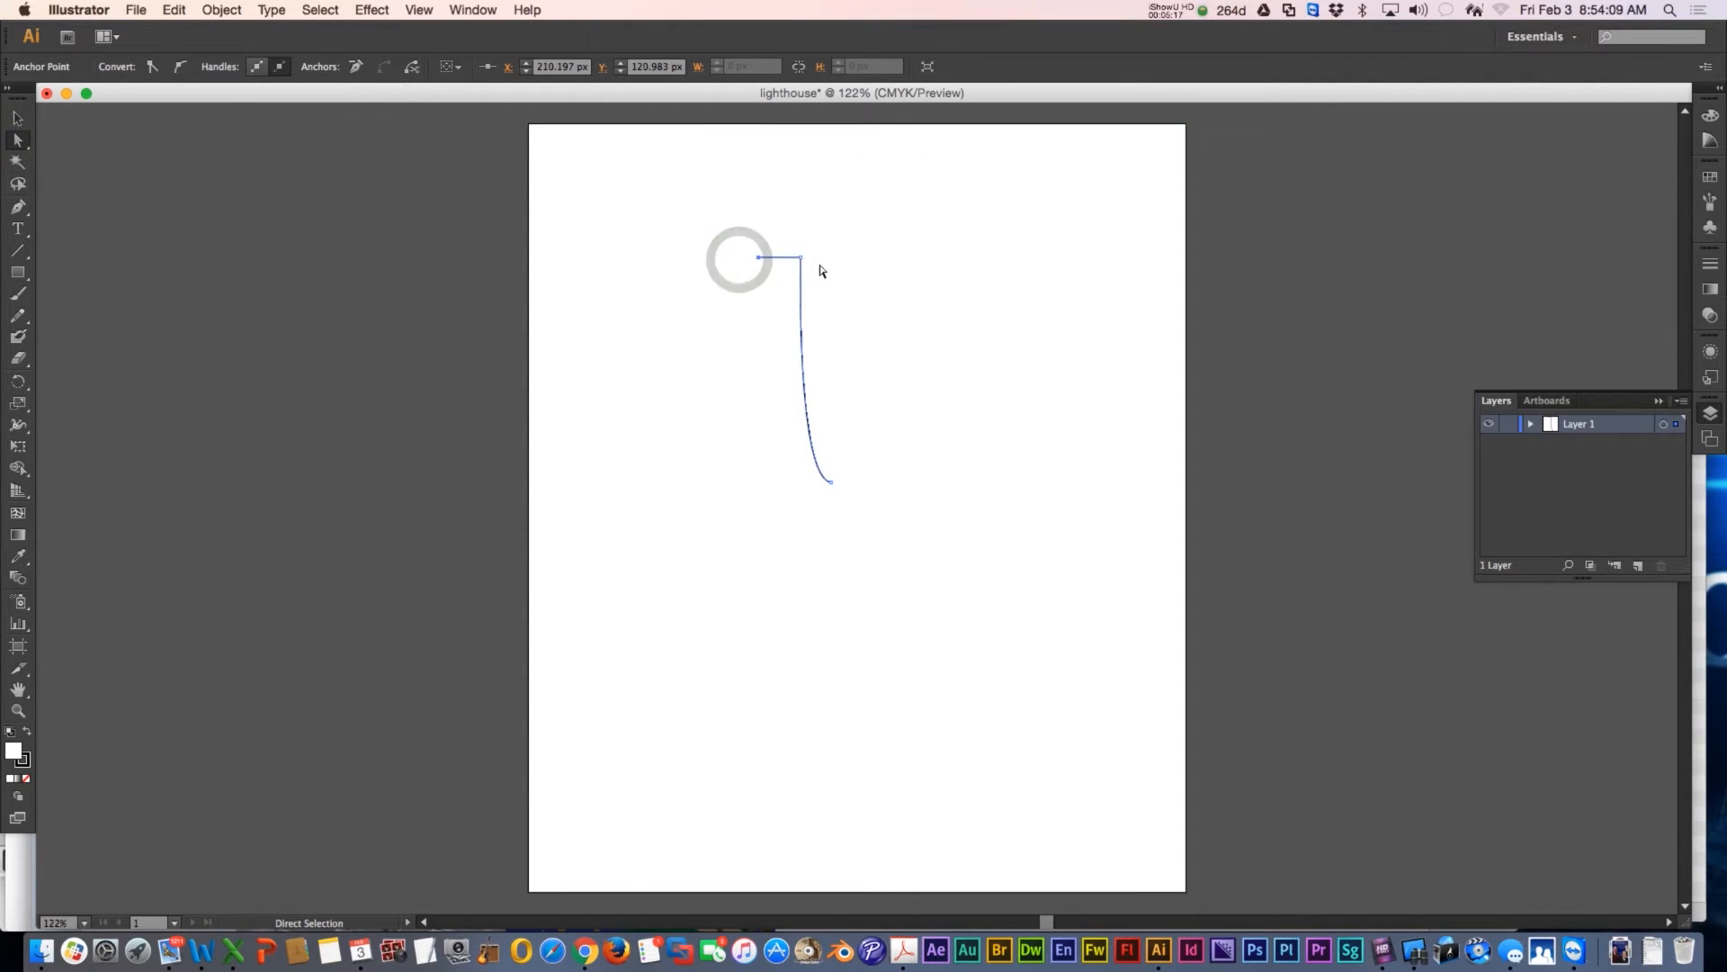
Step: Apply Effect > 3D > Revolve to the profile, revolving from the Left Edge
left_click(371, 10)
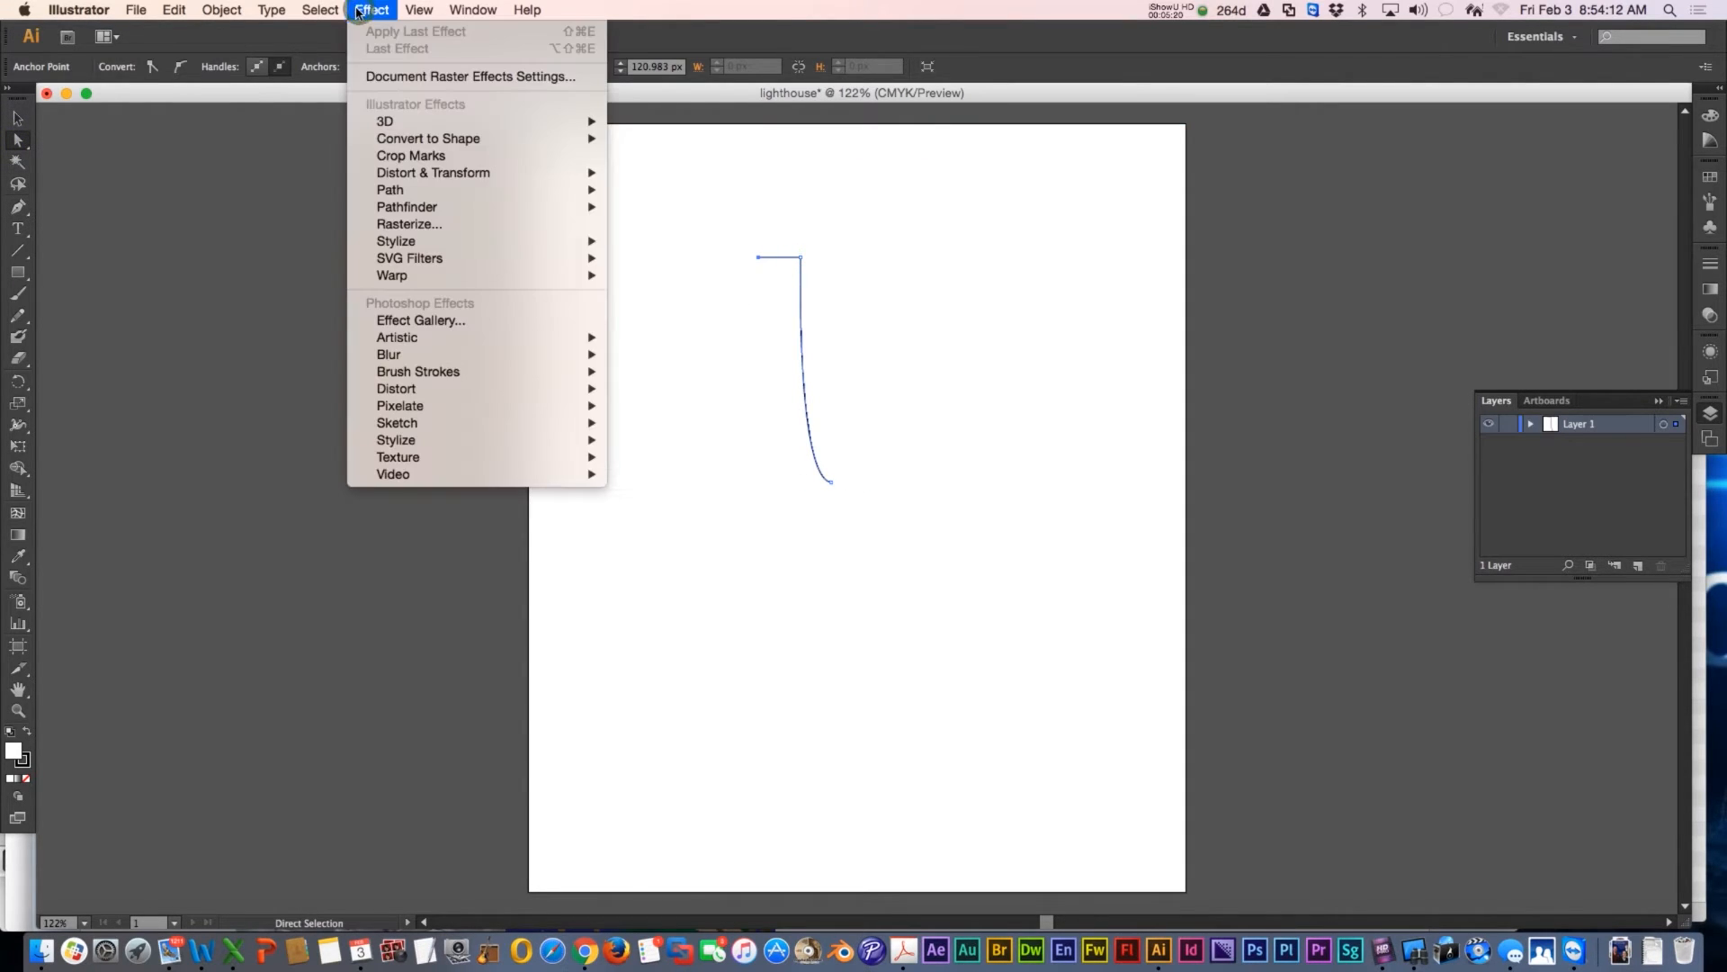
mouse_move(427, 137)
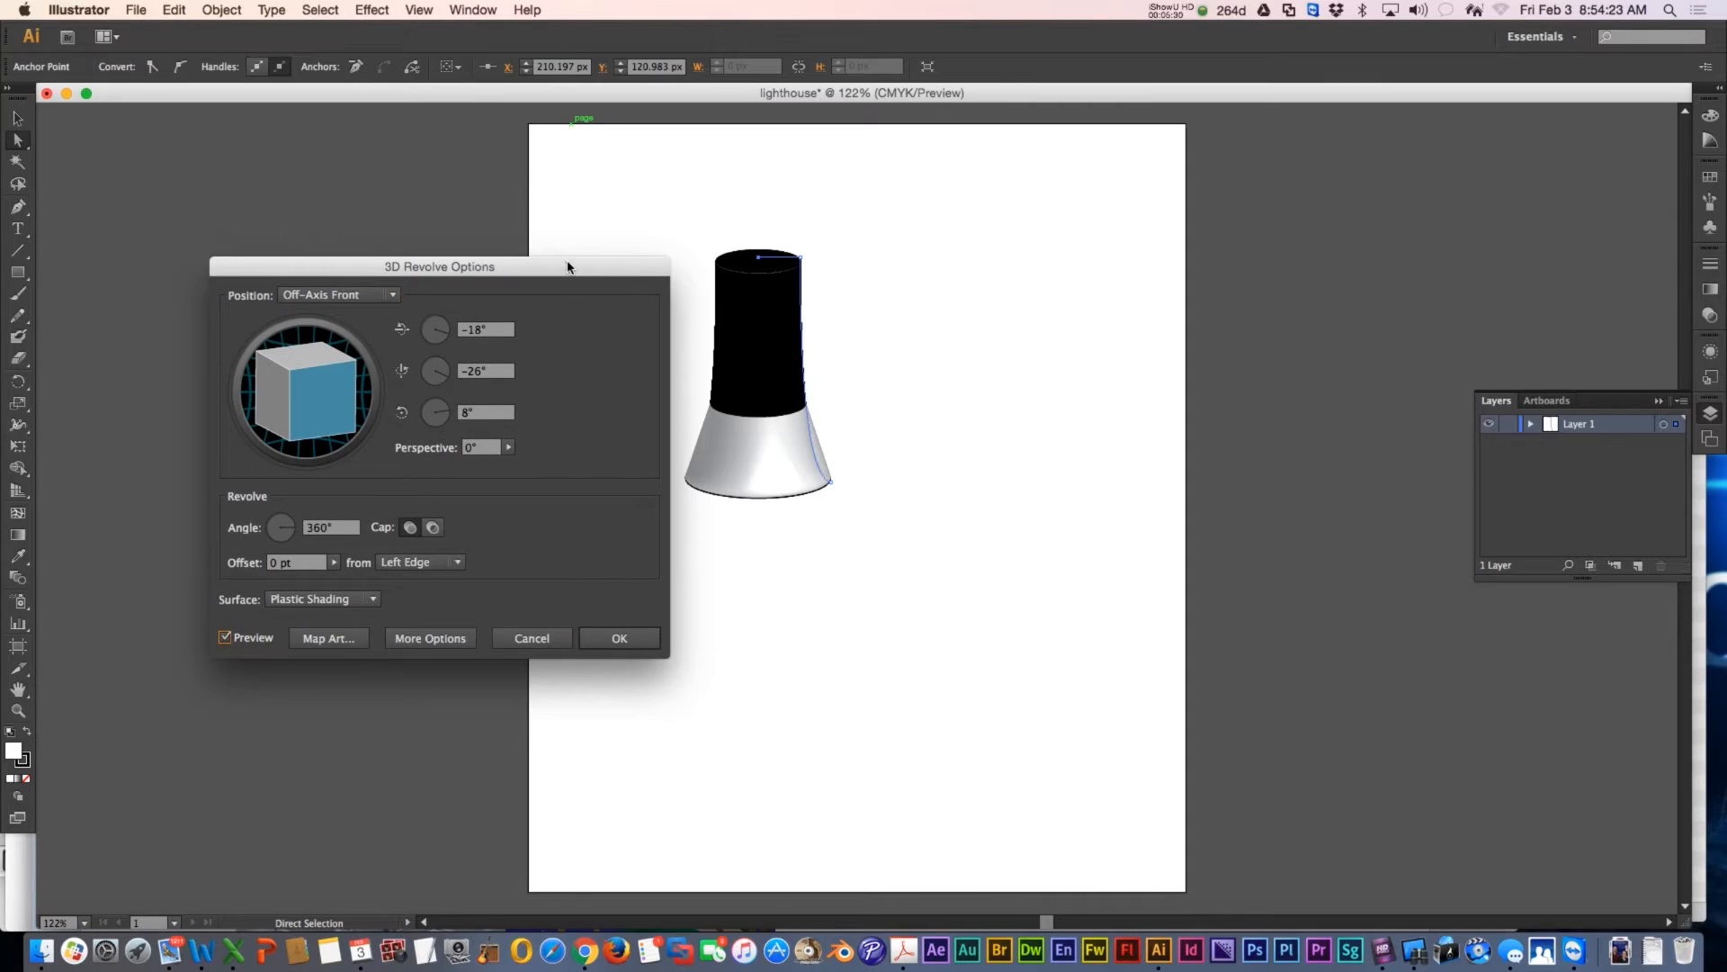
left_click_drag(440, 266, 340, 117)
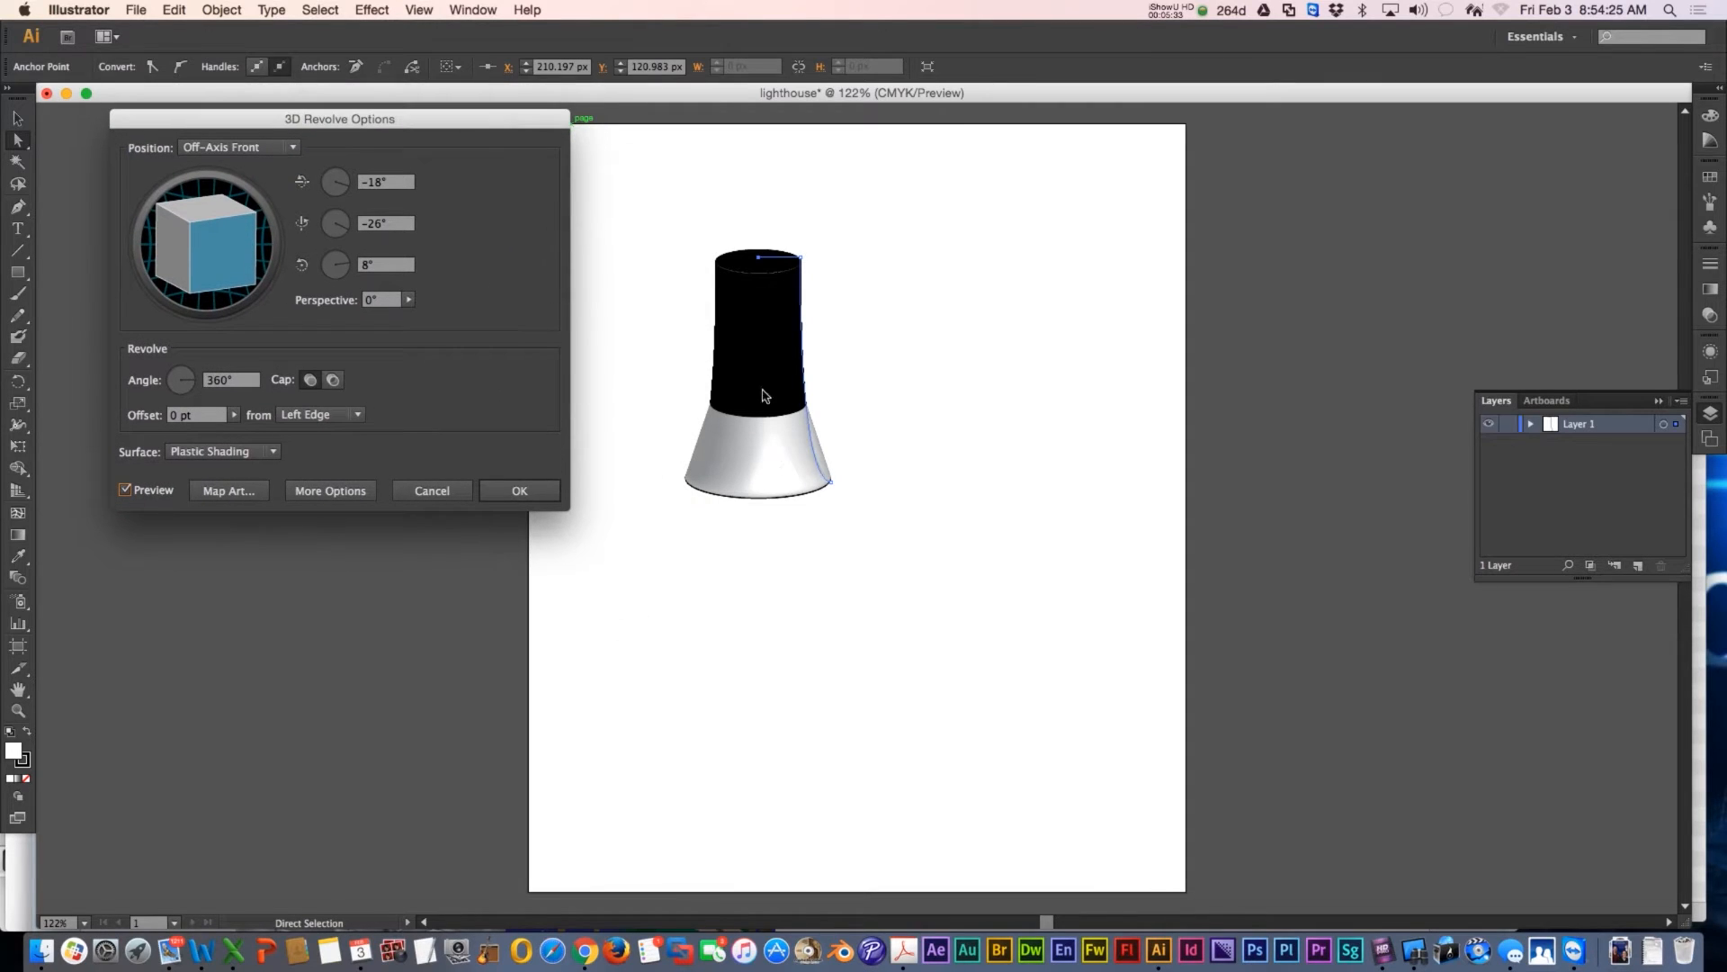
mouse_move(749, 261)
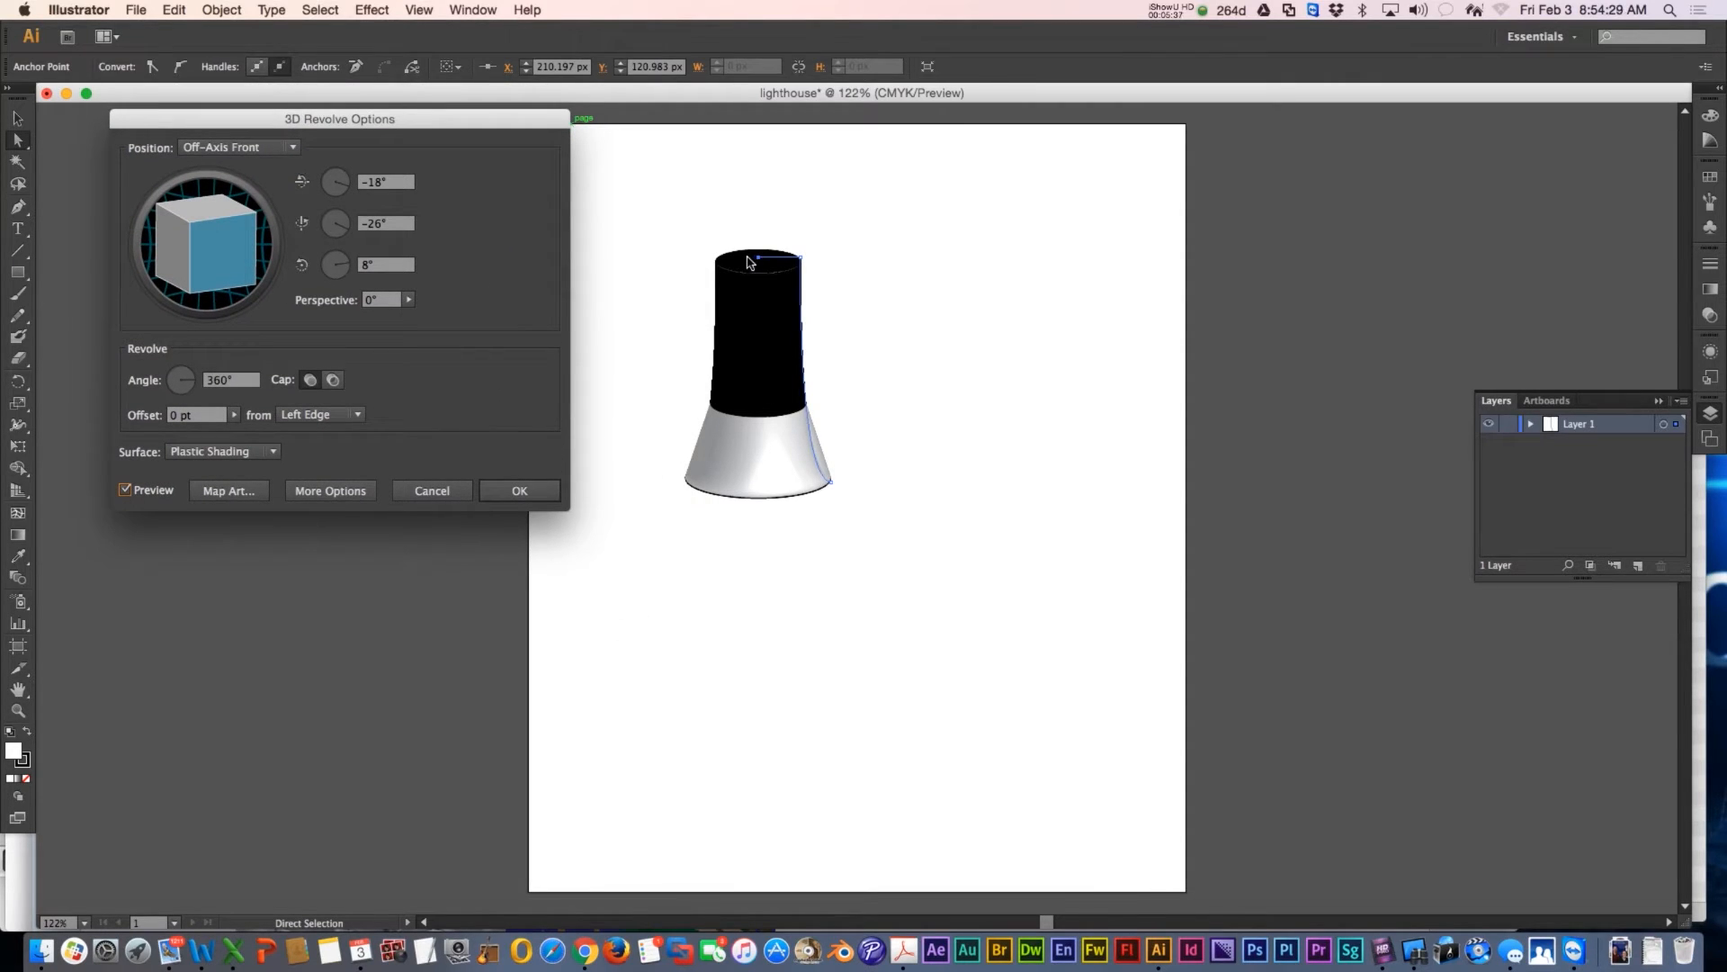
left_click(320, 414)
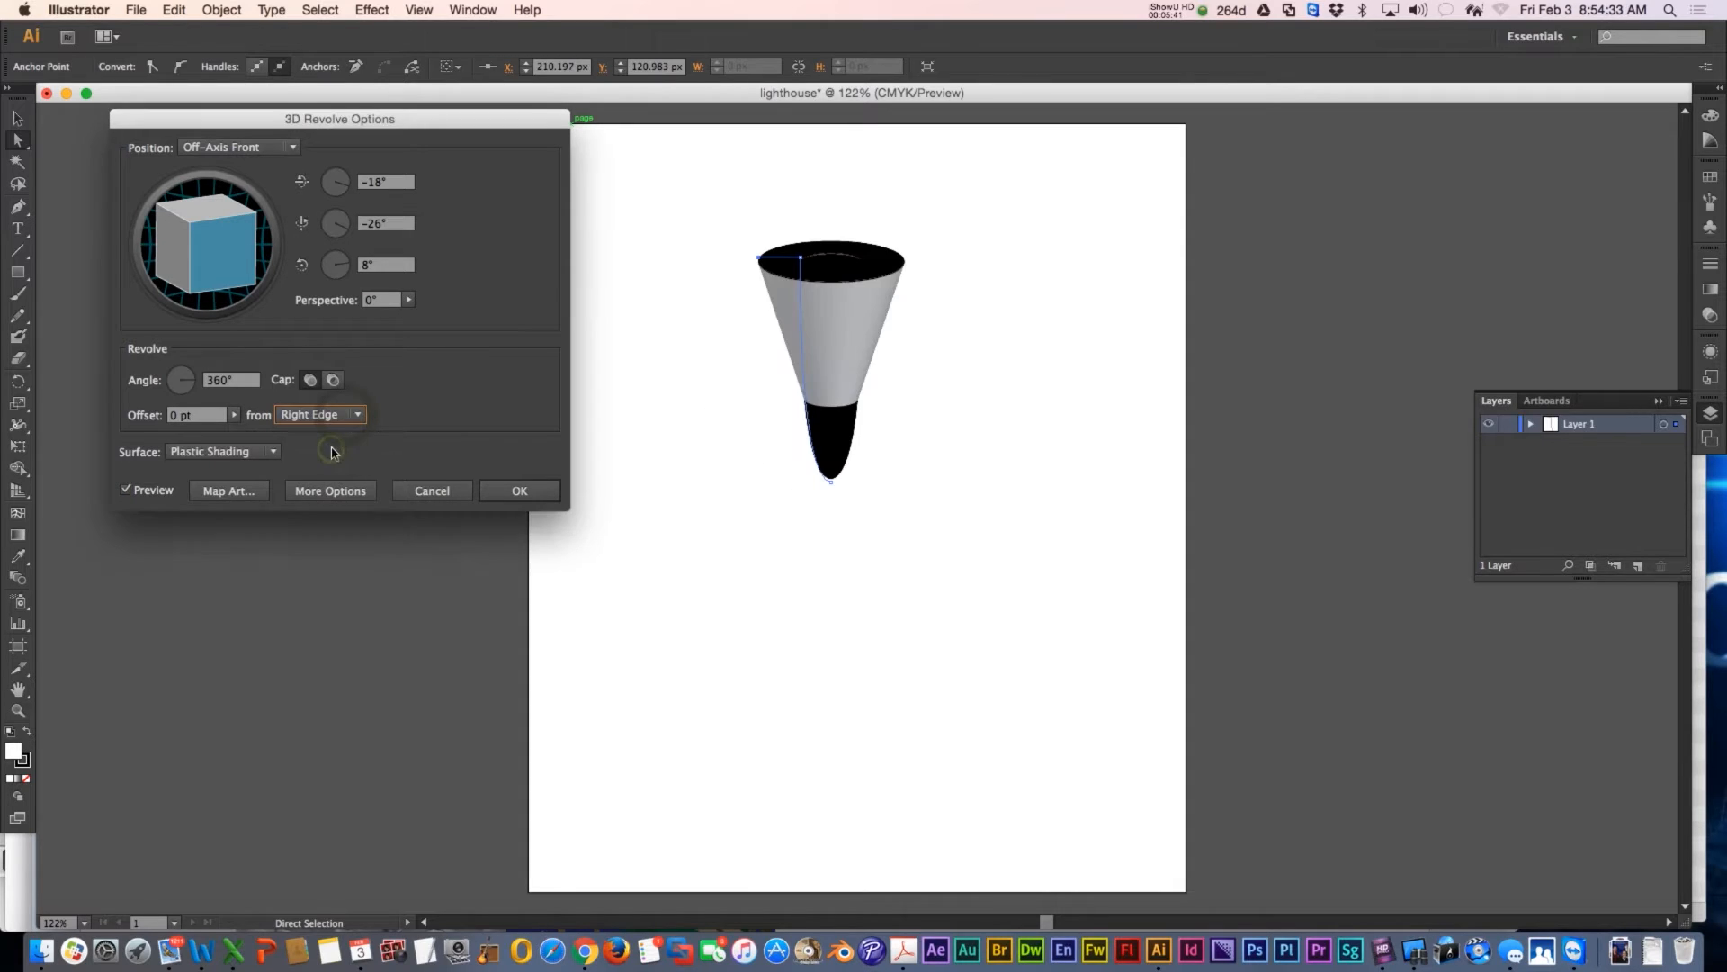
left_click(356, 414)
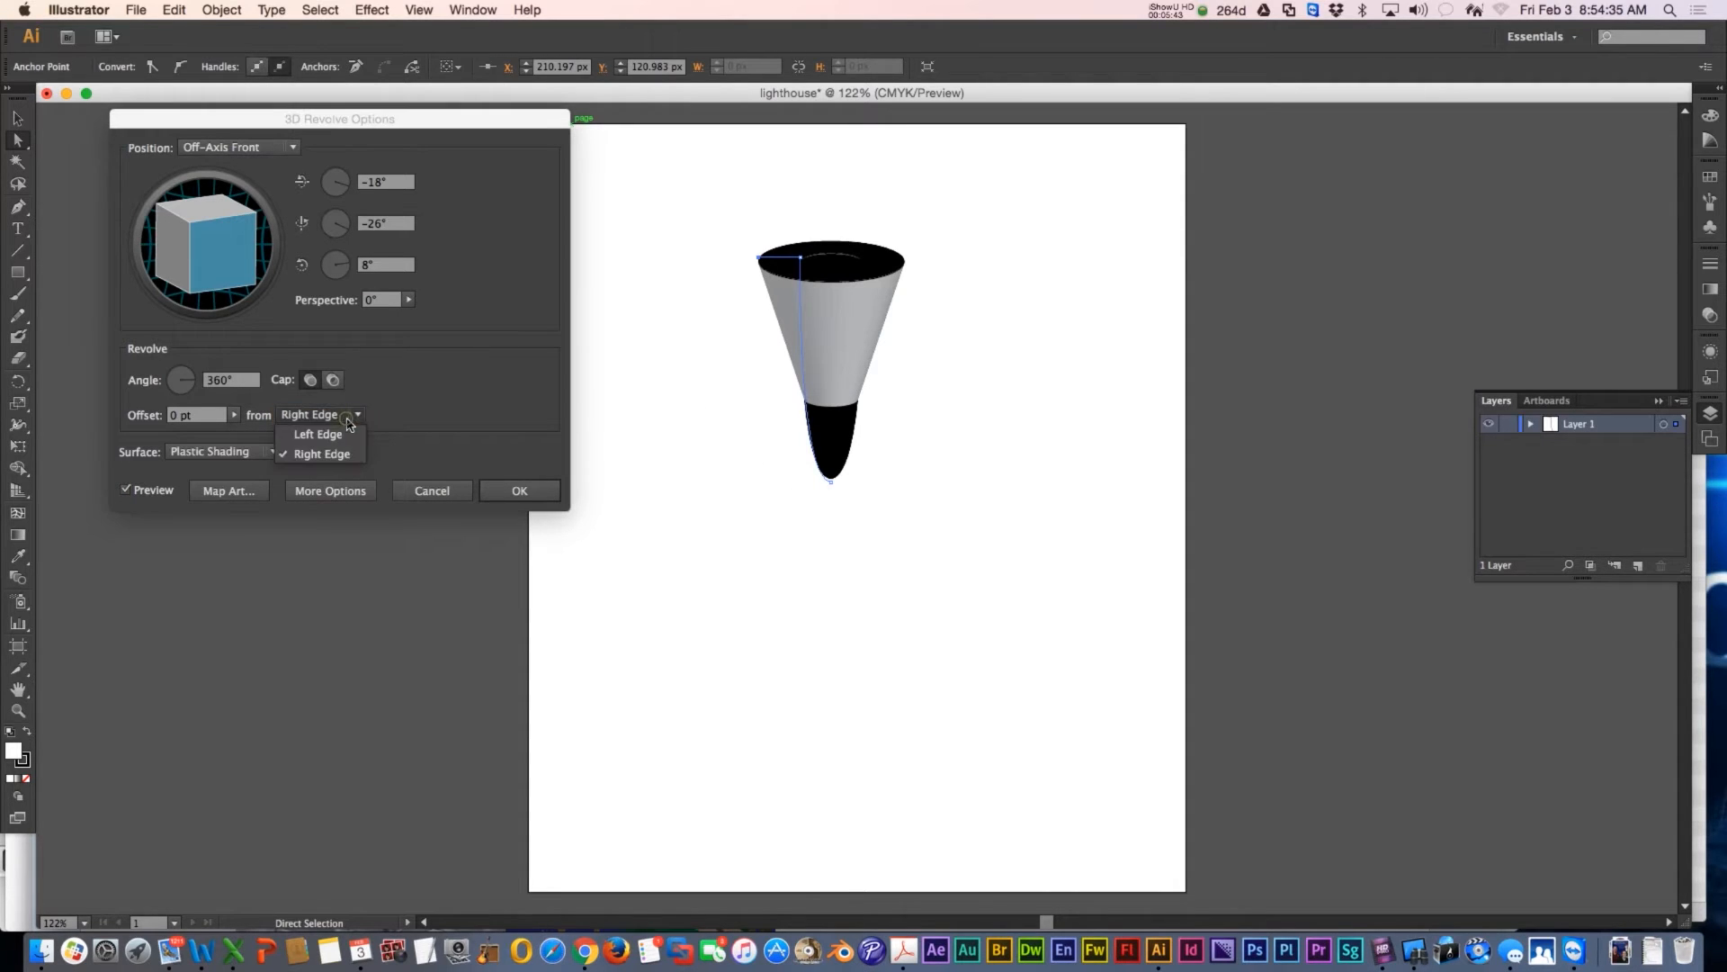
left_click(318, 433)
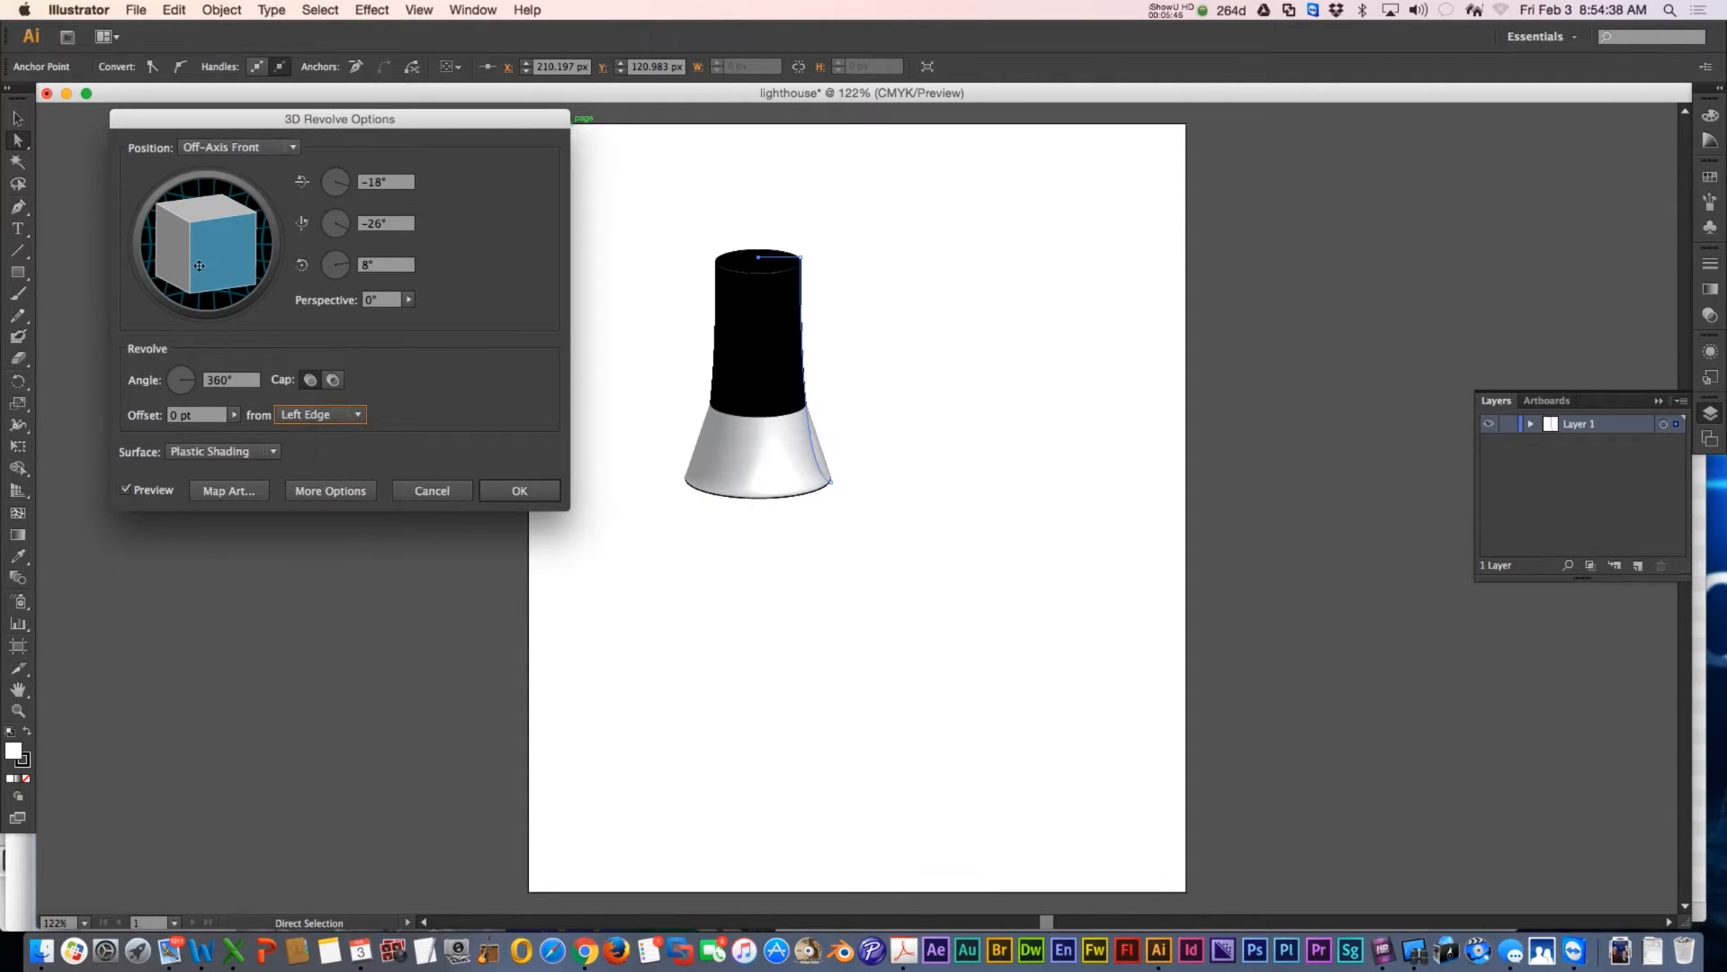
left_click(520, 490)
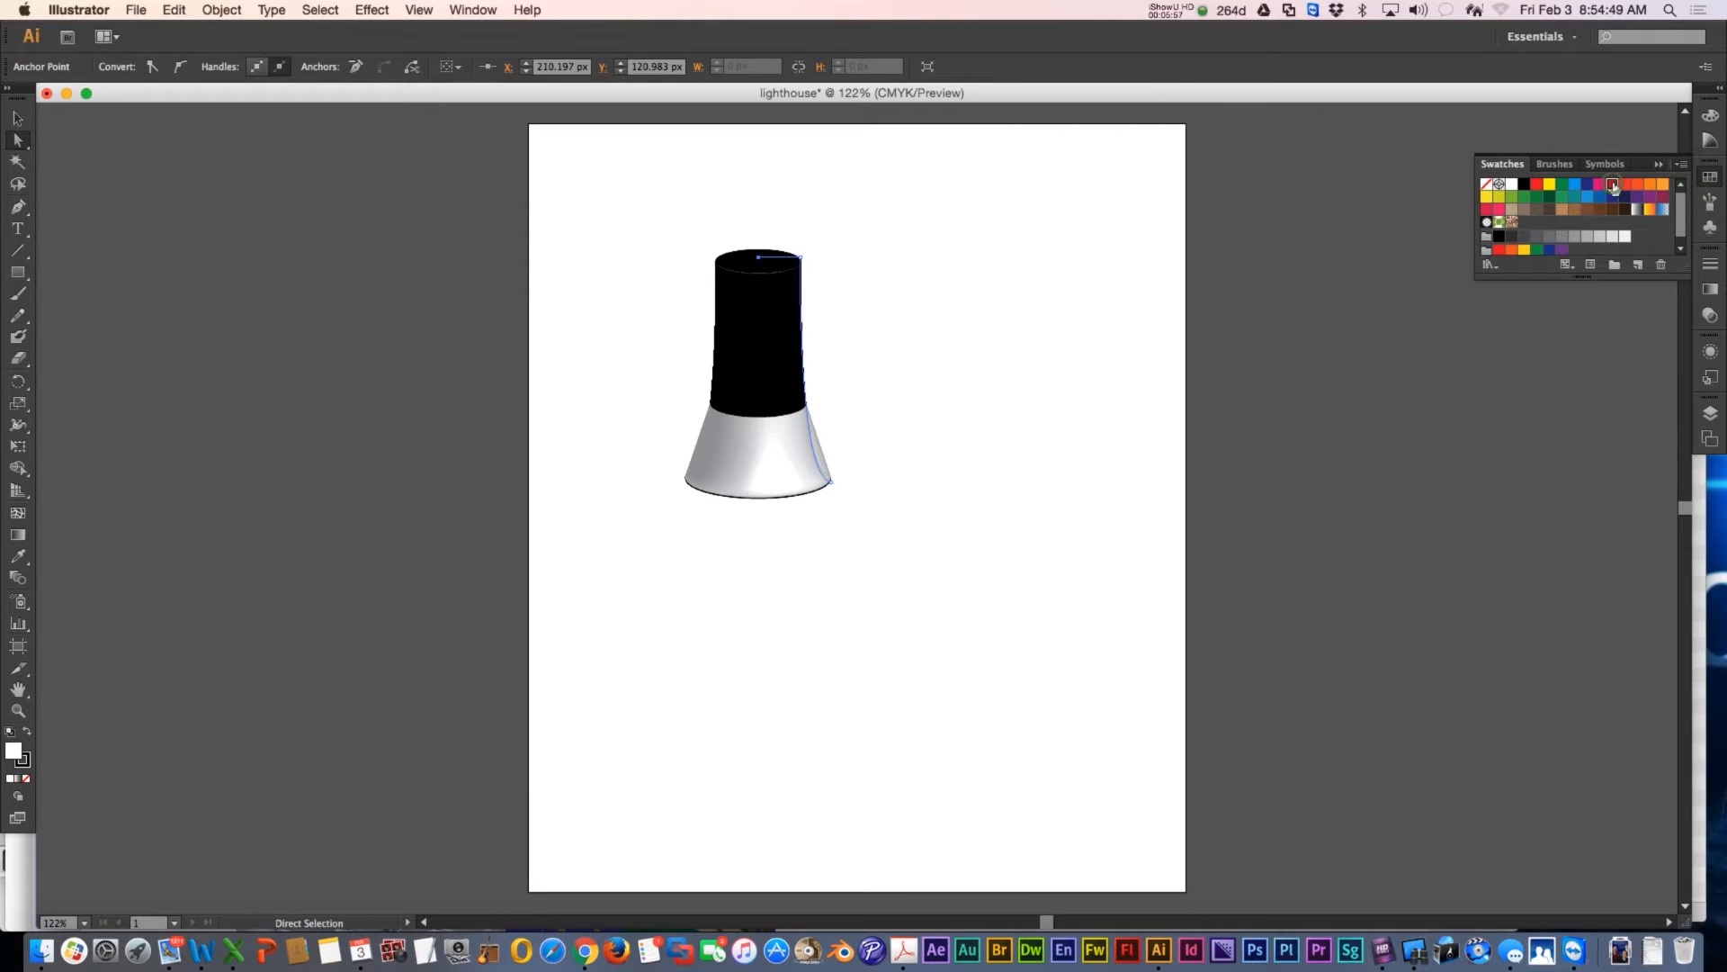
Step: Apply red and gray swatches to color the tower's flared base and column
left_click(1611, 183)
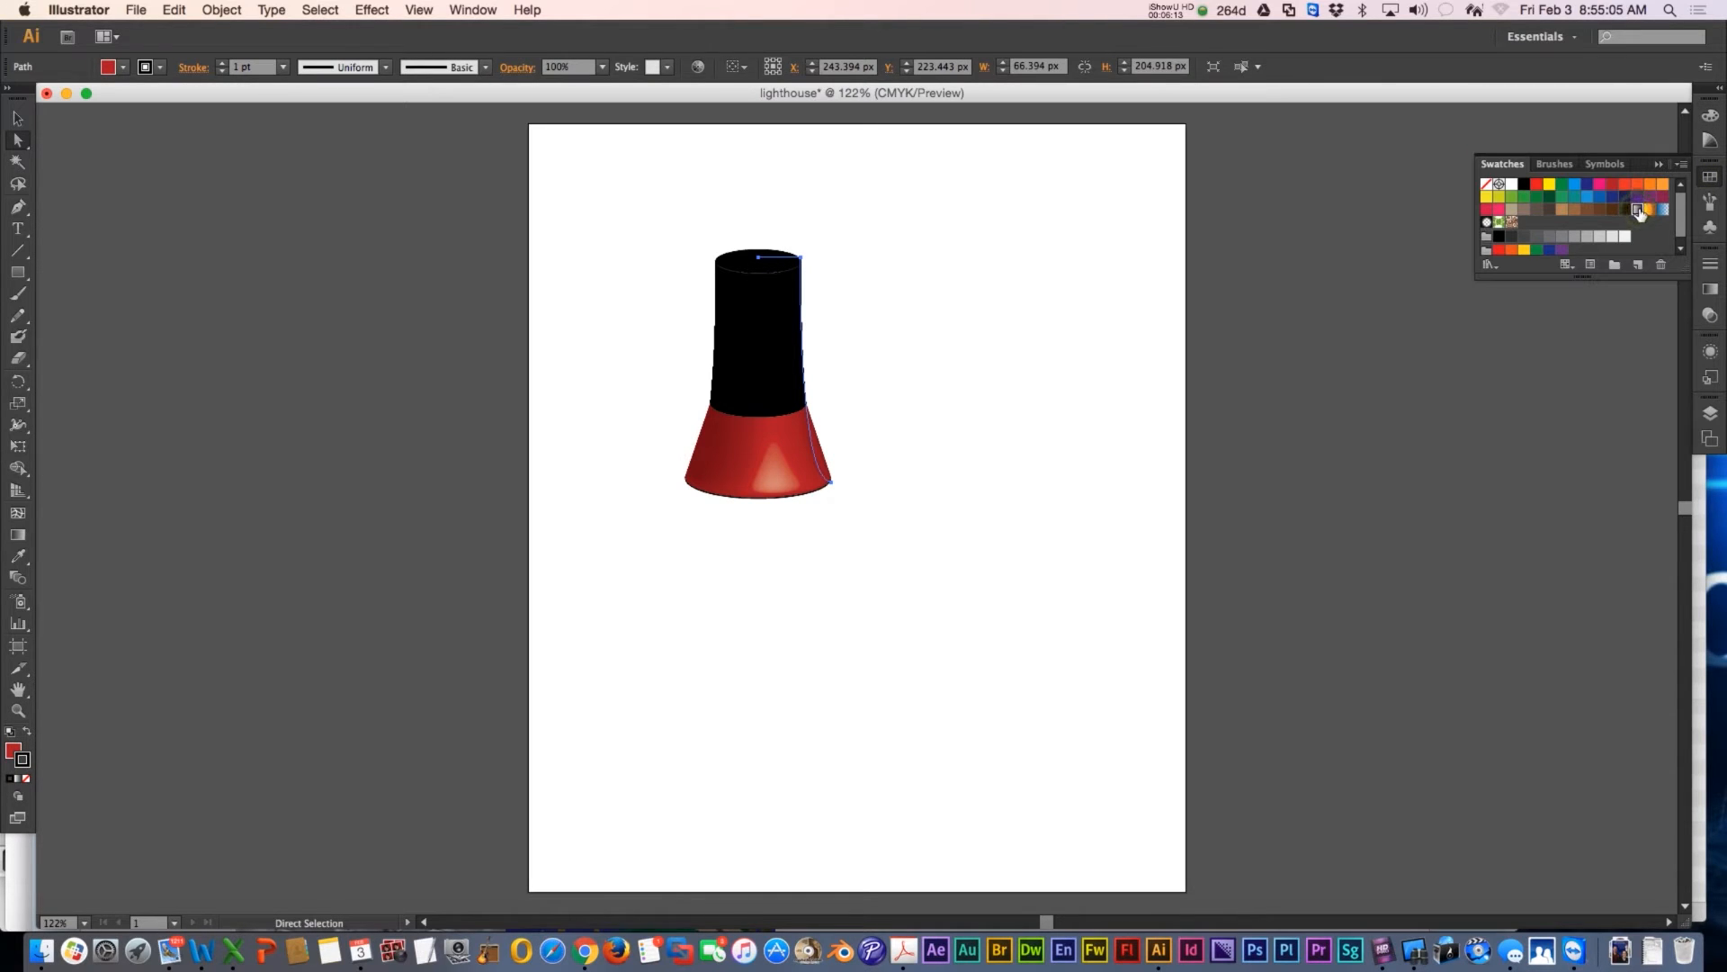
left_click(1638, 210)
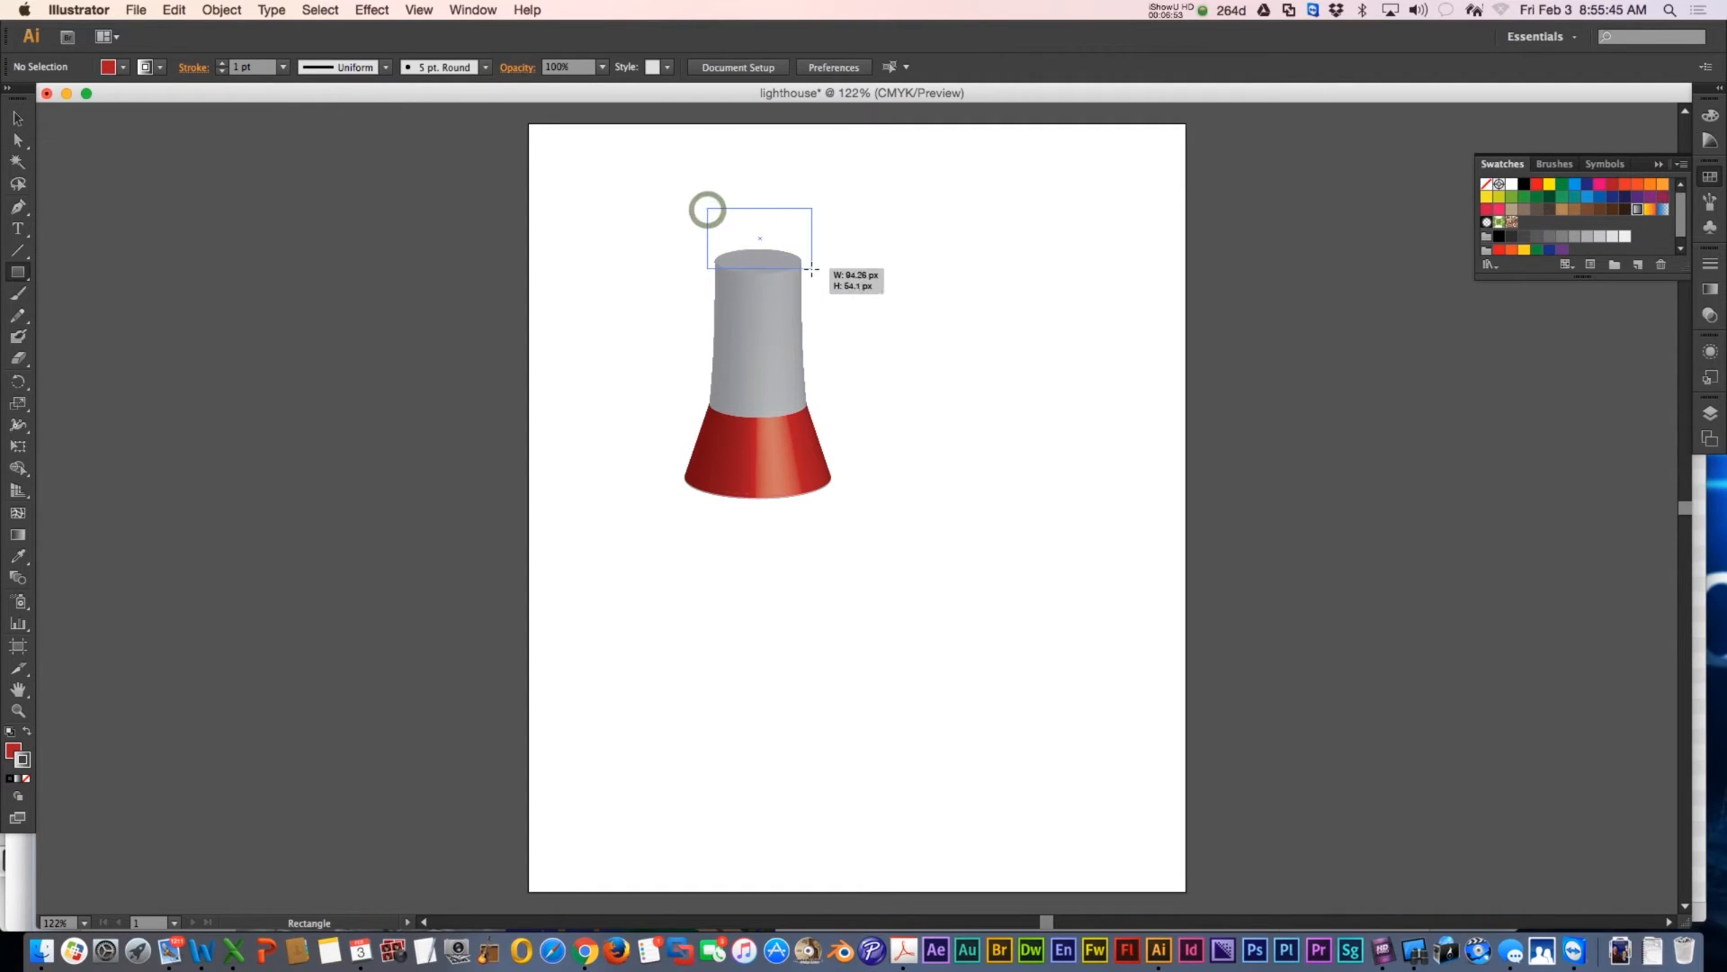
Step: Draw the red lantern-room rectangle atop the tower and begin an arc below it
left_click_drag(706, 210, 810, 273)
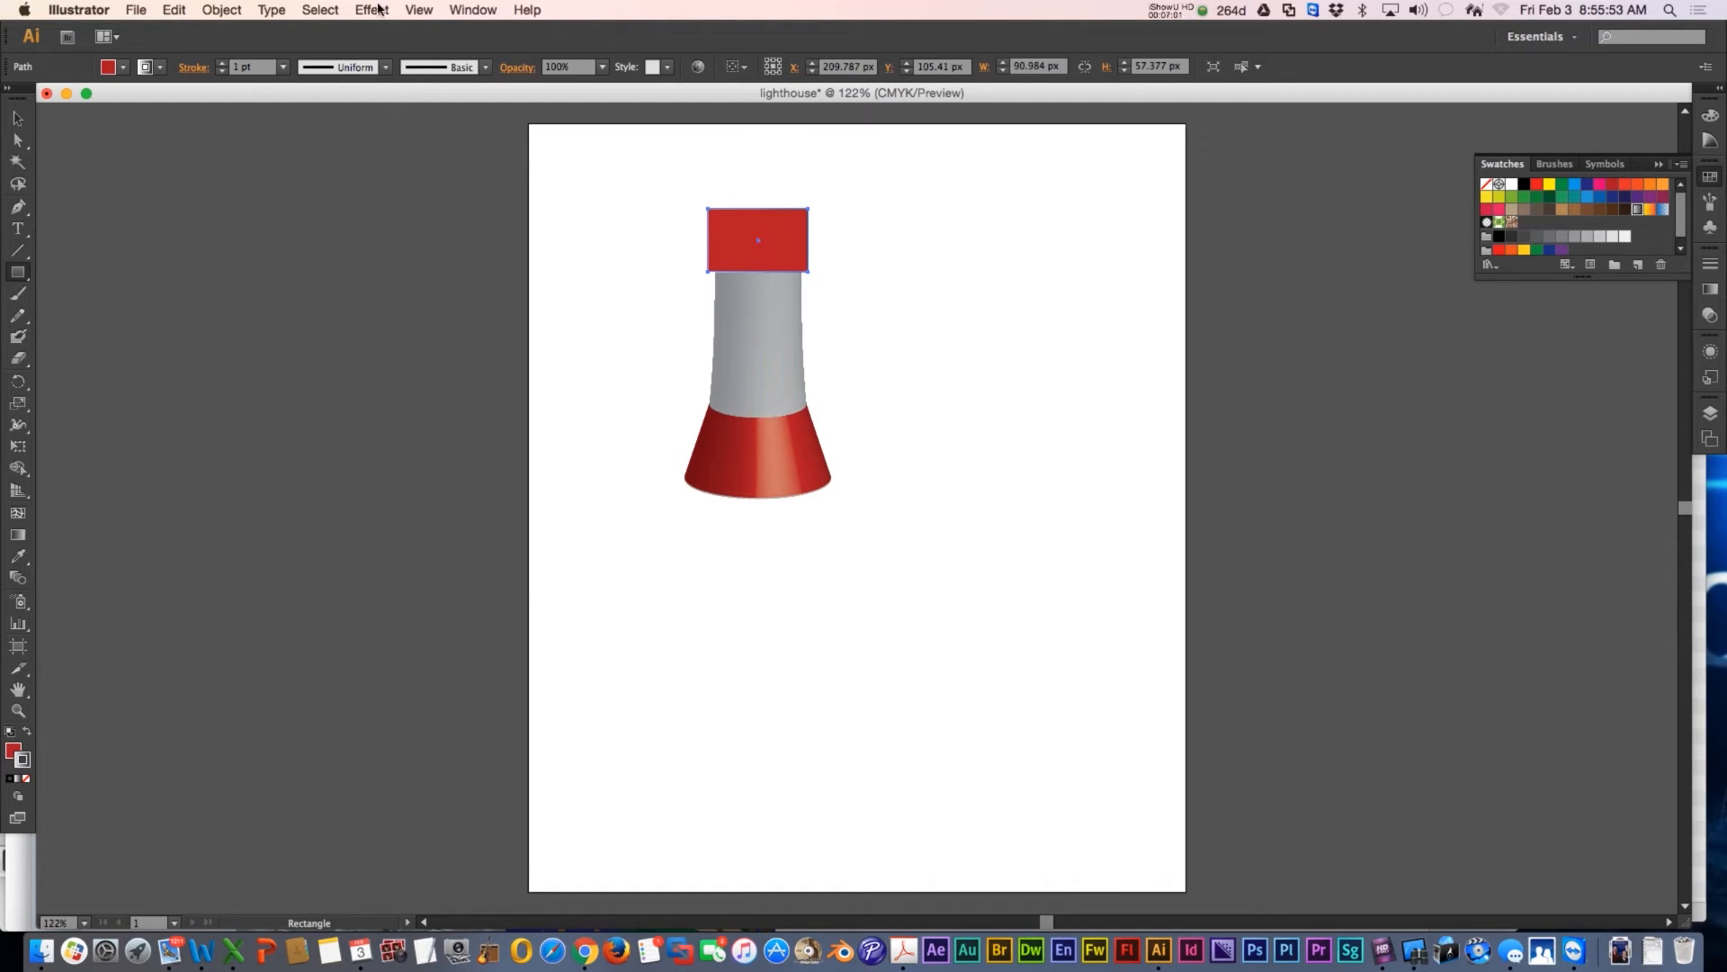
left_click(758, 617)
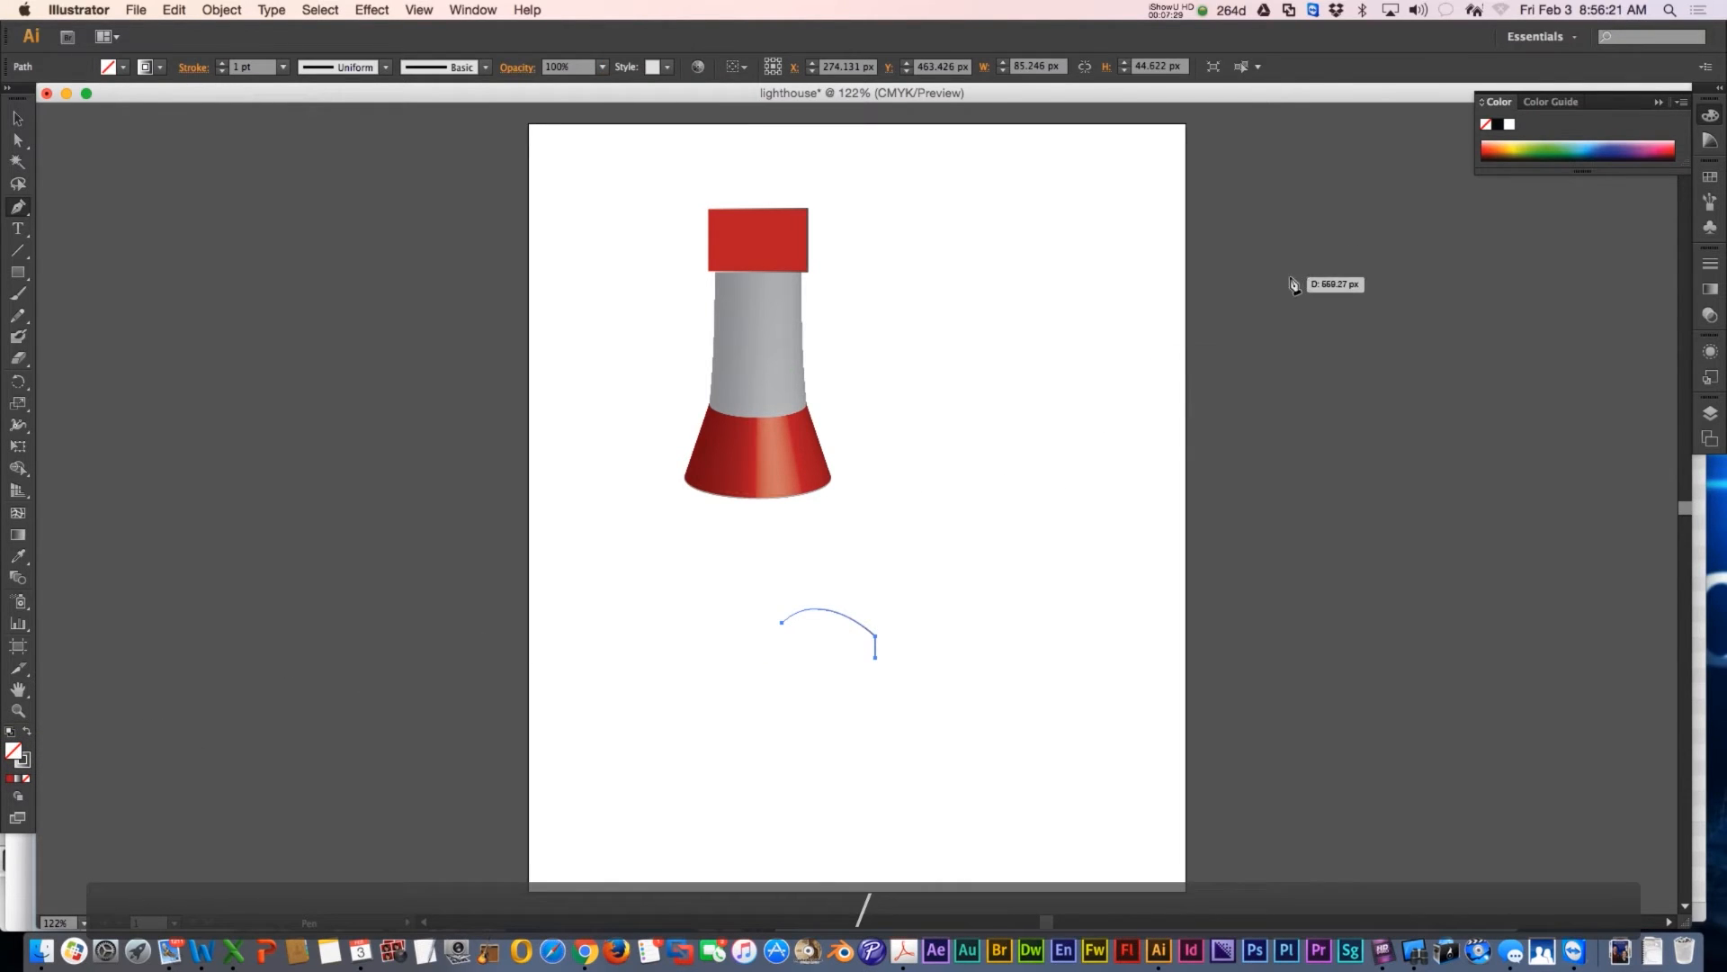
mouse_move(146, 68)
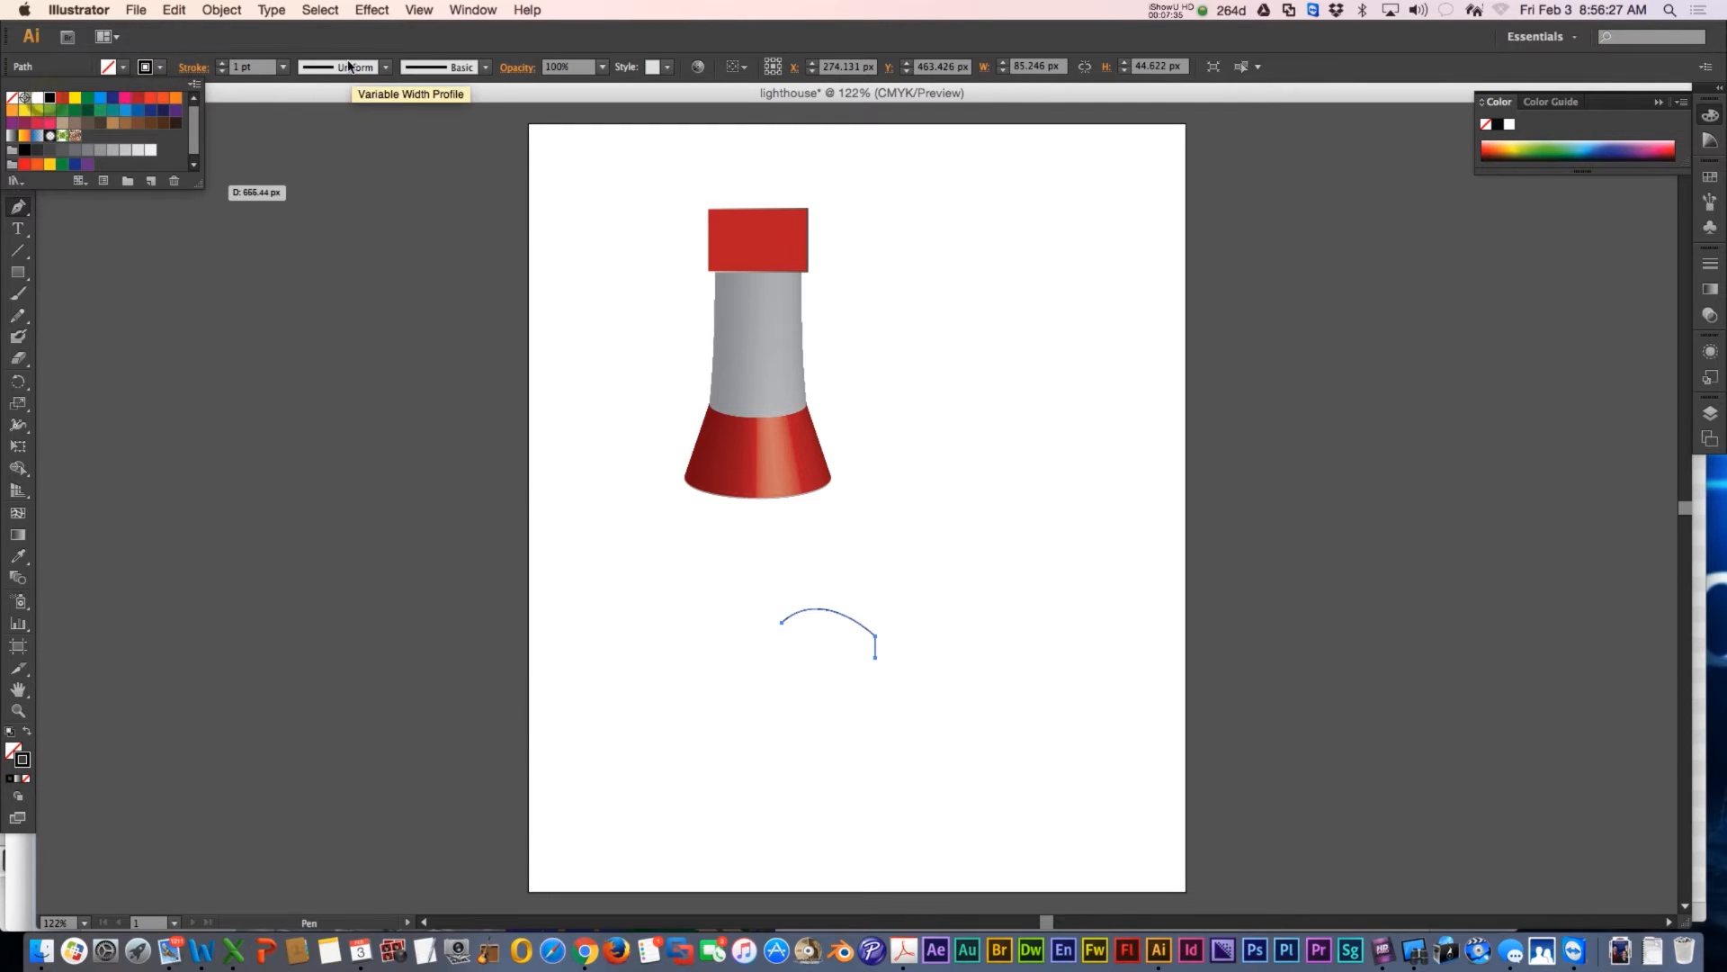
Step: Apply 3D Revolve to the arc from the Right Edge and tilt its rotation slightly
left_click(372, 10)
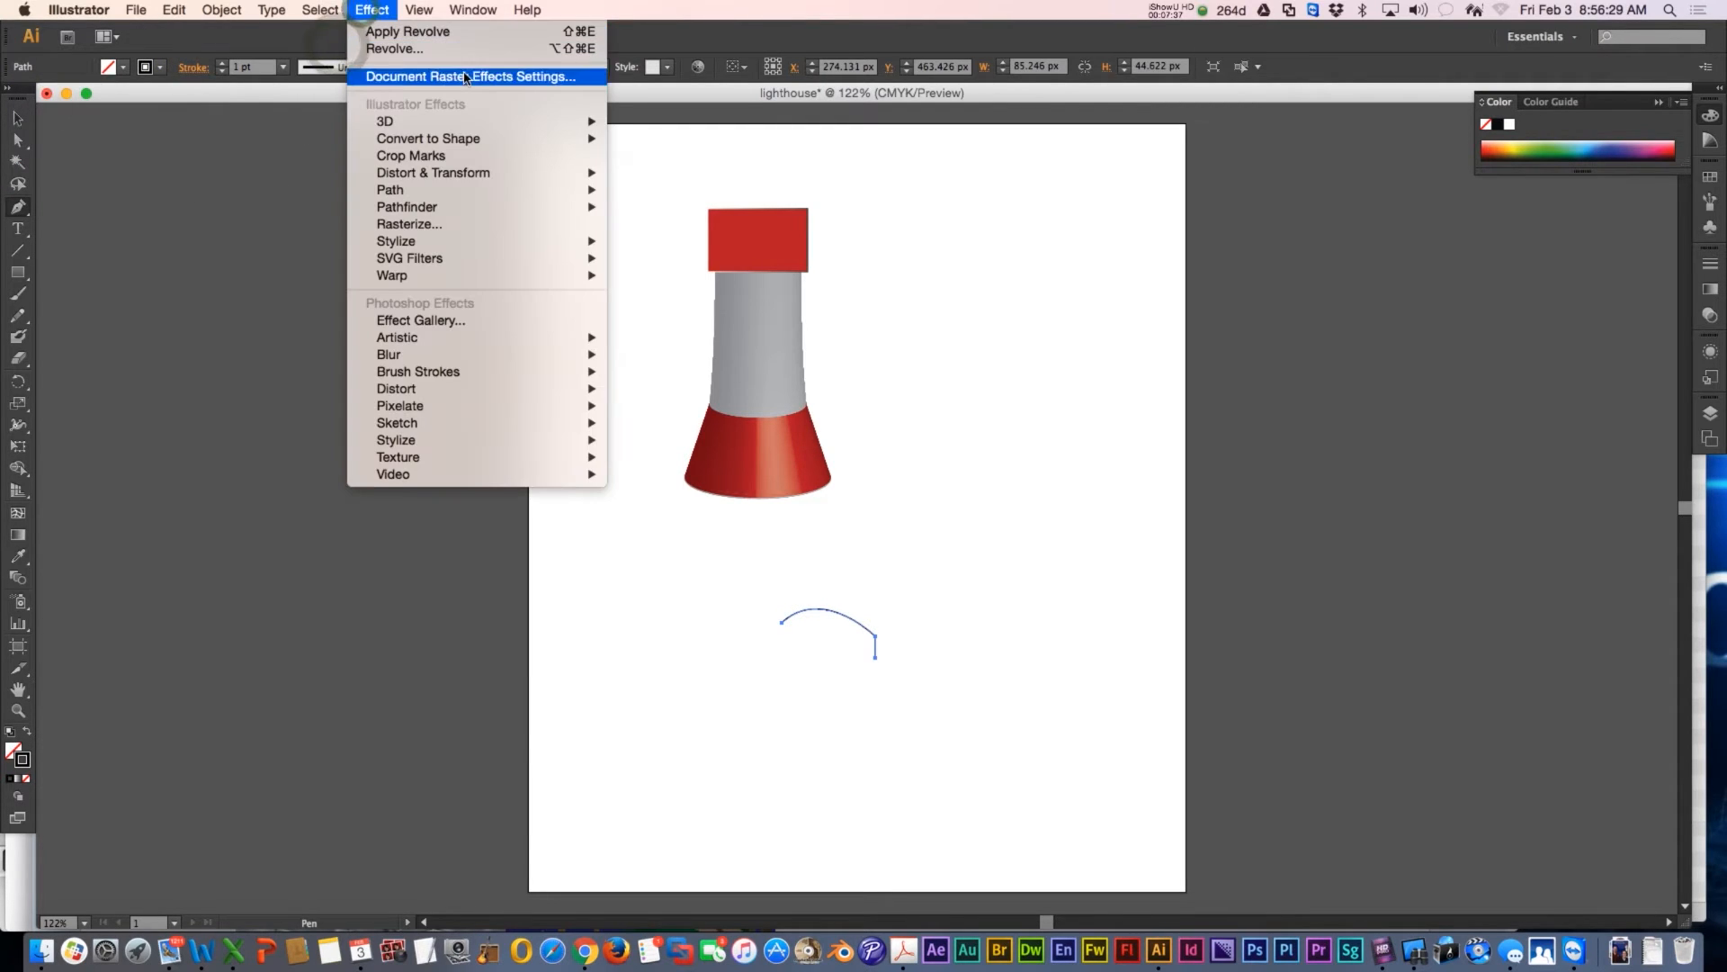
left_click(393, 49)
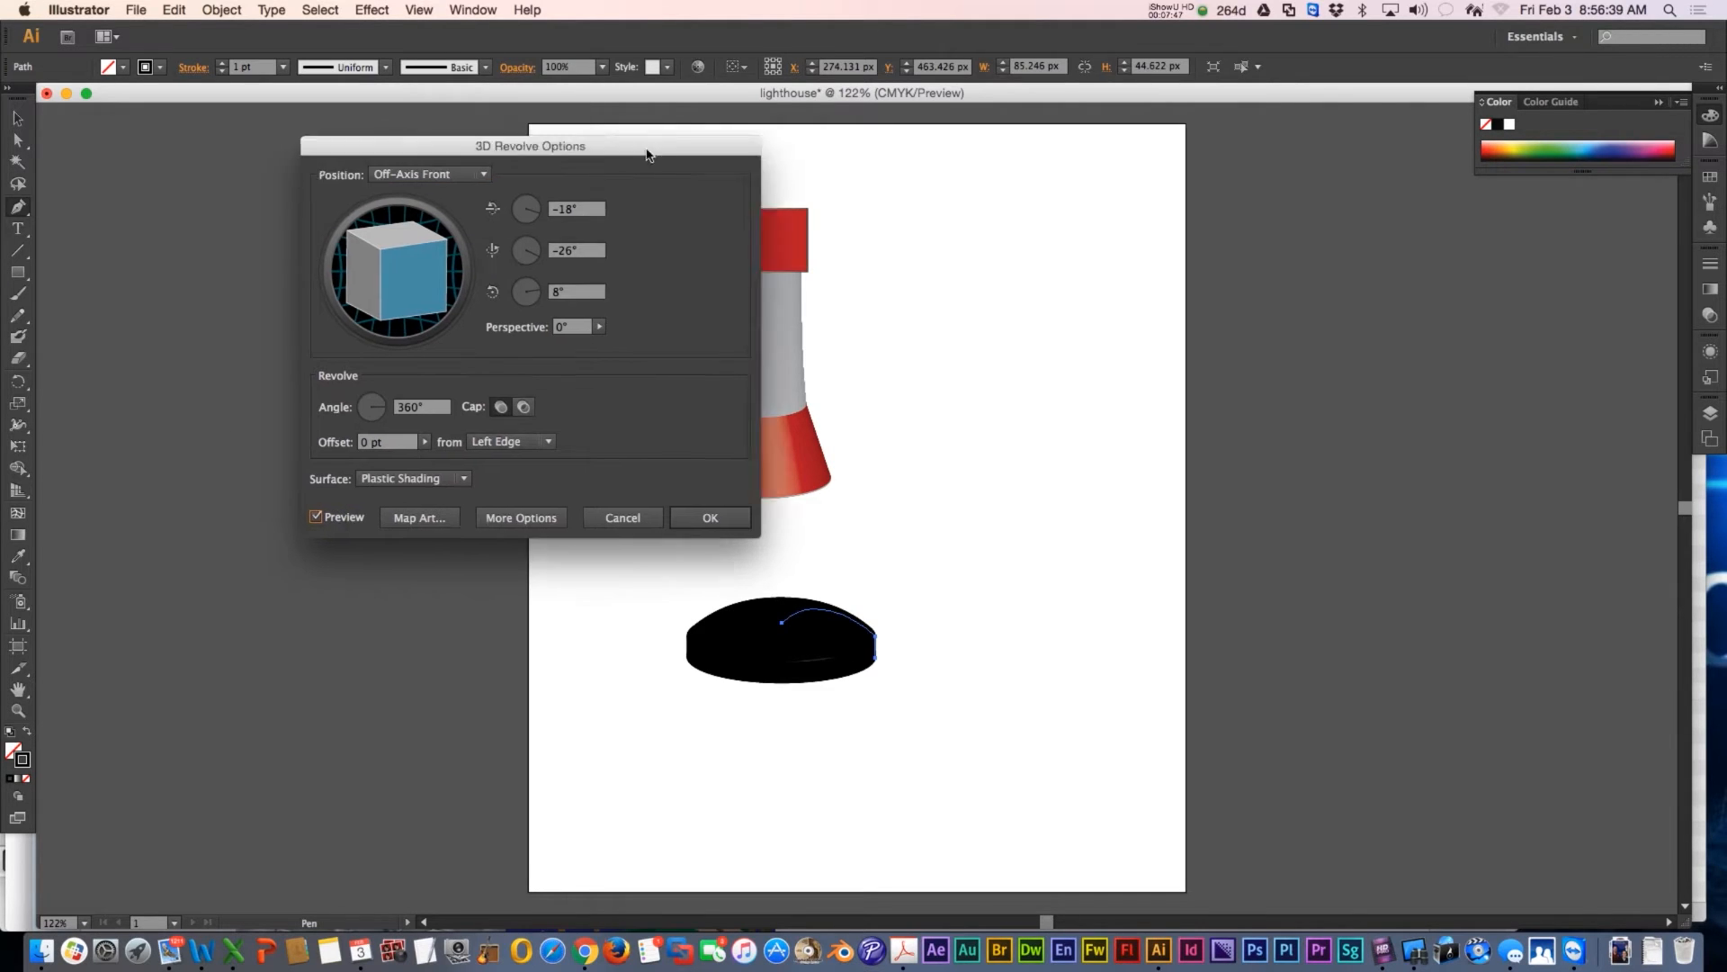
left_click(1226, 424)
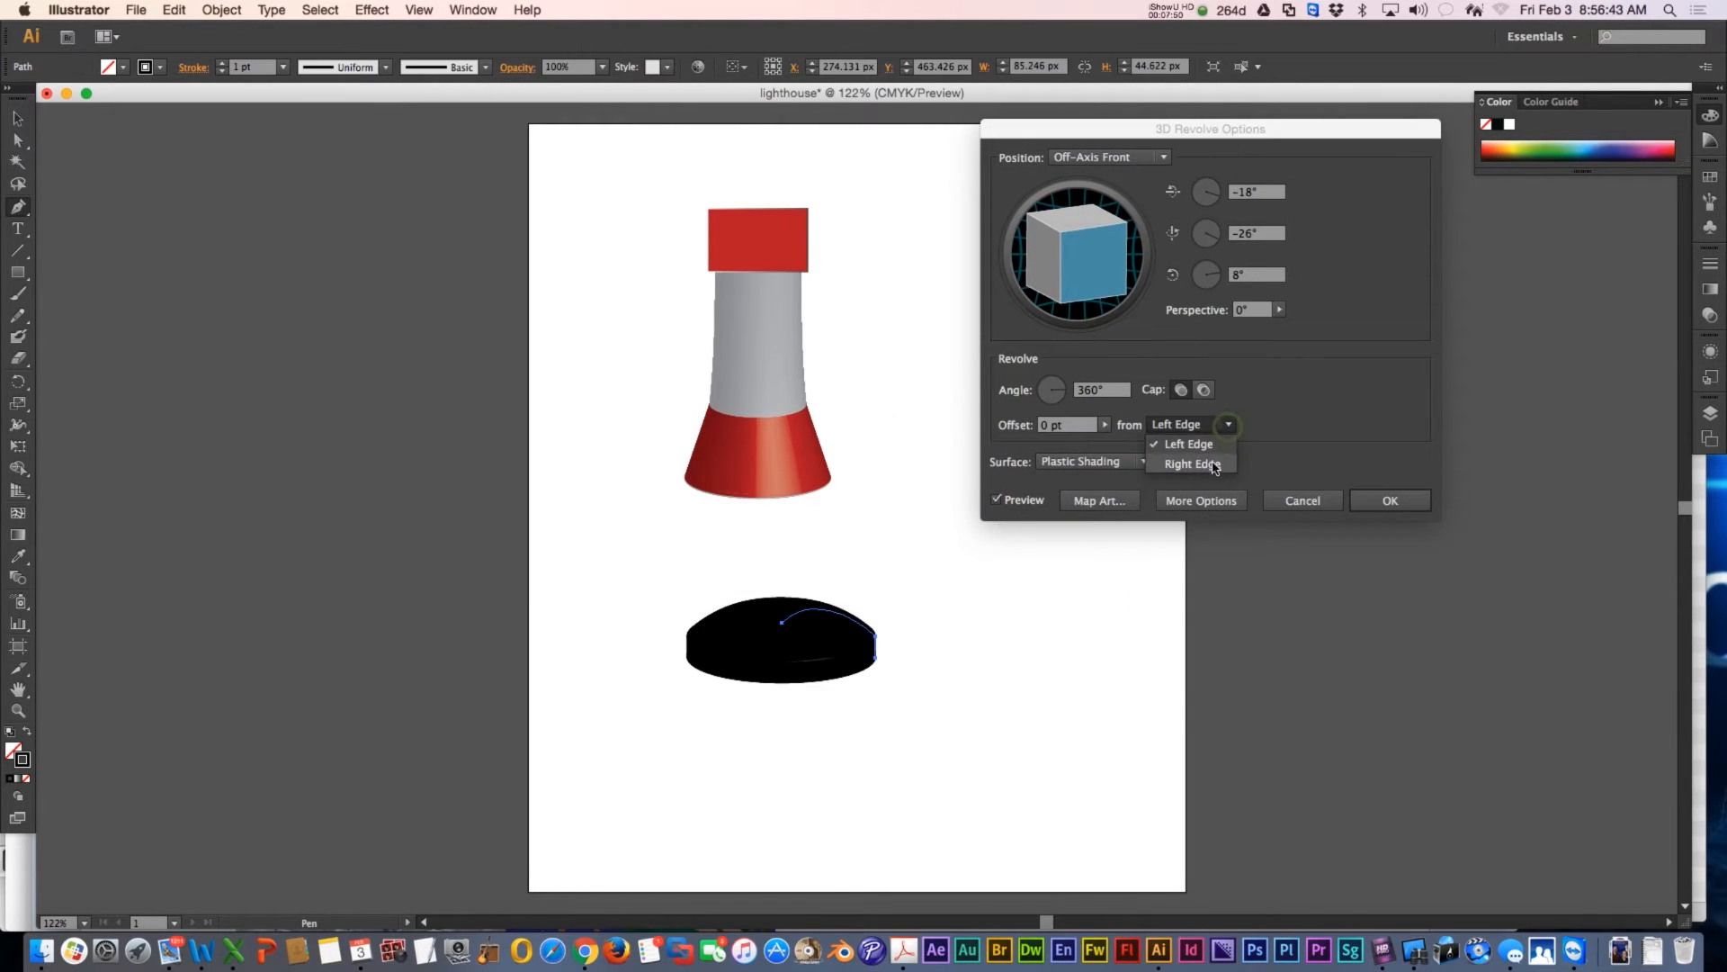
left_click(1191, 462)
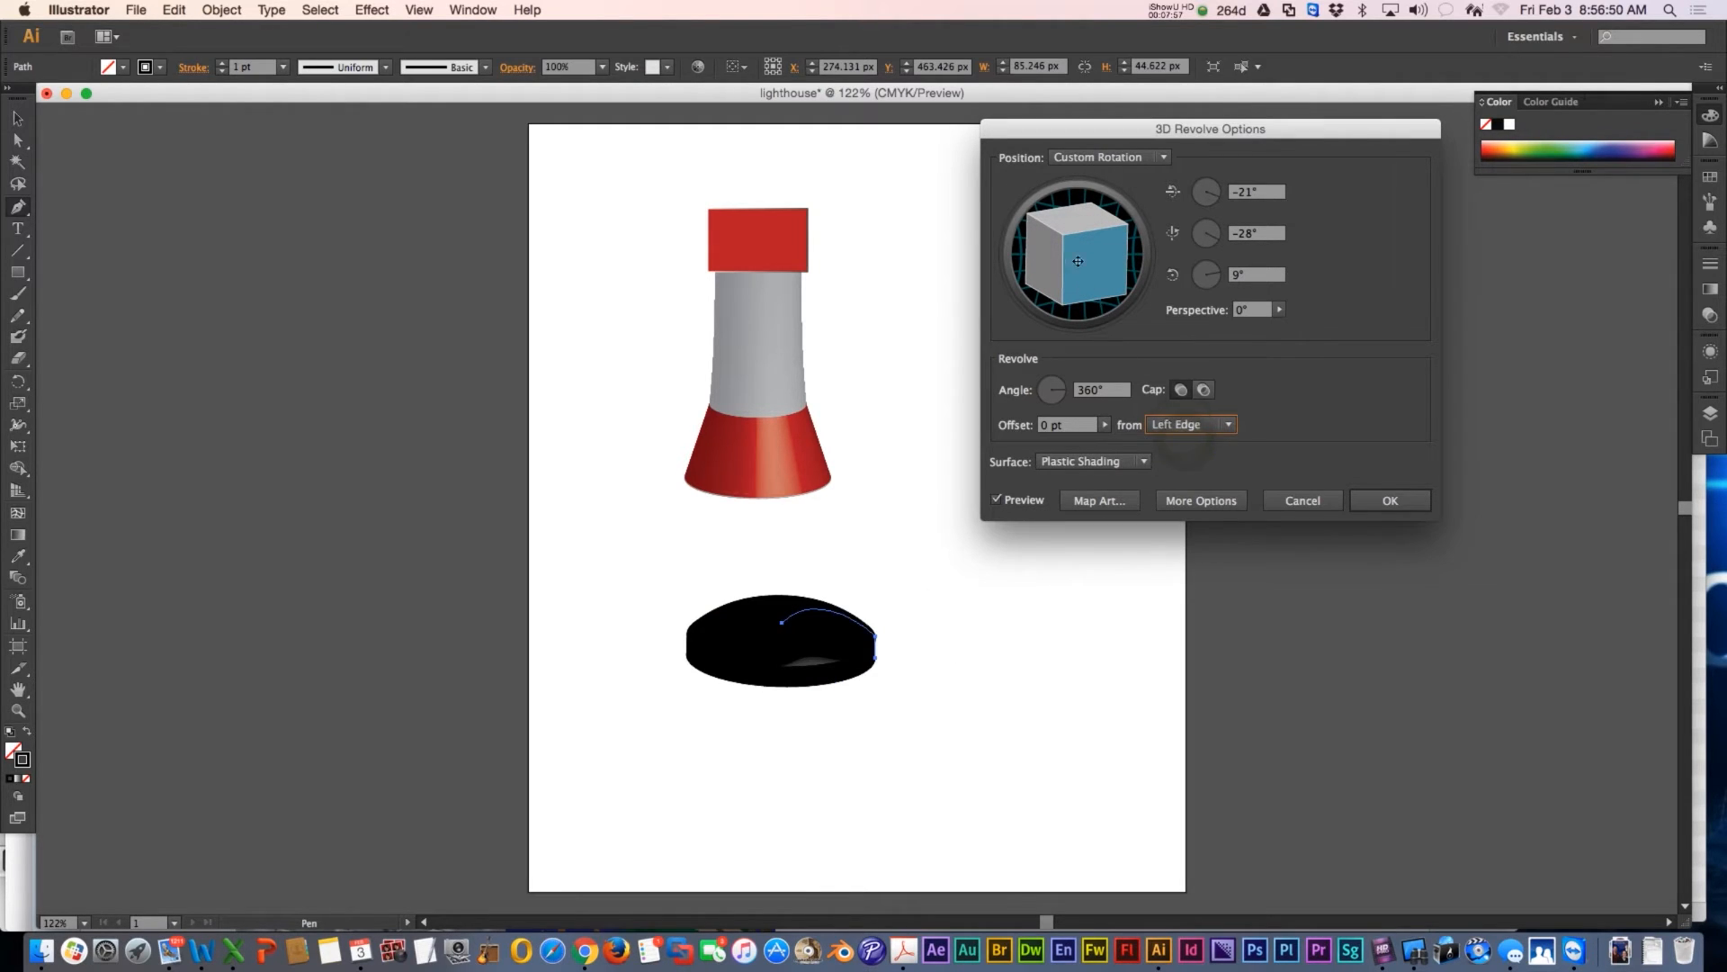
left_click_drag(1078, 261, 1073, 243)
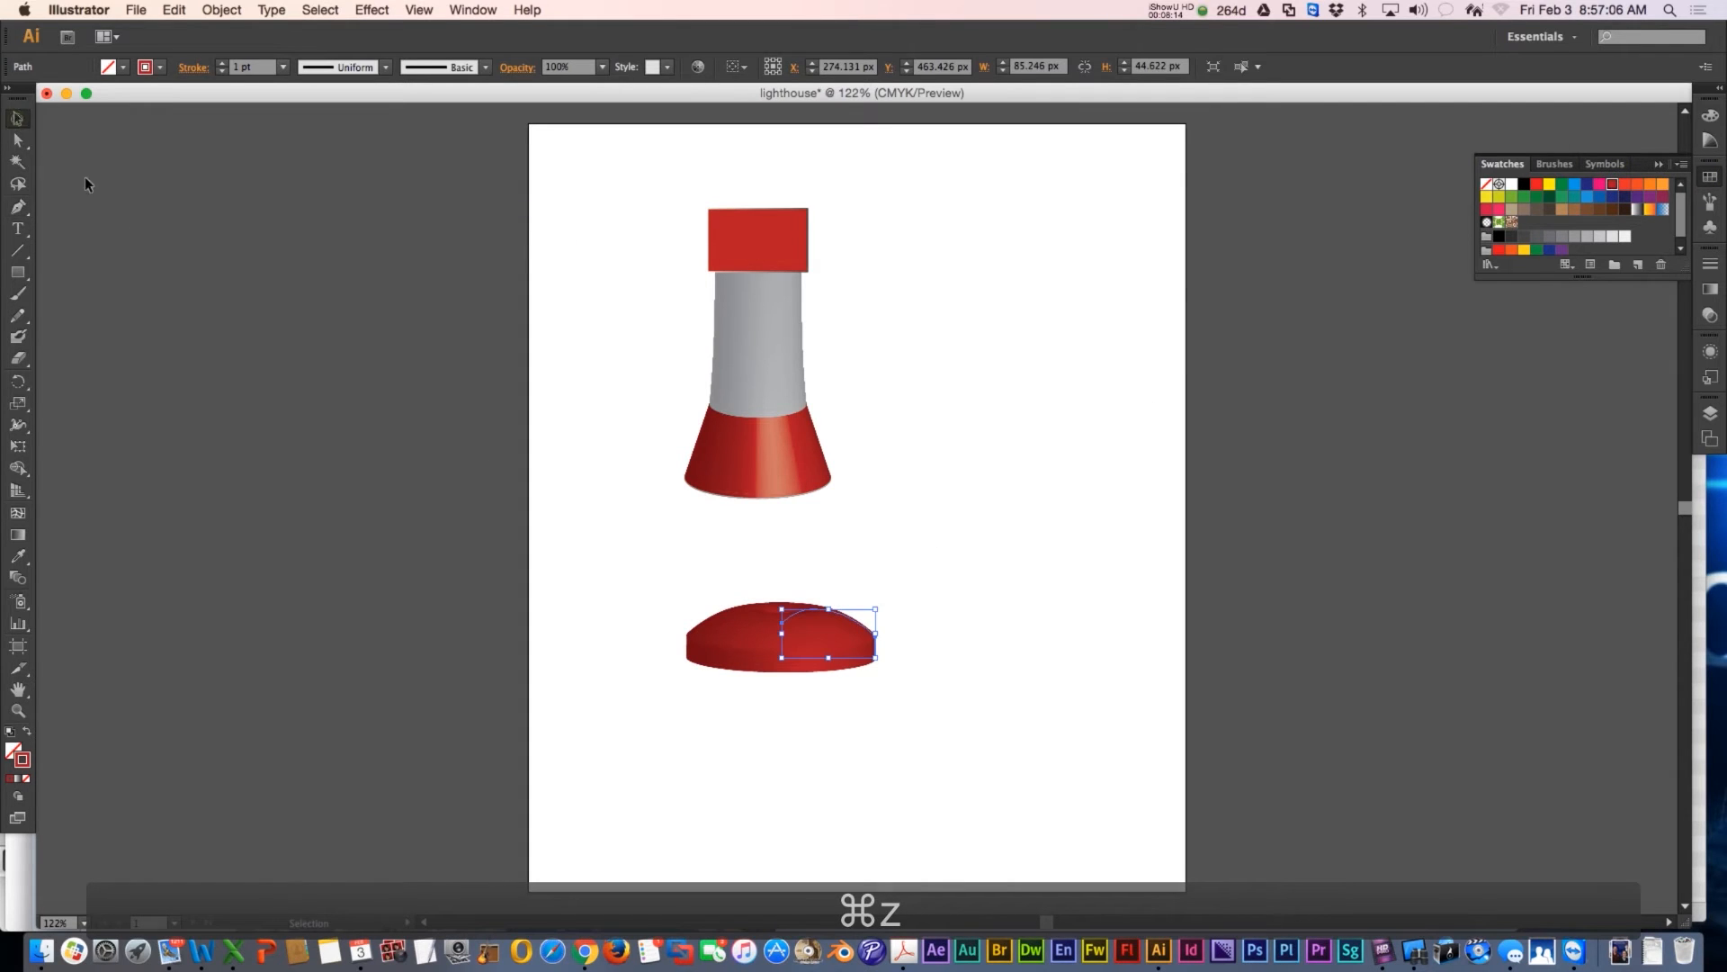
Step: Move, resize, center and flatten the dome onto the lantern room, then deselect
left_click_drag(794, 634, 788, 204)
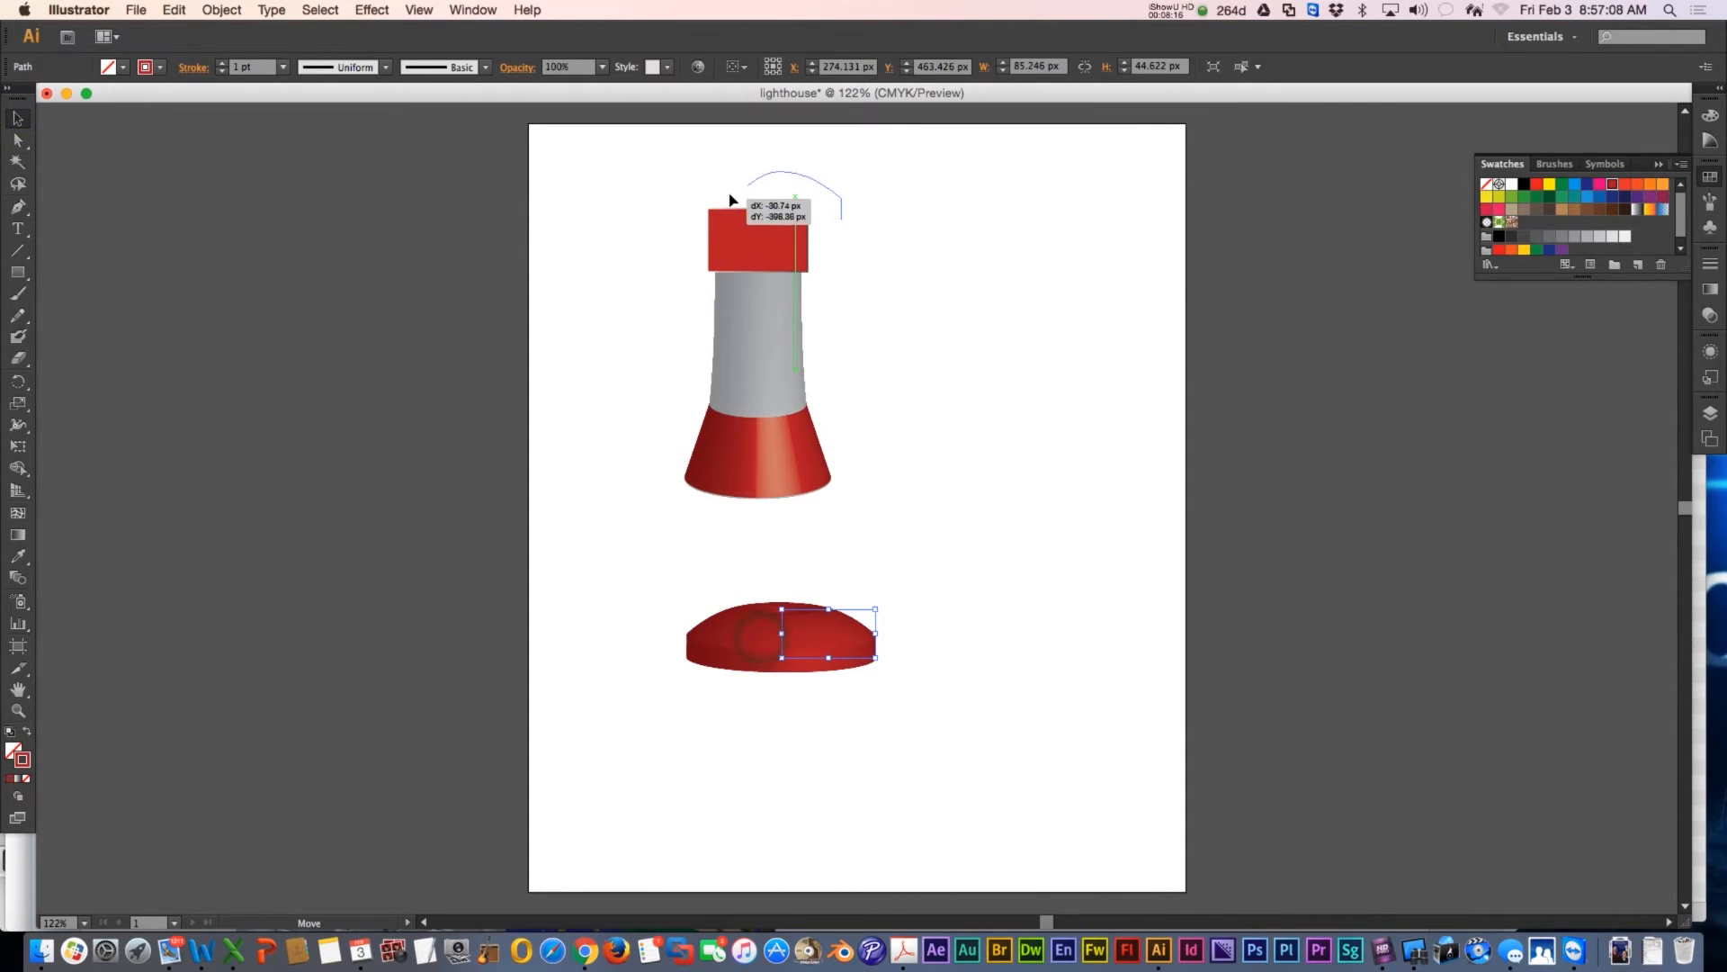
left_click_drag(781, 633, 749, 187)
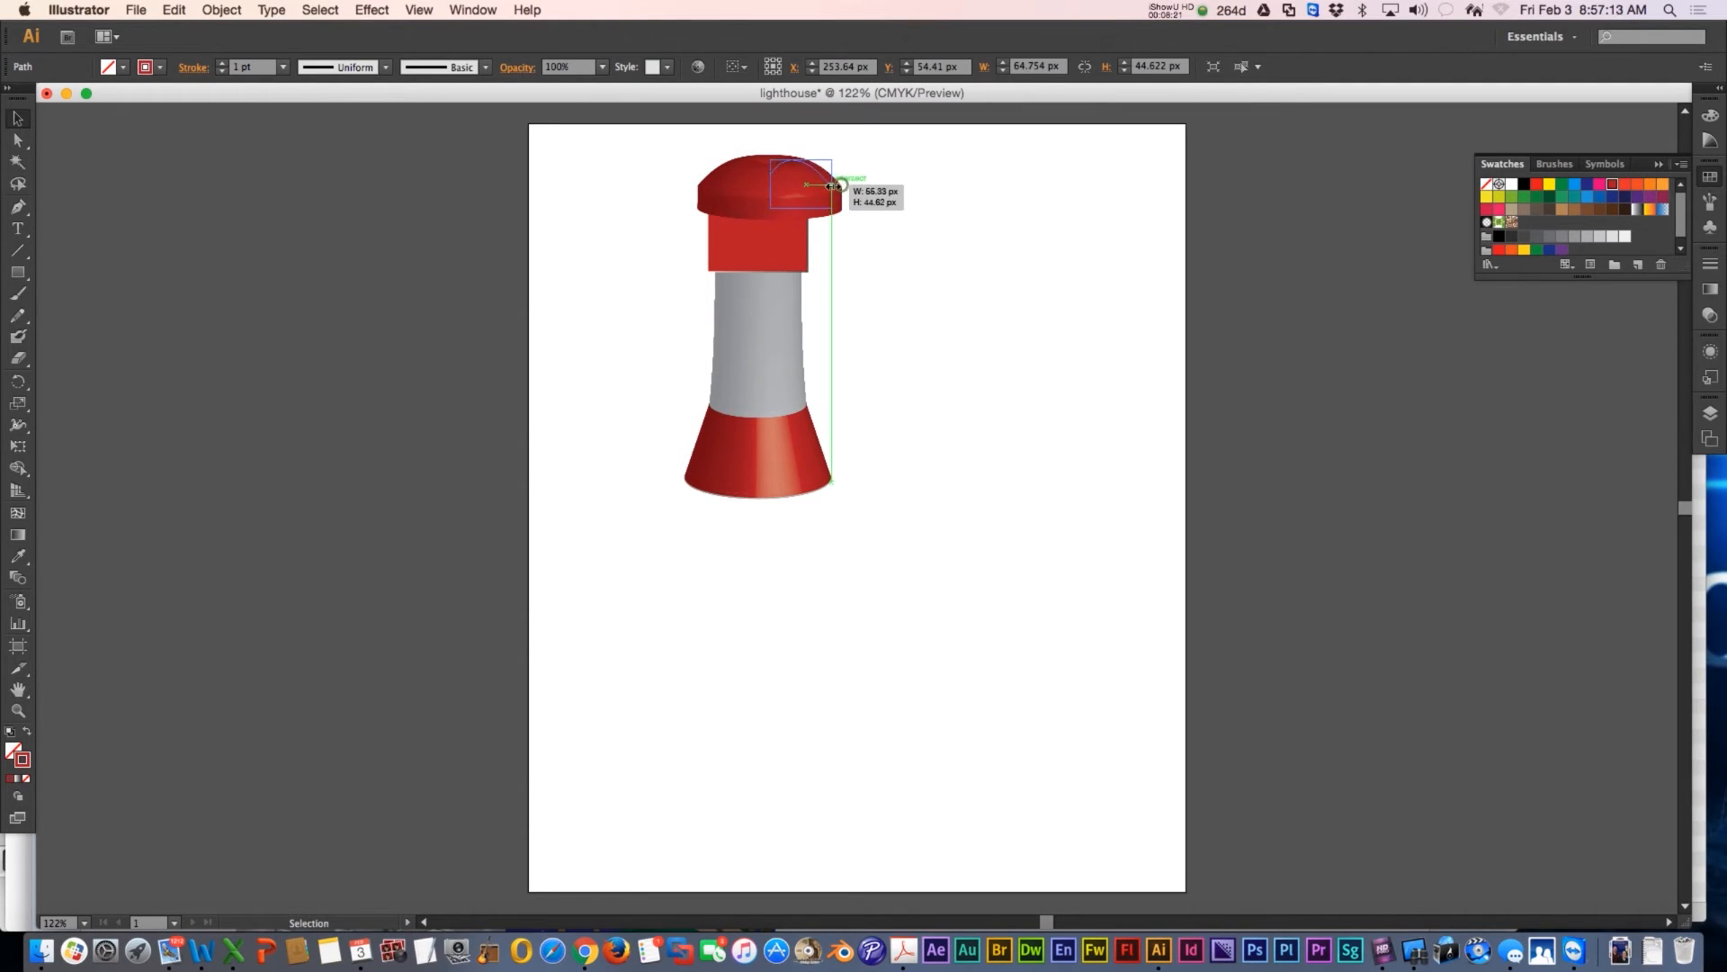
left_click_drag(802, 183, 782, 193)
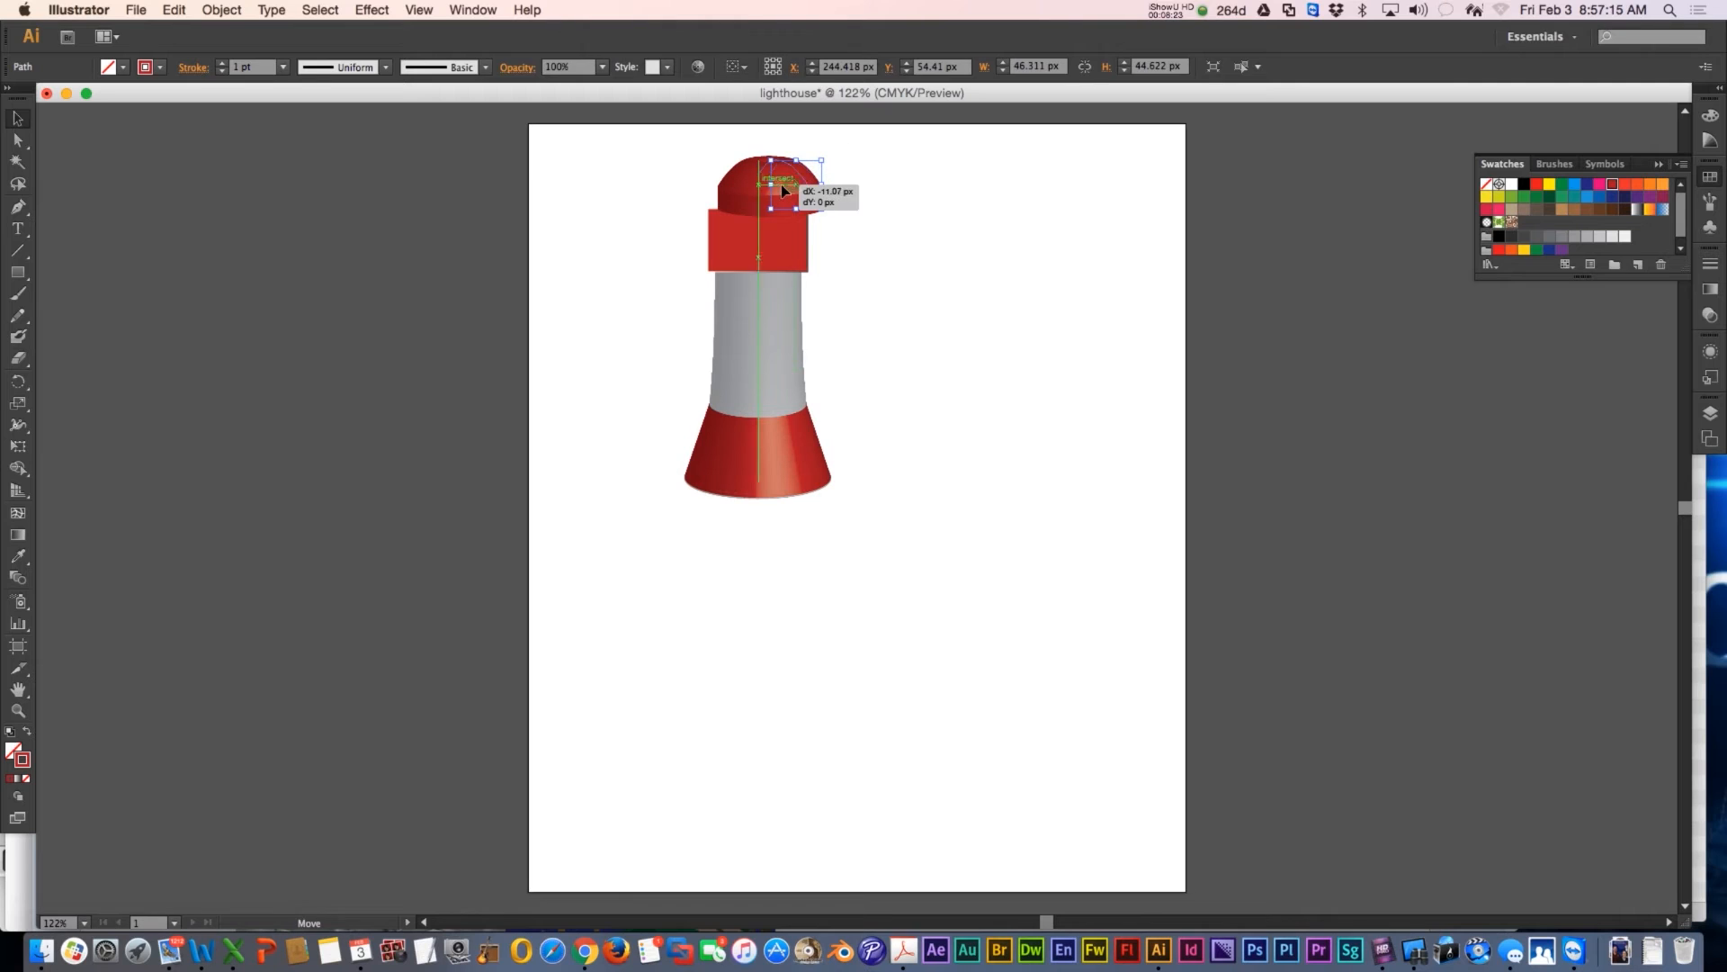
left_click_drag(781, 190, 771, 190)
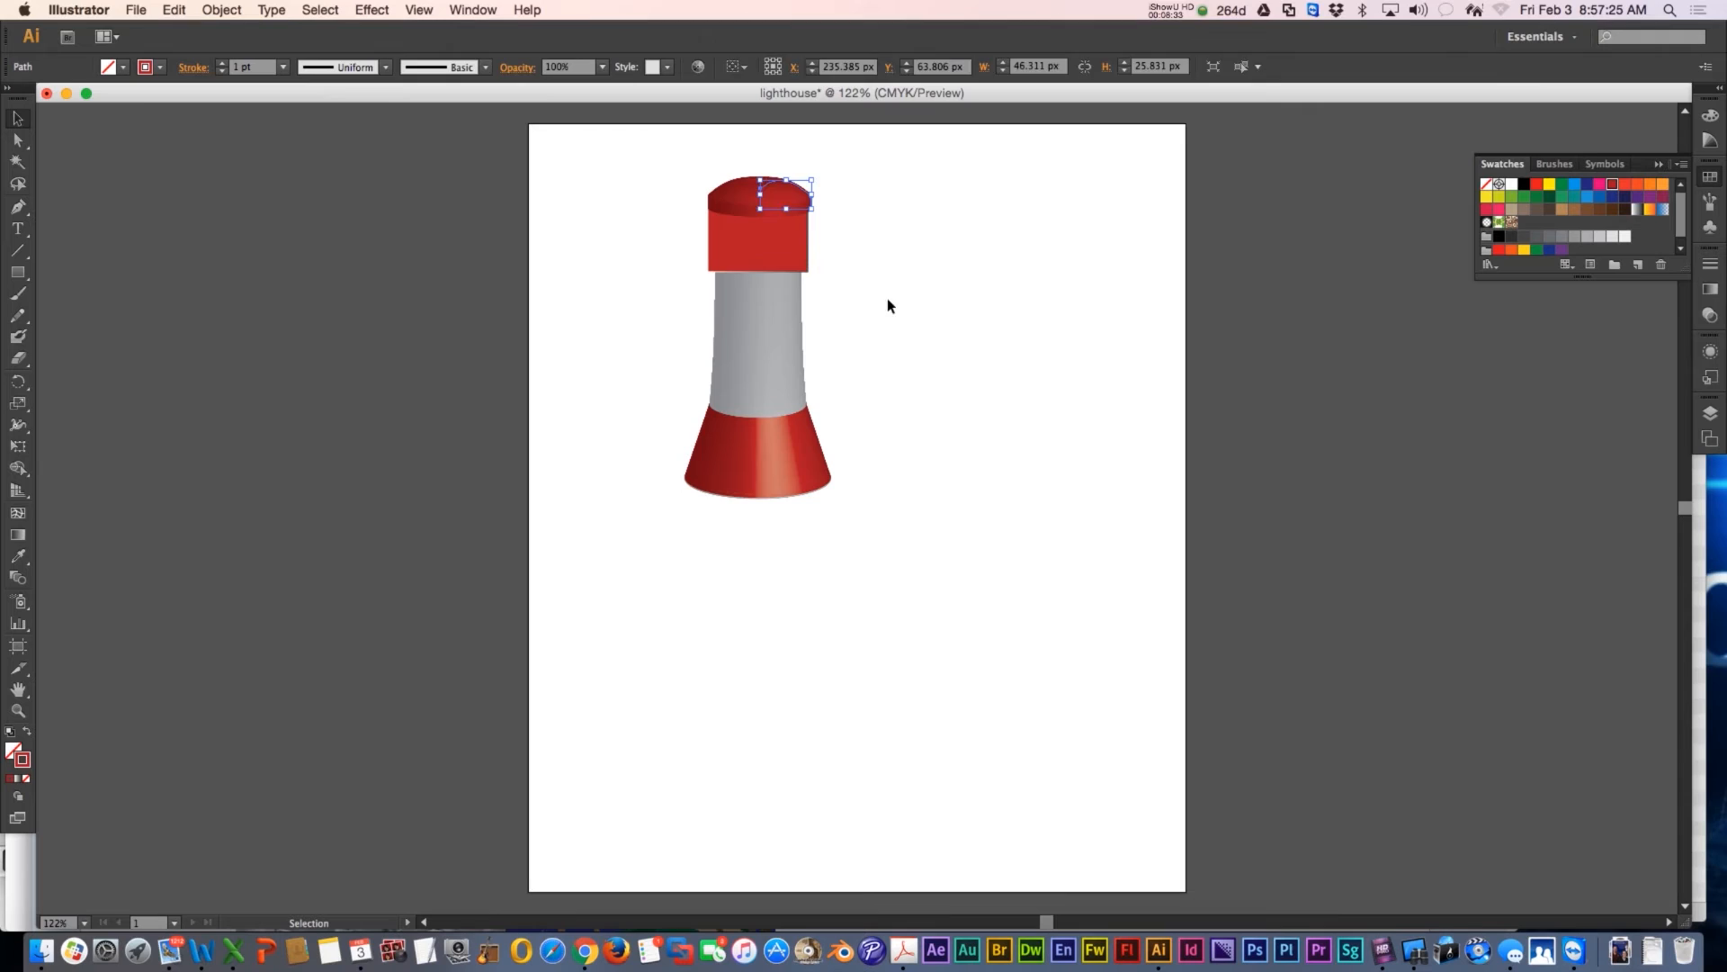
left_click(864, 345)
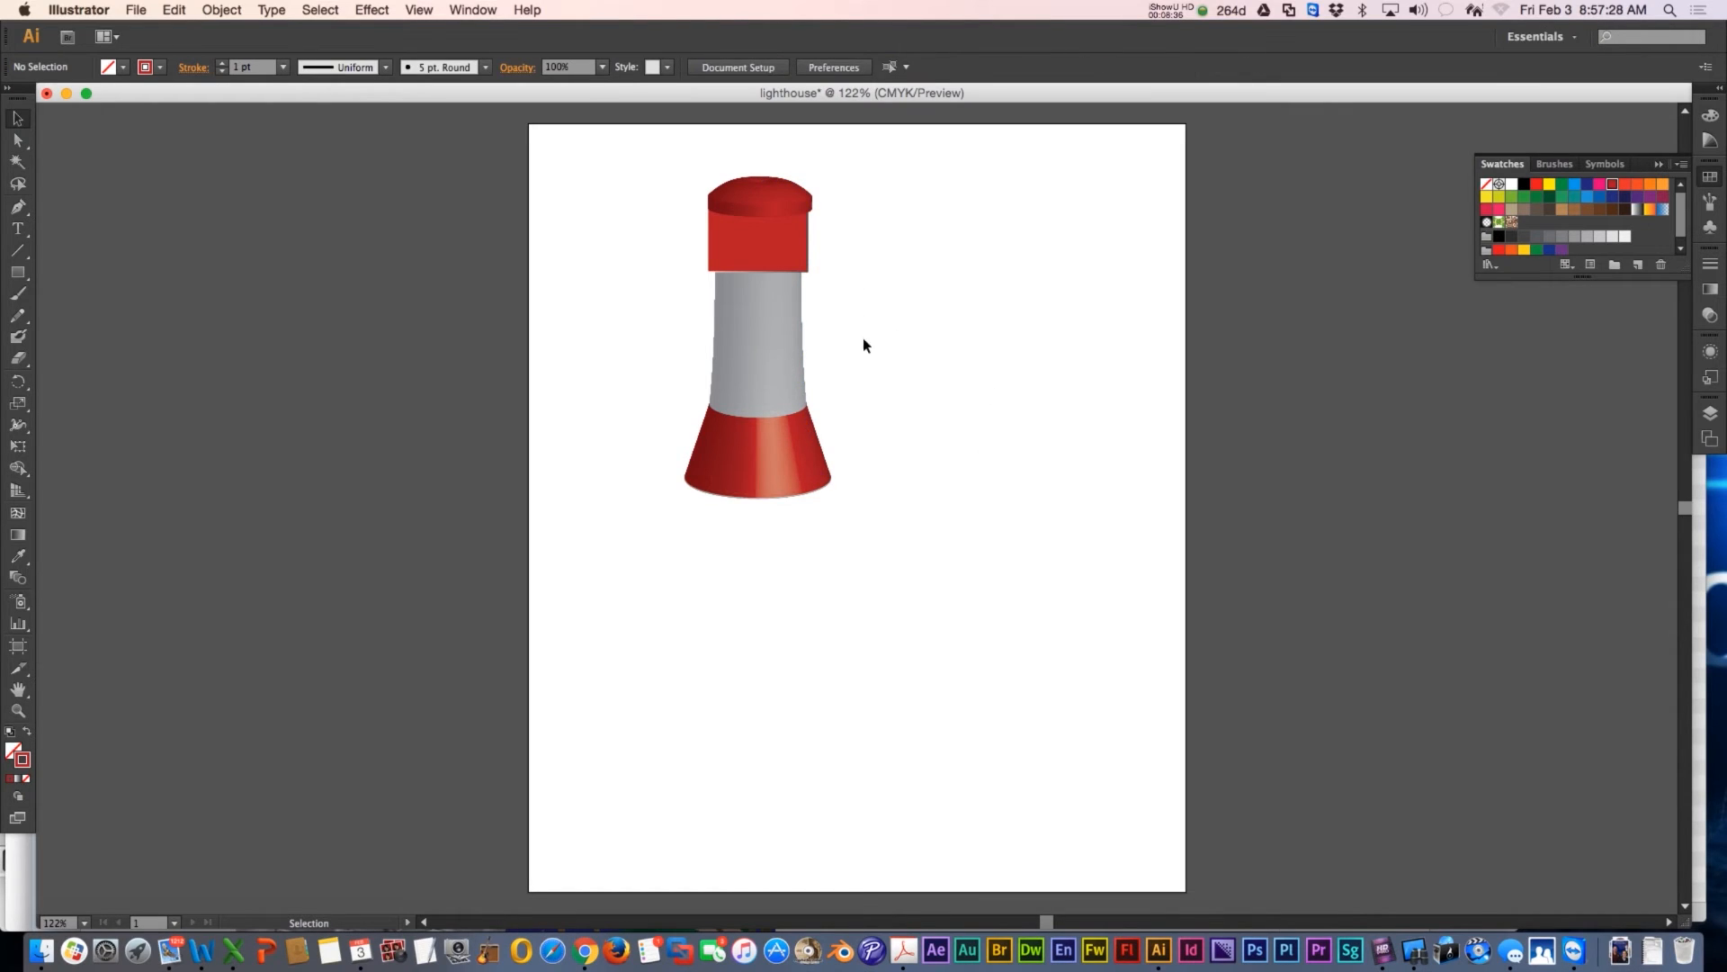
mouse_move(475, 646)
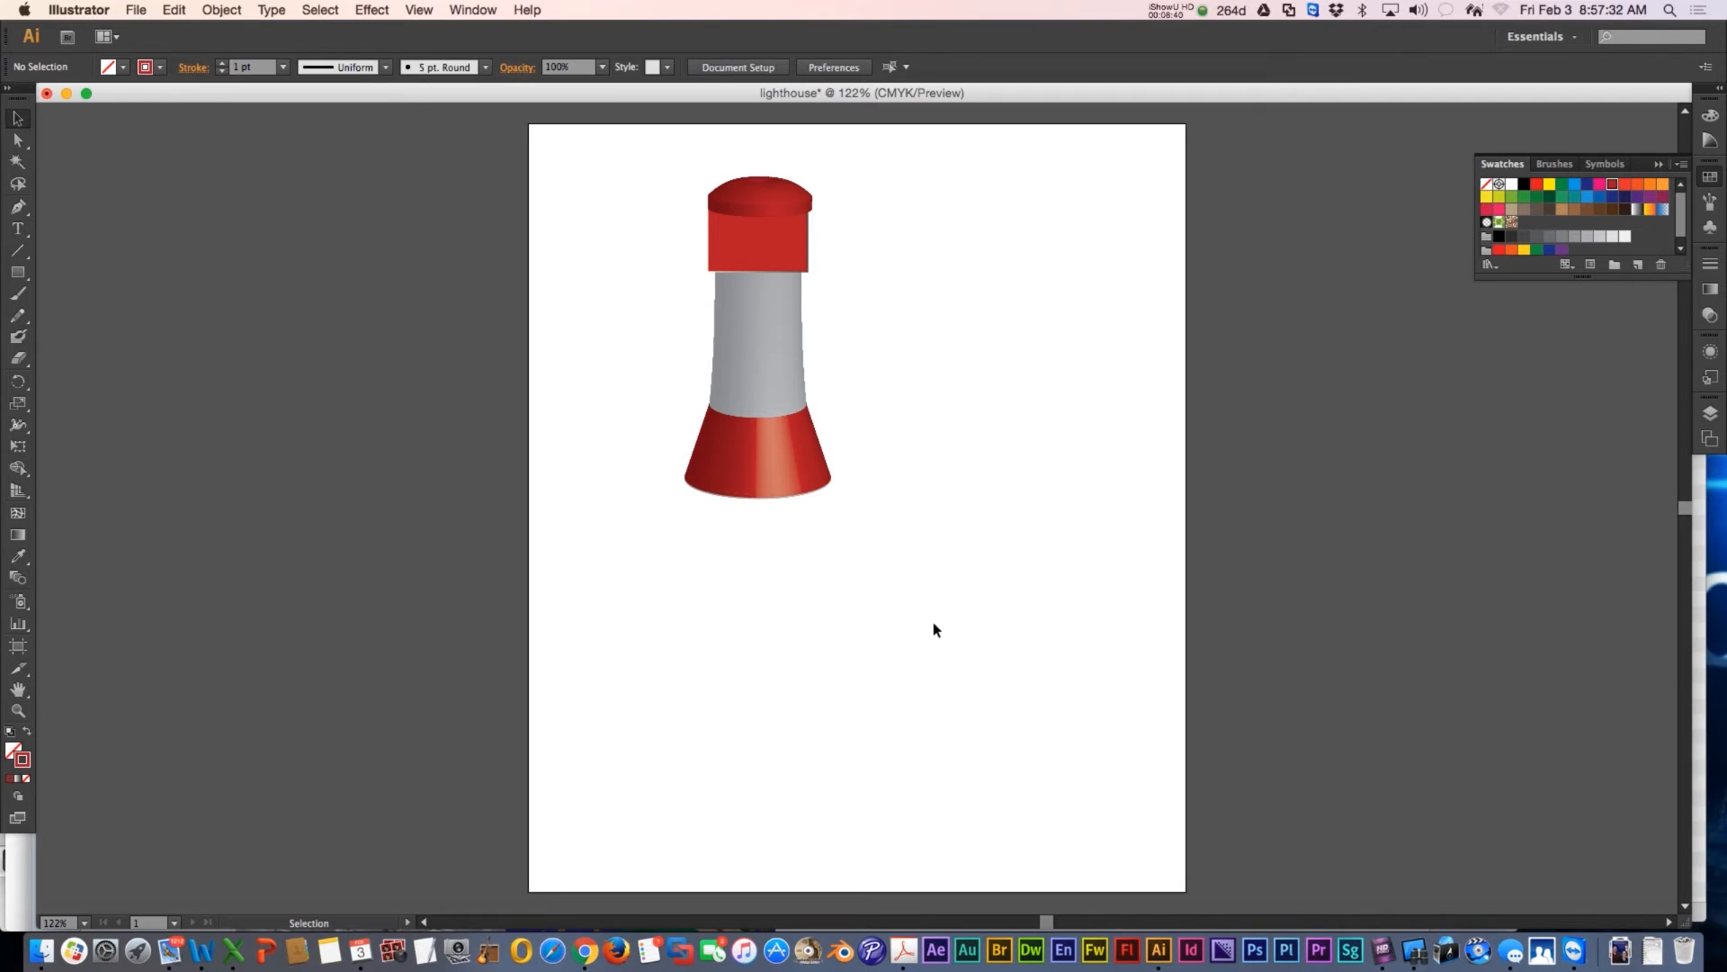
mouse_move(612, 25)
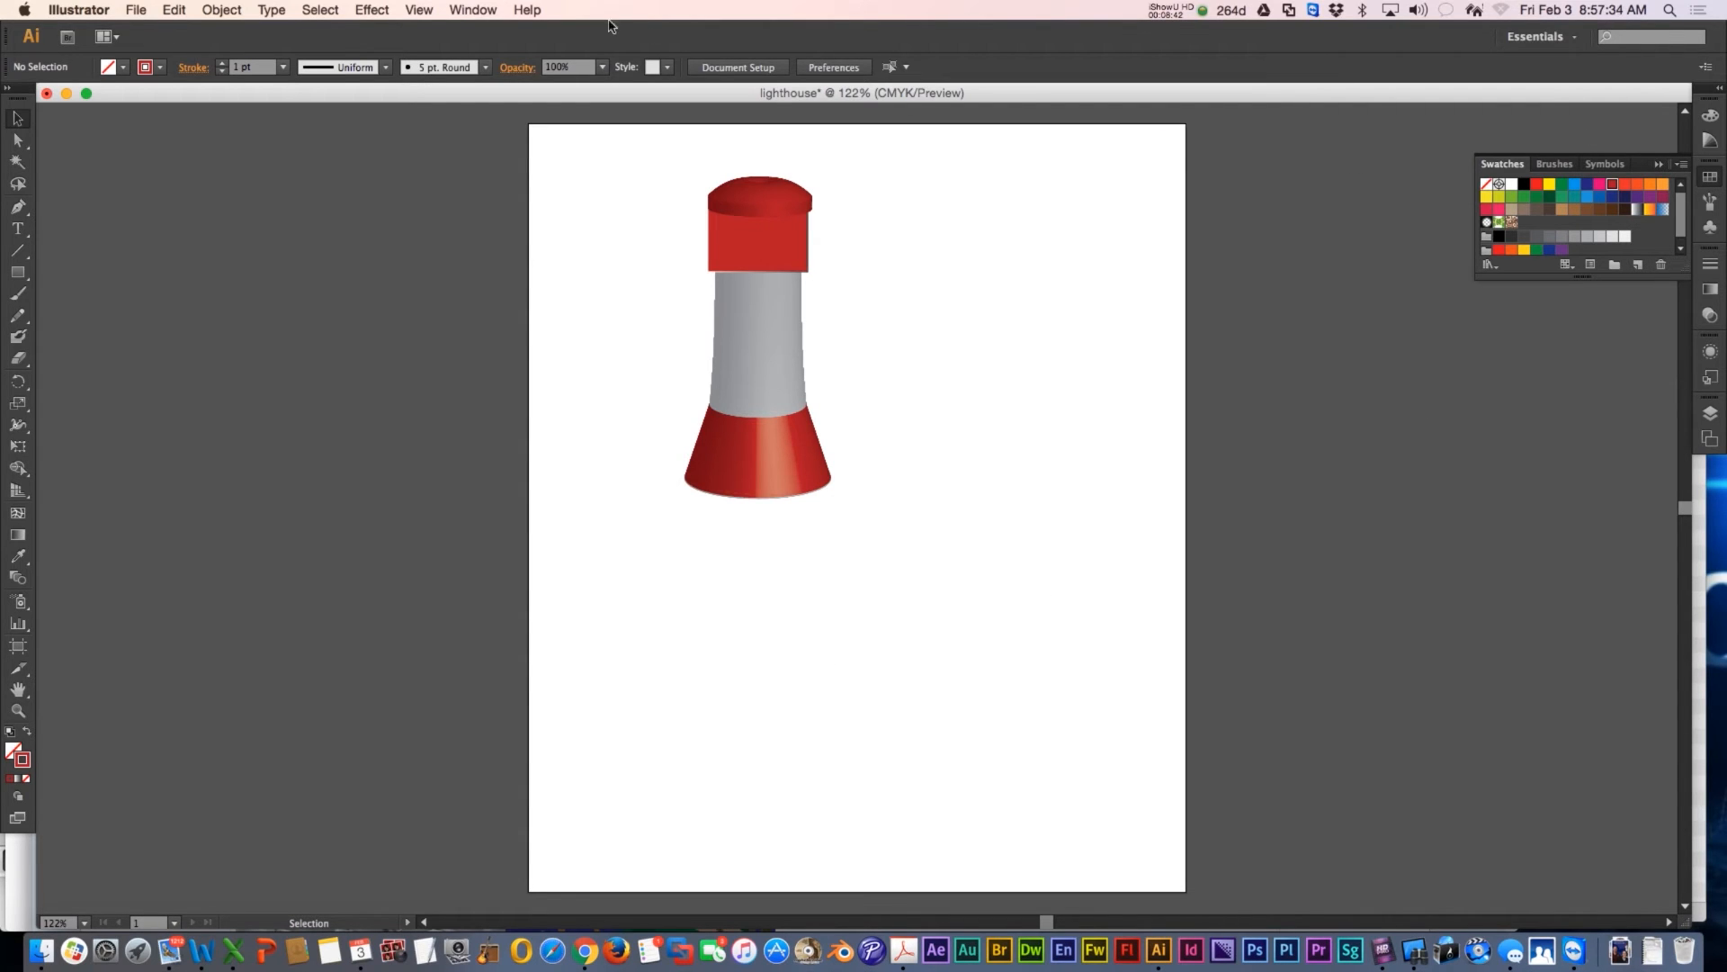
Step: Place Nature library grass and a pine tree, enlarging the tree against the tower base
left_click(472, 10)
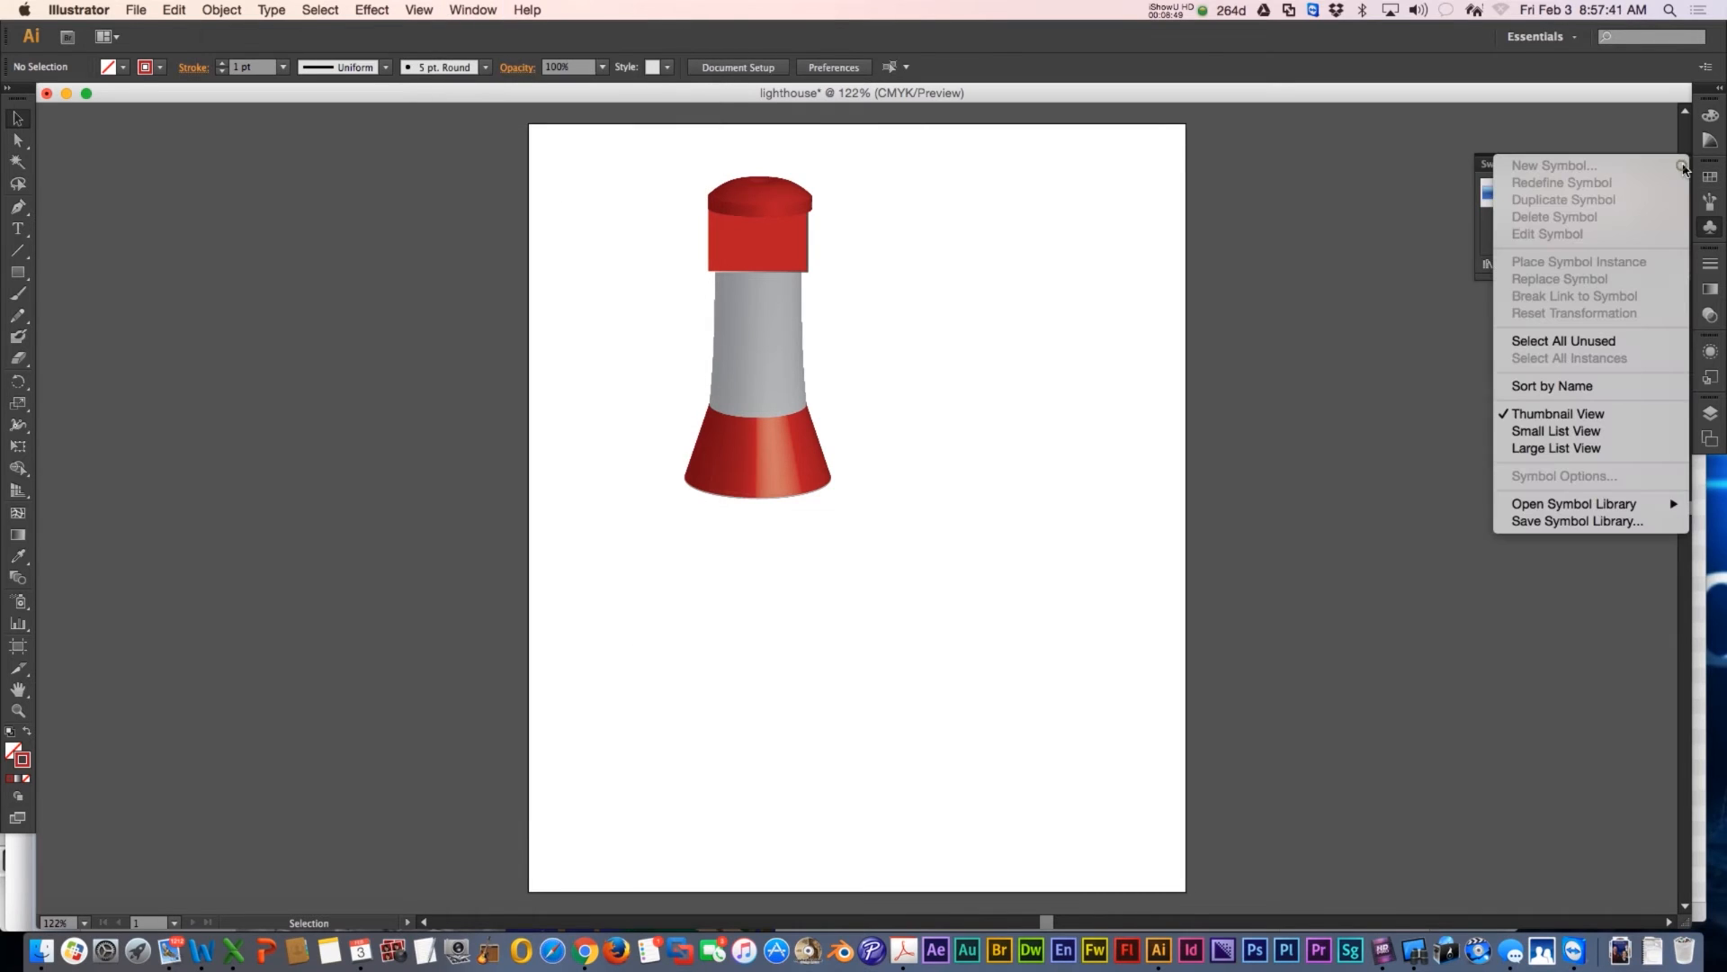
mouse_move(1482, 526)
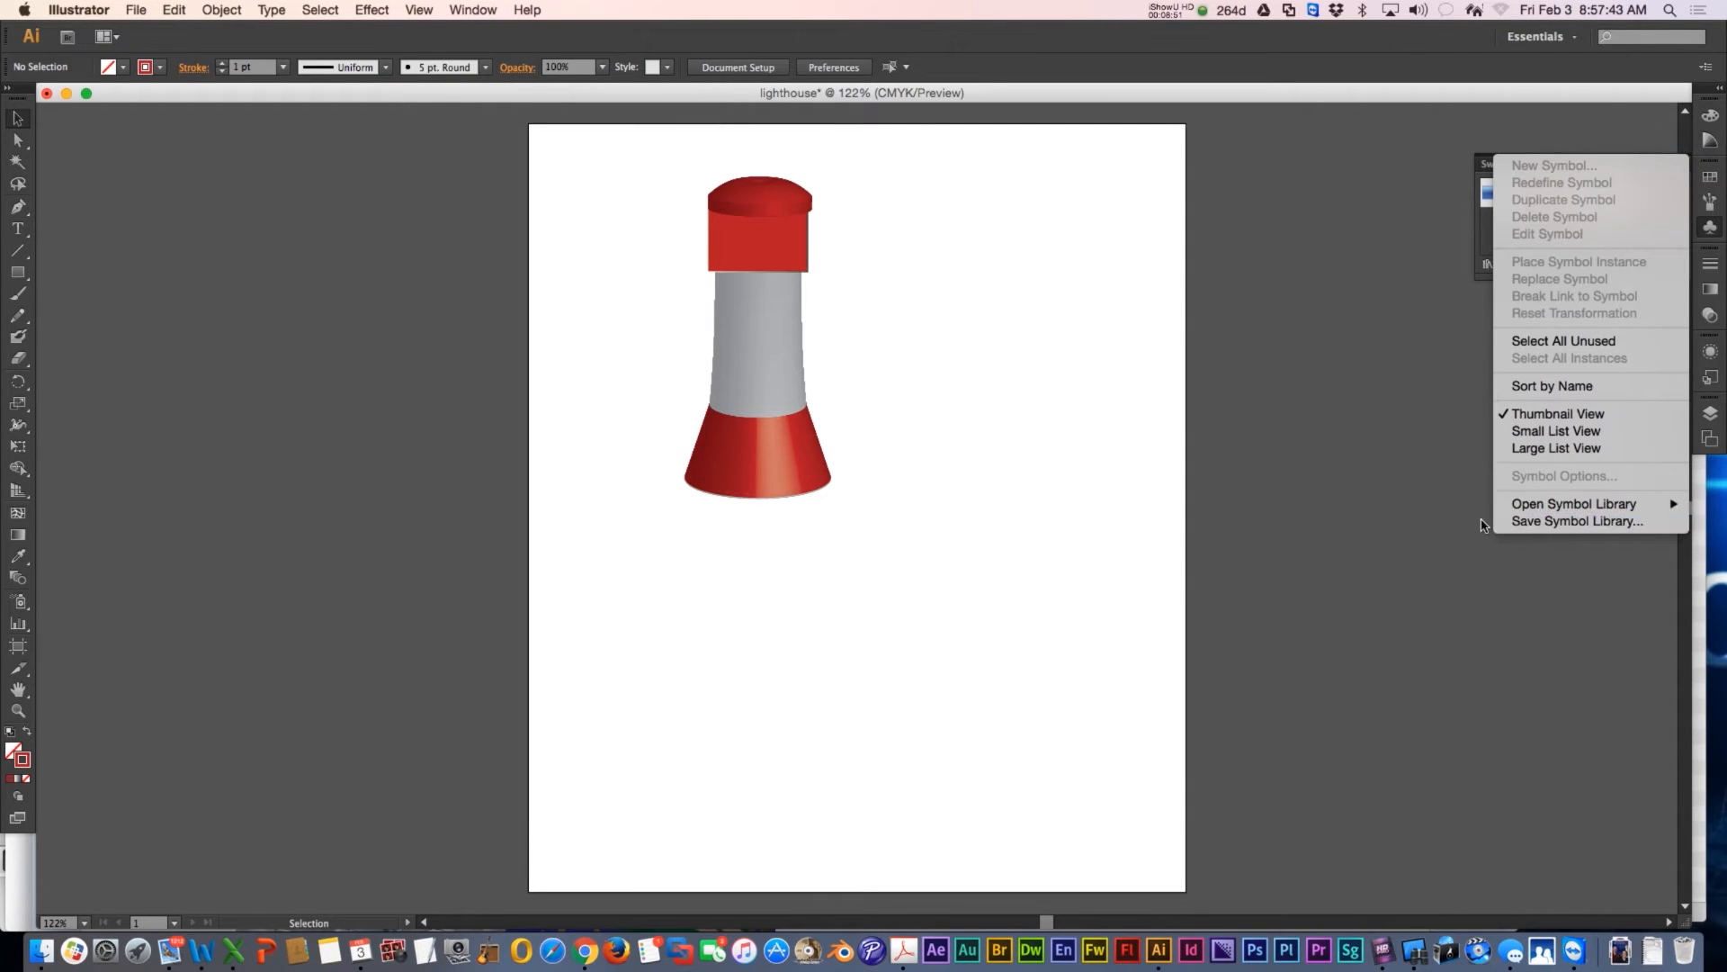
mouse_move(1574, 504)
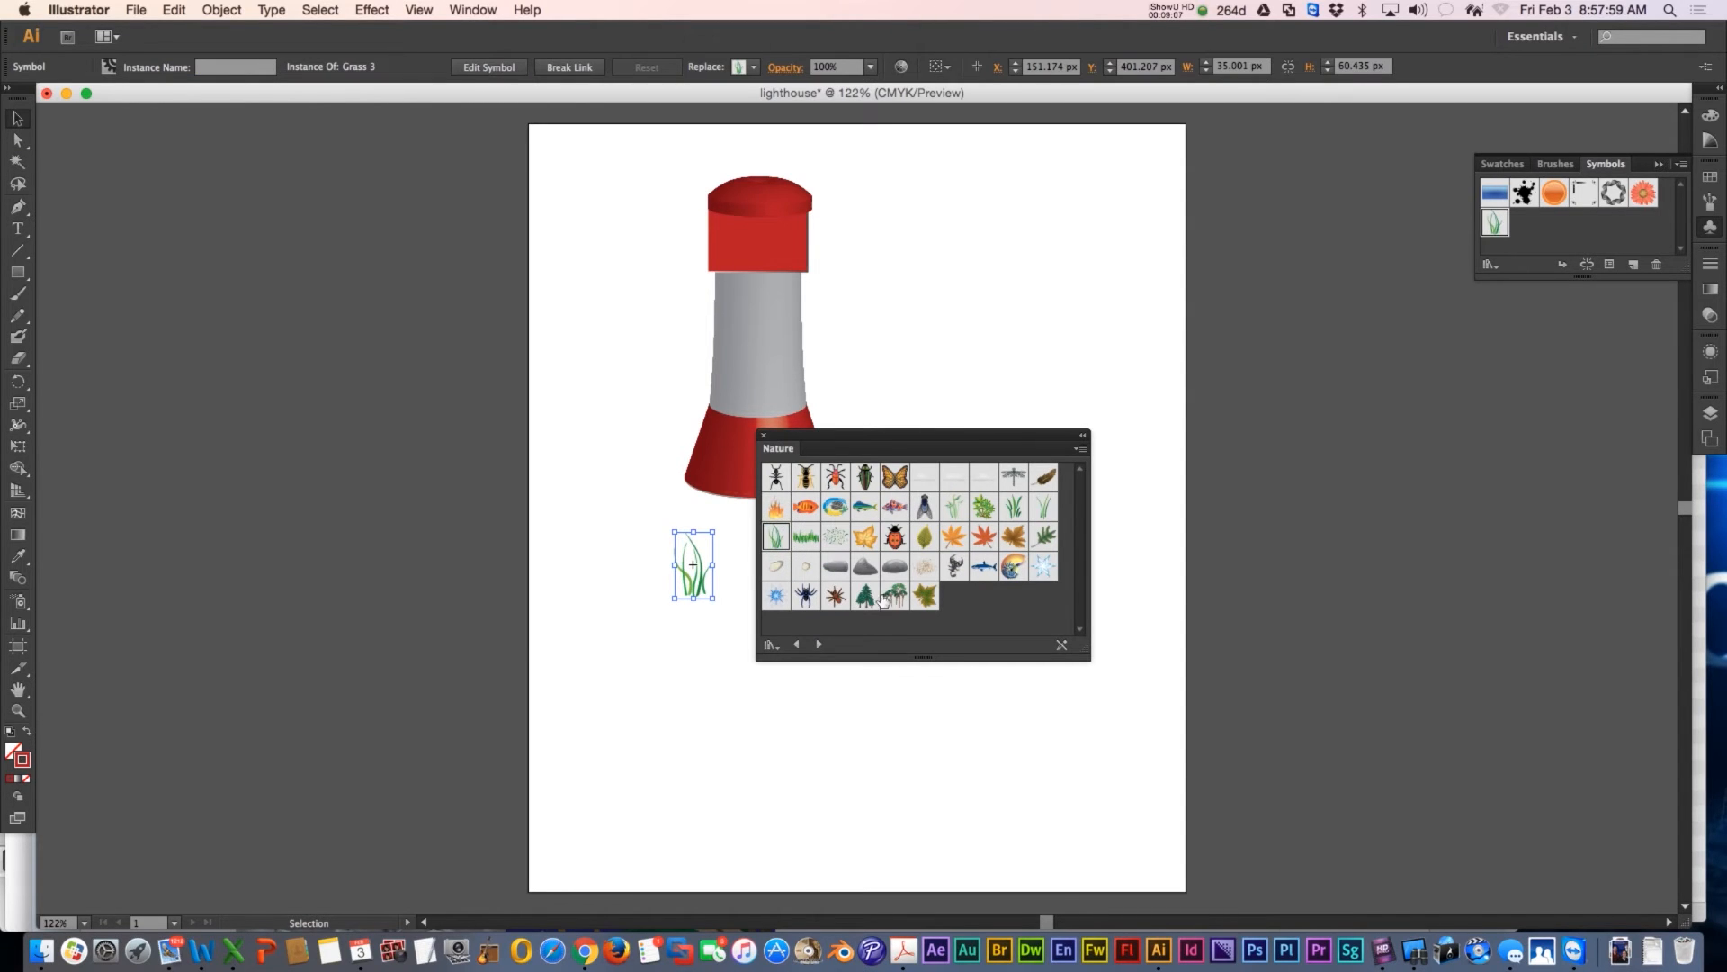
left_click_drag(877, 594, 881, 352)
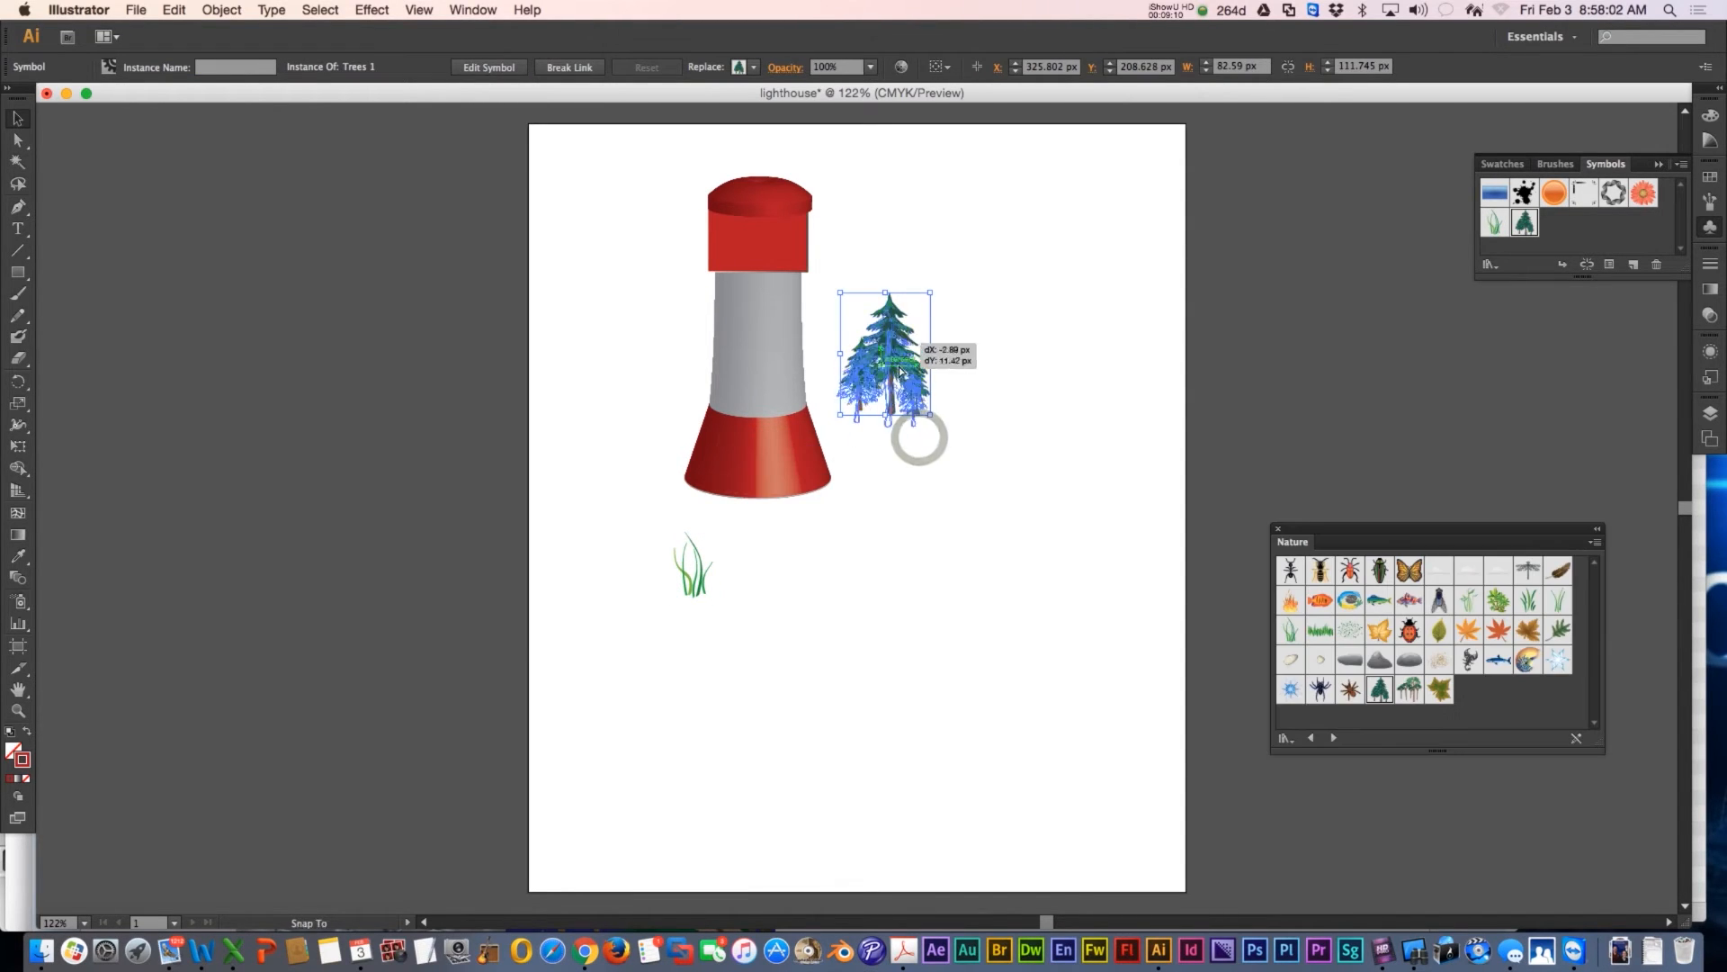
left_click_drag(882, 352, 826, 441)
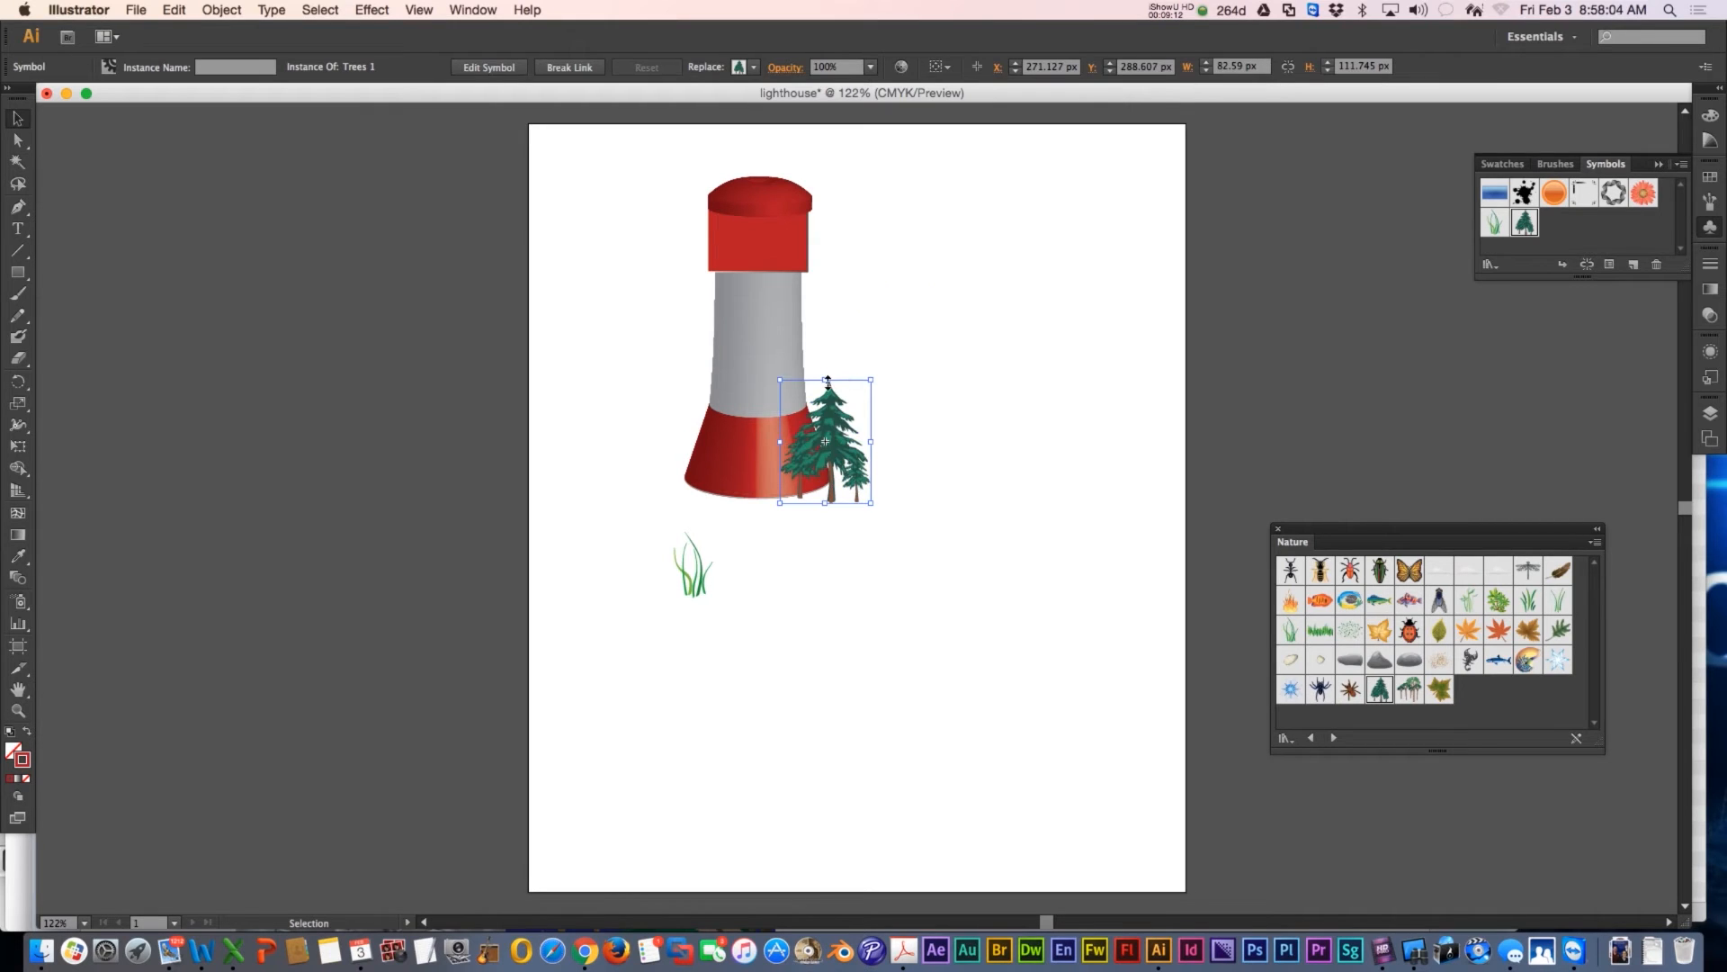
left_click_drag(825, 382, 825, 290)
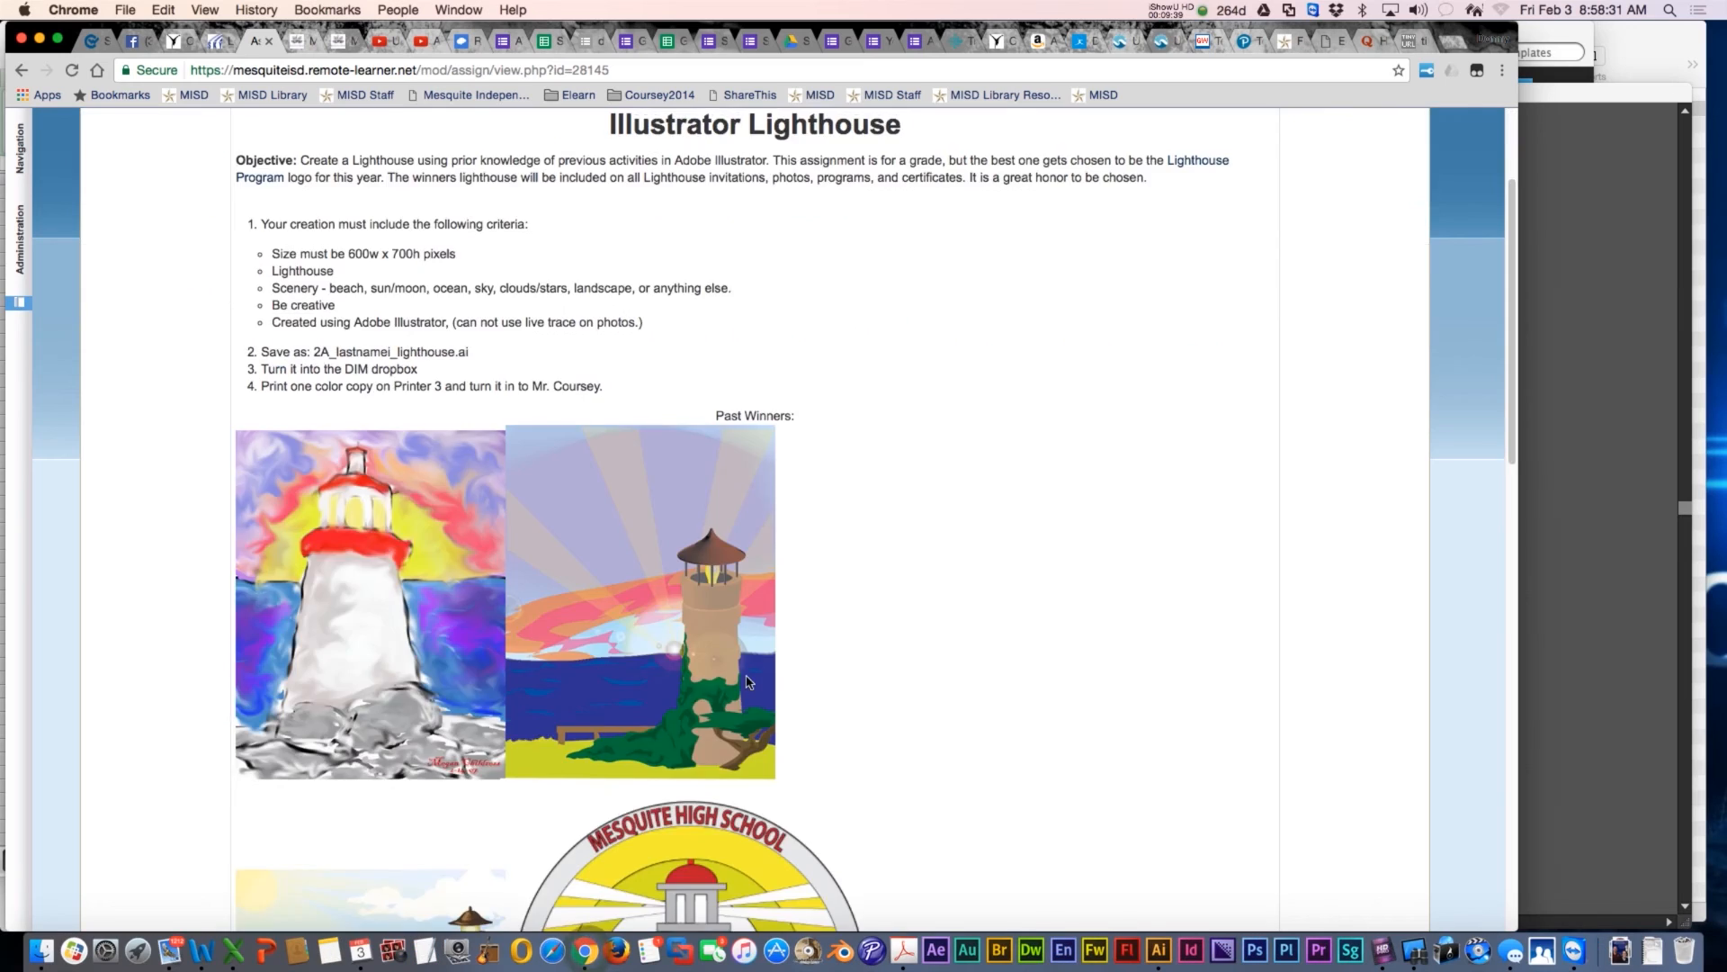
Step: Scroll through the assignment's criteria and past winning lighthouses, then back up to the gallery
scroll("down", 3)
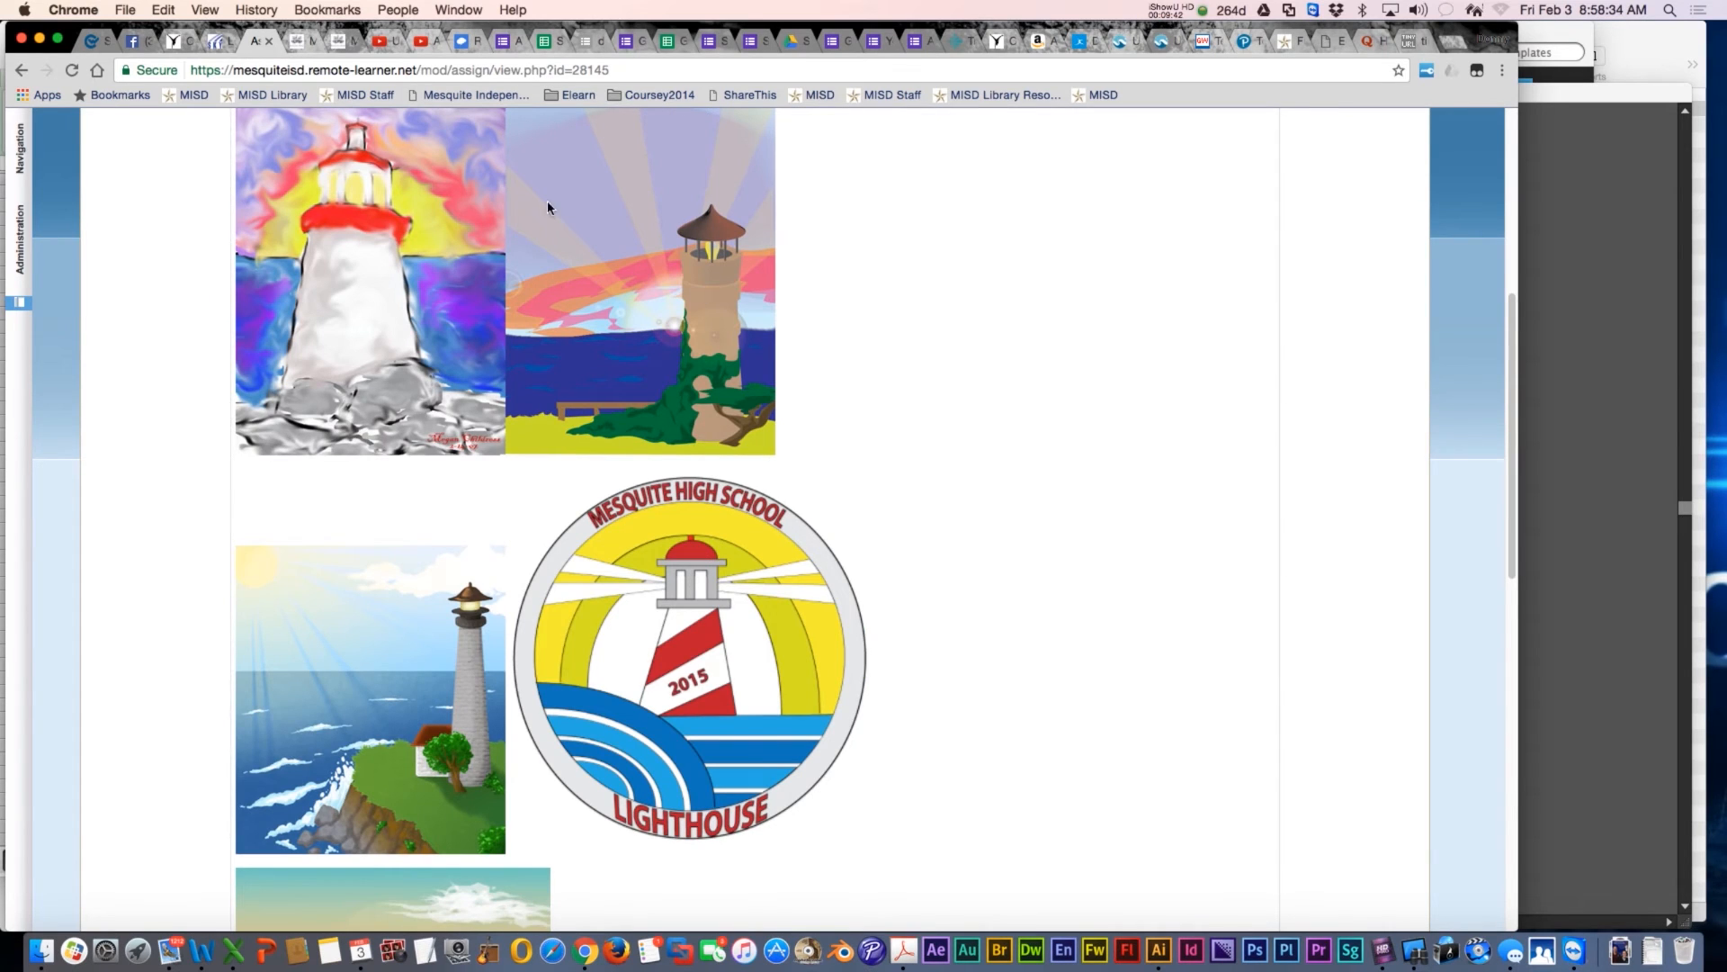
mouse_move(705, 274)
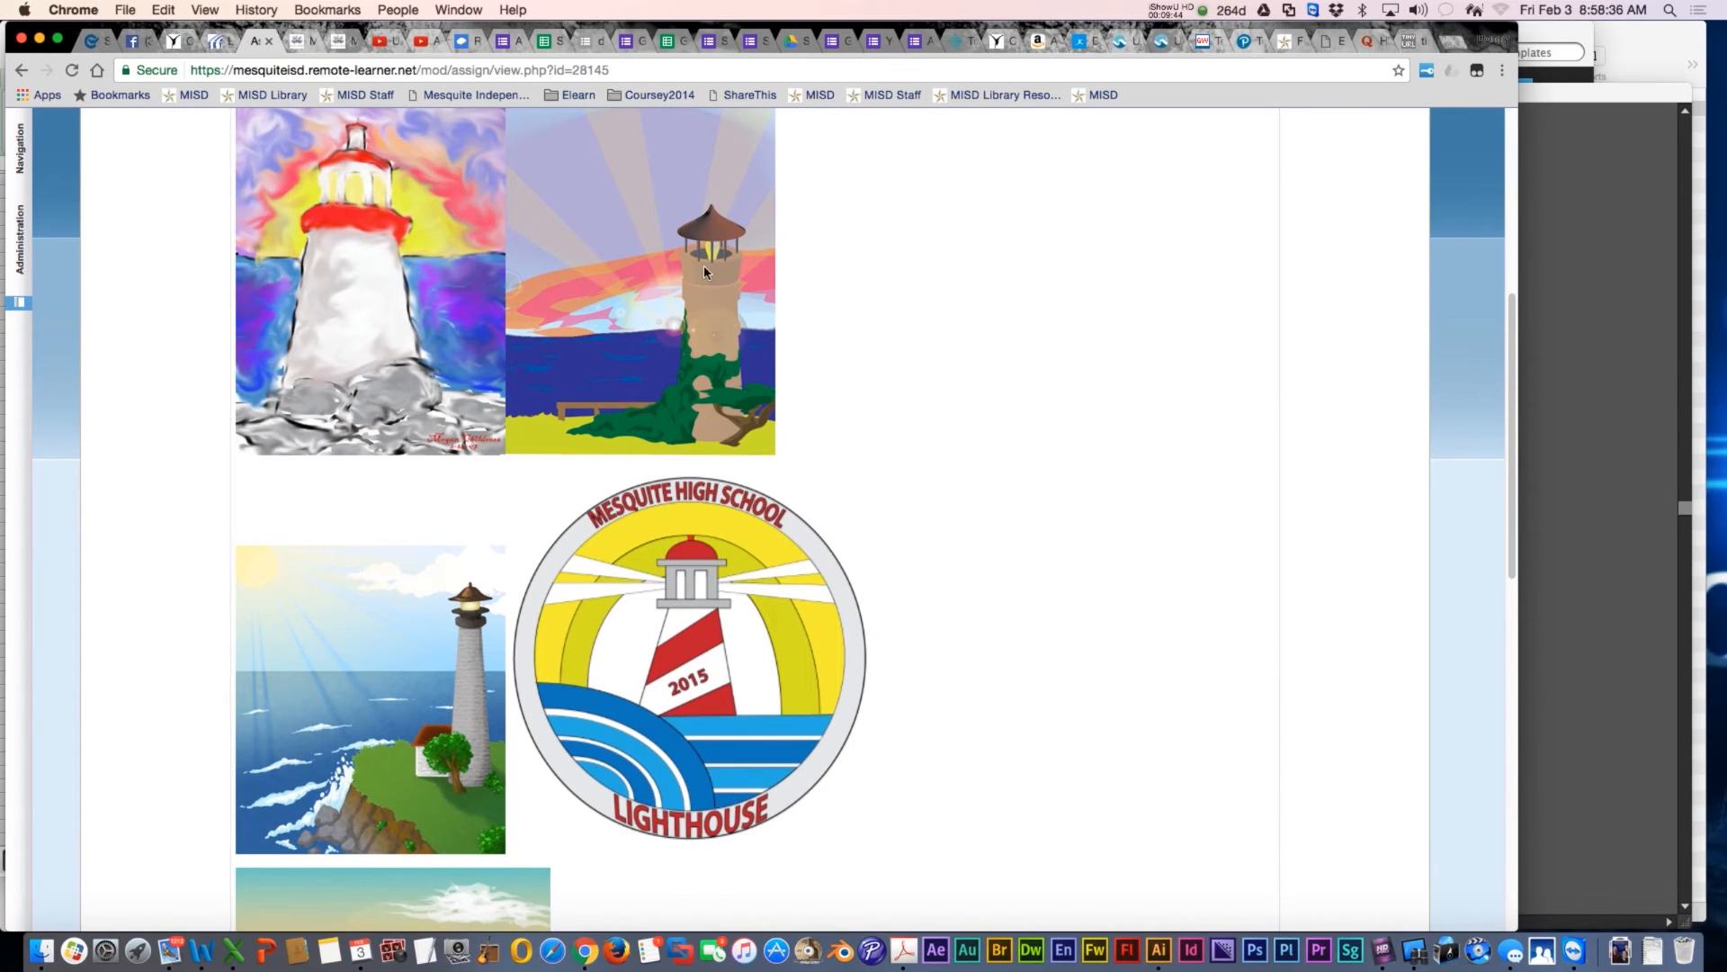
scroll("down", 3)
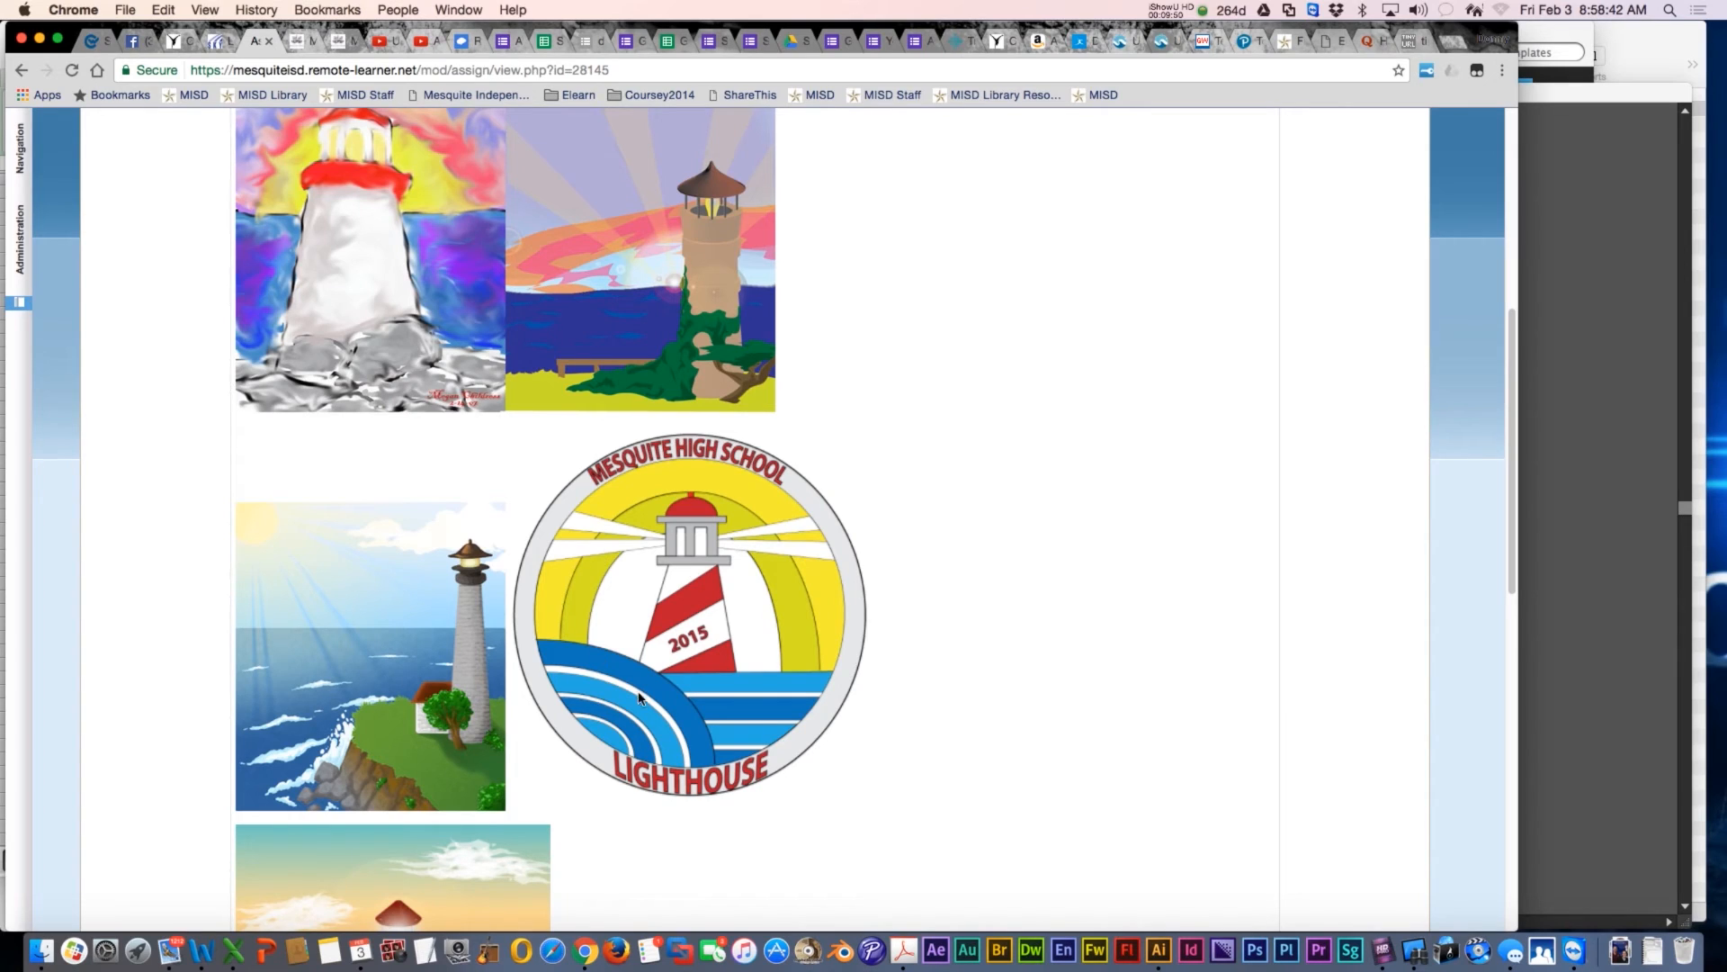
scroll("down", 3)
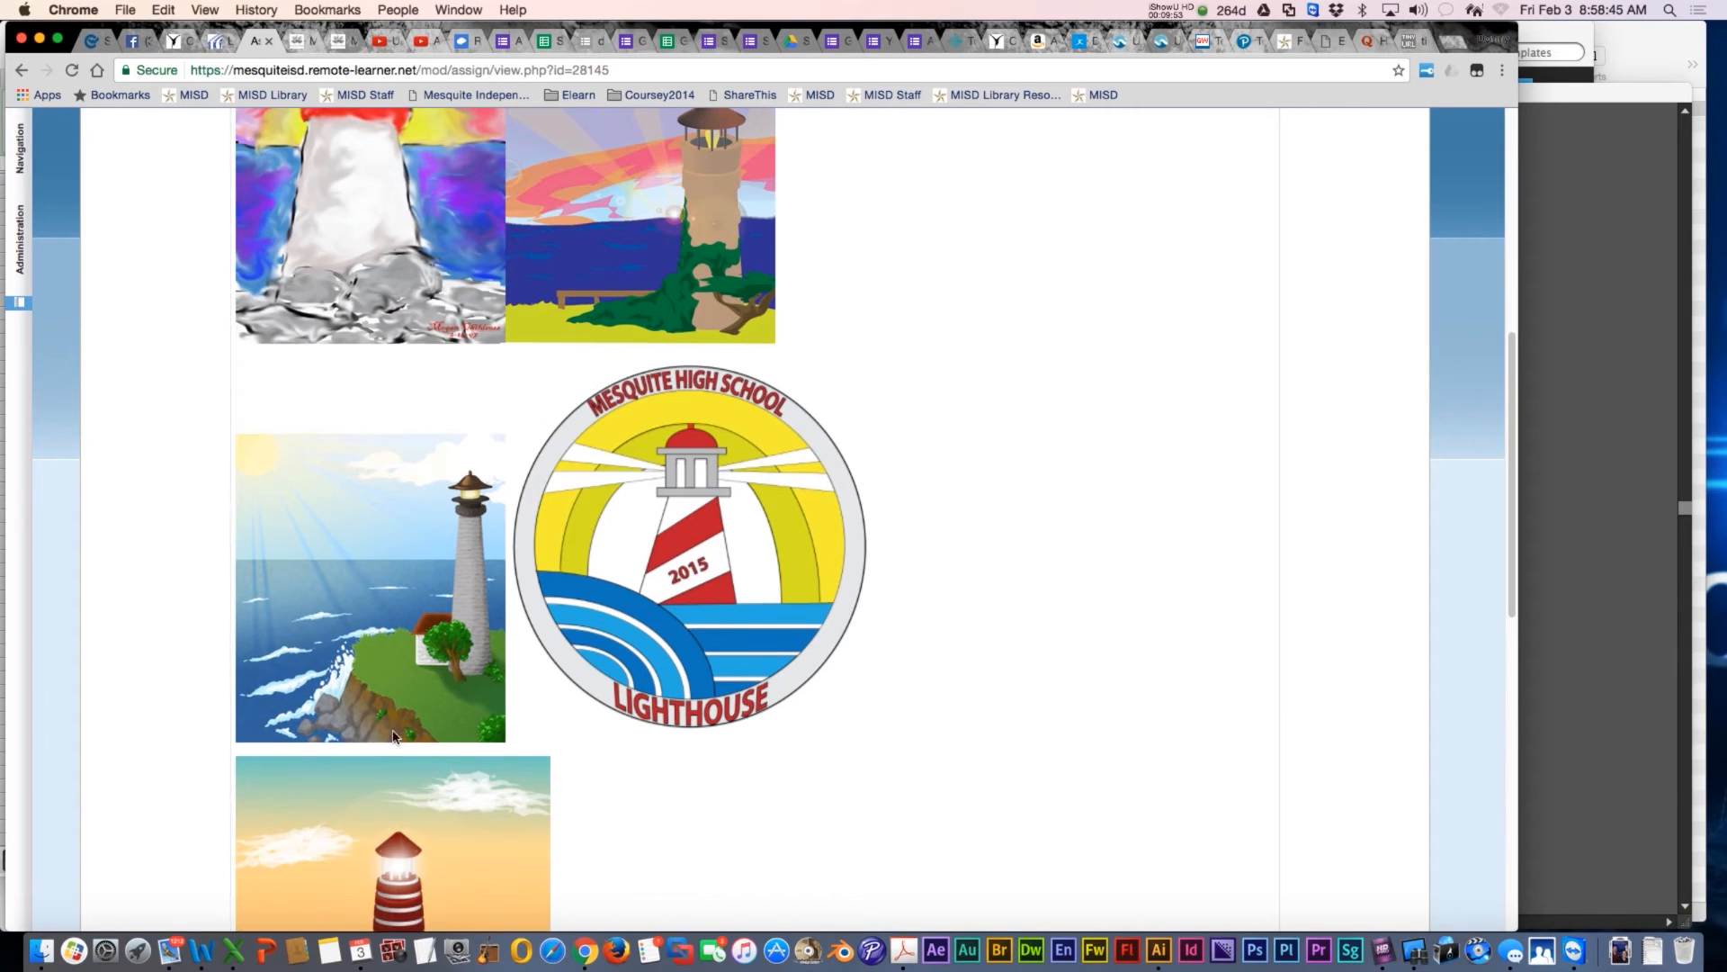
mouse_move(265, 633)
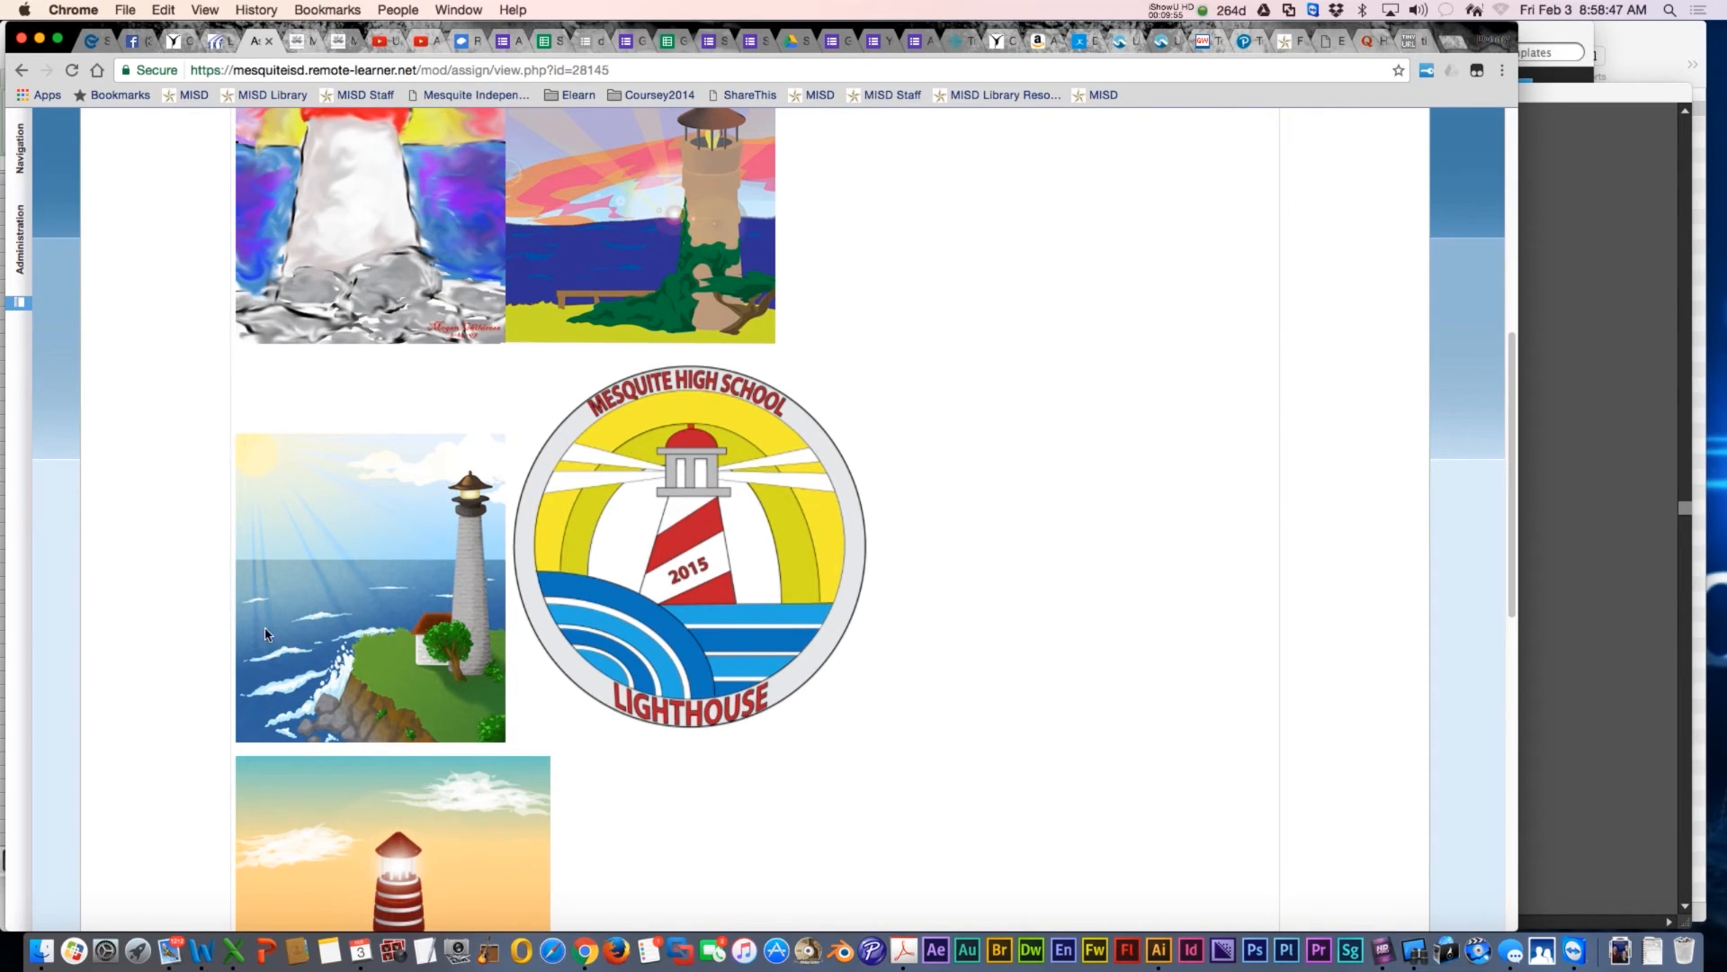
scroll("down", 3)
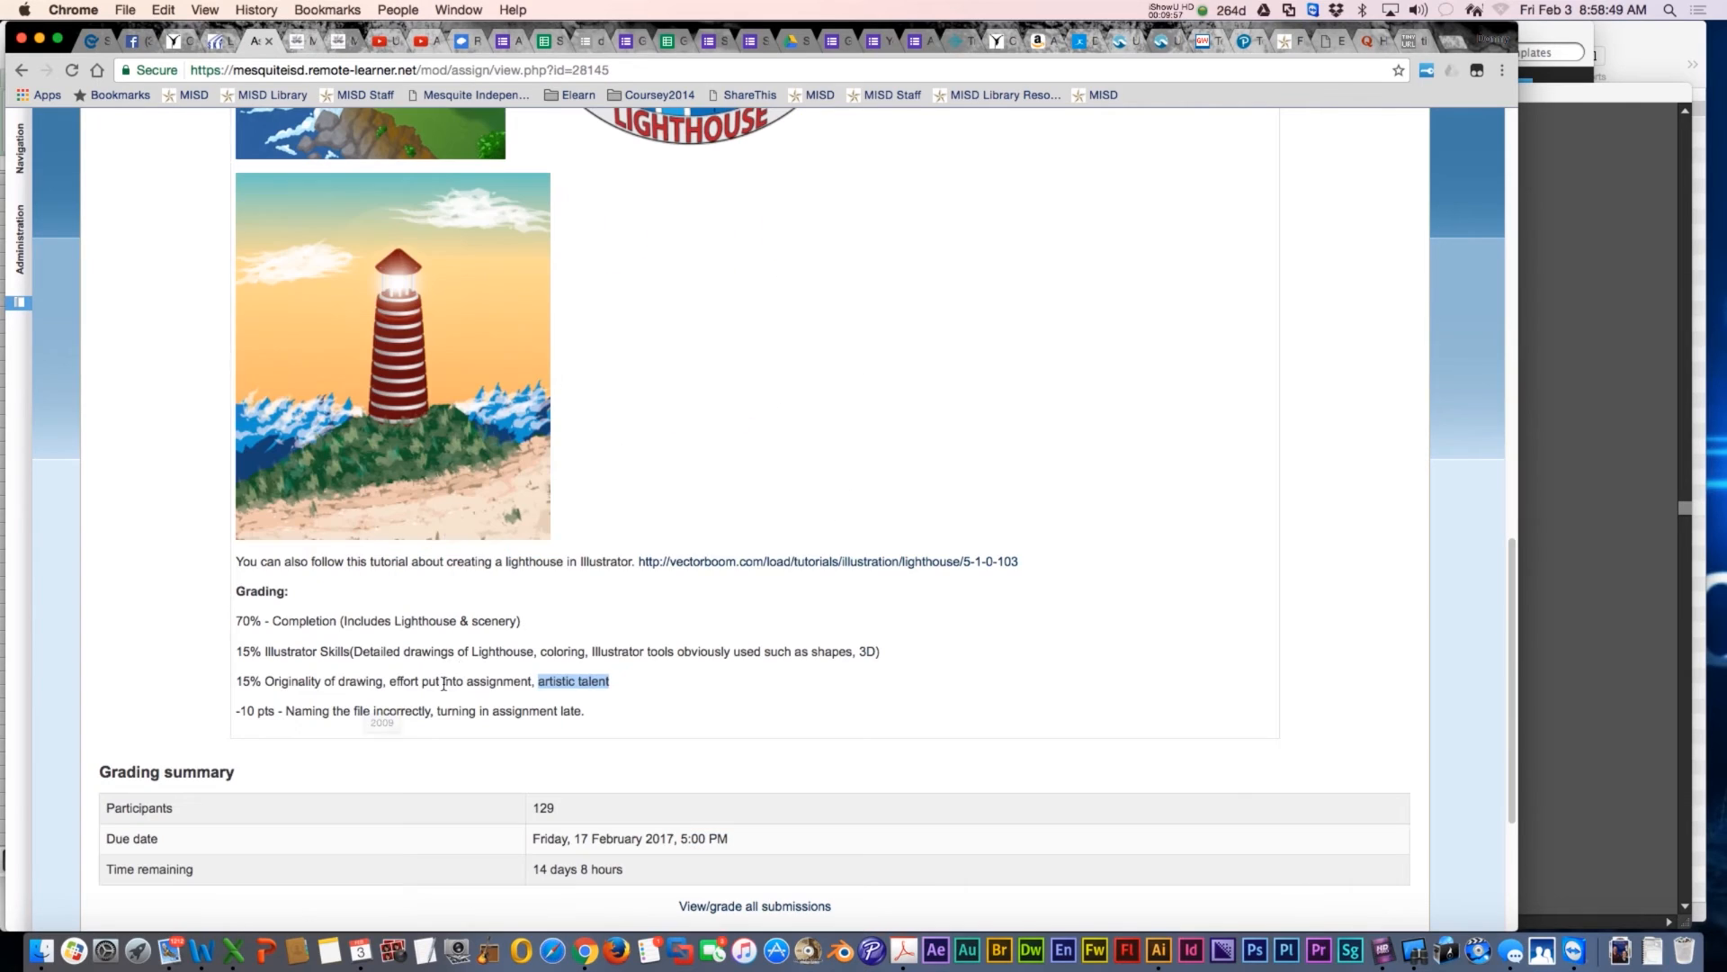
scroll("down", 3)
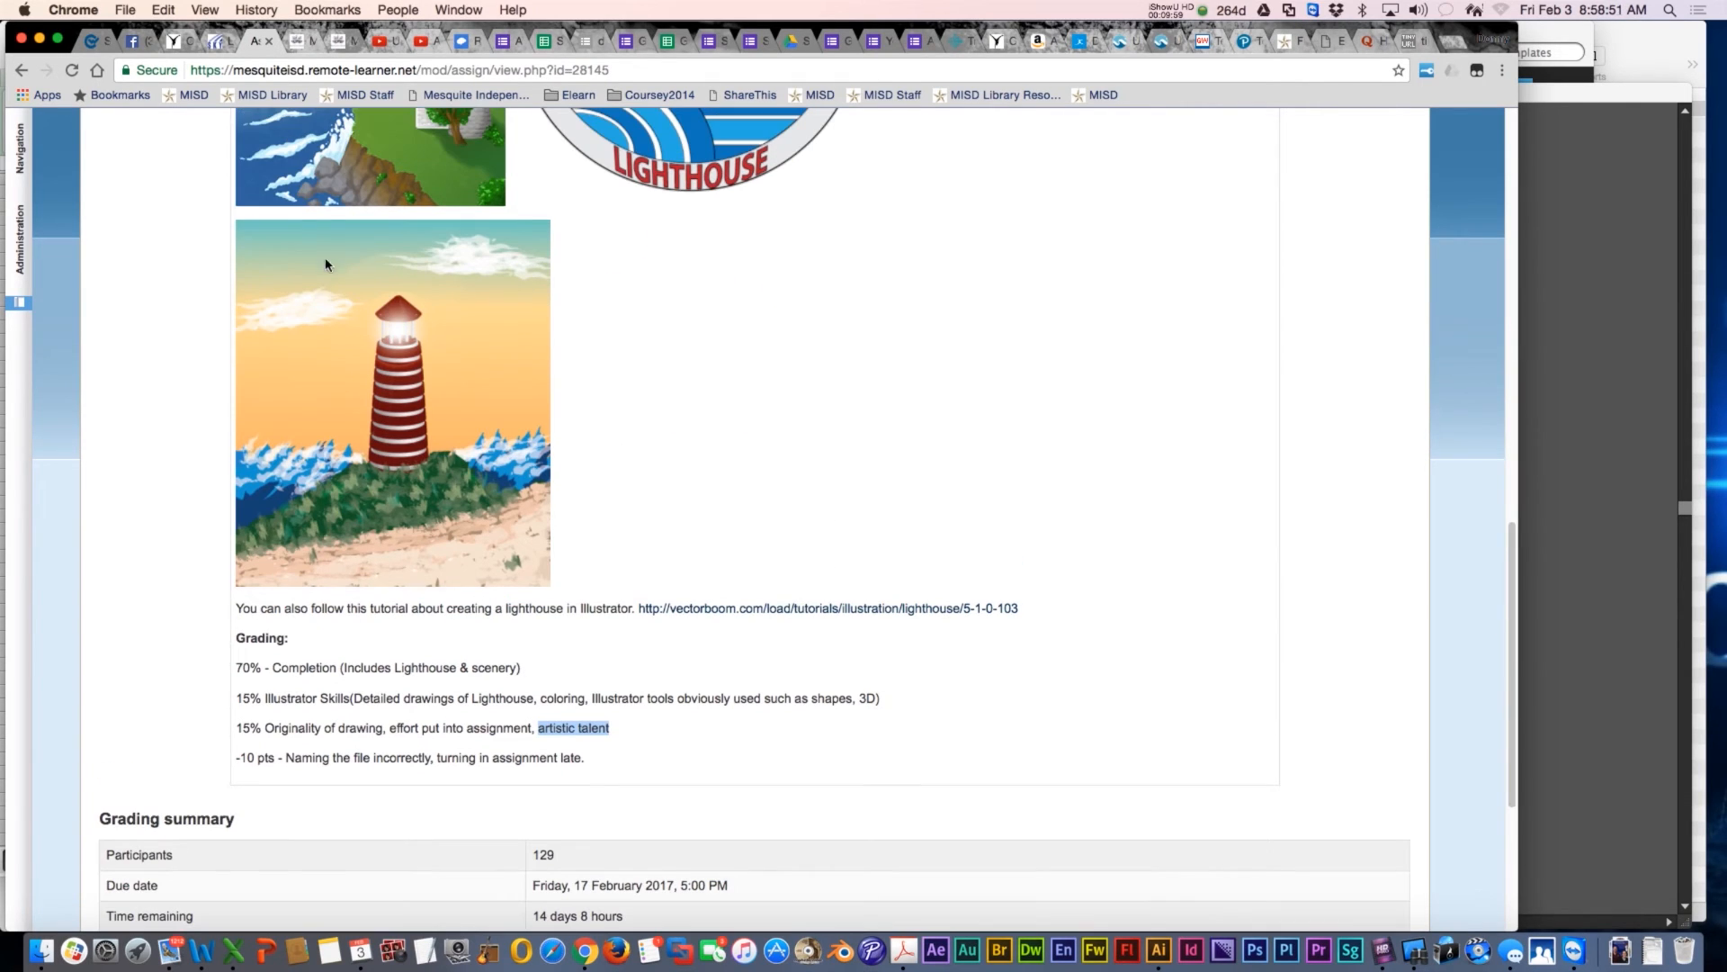
mouse_move(293, 241)
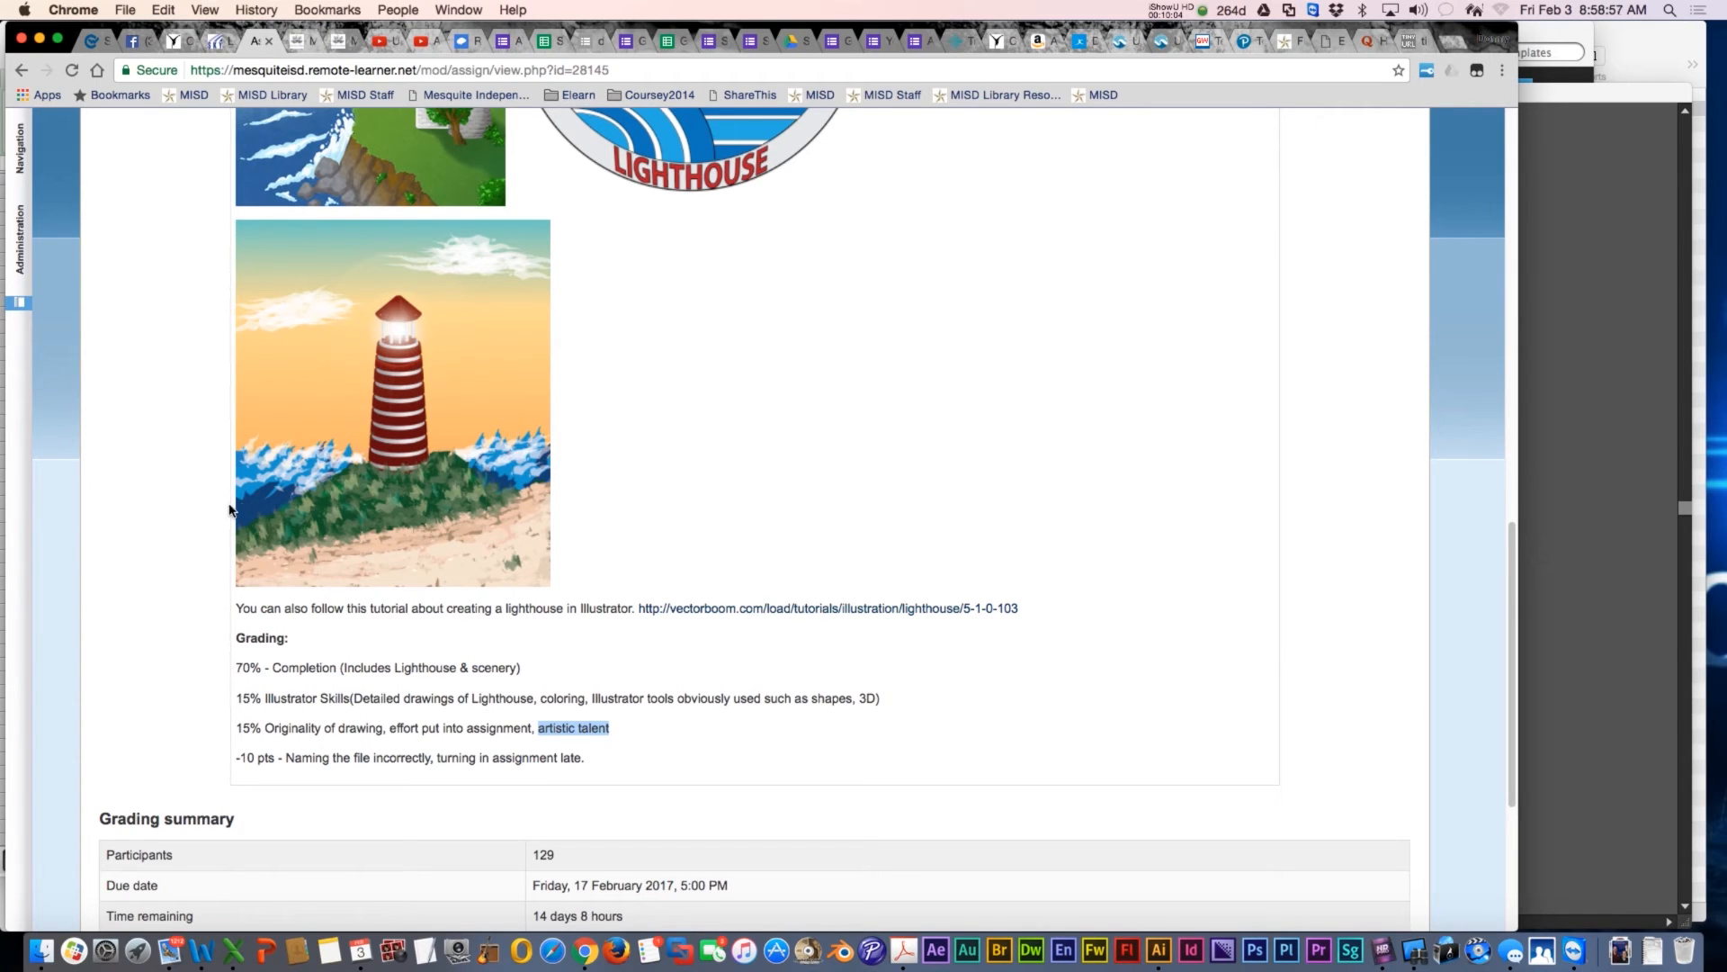
mouse_move(536, 560)
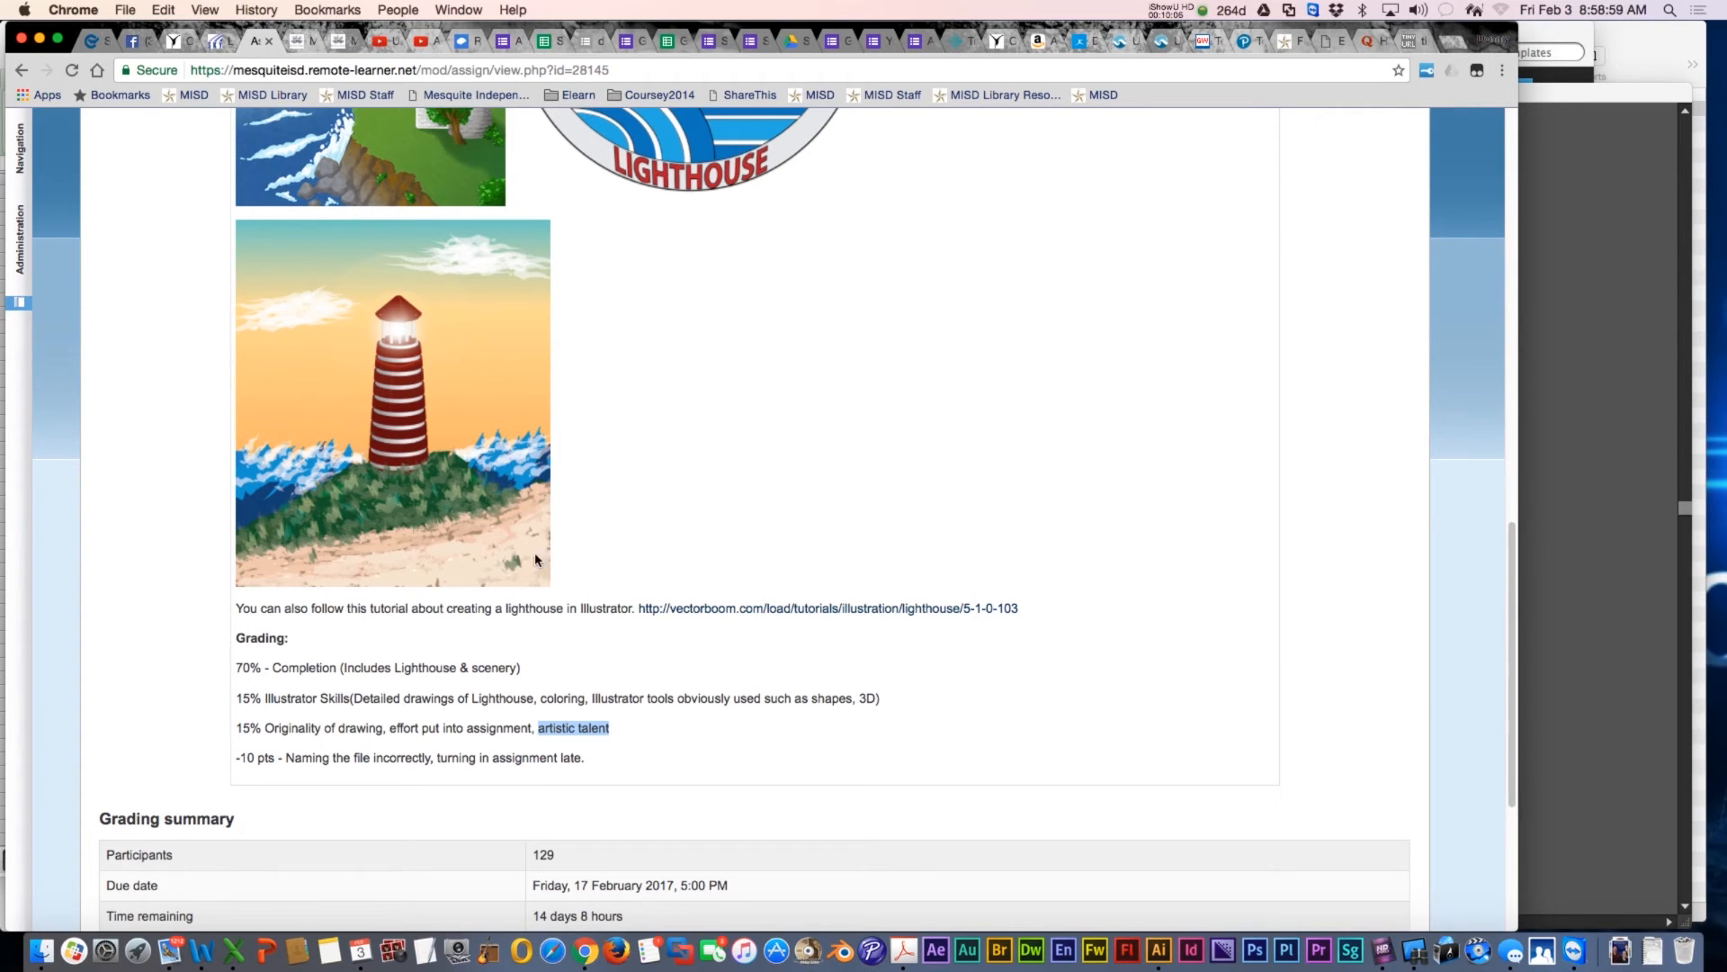
scroll("up", 3)
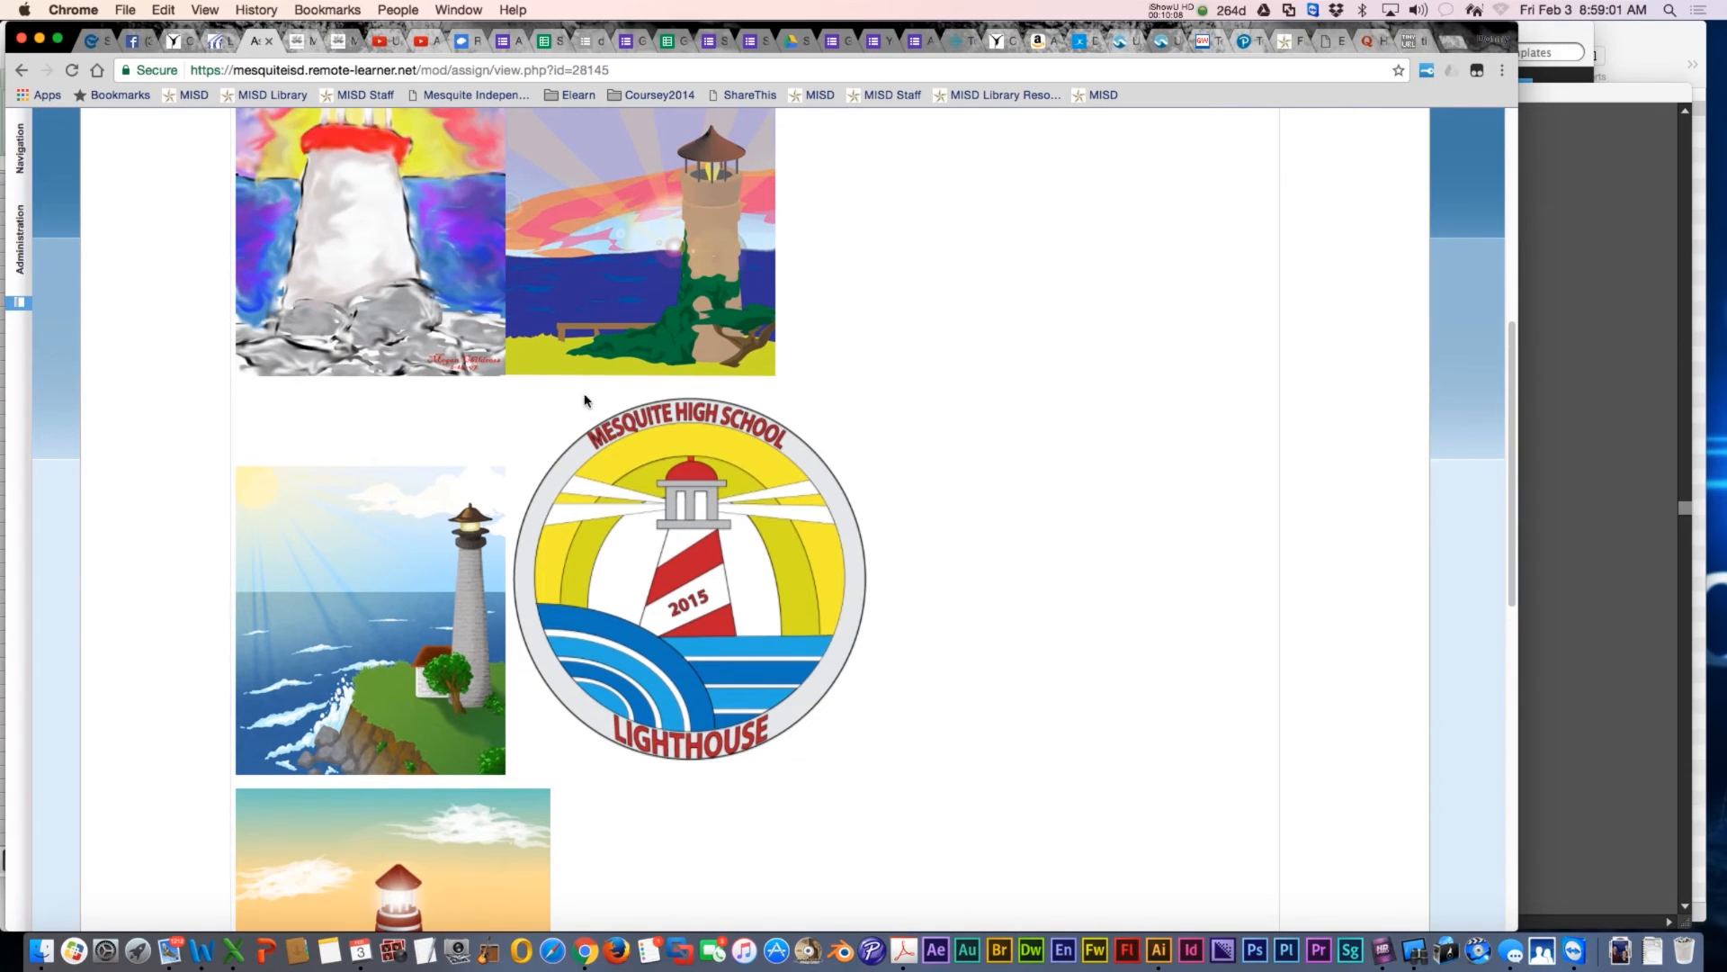
mouse_move(614, 330)
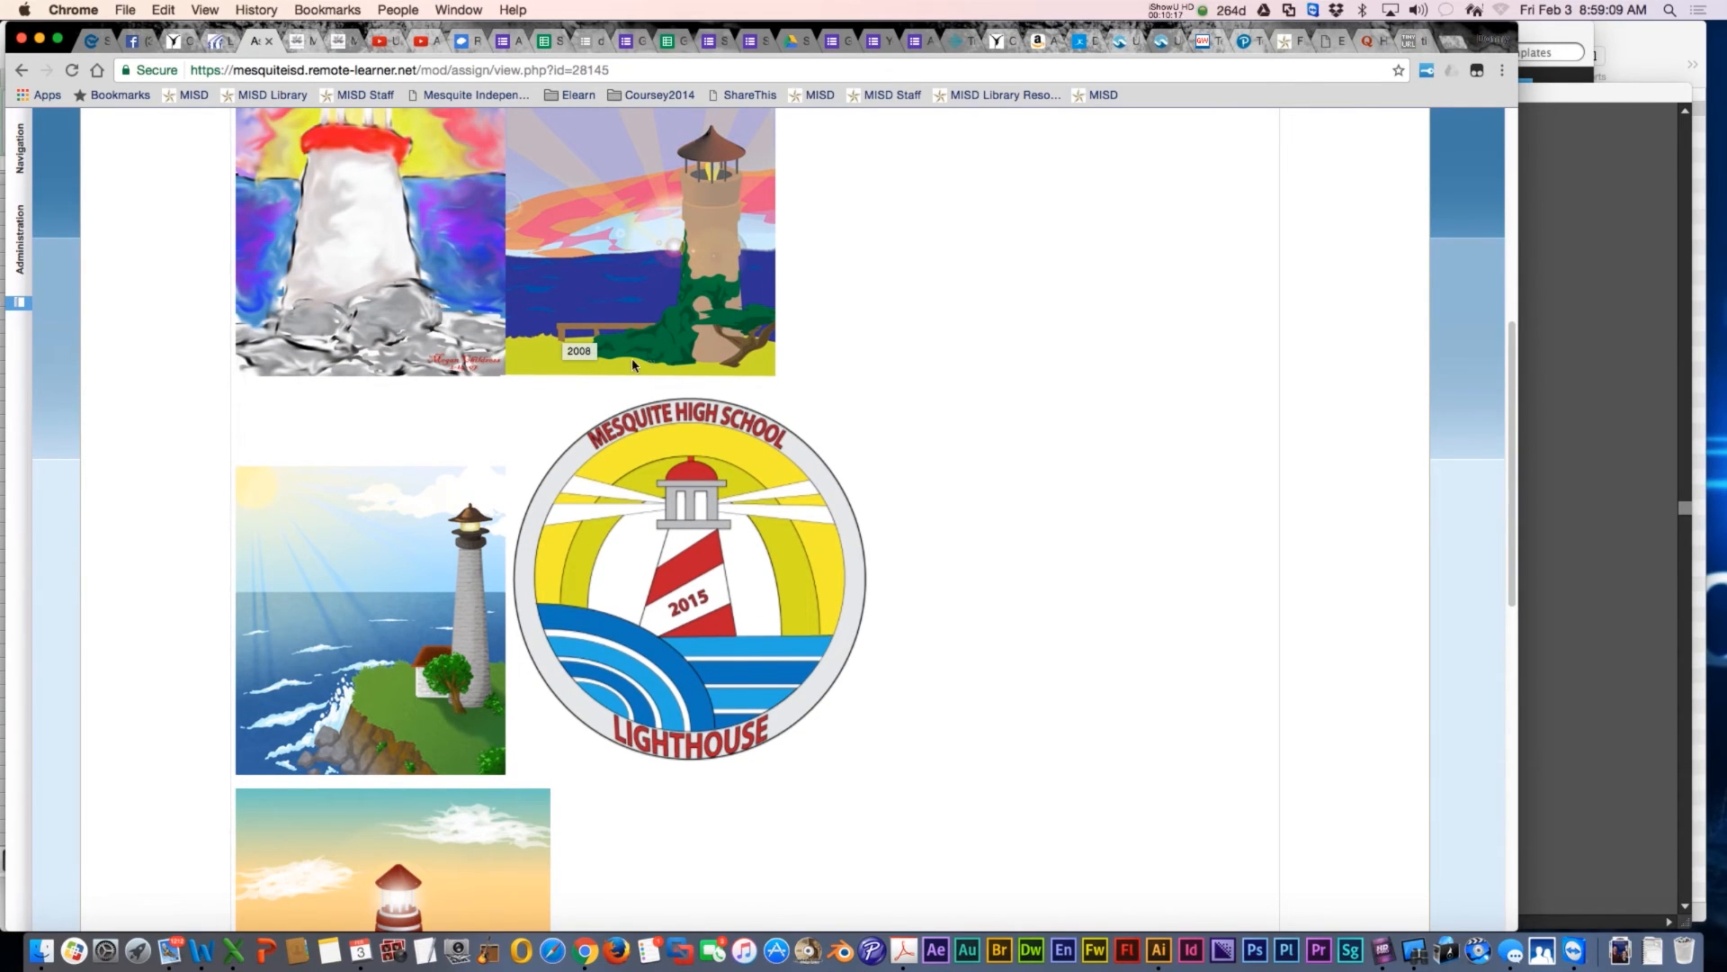
mouse_move(721, 193)
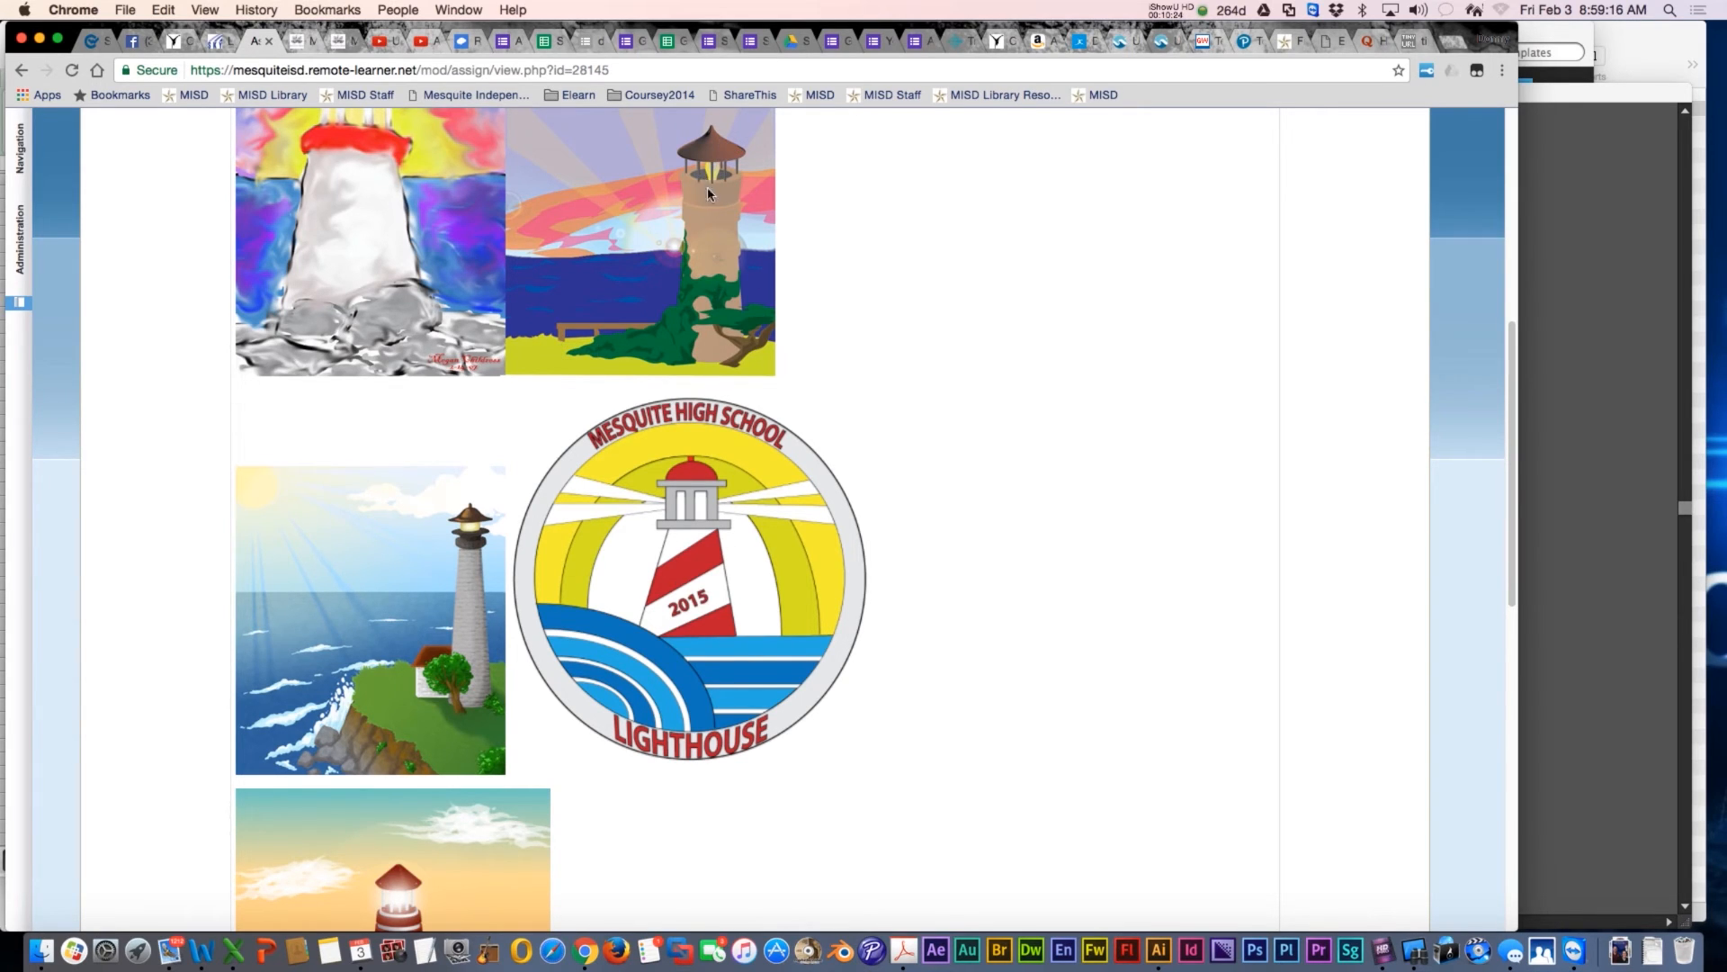
mouse_move(698, 173)
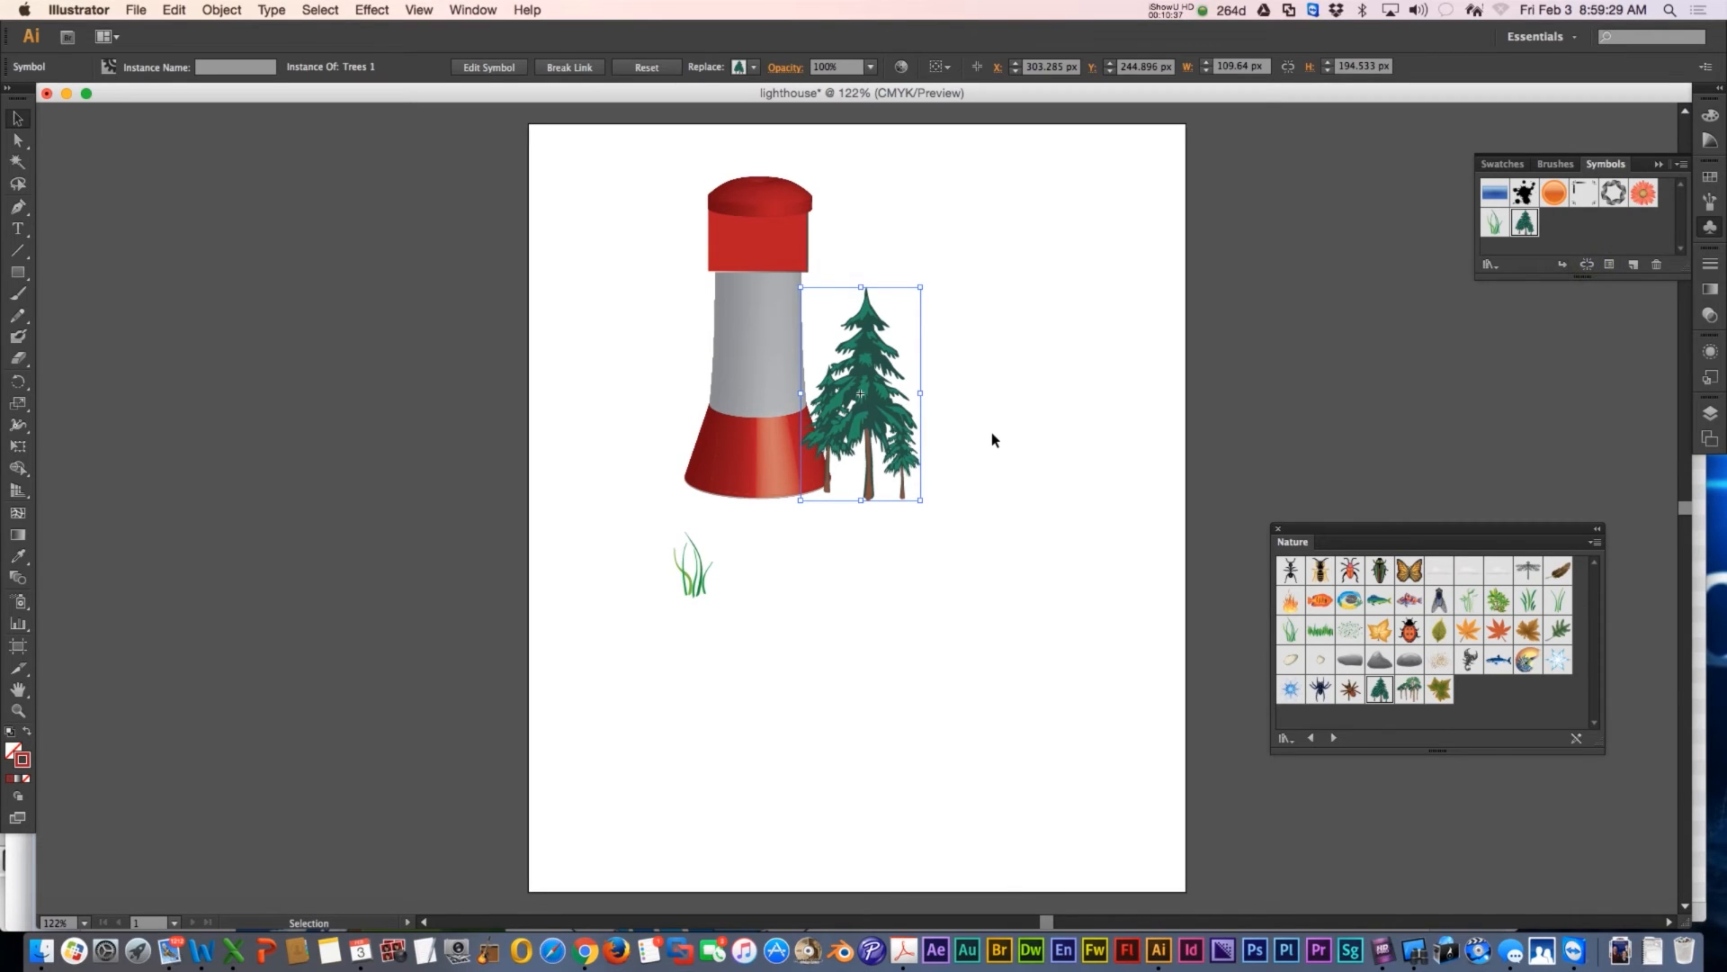
mouse_move(1076, 399)
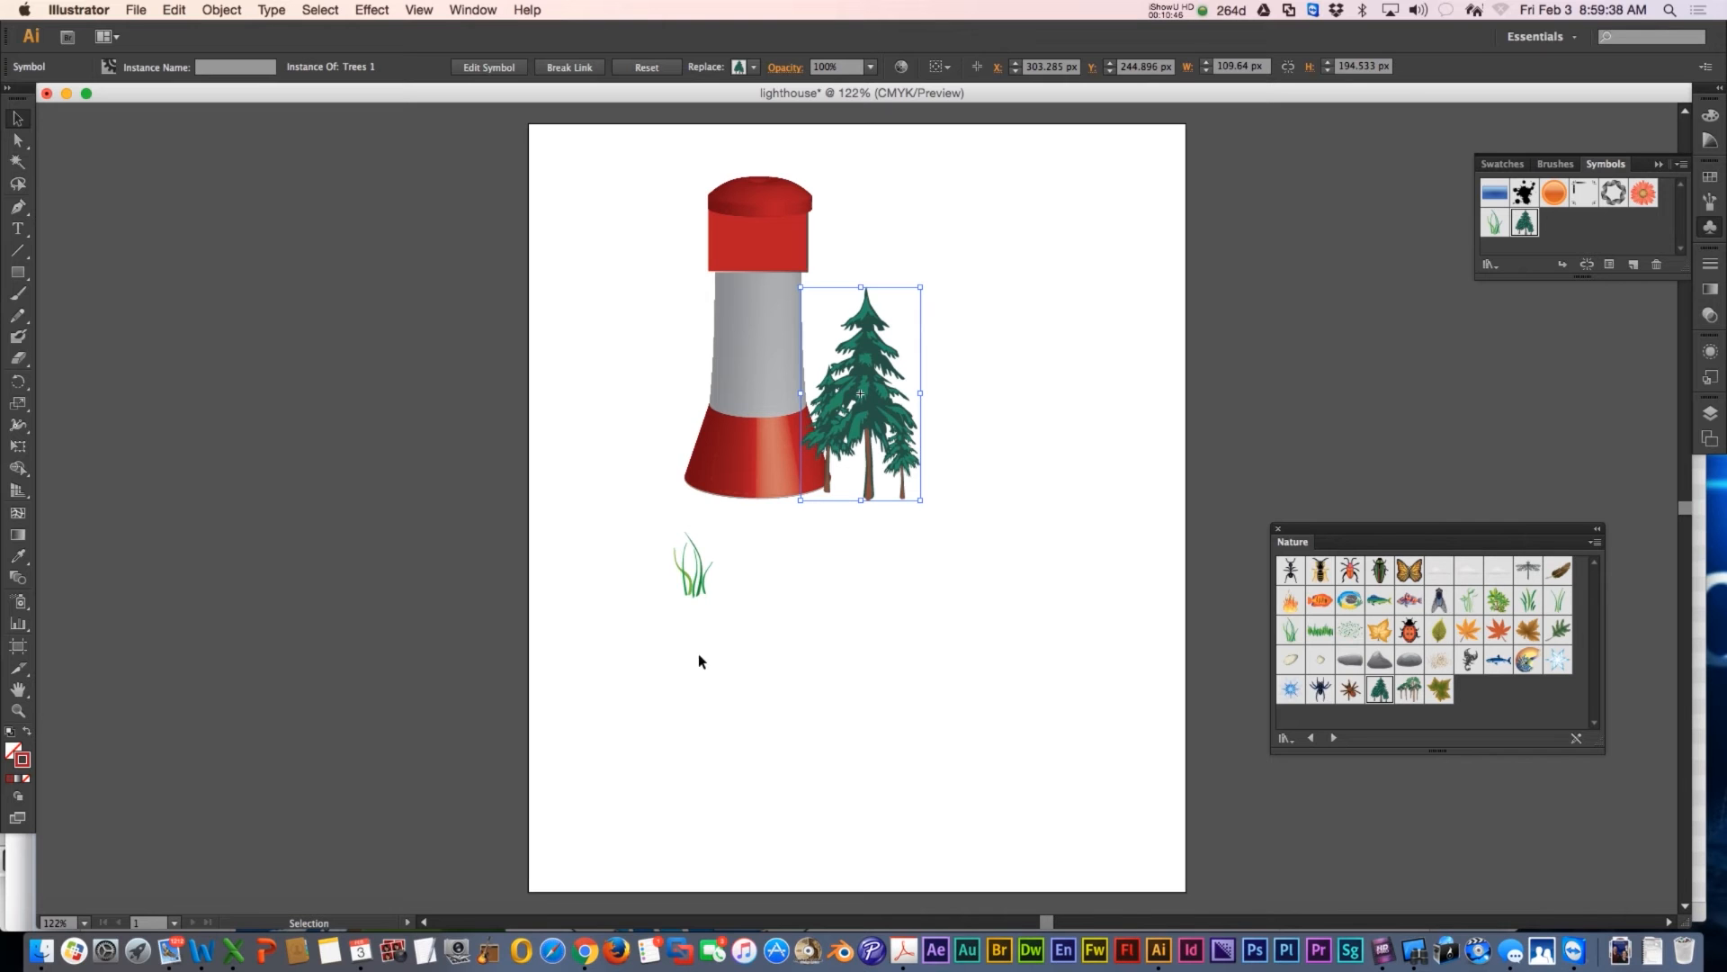
Step: Bring the Illustrator lighthouse document with the pine tree and grass back to the front
left_click(569, 919)
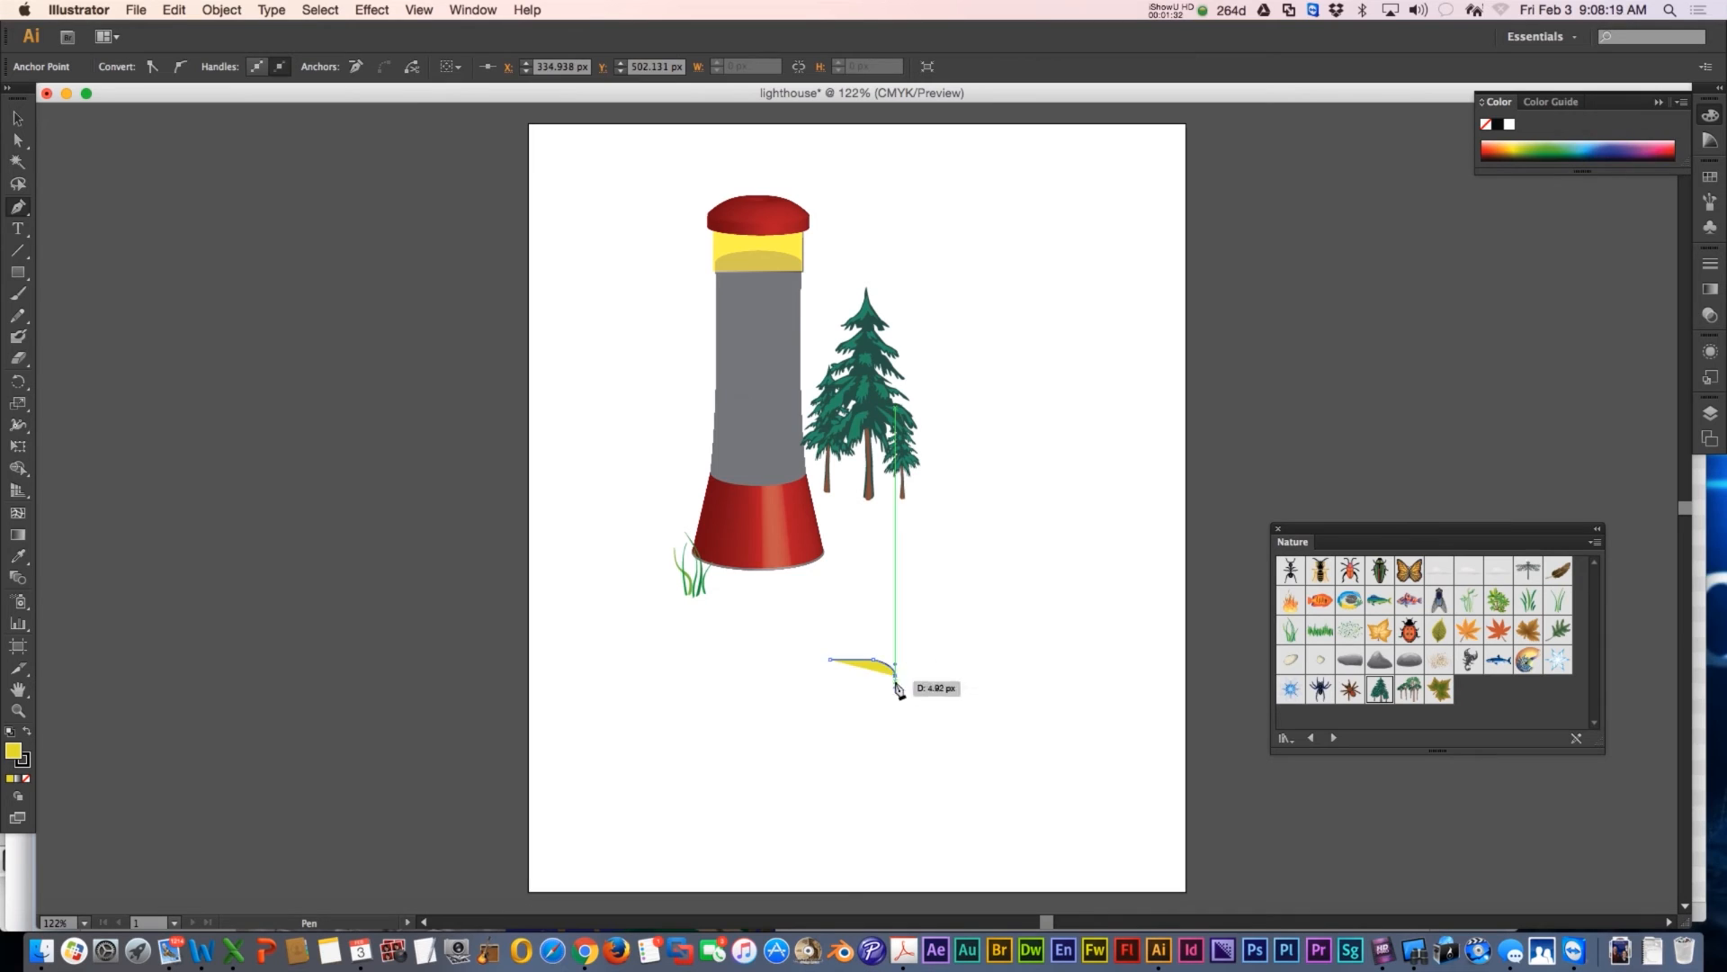
Step: Apply a 3D Revolve to the yellow half-profile and set a custom tilted rotation
left_click(371, 10)
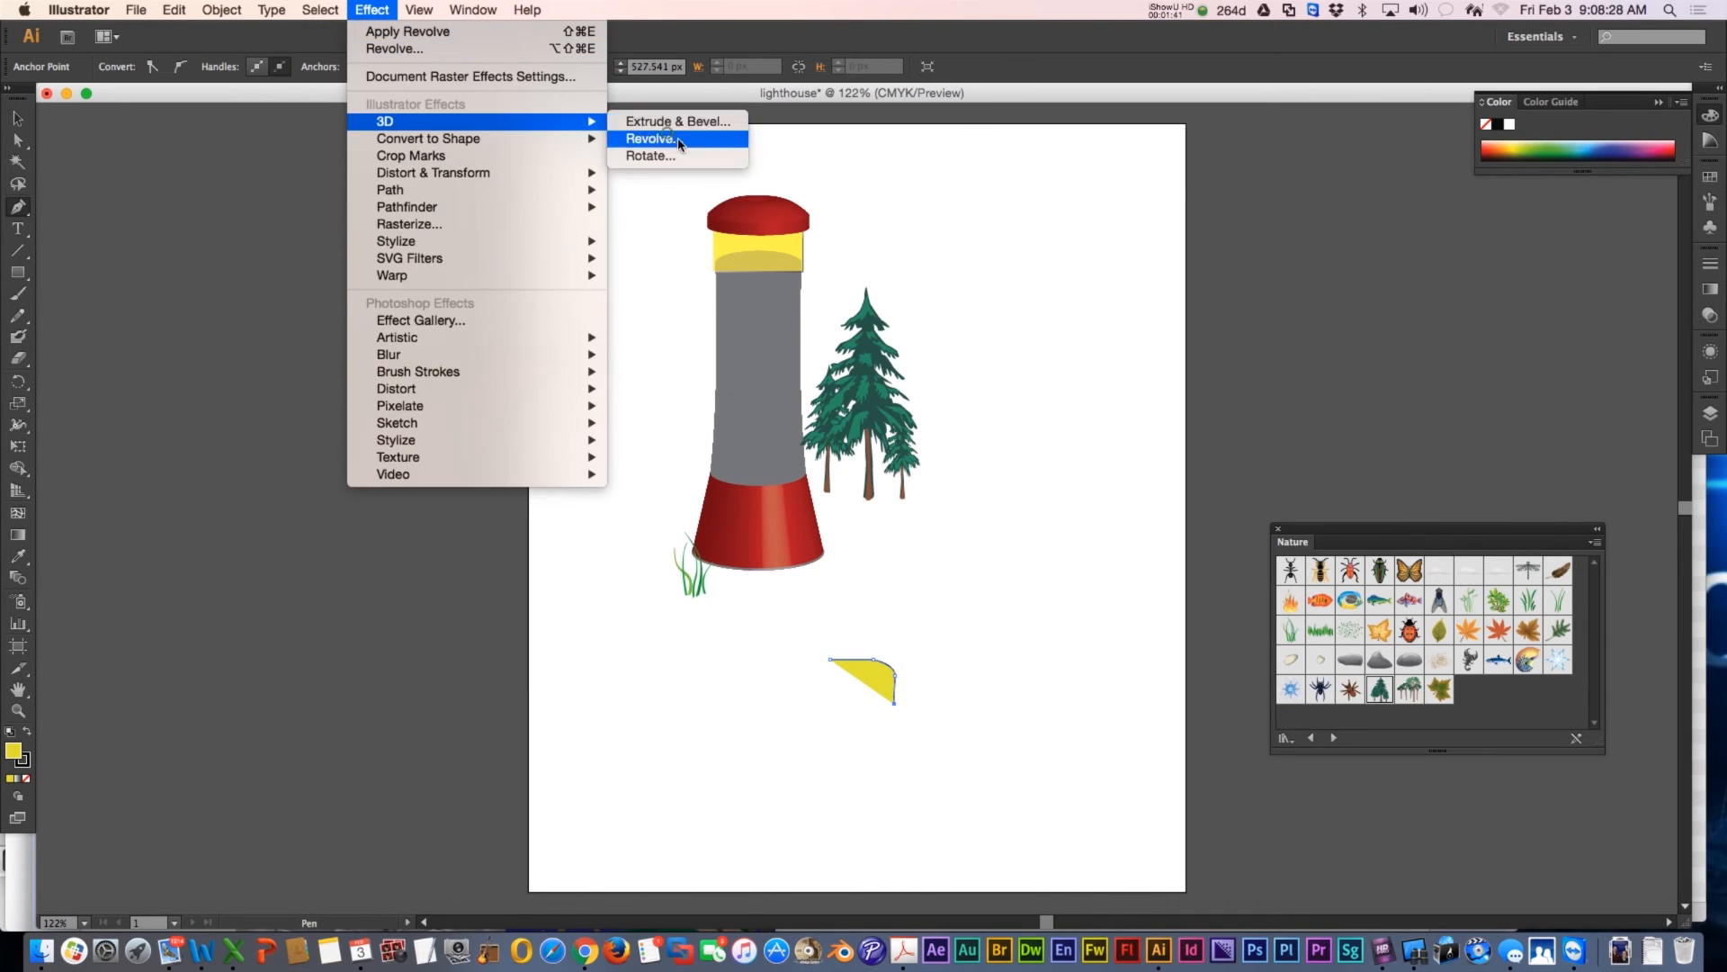
left_click(649, 137)
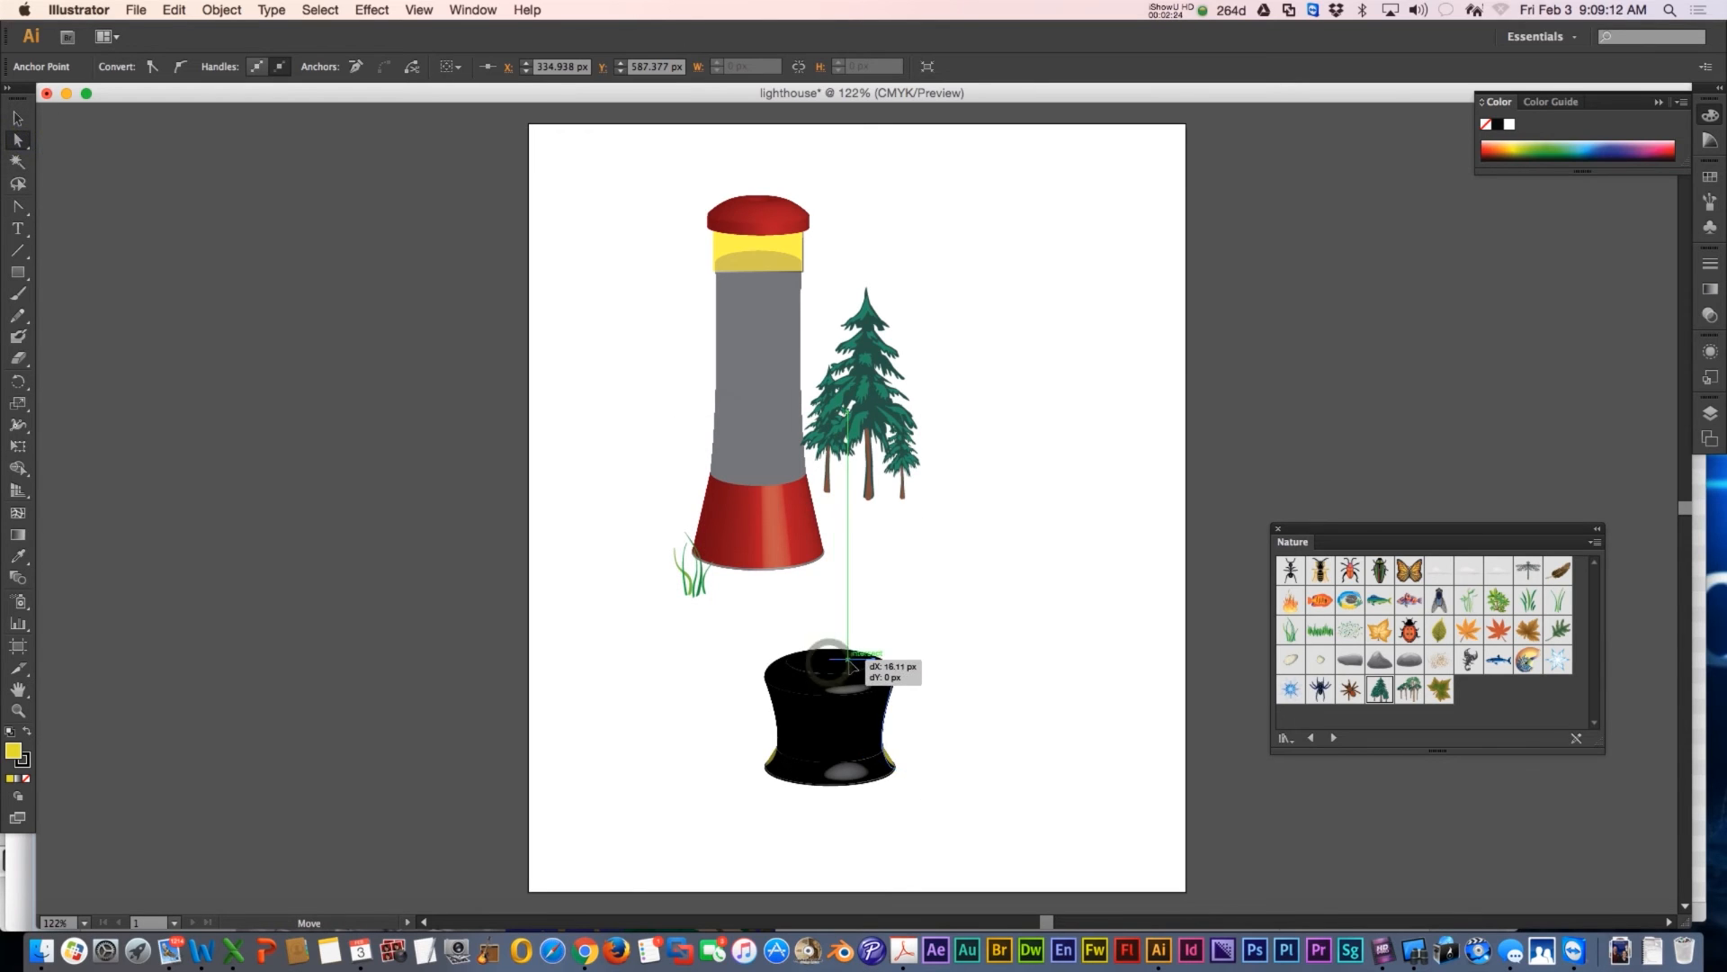
left_click_drag(852, 657, 852, 670)
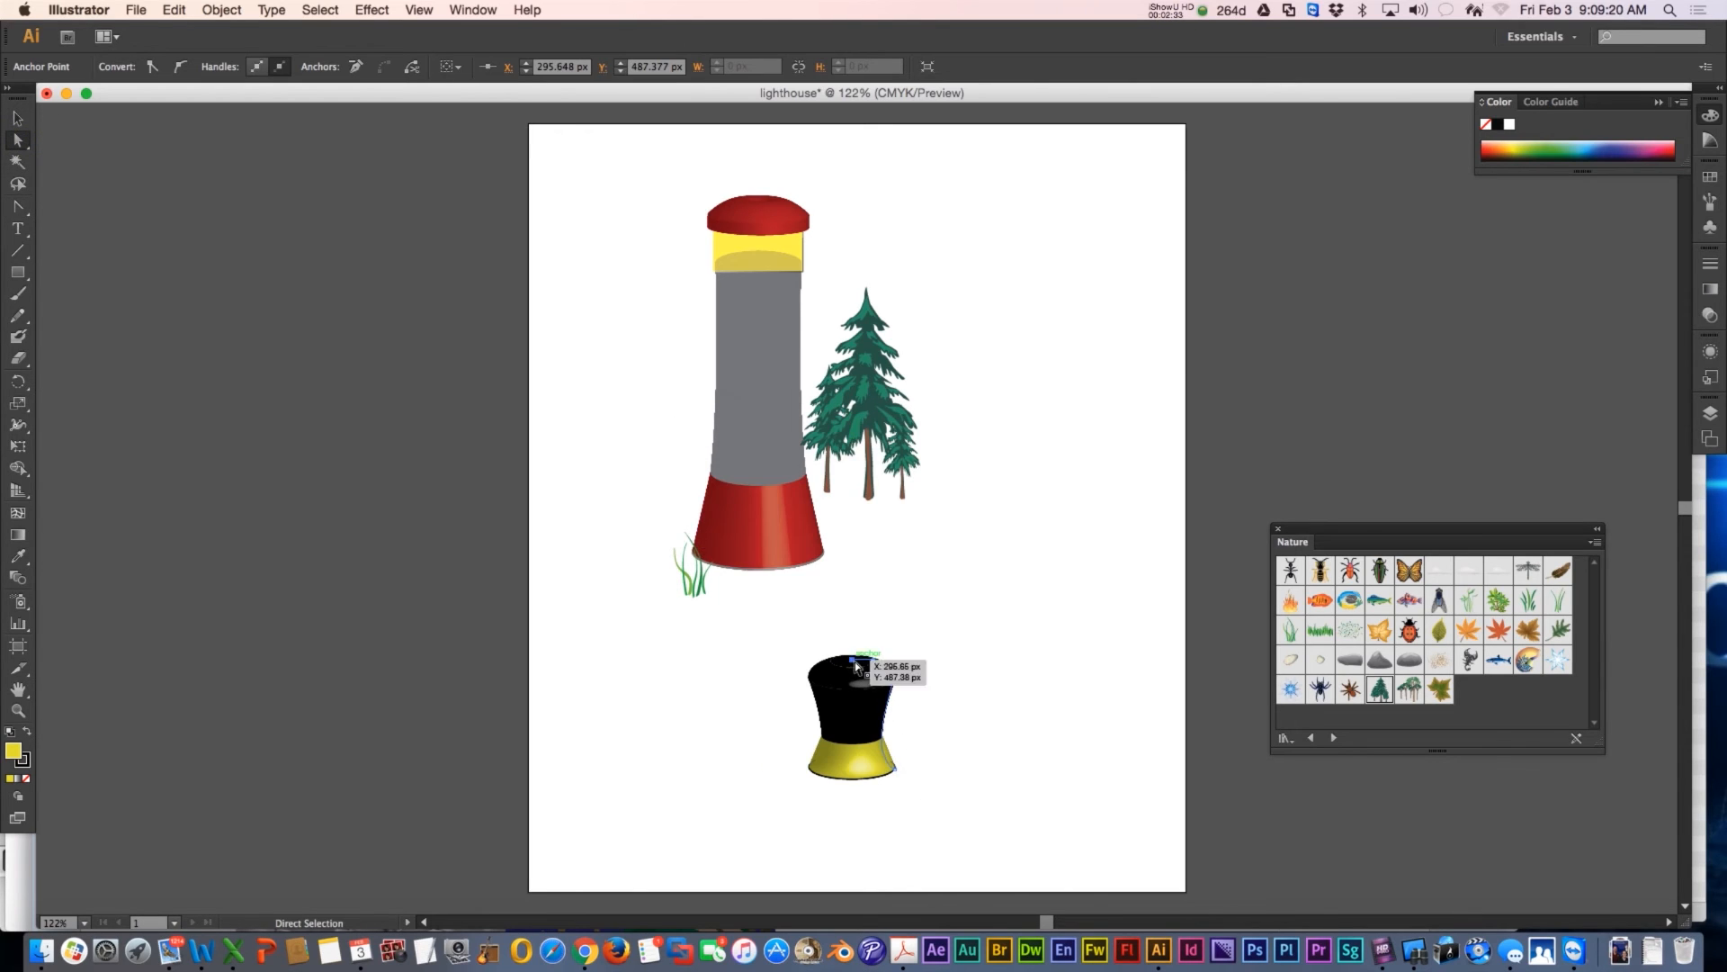
left_click_drag(863, 664, 898, 777)
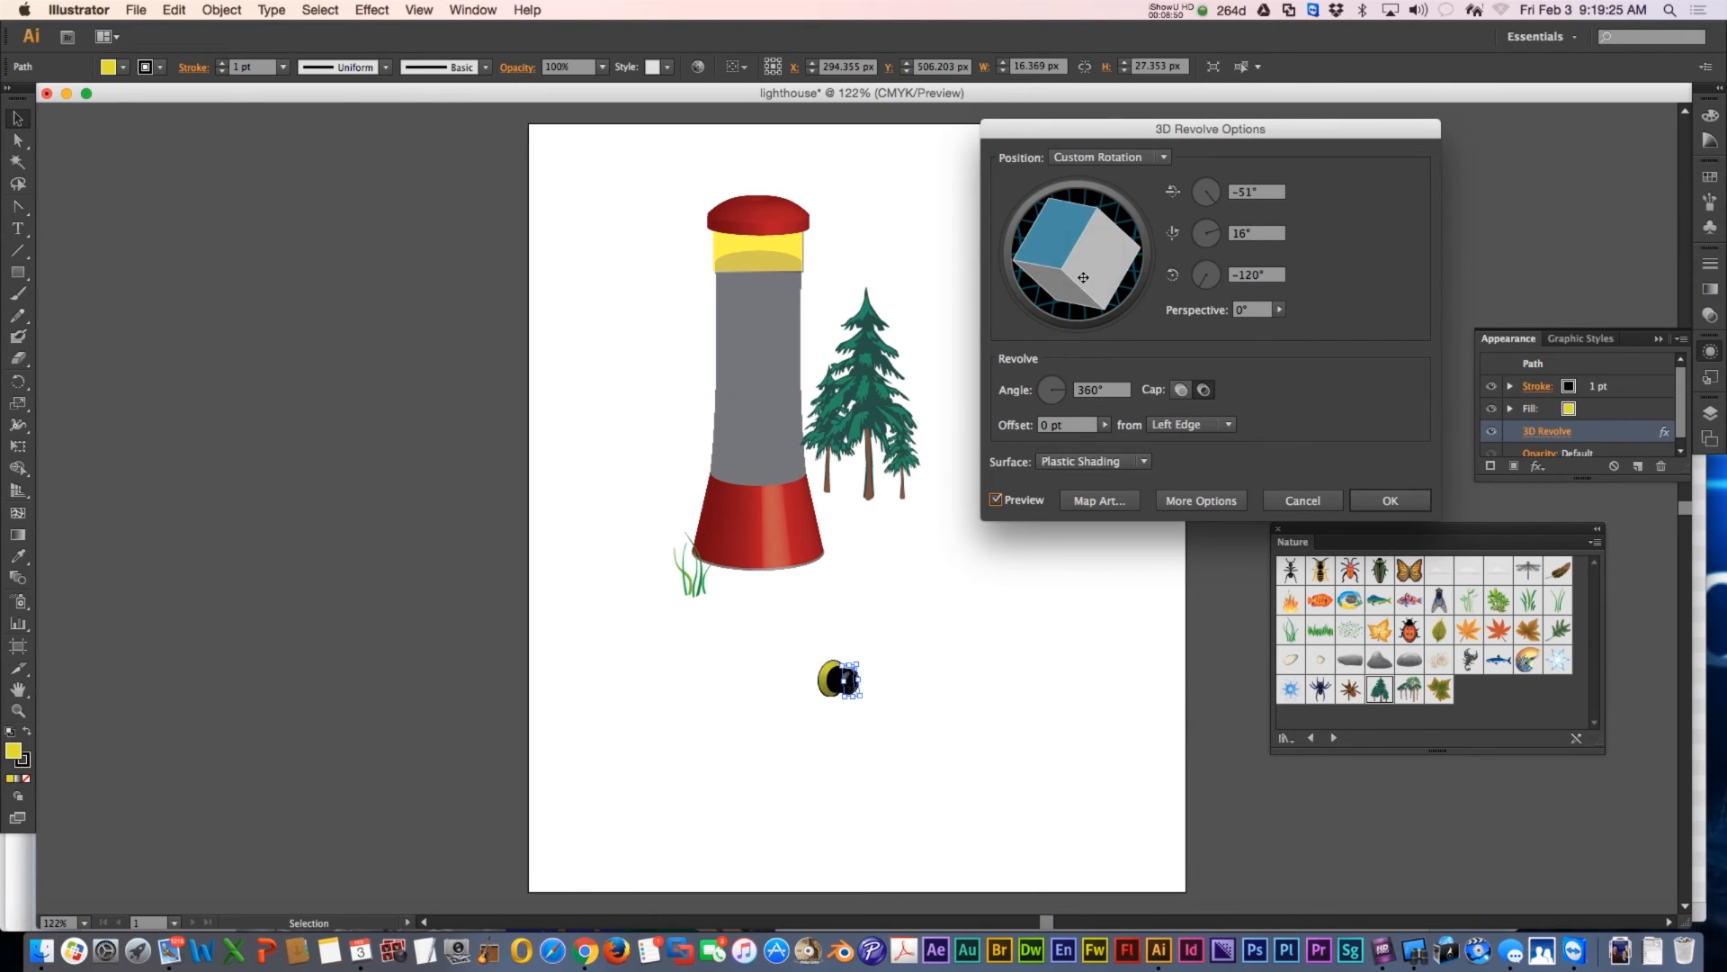
left_click(1389, 500)
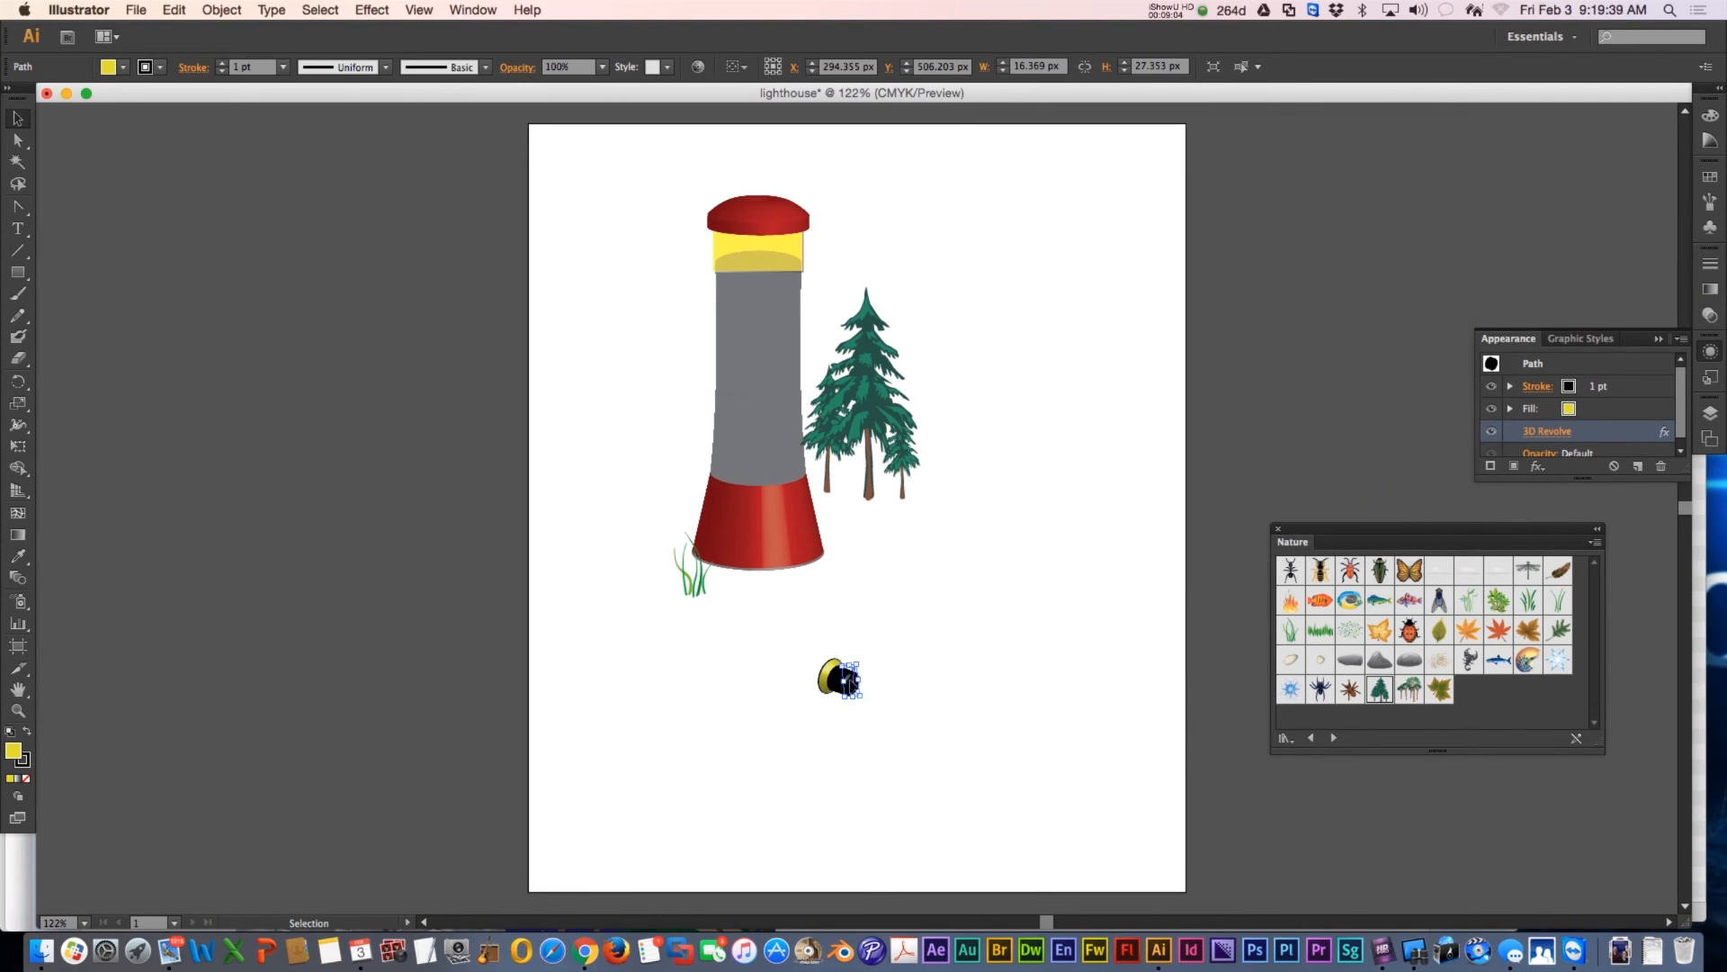